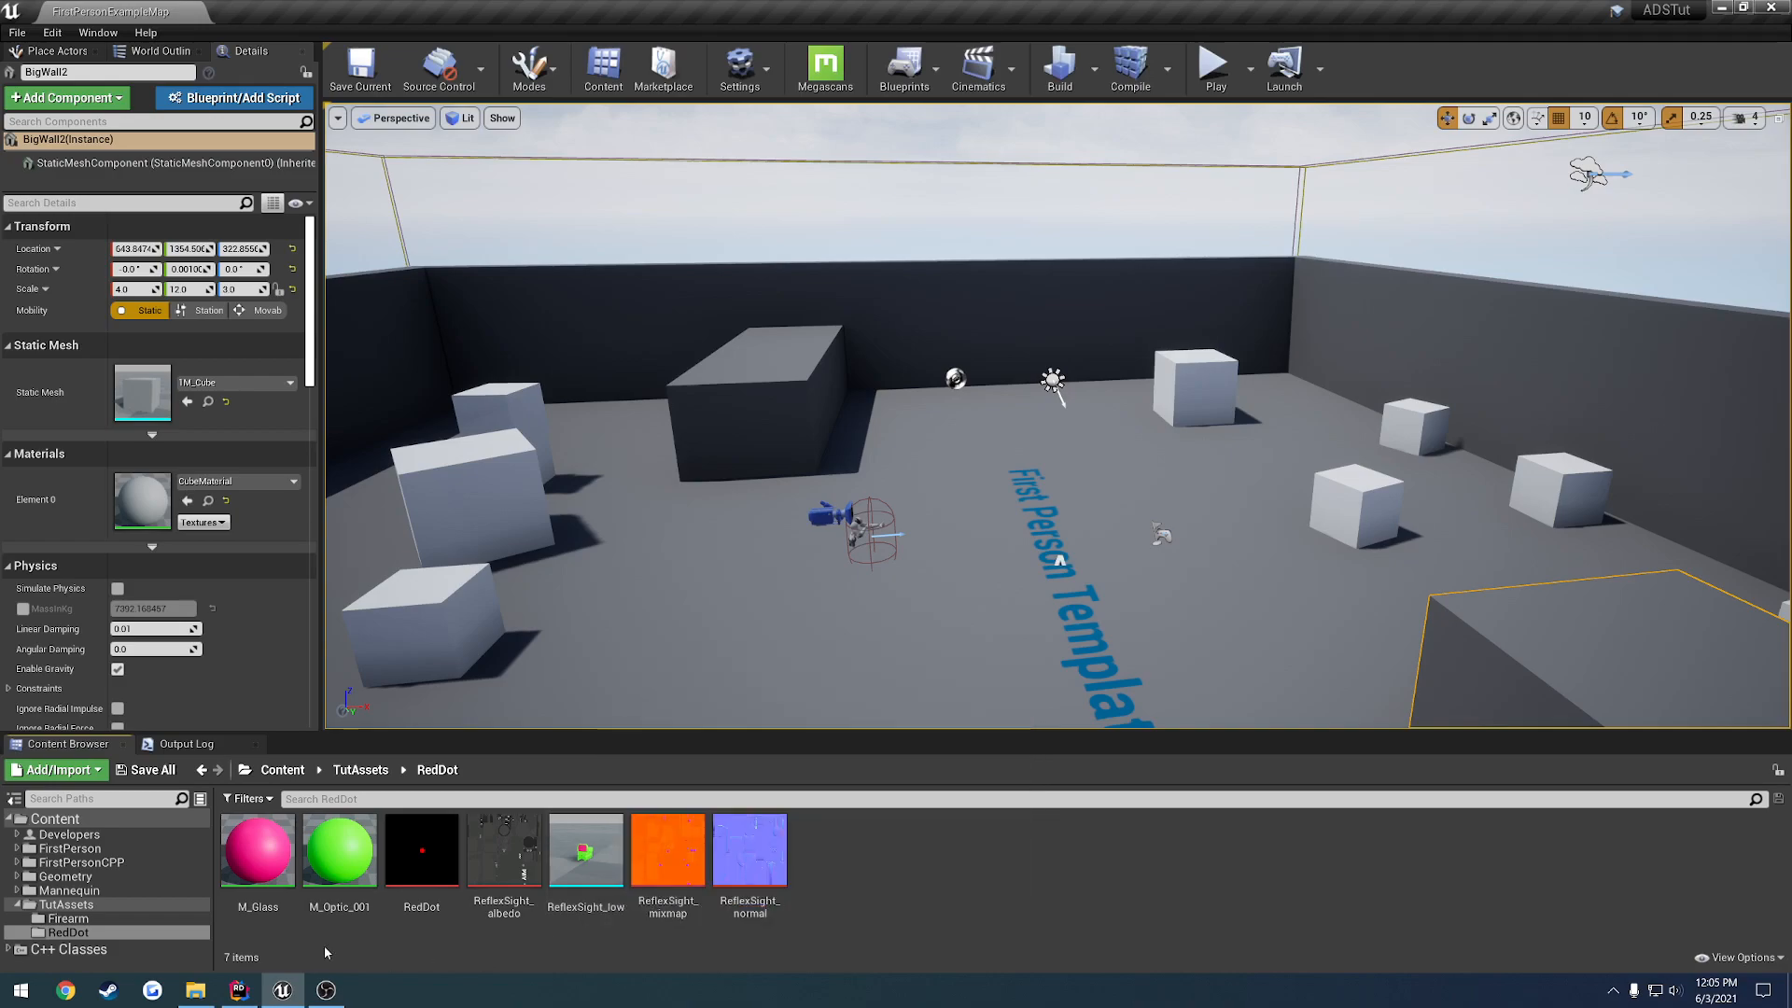
# In M_Optic_001, remove the flat green Param colour node
pyautogui.doubleClick(338, 849)
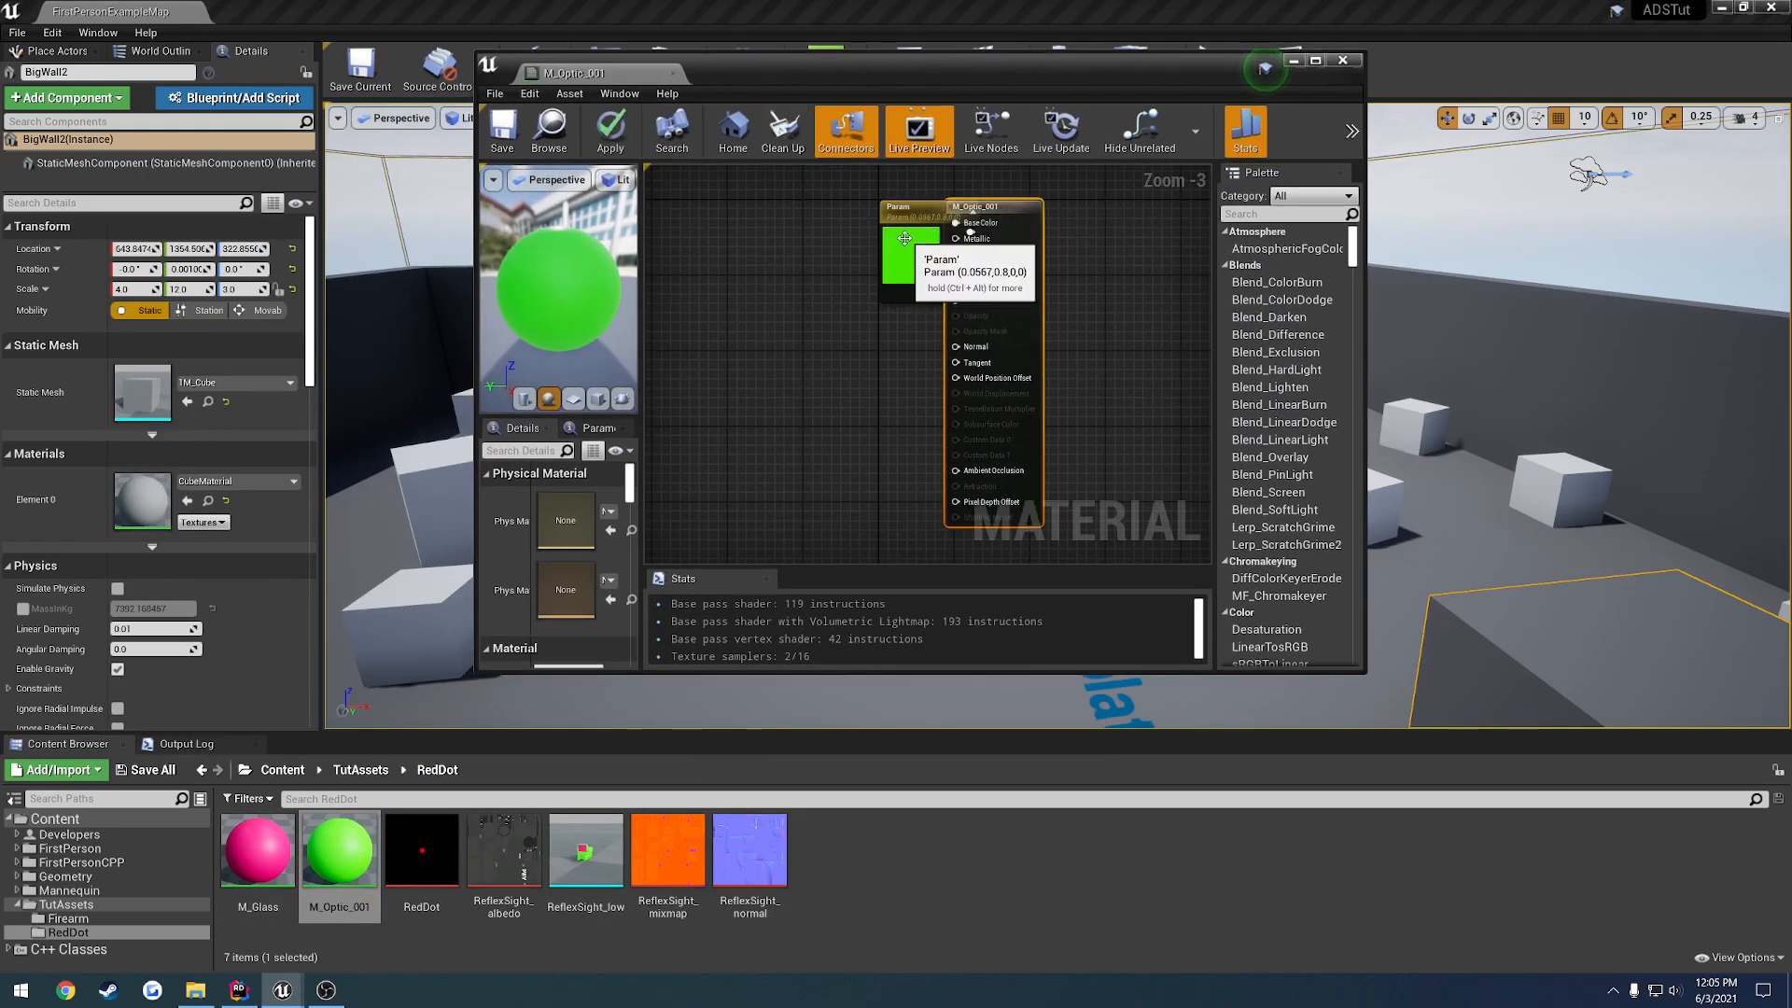
pyautogui.click(504, 847)
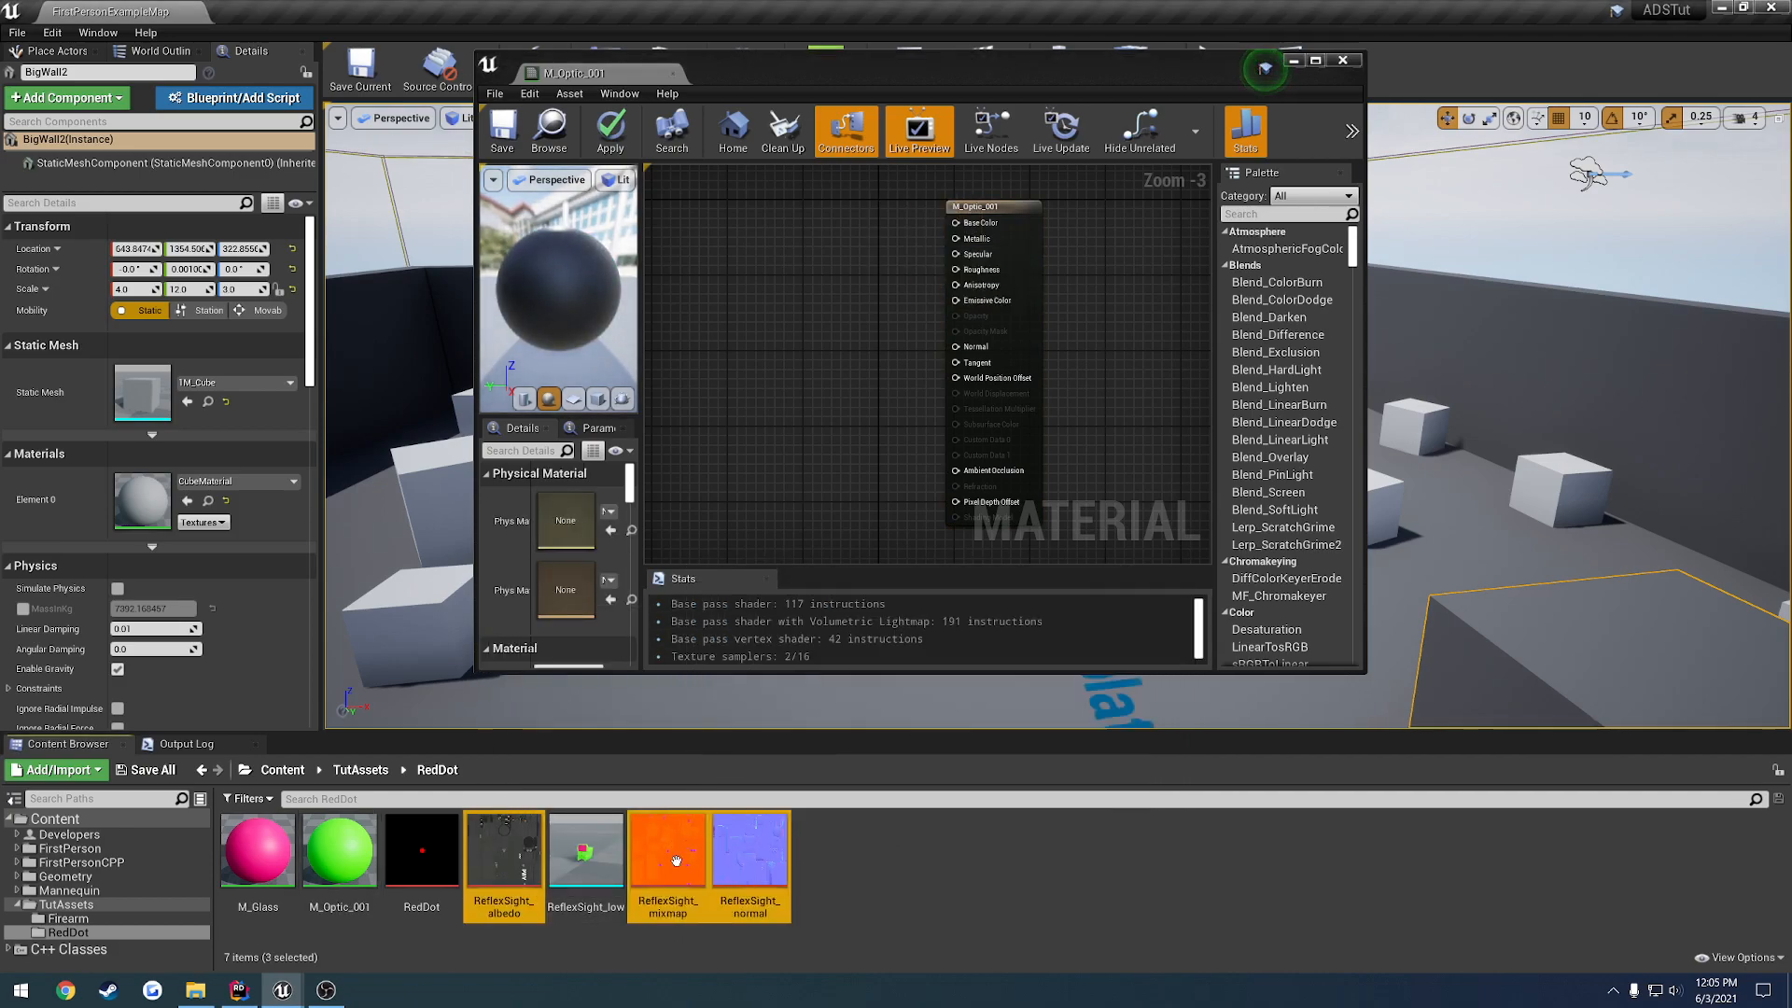
pyautogui.doubleClick(668, 851)
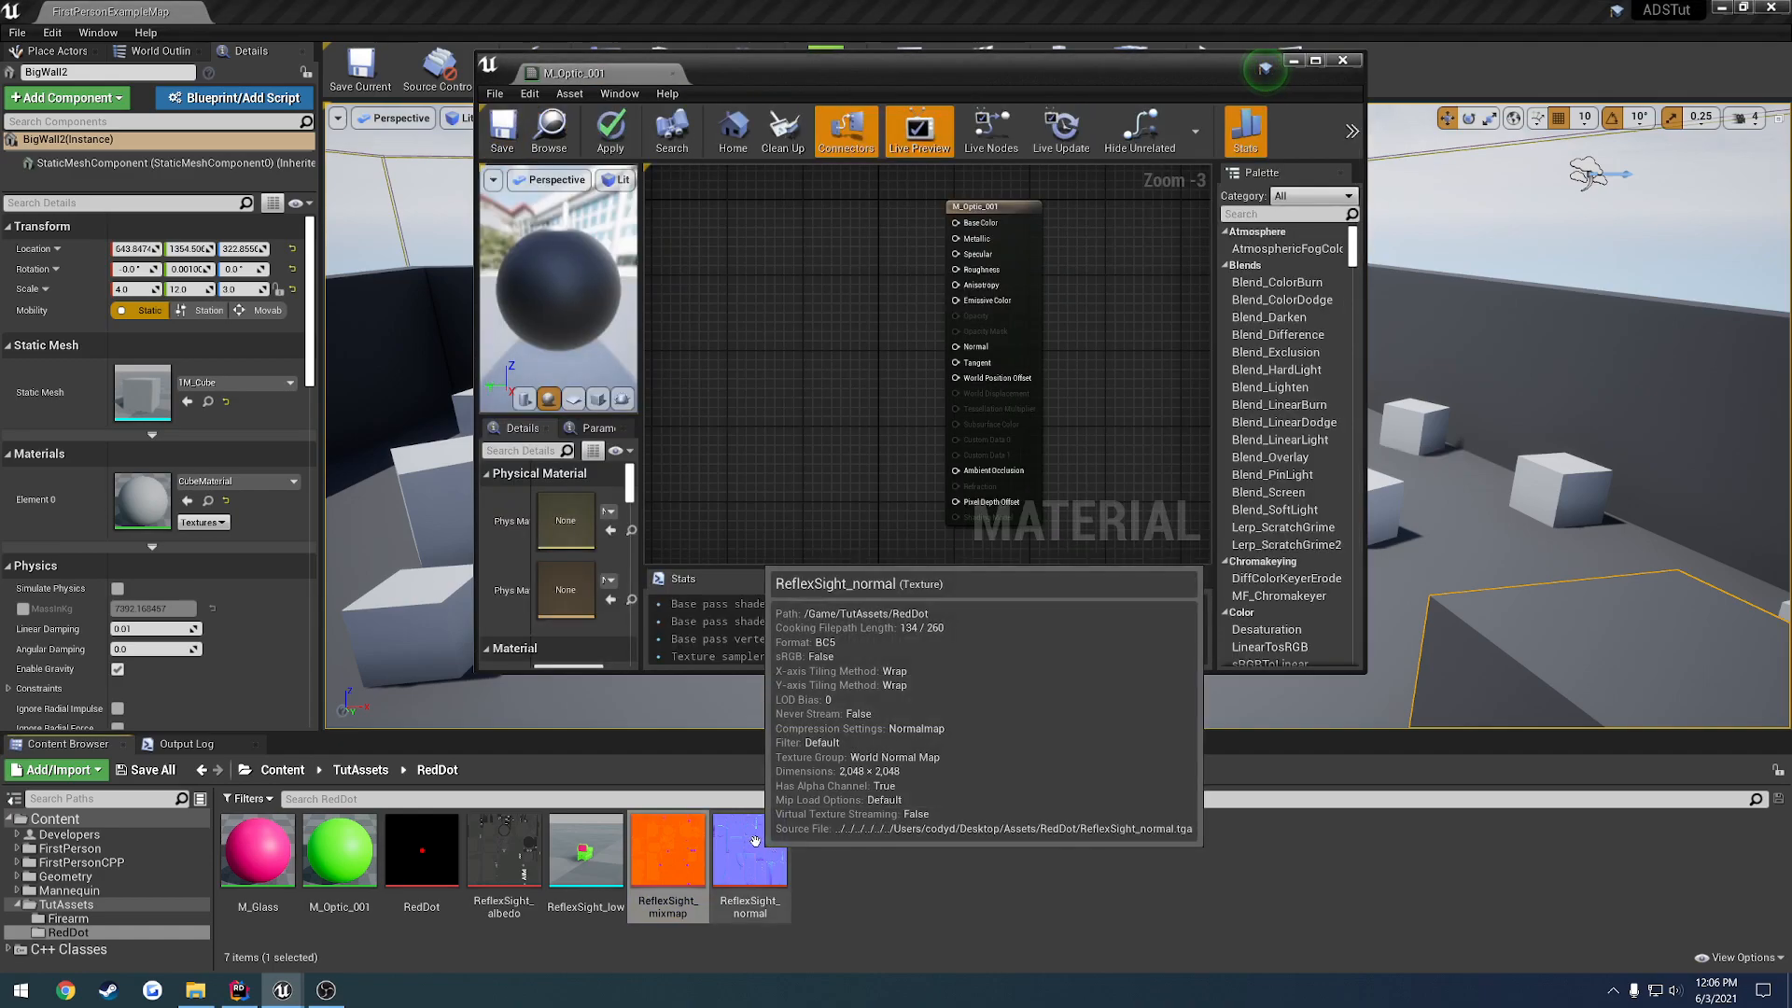
# Wire in the ReflexSight albedo, mixmap and normal textures and save the material
pyautogui.click(502, 847)
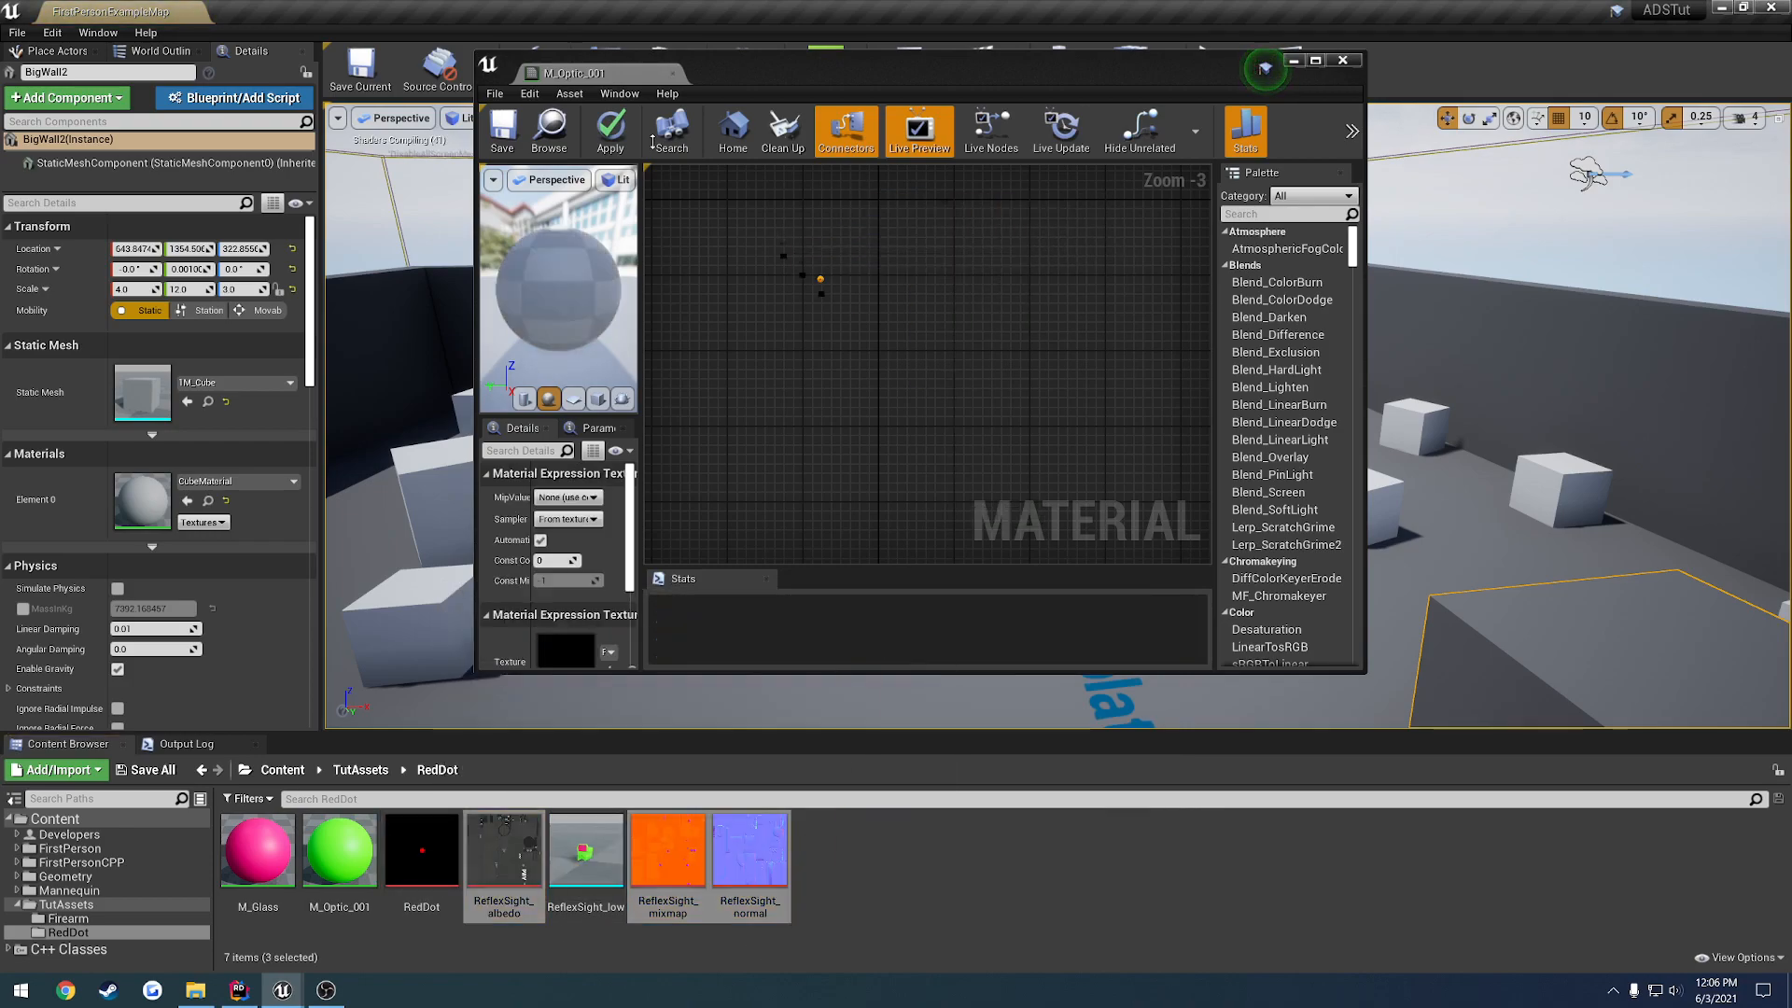
pyautogui.click(1316, 59)
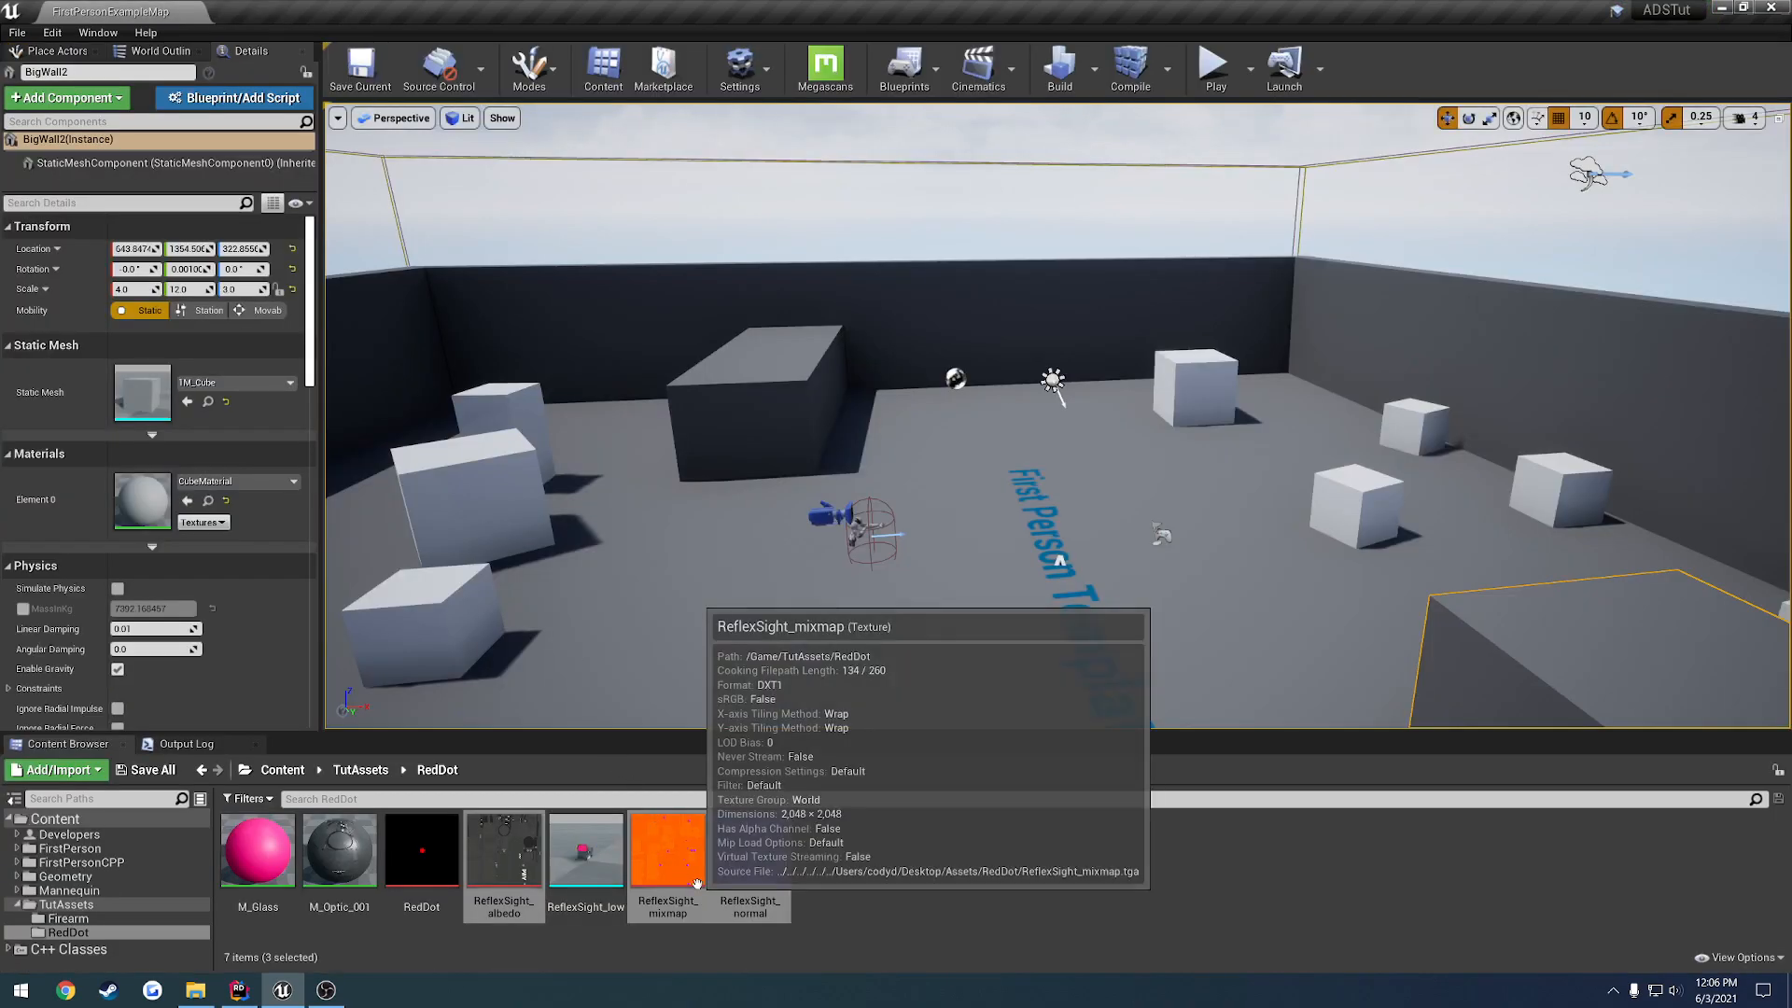
pyautogui.doubleClick(584, 847)
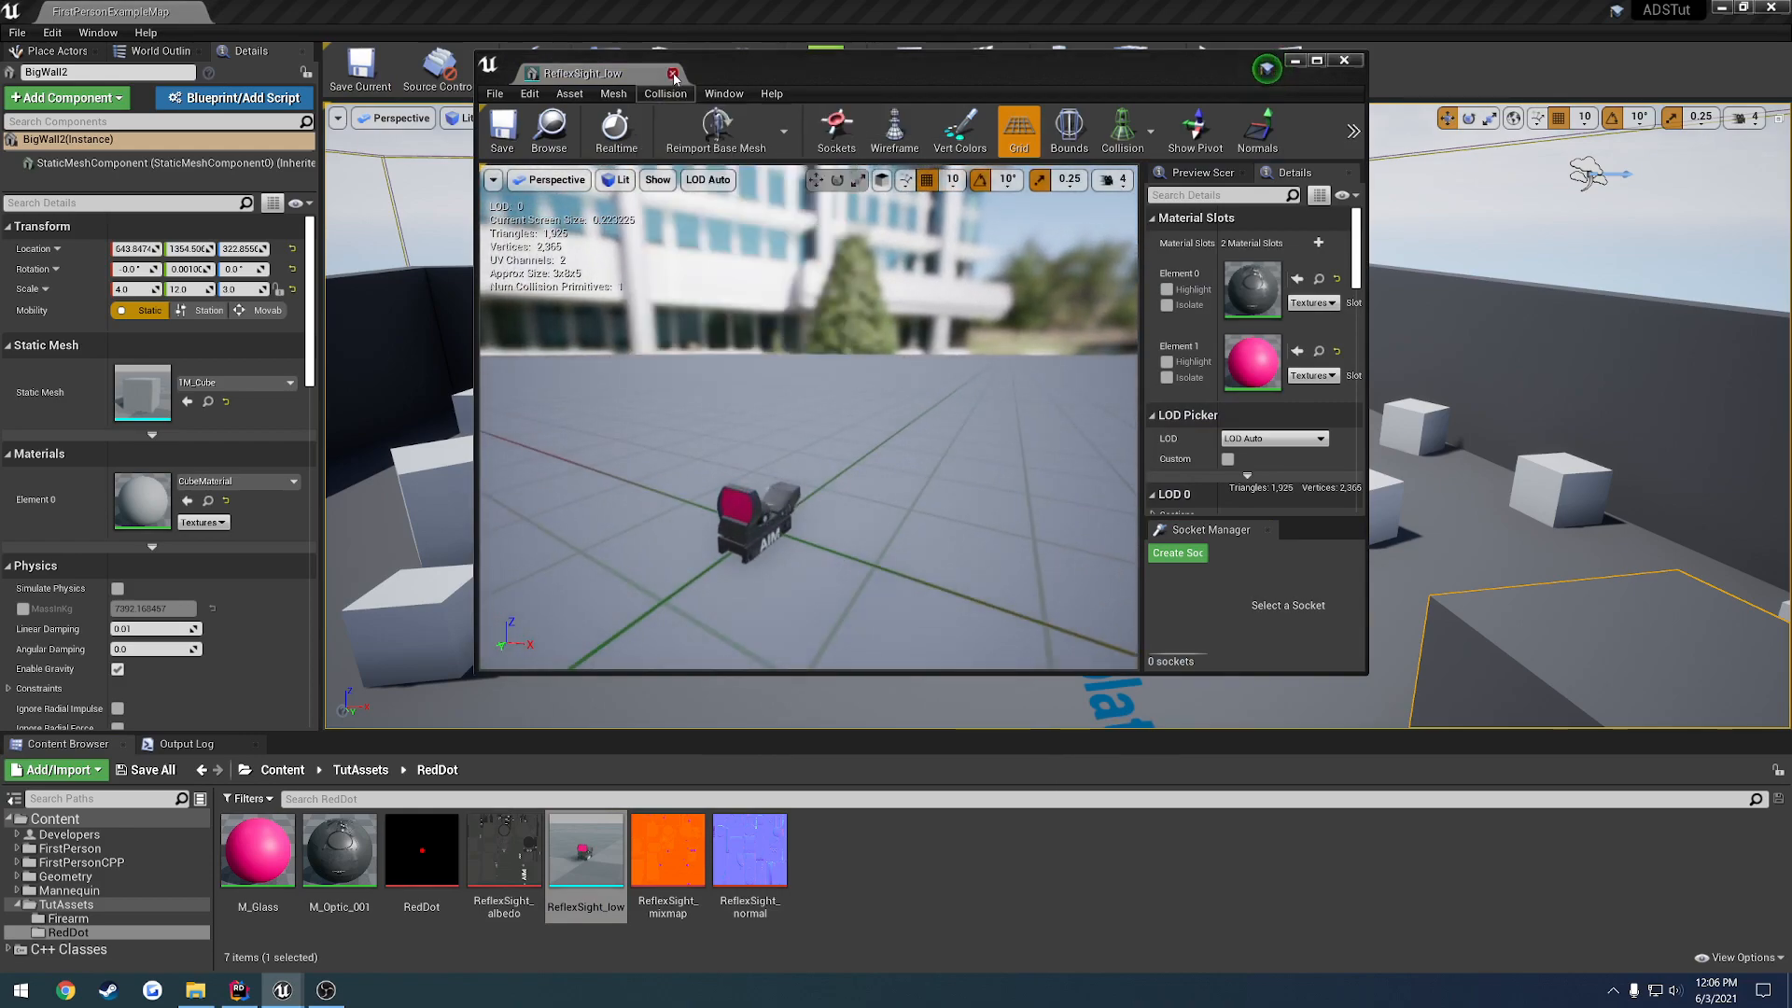
# In M_Glass, add the RedDot texture sample feeding emissive colour and opacity
pyautogui.doubleClick(255, 847)
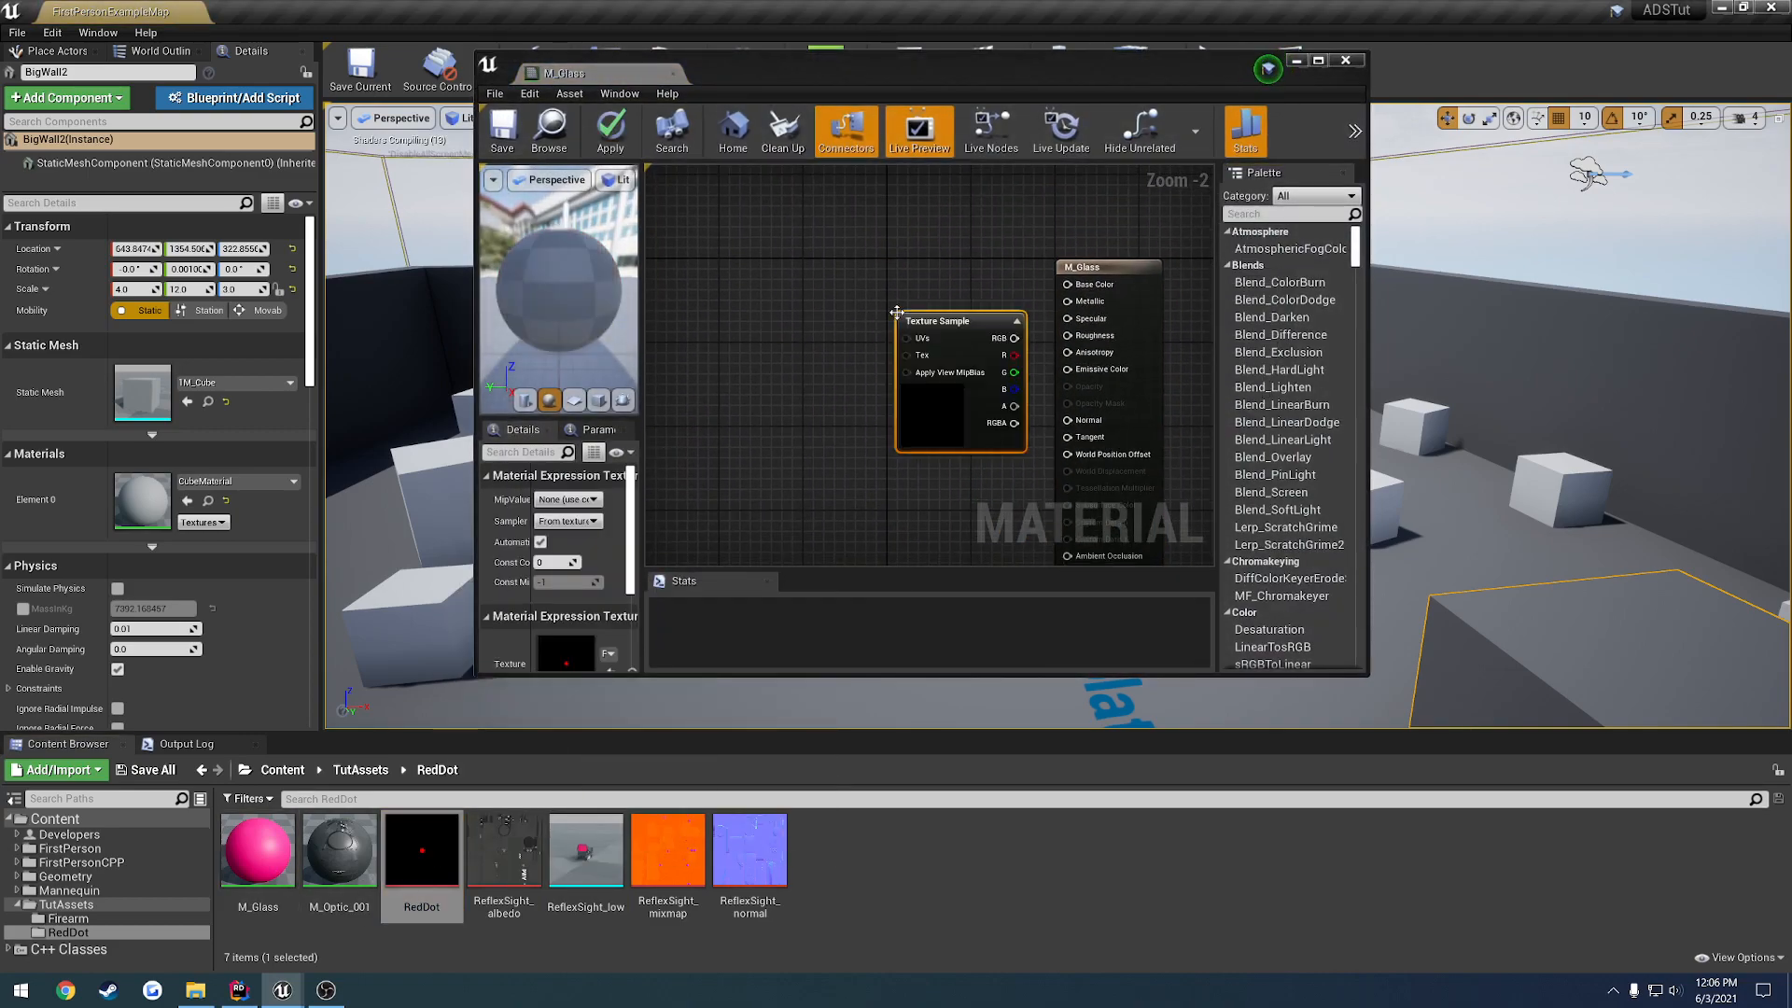
pyautogui.click(1315, 60)
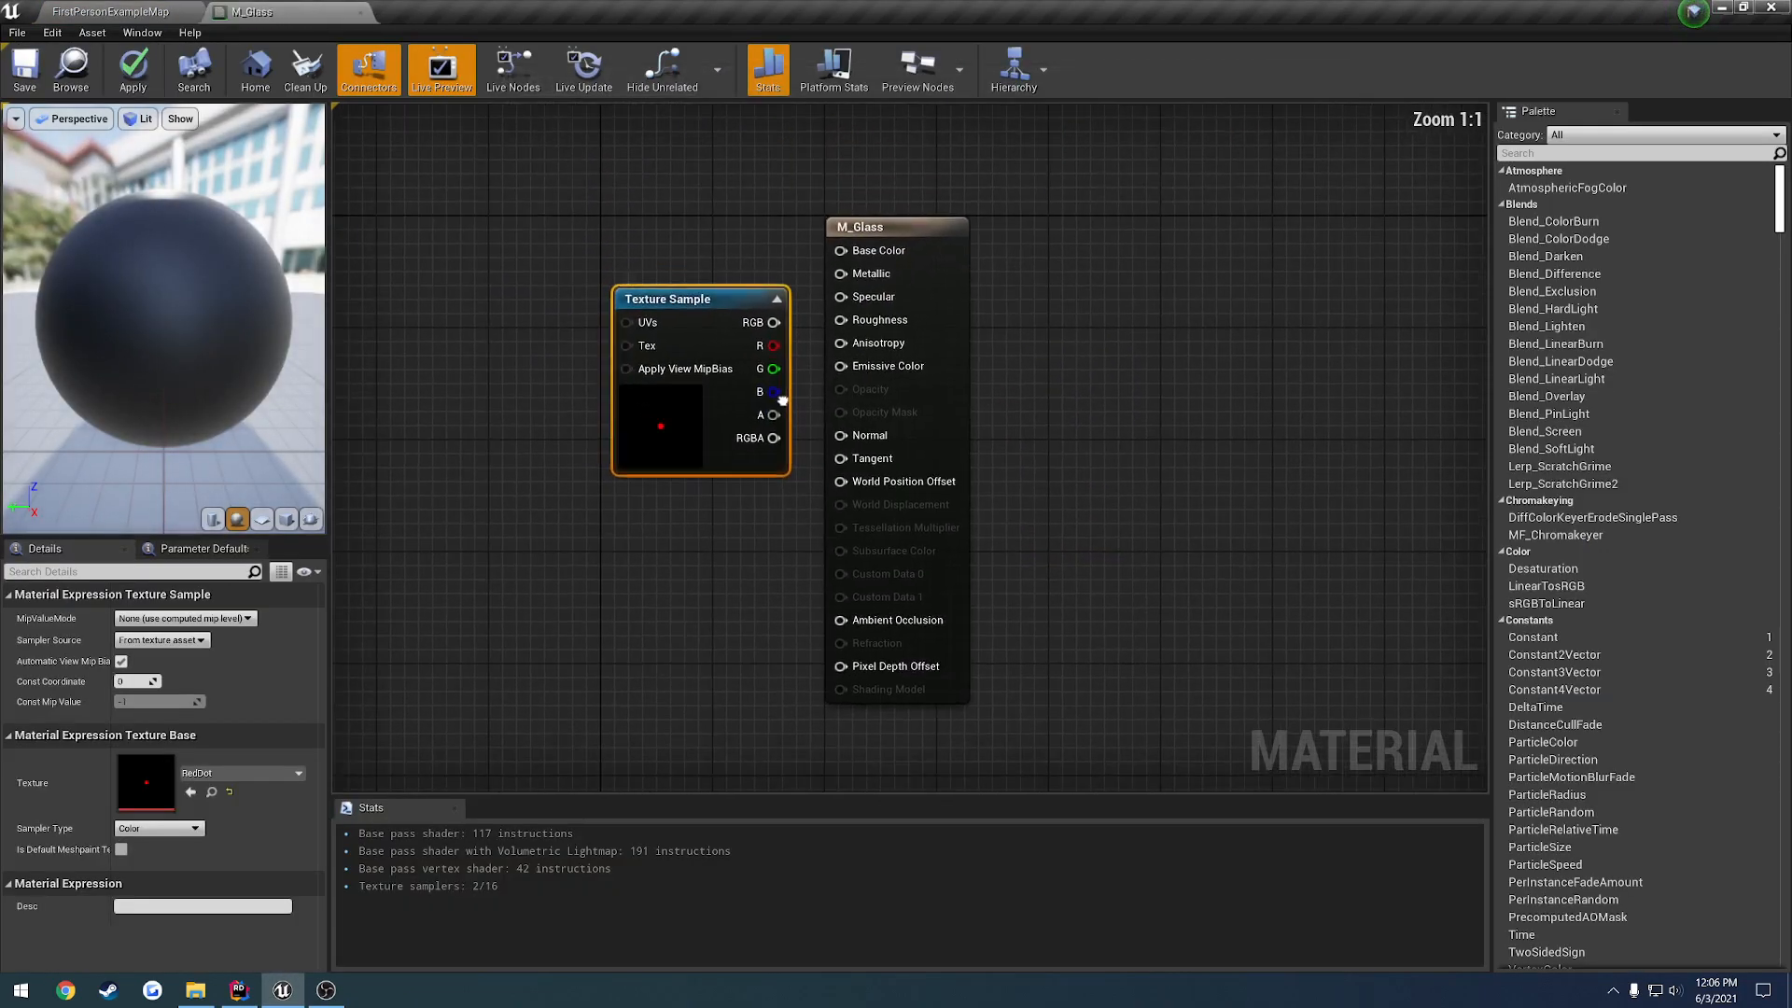
pyautogui.click(894, 224)
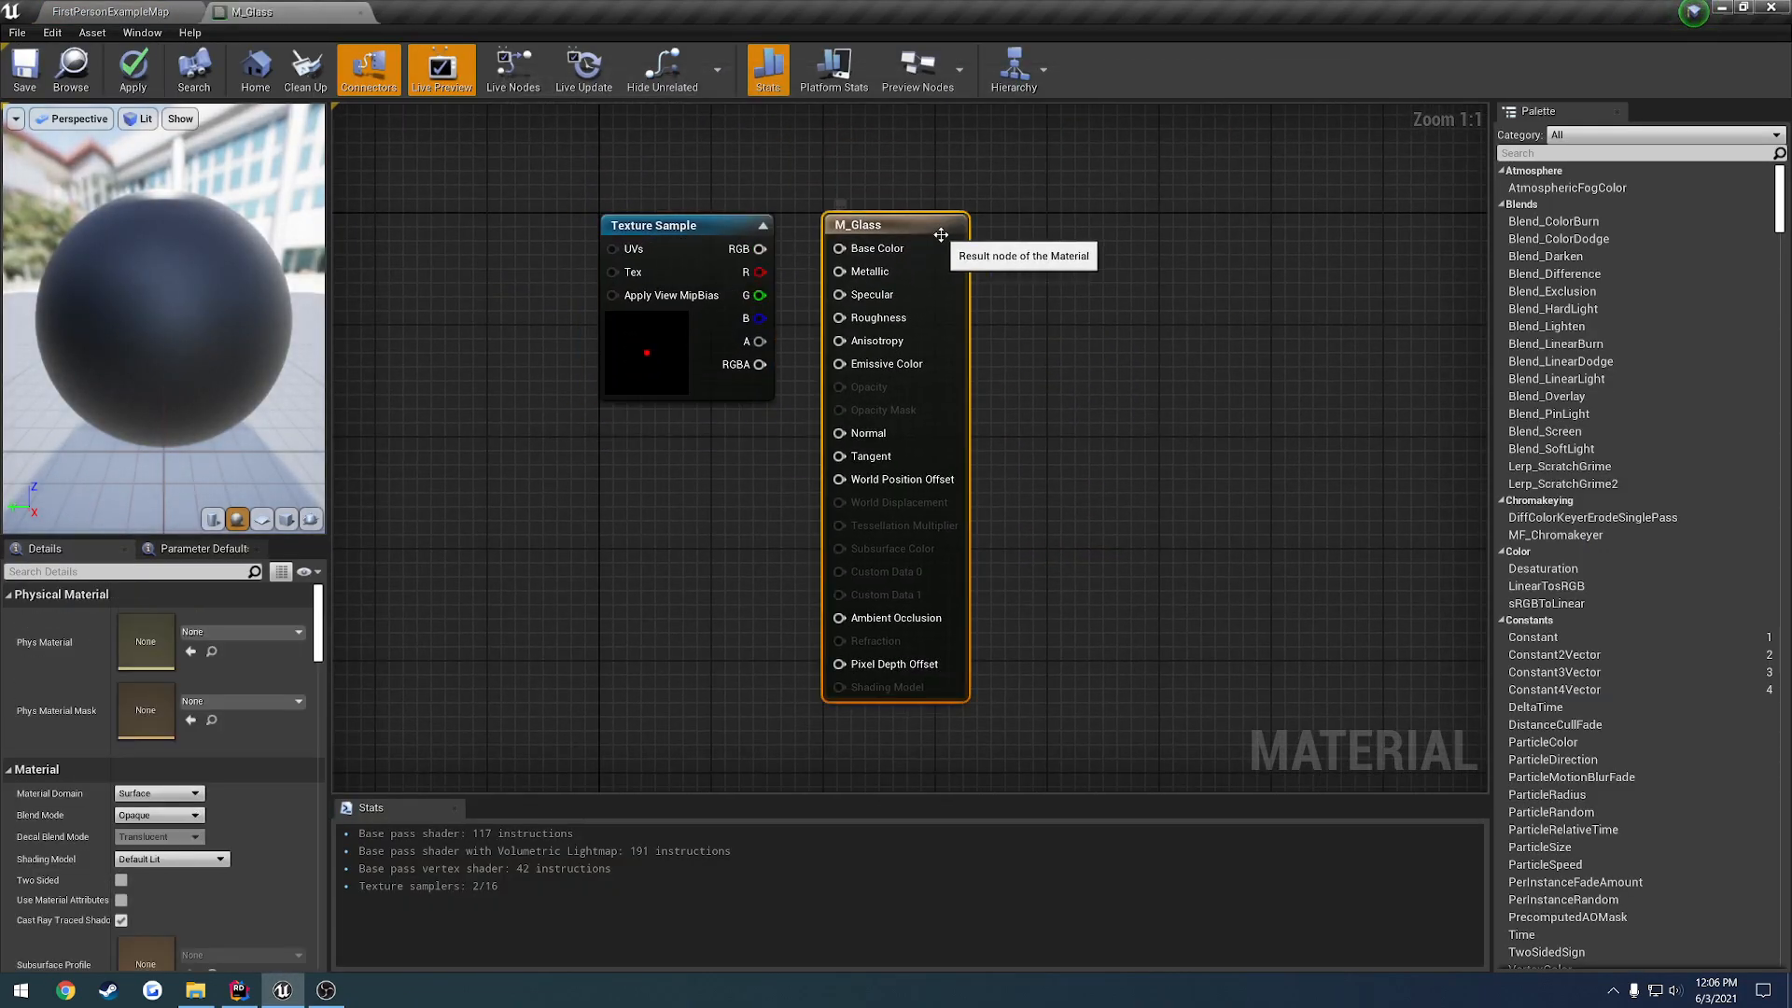
# Set the glass material to Translucent blend mode and Unlit shading, then save
pyautogui.click(157, 816)
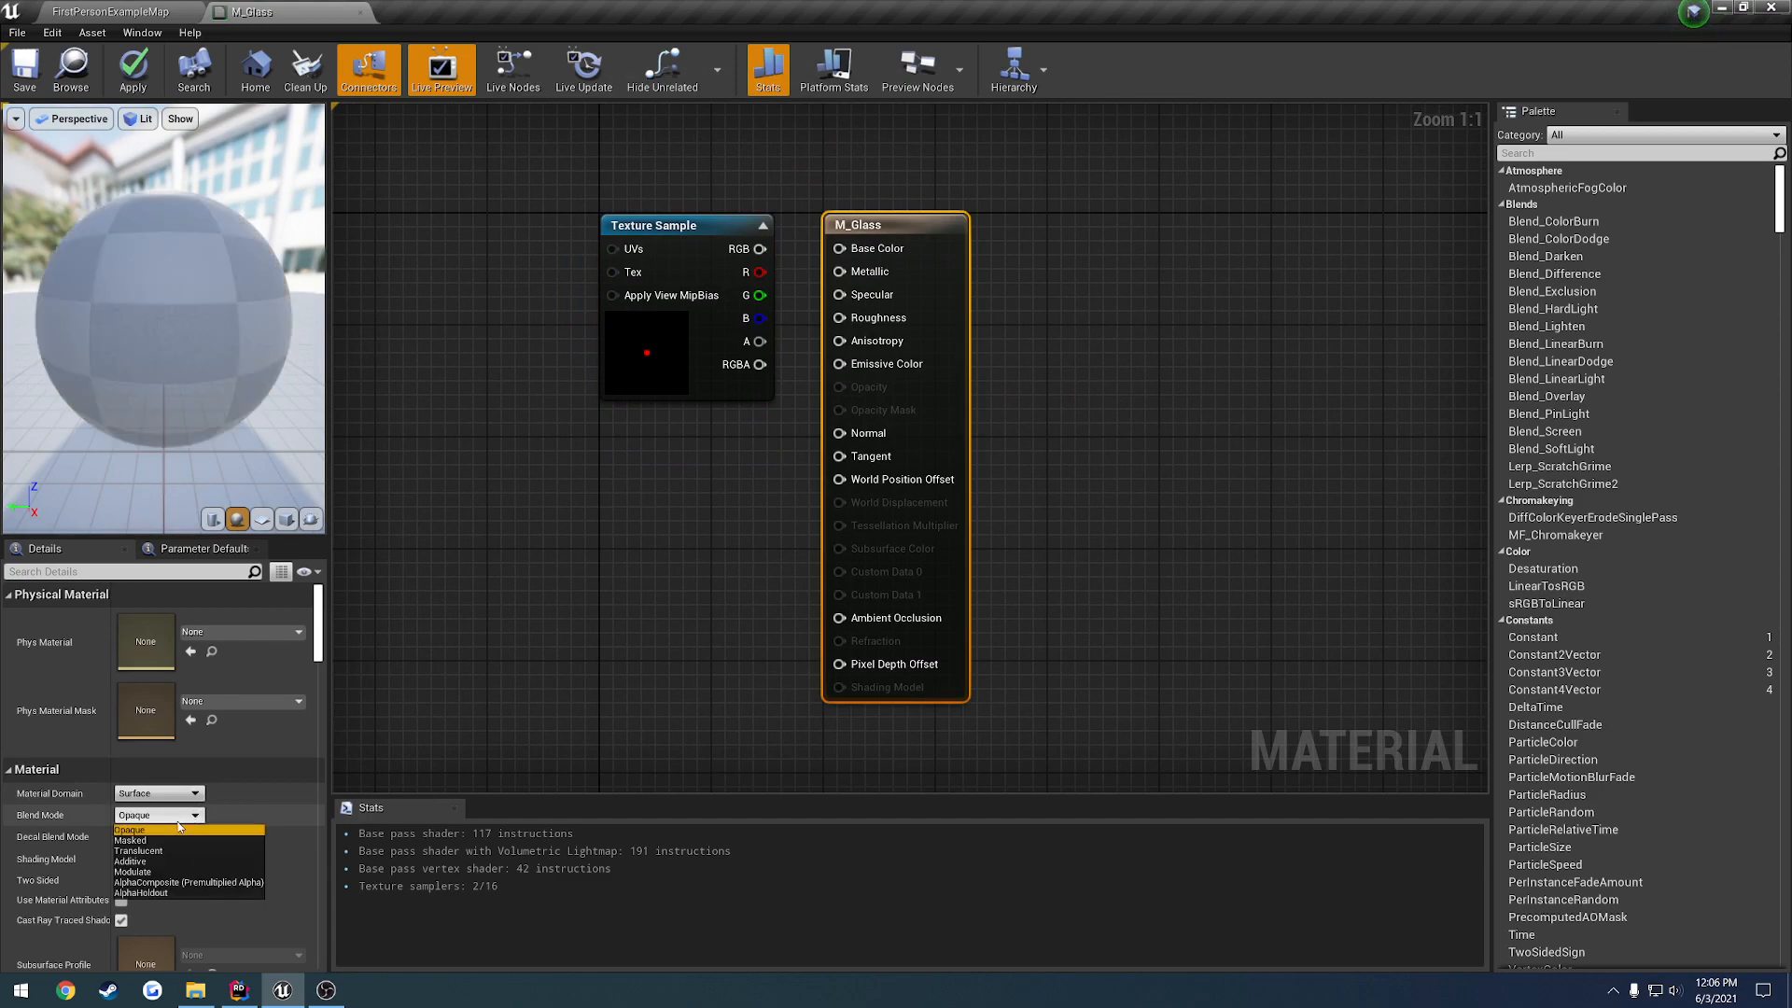
pyautogui.click(140, 851)
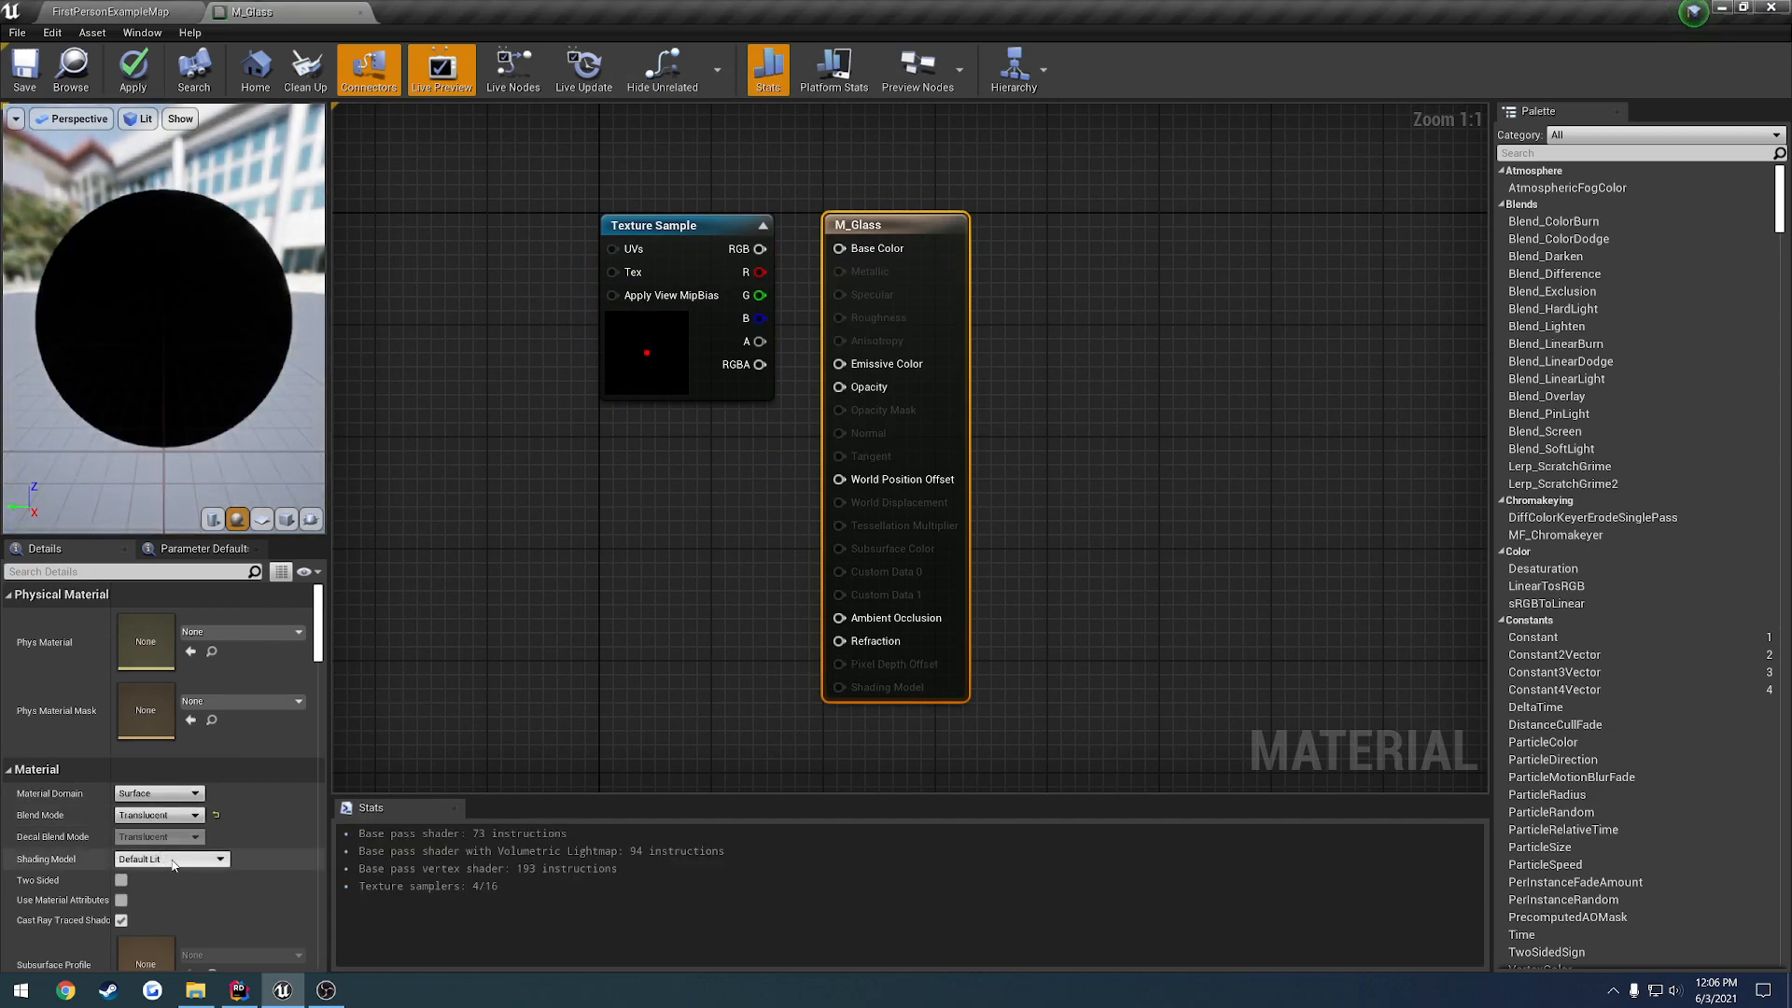
pyautogui.click(170, 858)
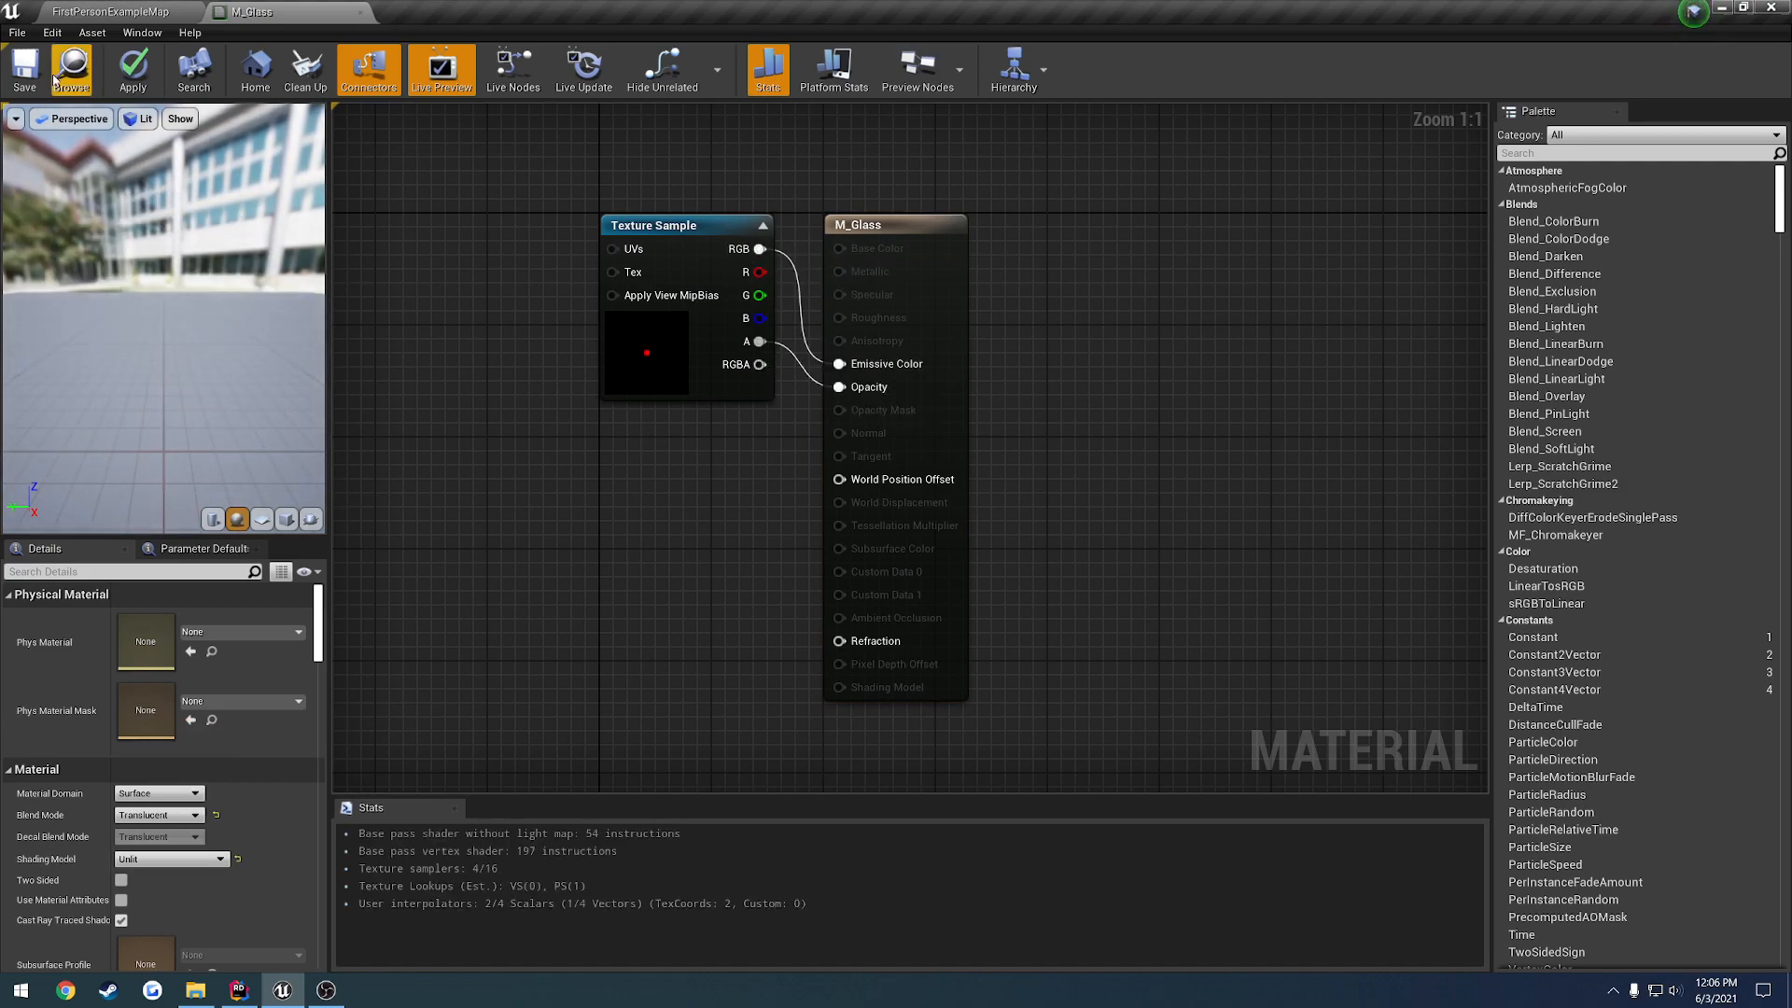
pyautogui.click(114, 11)
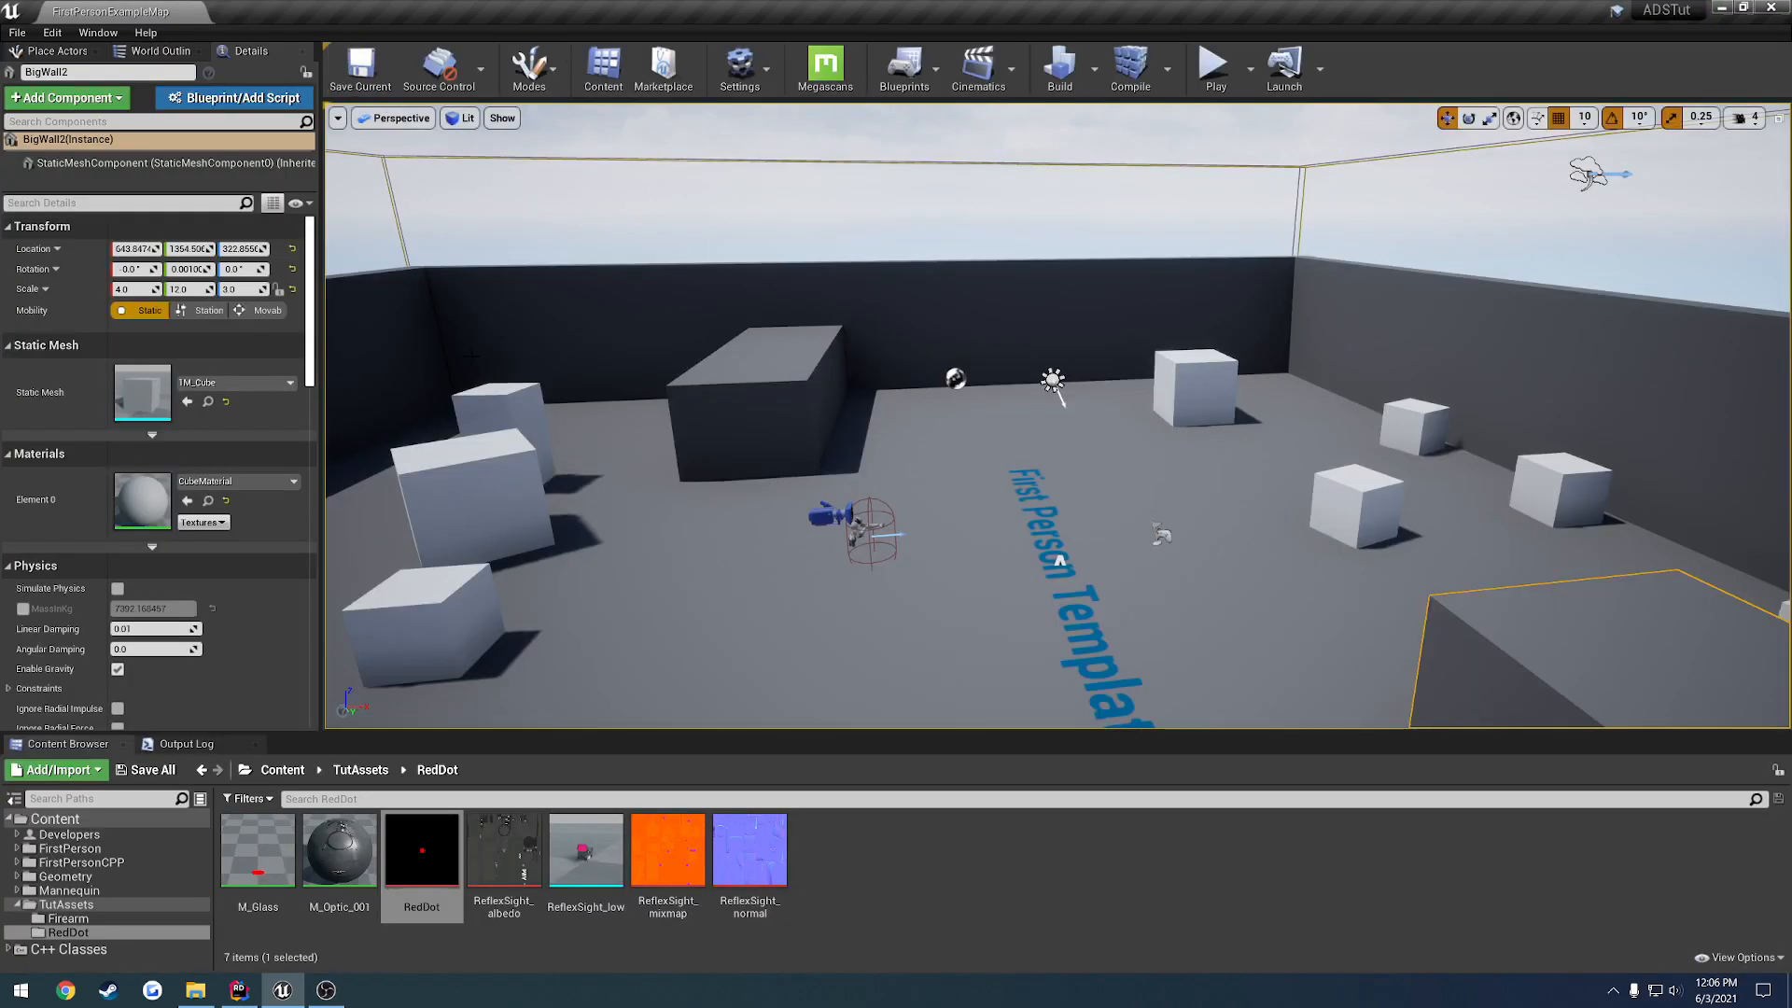
# Preview ReflexSight_low with its new glass, then show the Firearm folder with AR-15 and M_Muzzle
pyautogui.doubleClick(584, 847)
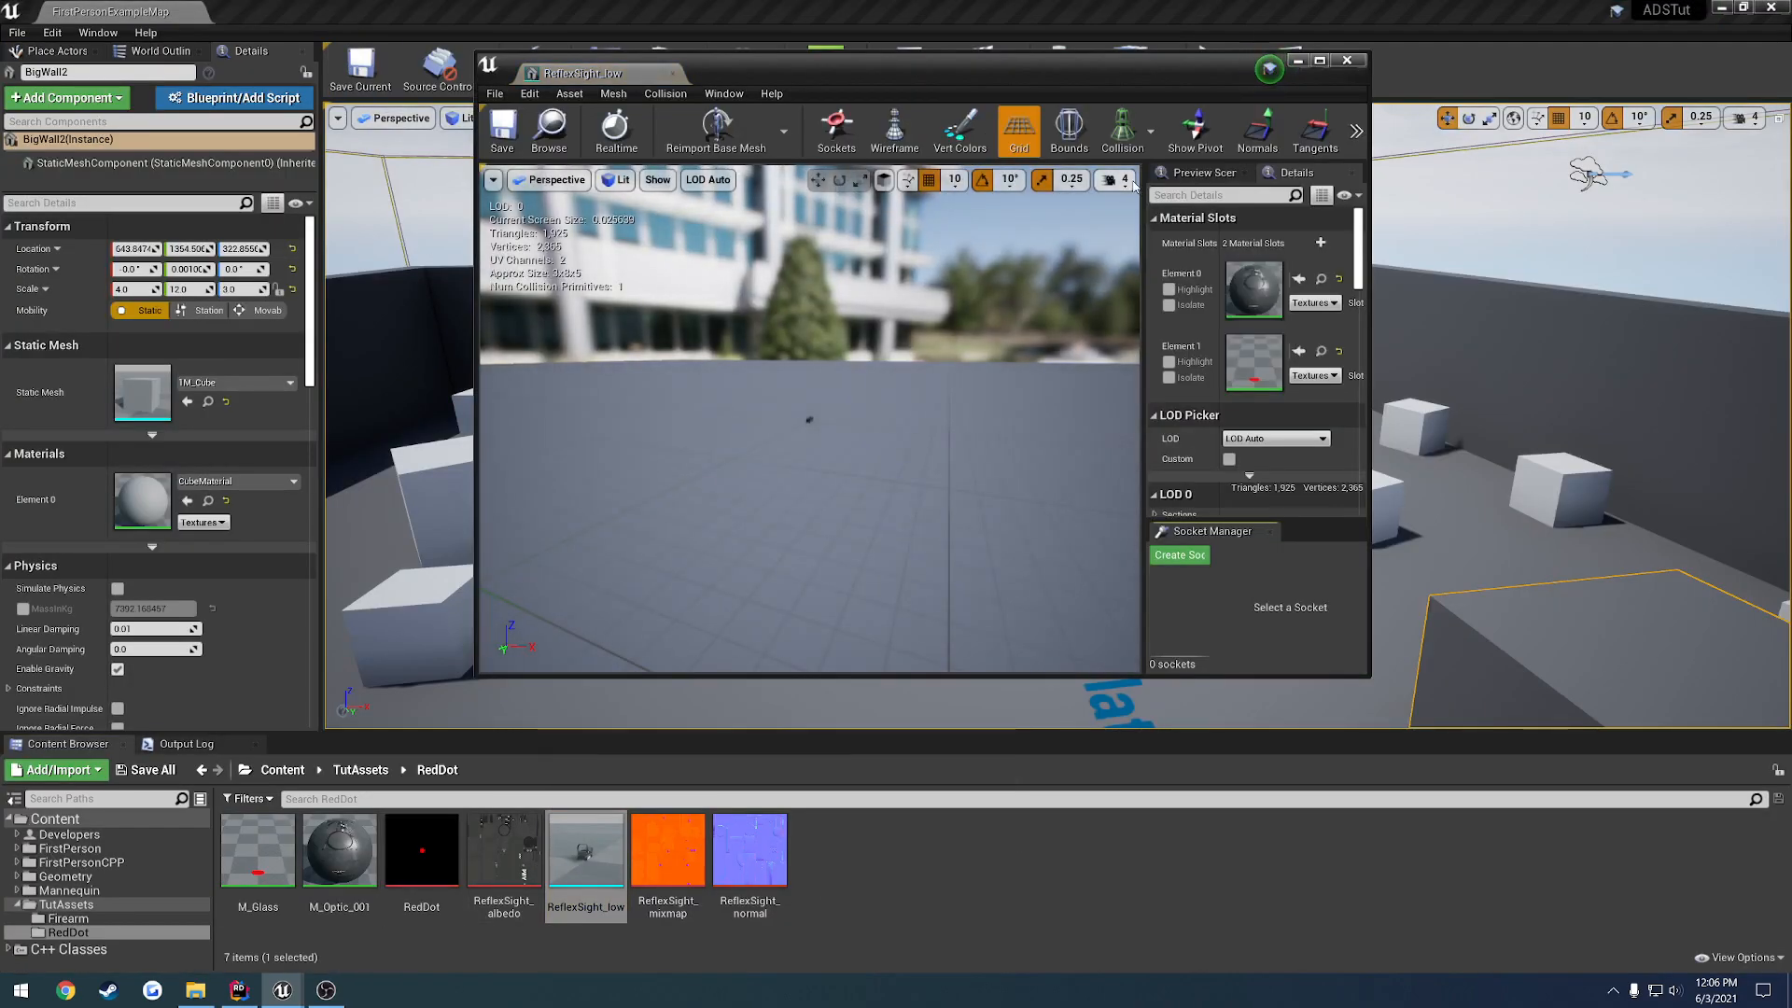
pyautogui.click(1318, 60)
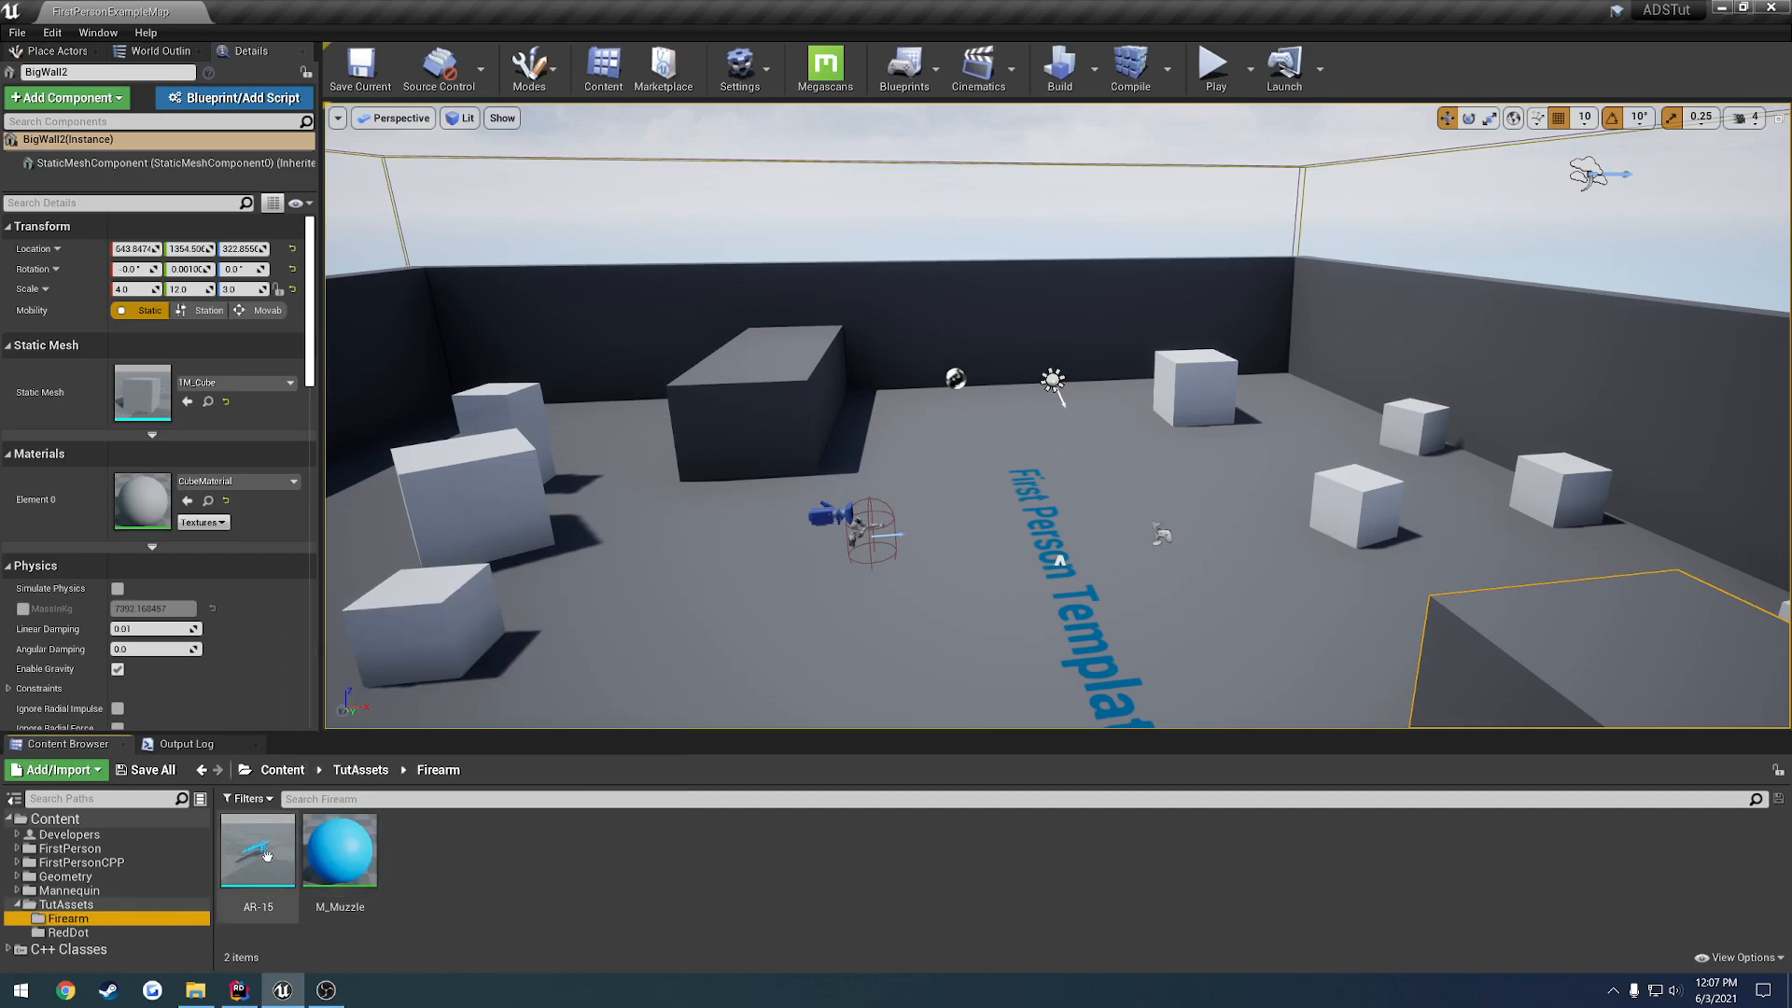
# Delete the existing AR-15 static mesh from the Firearm folder
pyautogui.click(257, 849)
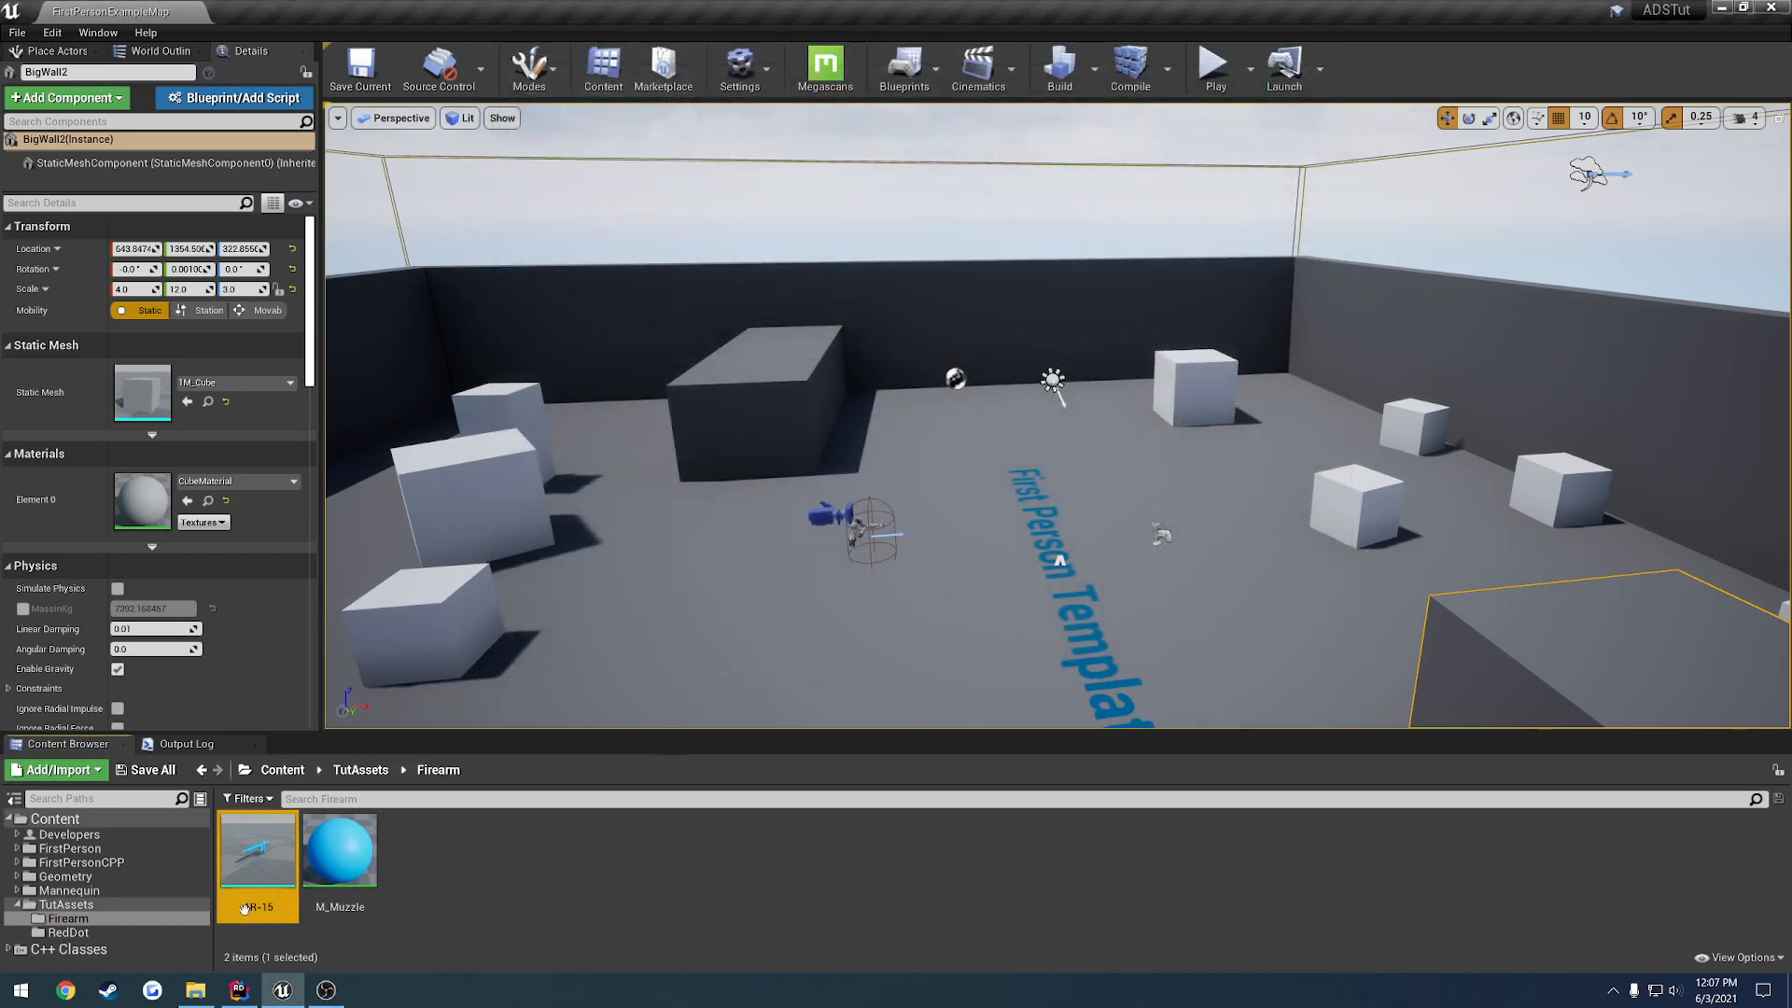
pyautogui.rightClick(256, 851)
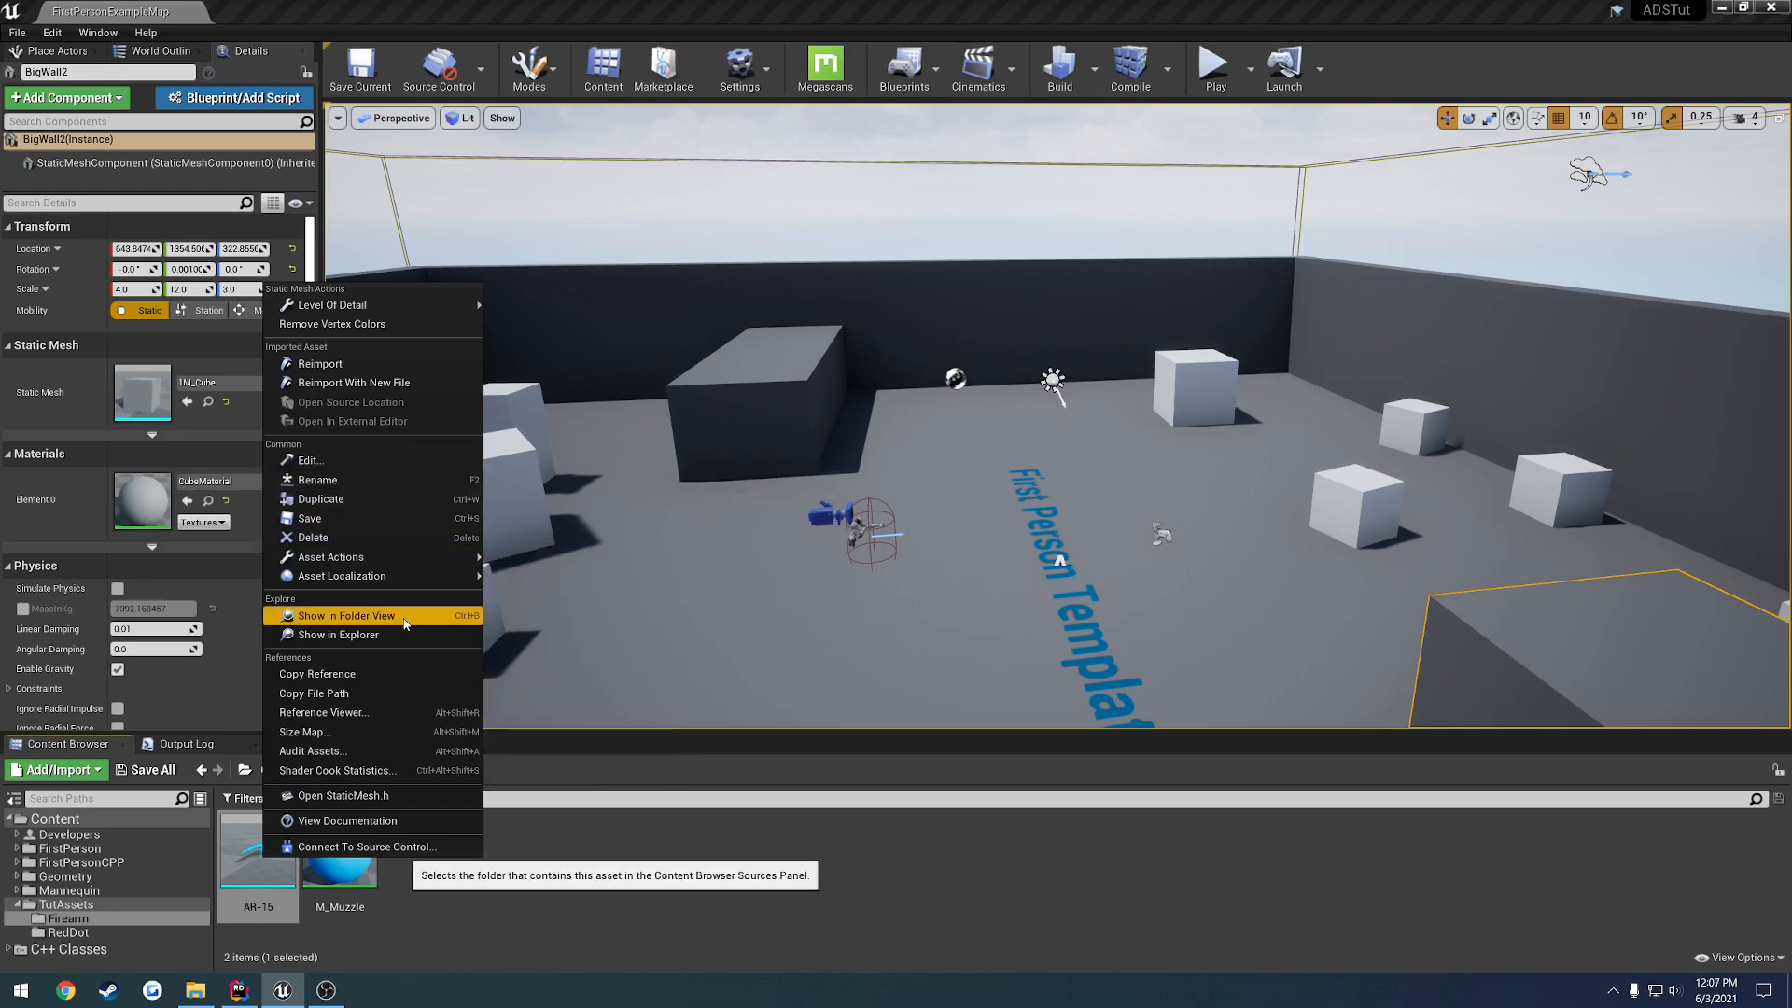
pyautogui.moveTo(396, 599)
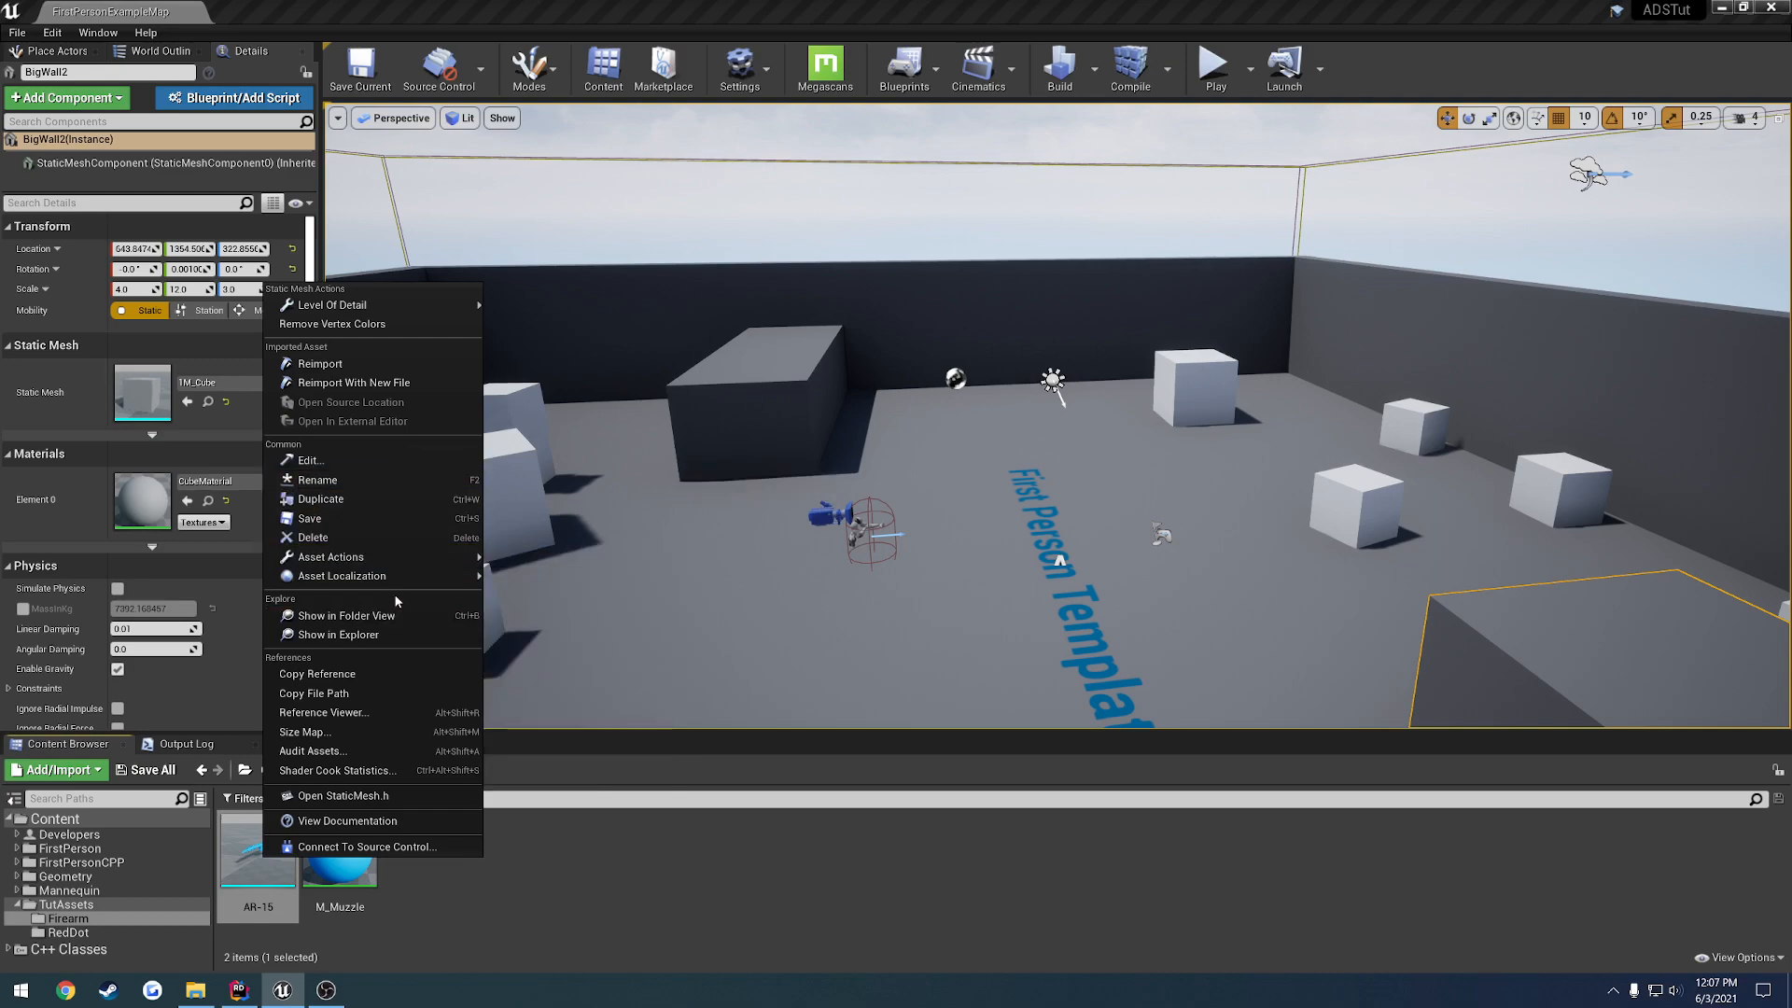
pyautogui.moveTo(312, 695)
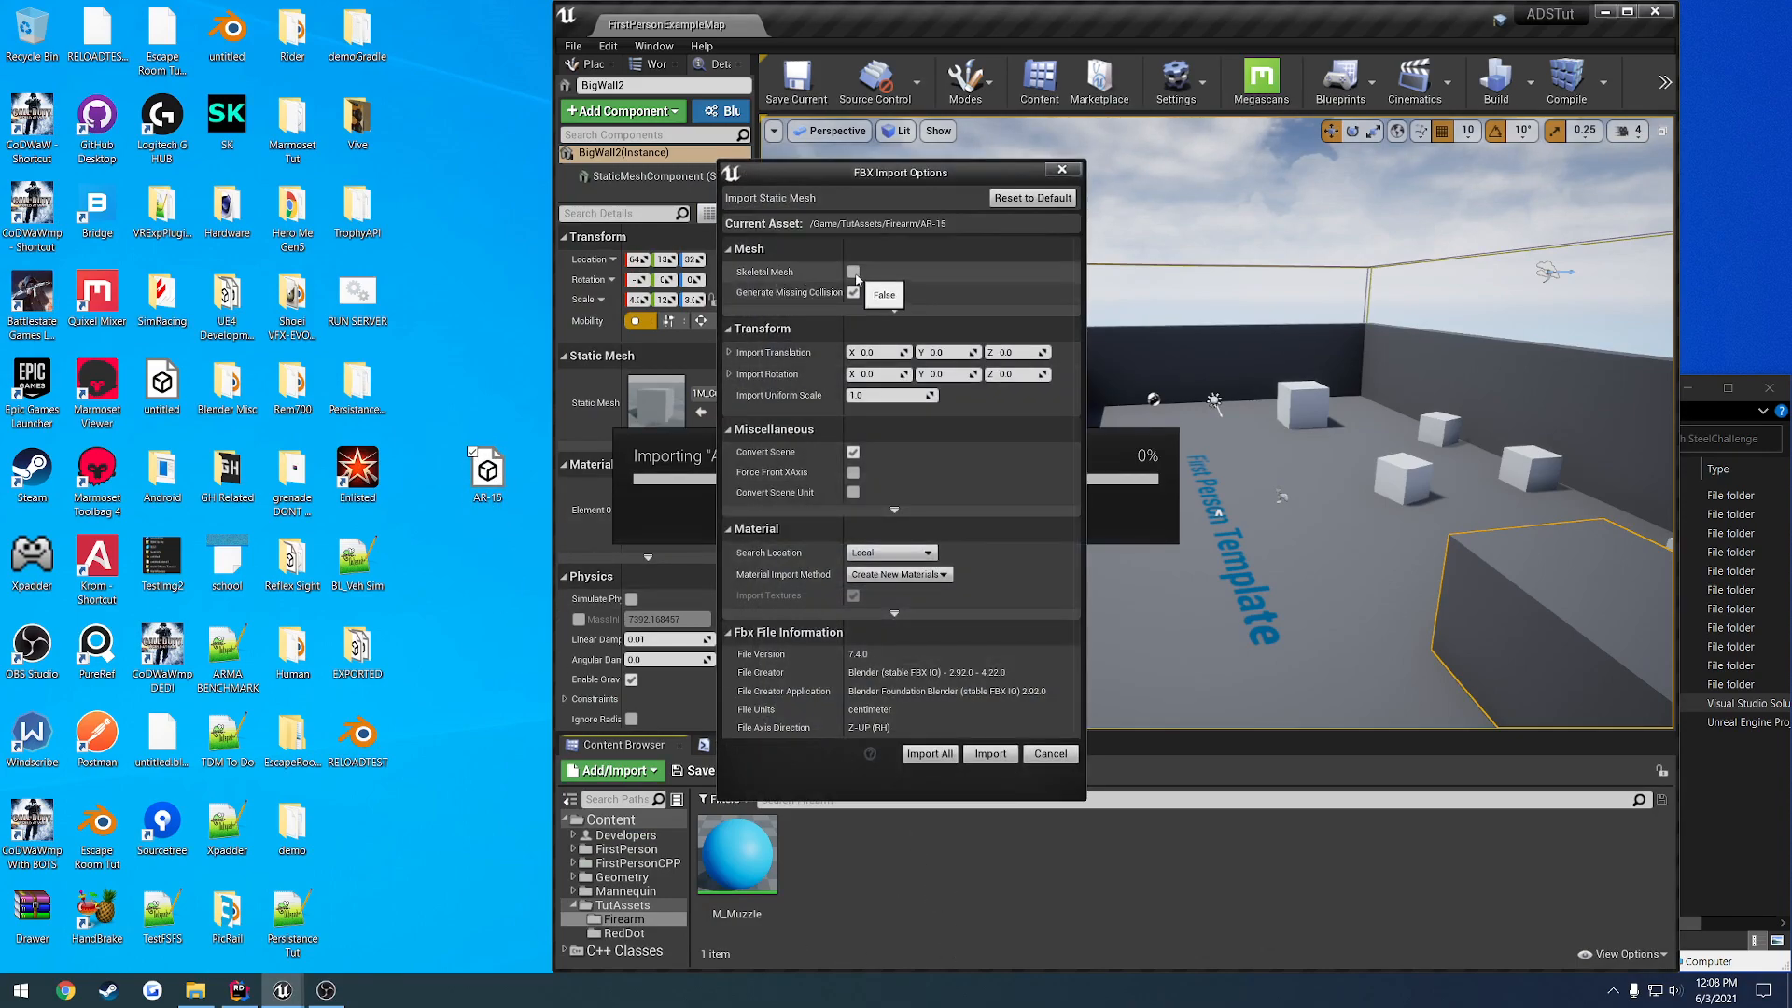
# Reimport AR-15.fbx as a Skeletal Mesh and dismiss the import warning log
pyautogui.click(853, 272)
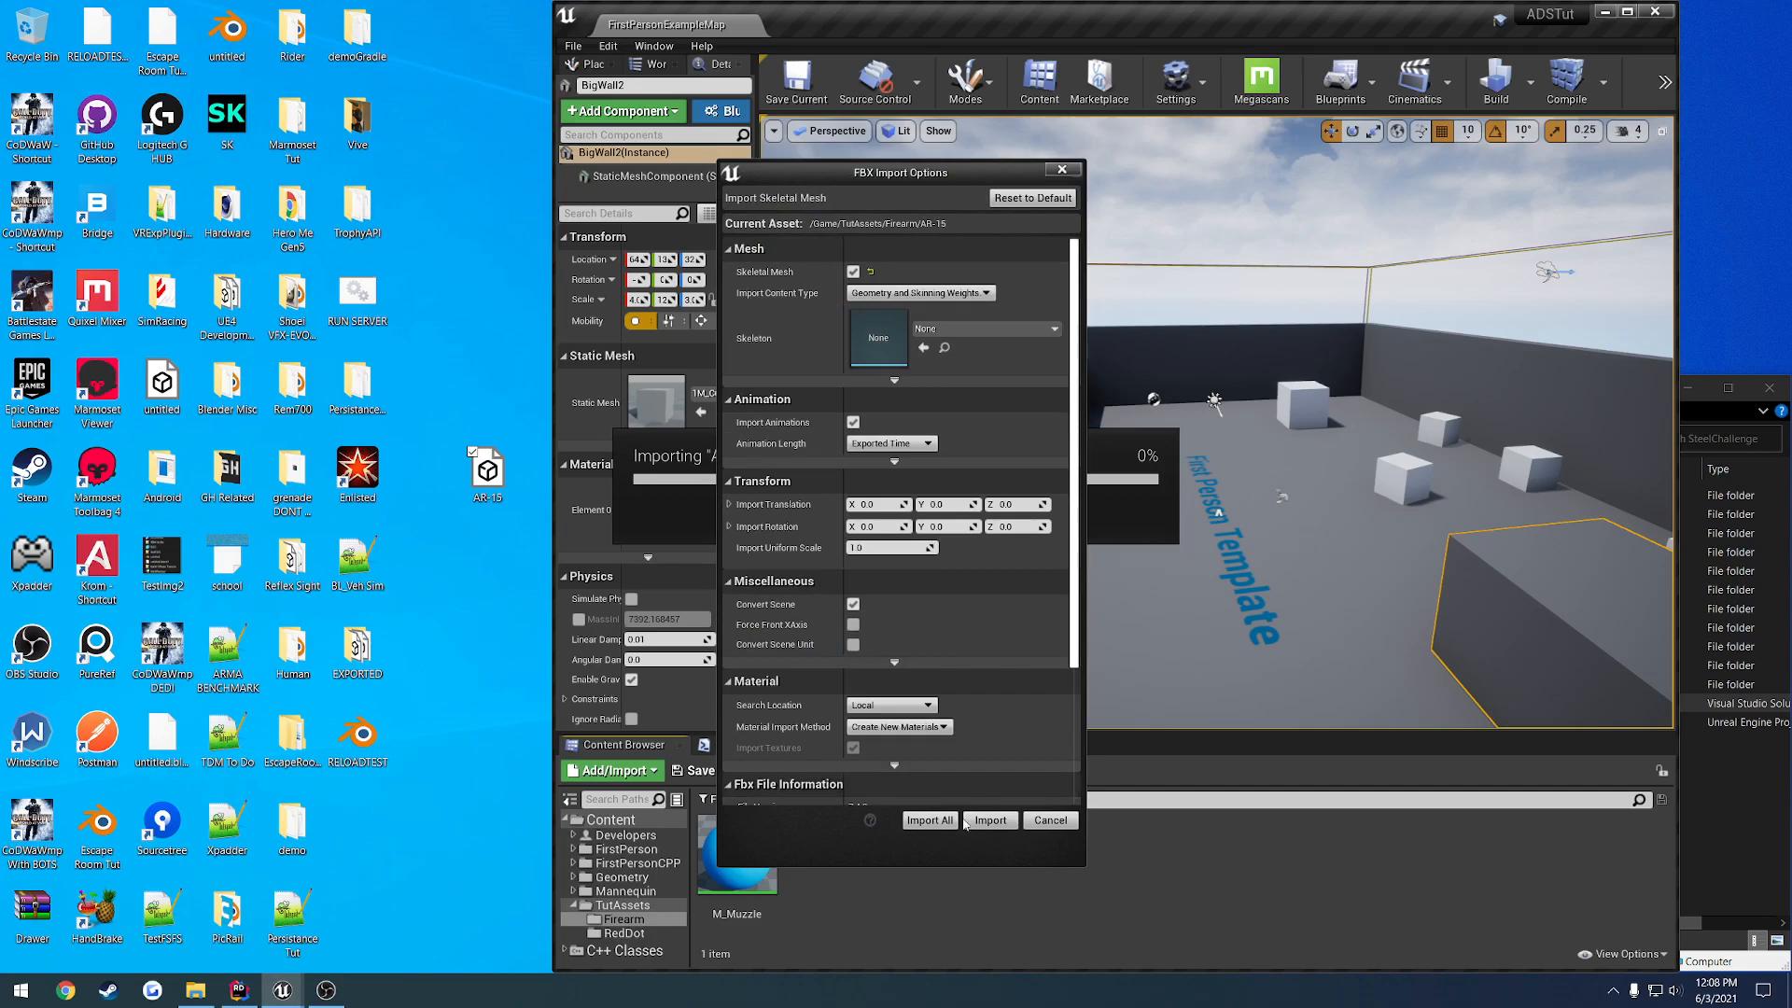
pyautogui.click(990, 819)
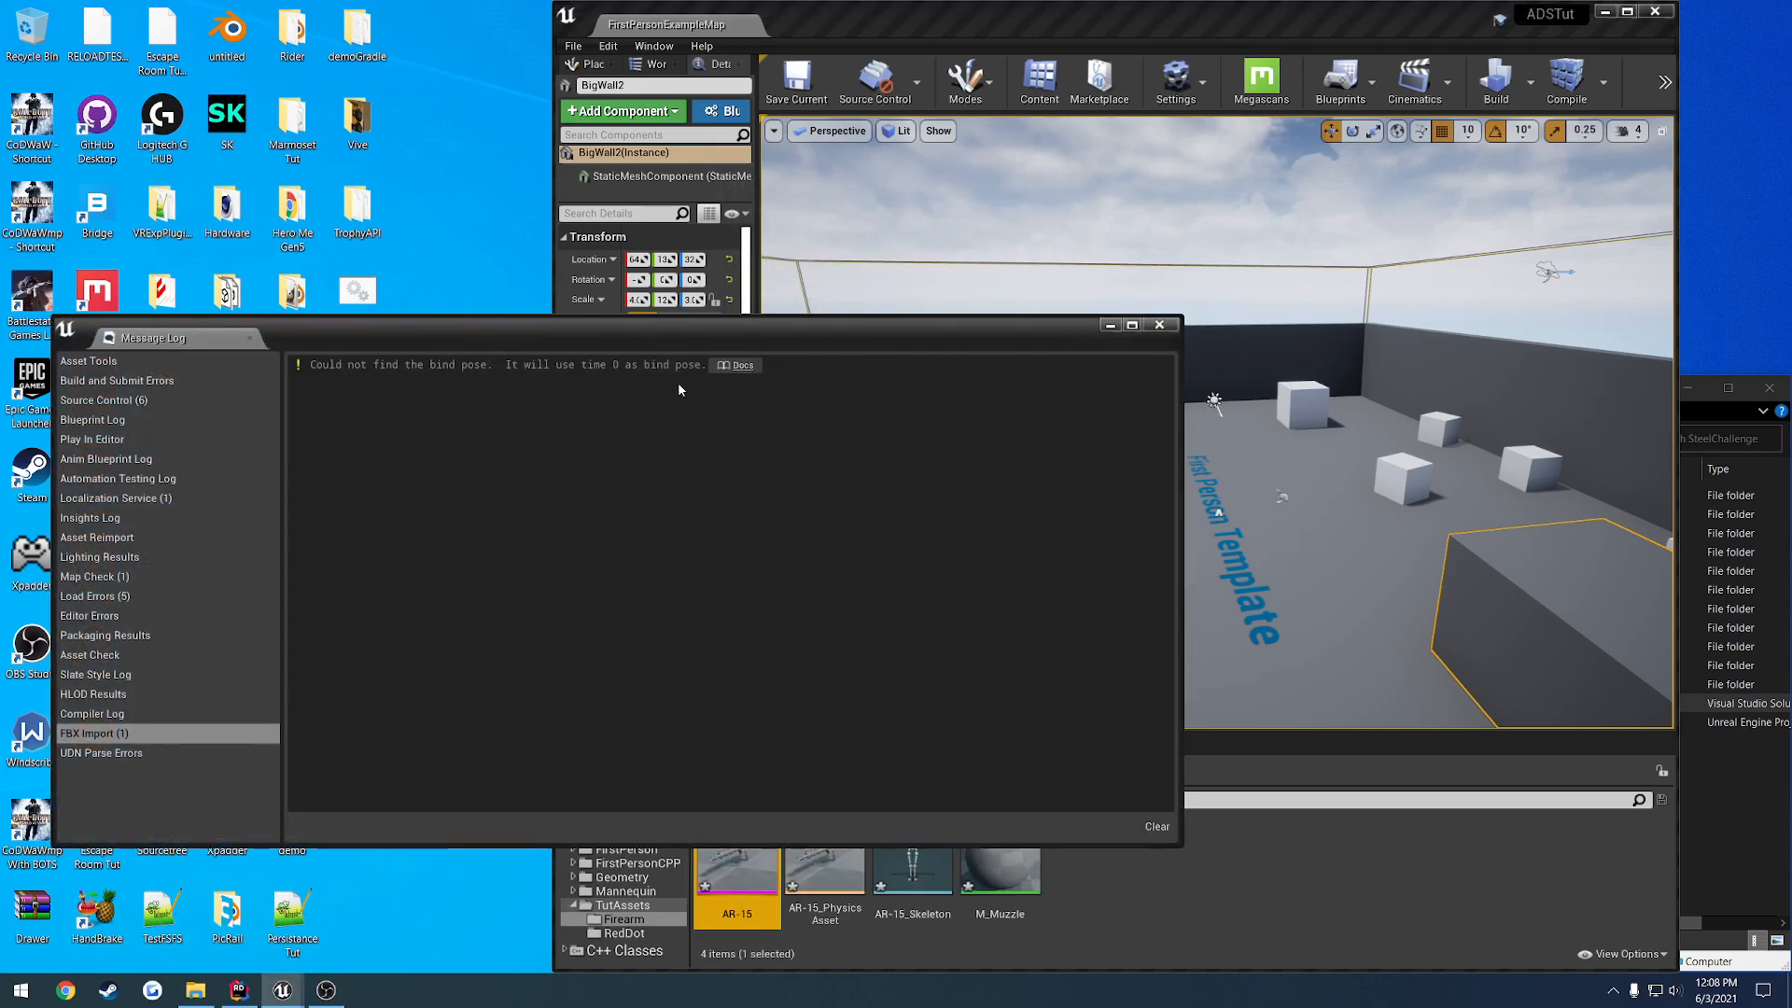
pyautogui.click(1159, 325)
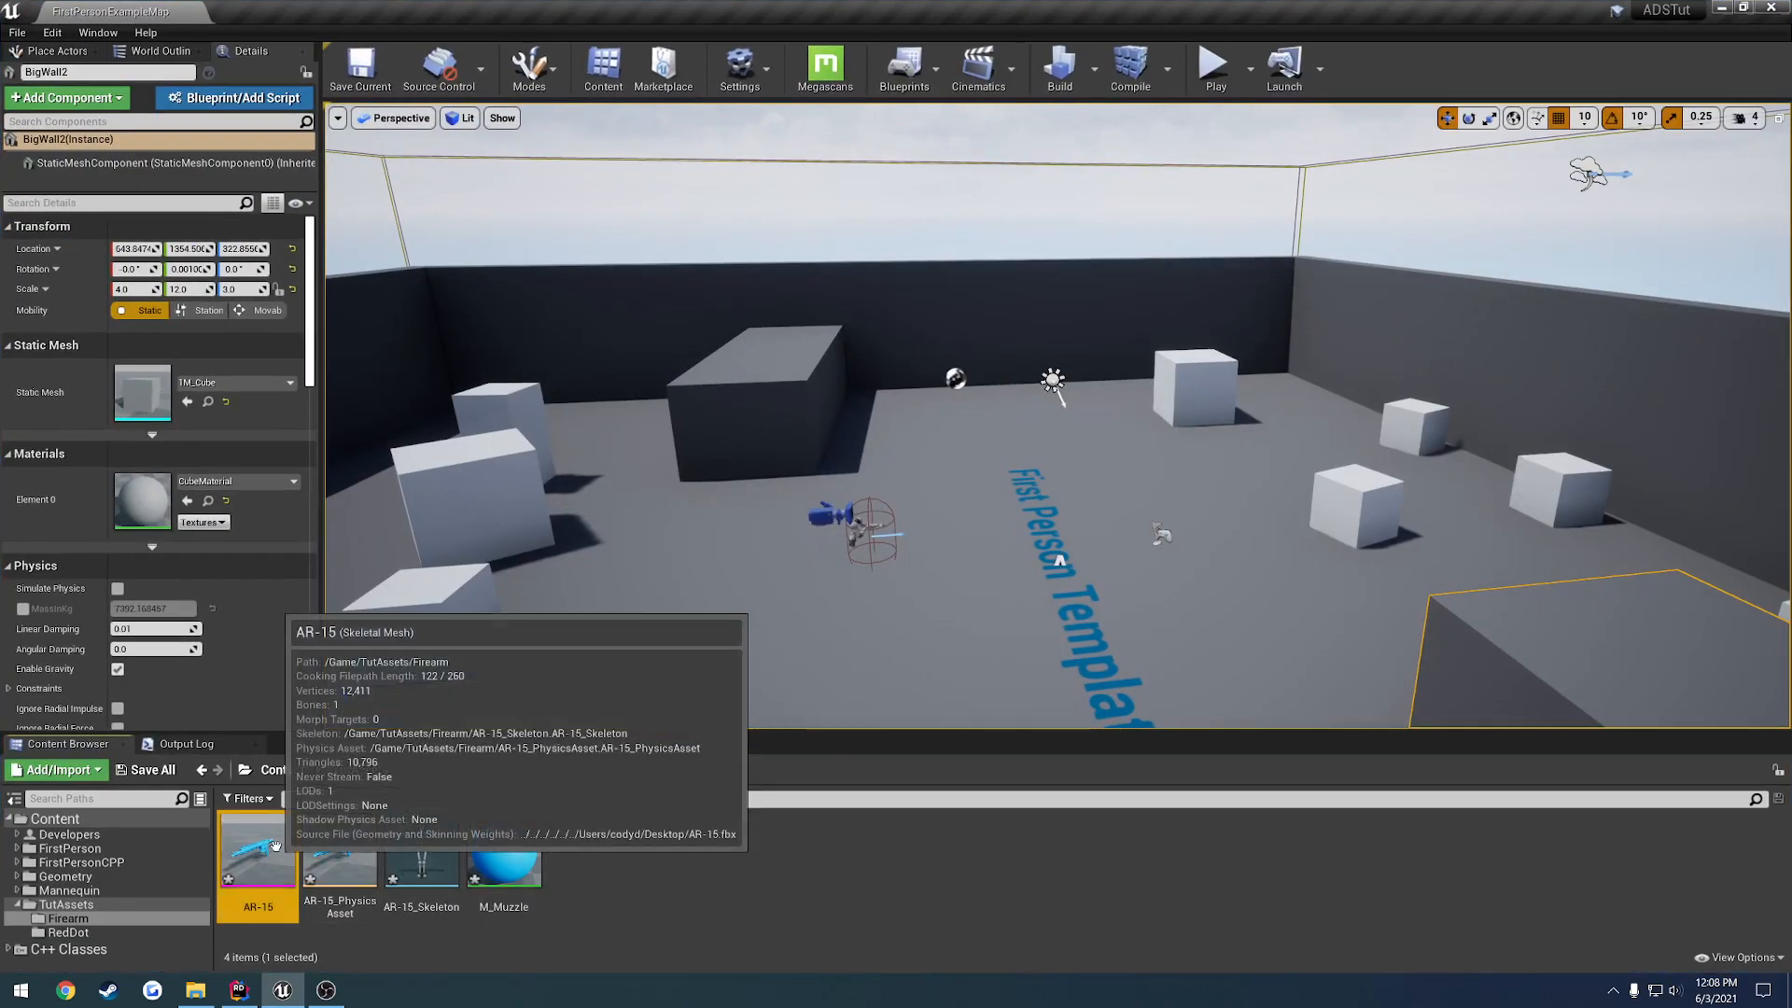
# Open the AR-15 skeletal mesh full-size and focus the rifle in the viewport
pyautogui.doubleClick(256, 851)
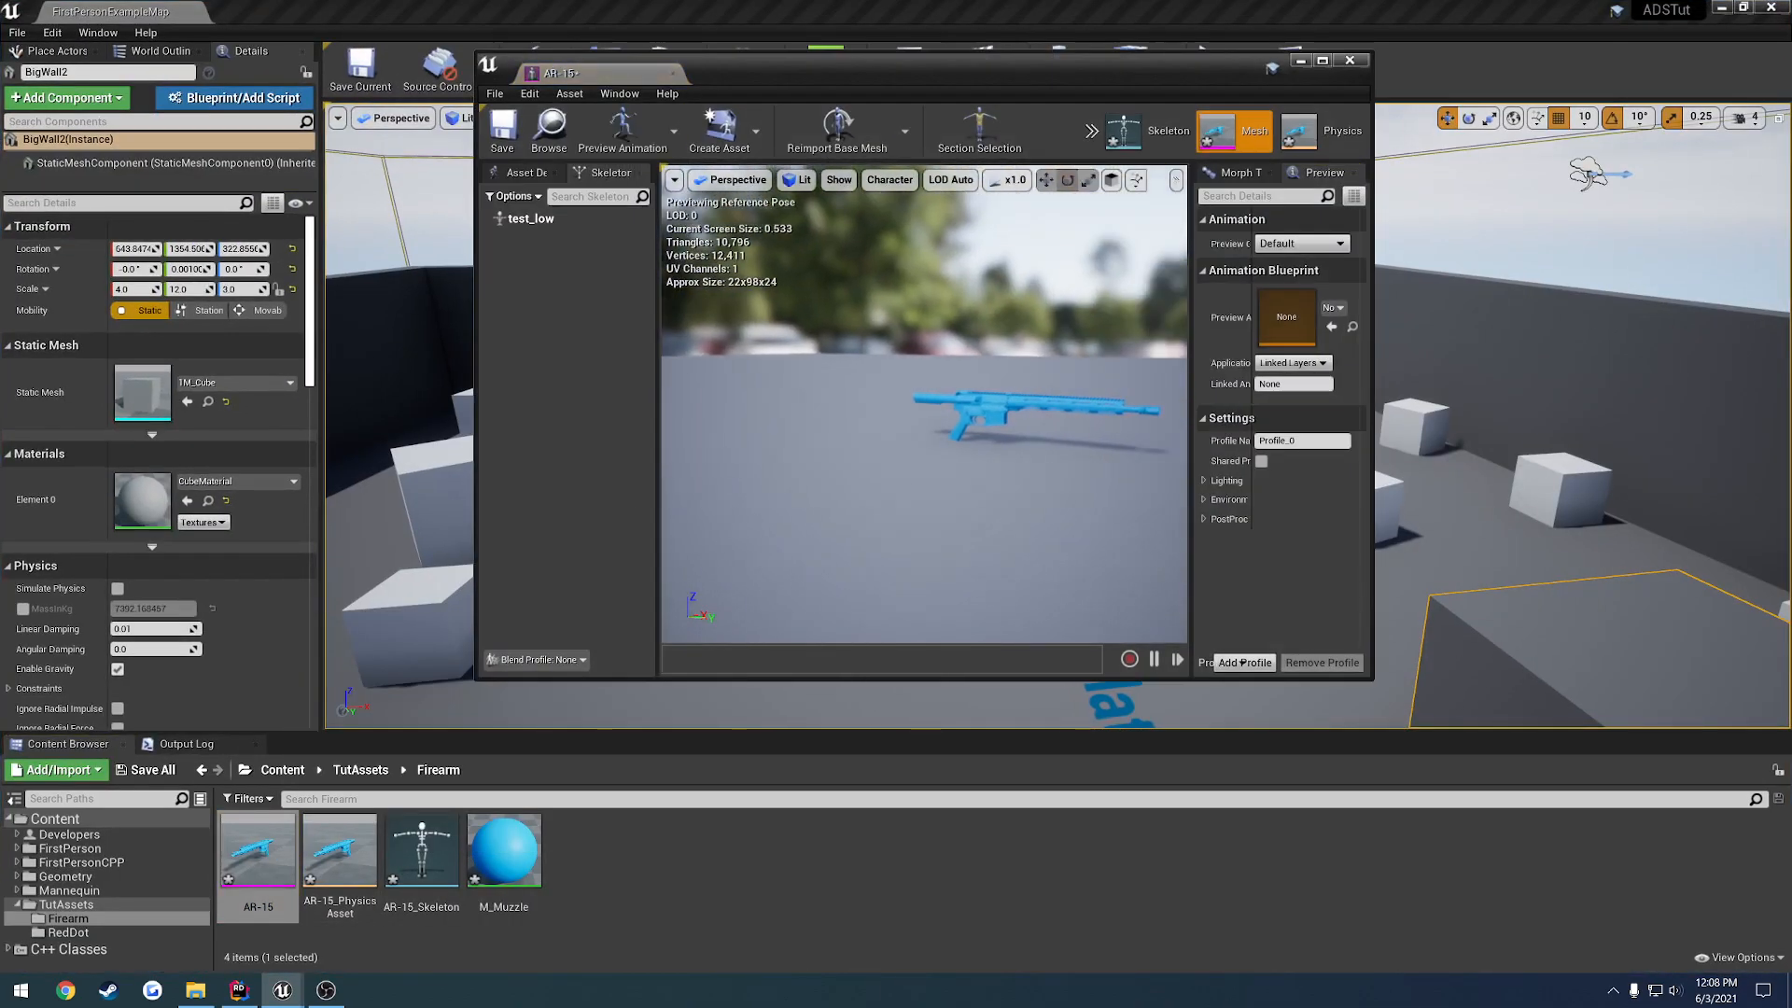
pyautogui.click(1349, 59)
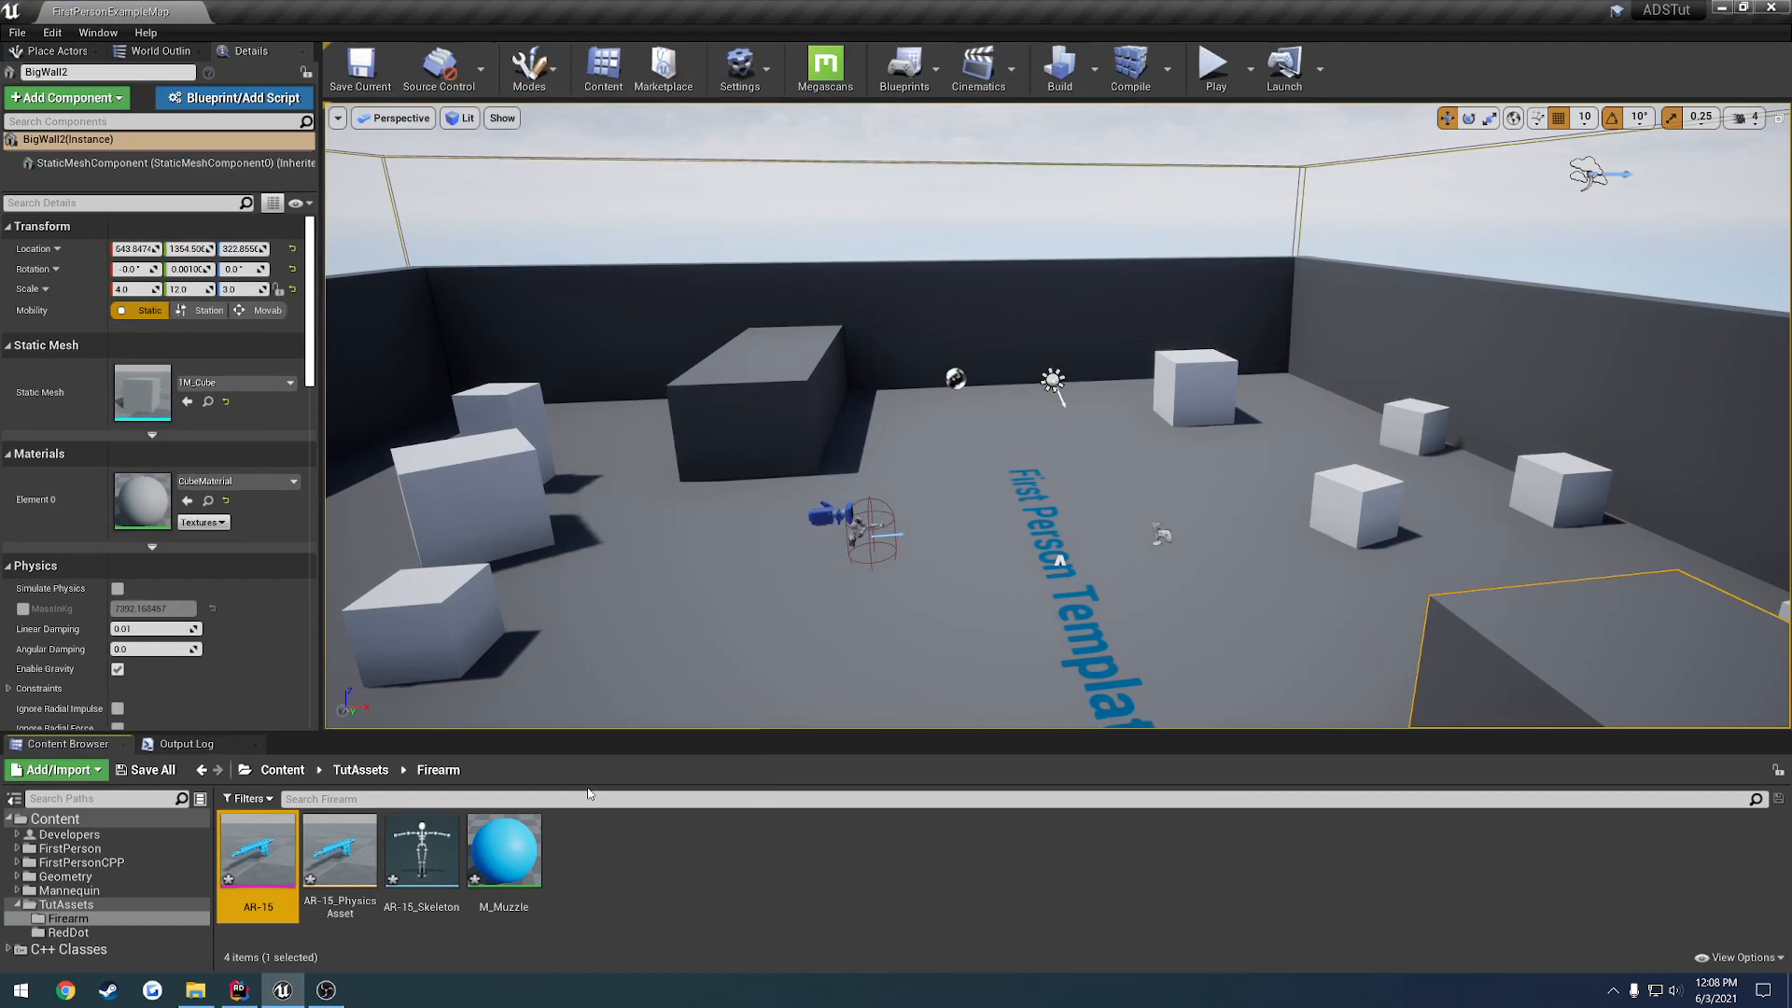
pyautogui.doubleClick(340, 847)
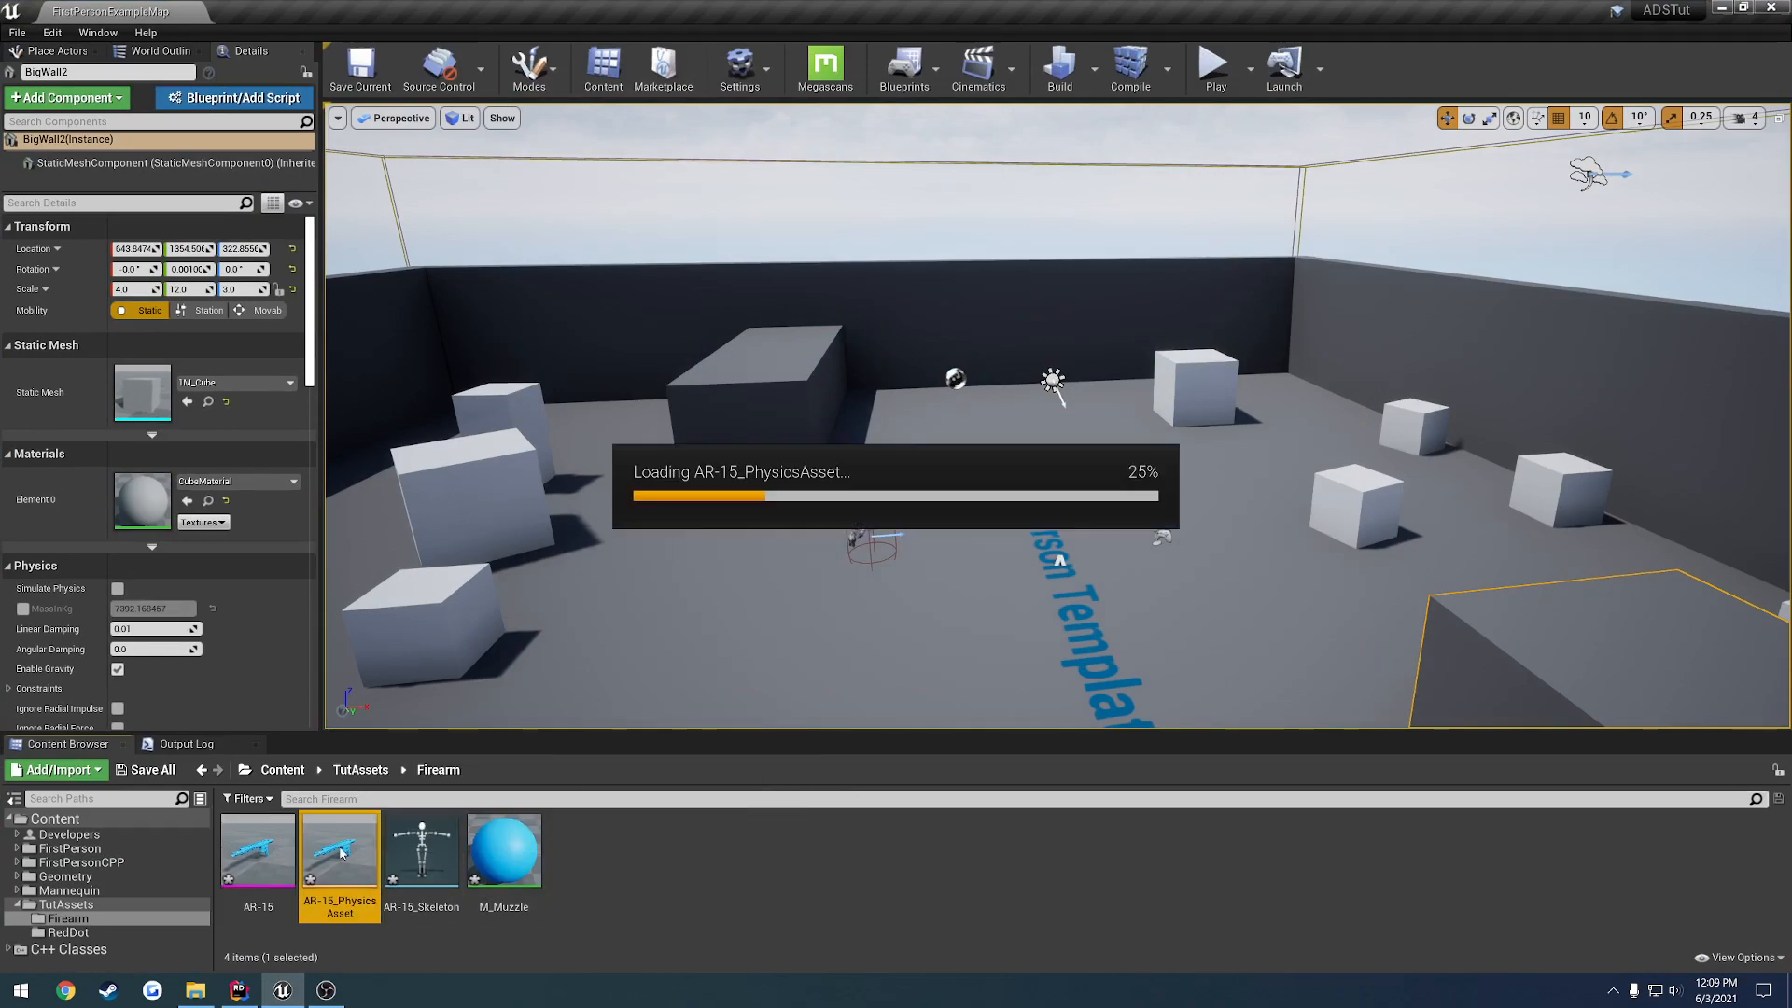
pyautogui.doubleClick(338, 851)
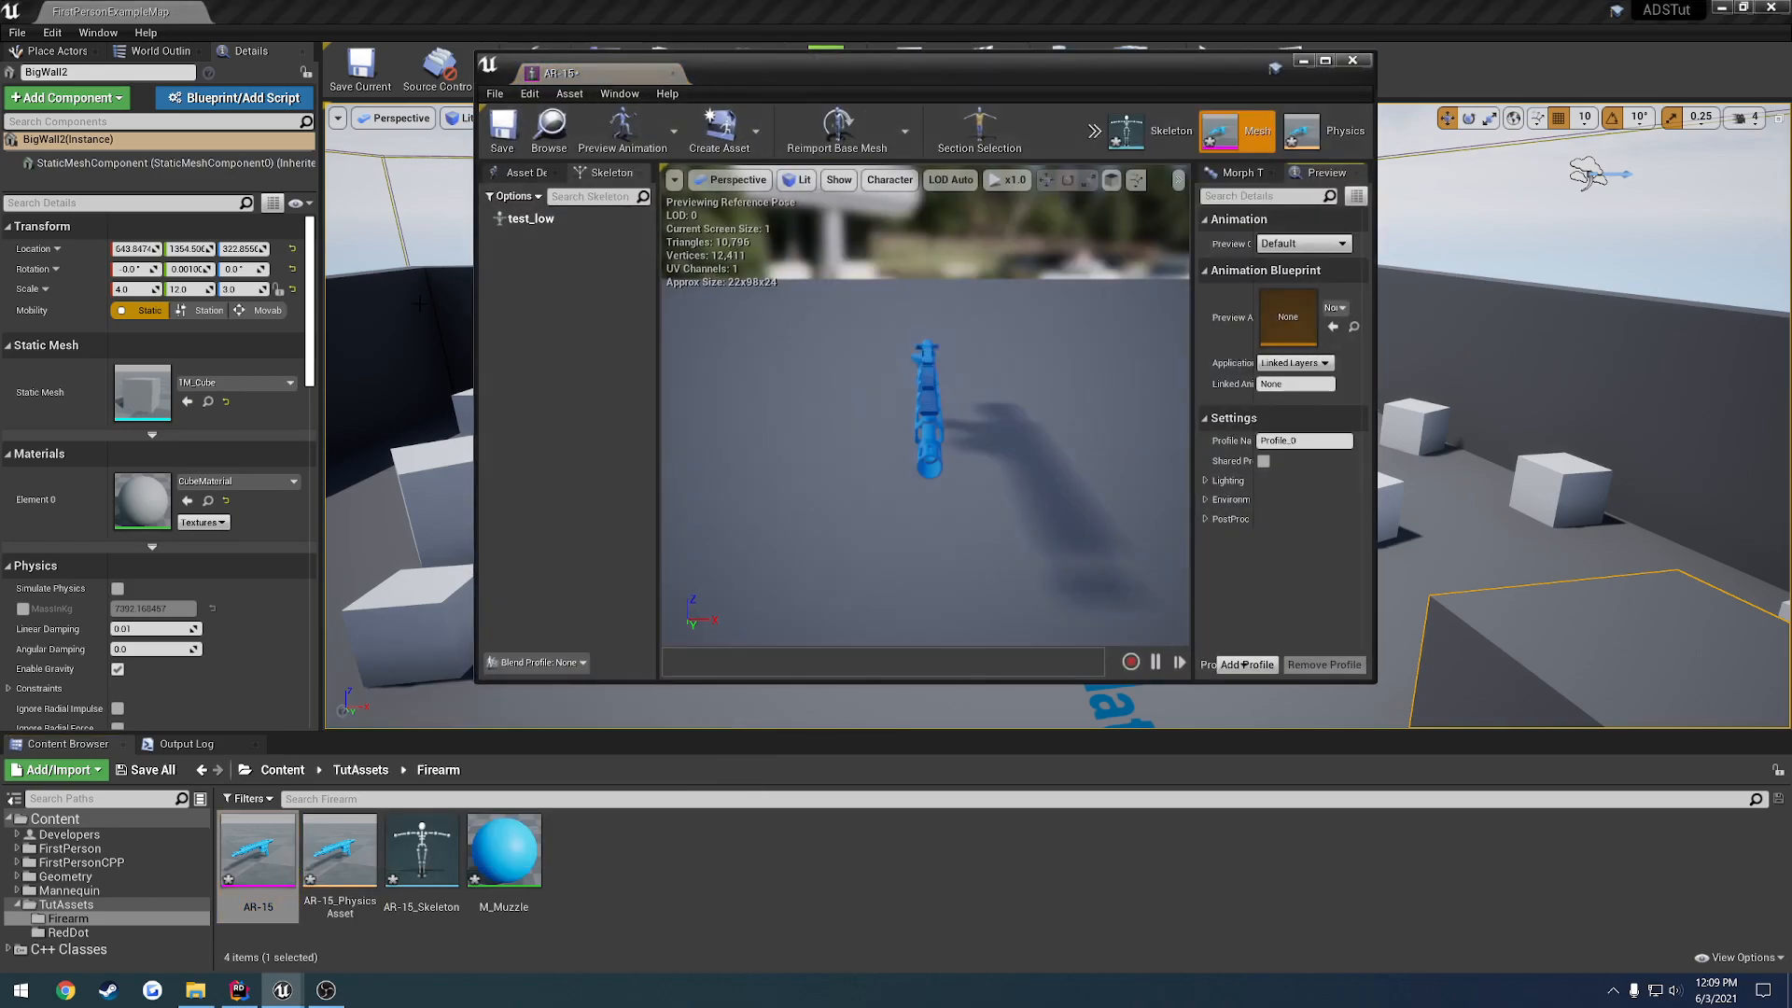
pyautogui.click(1325, 60)
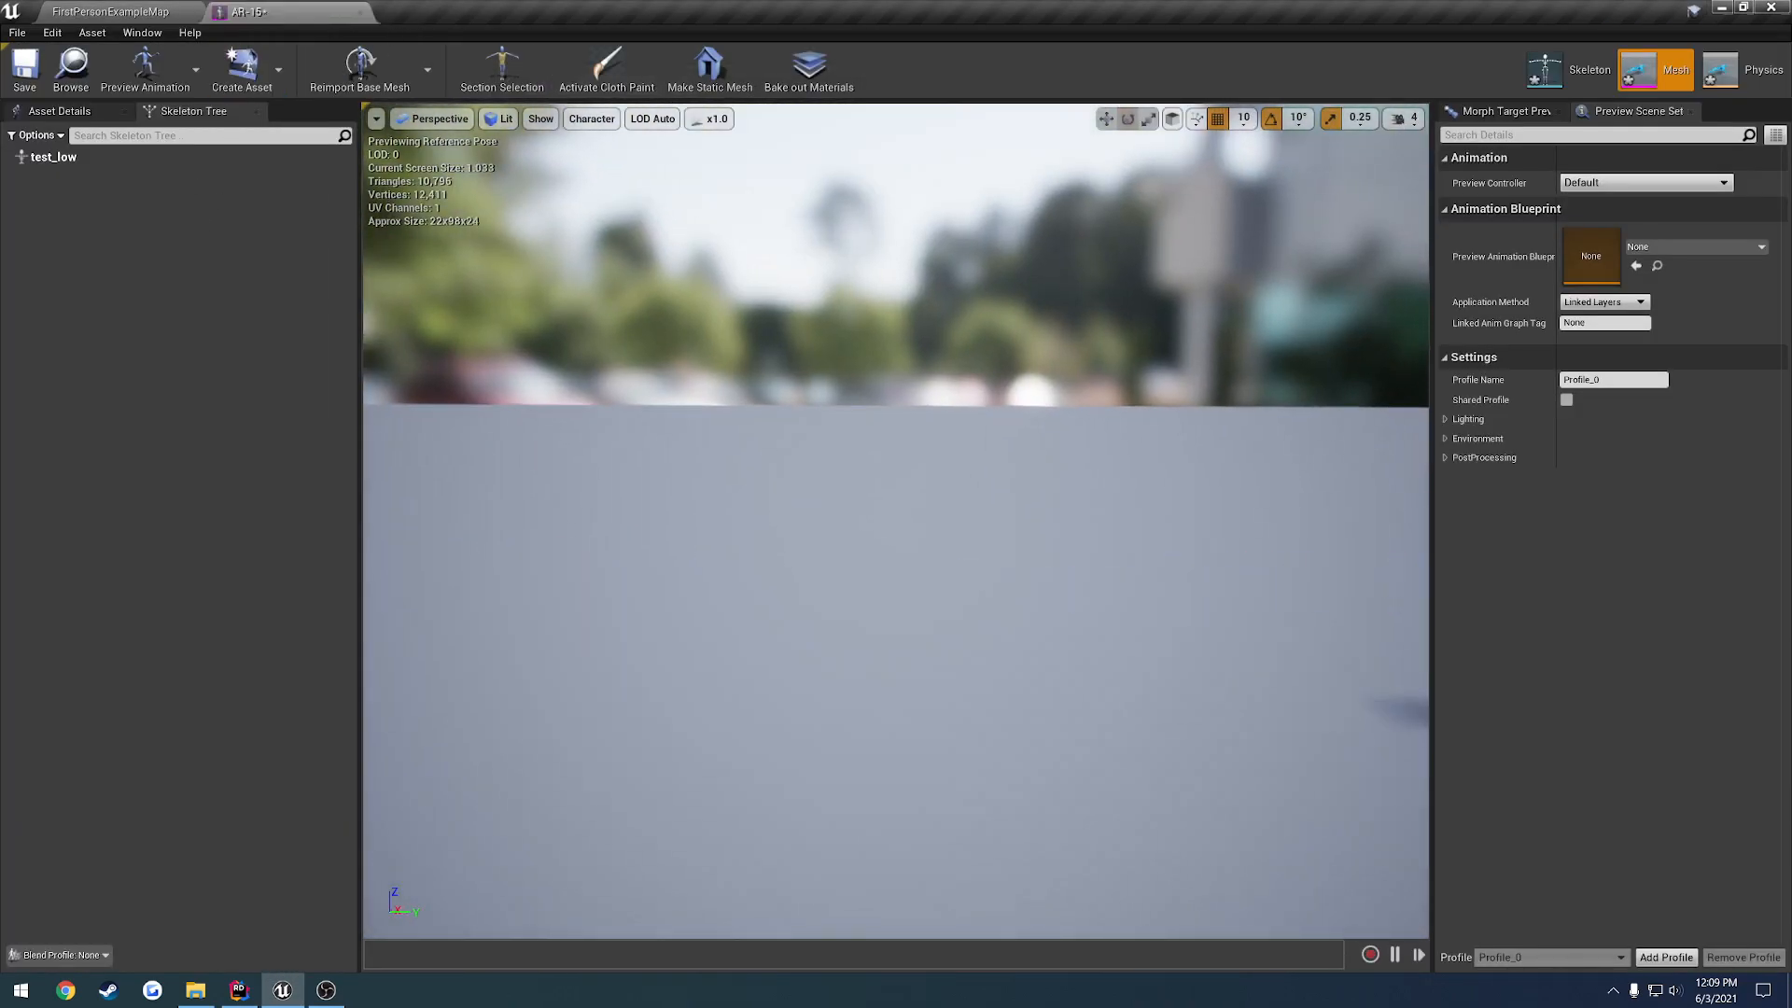
pyautogui.click(1411, 118)
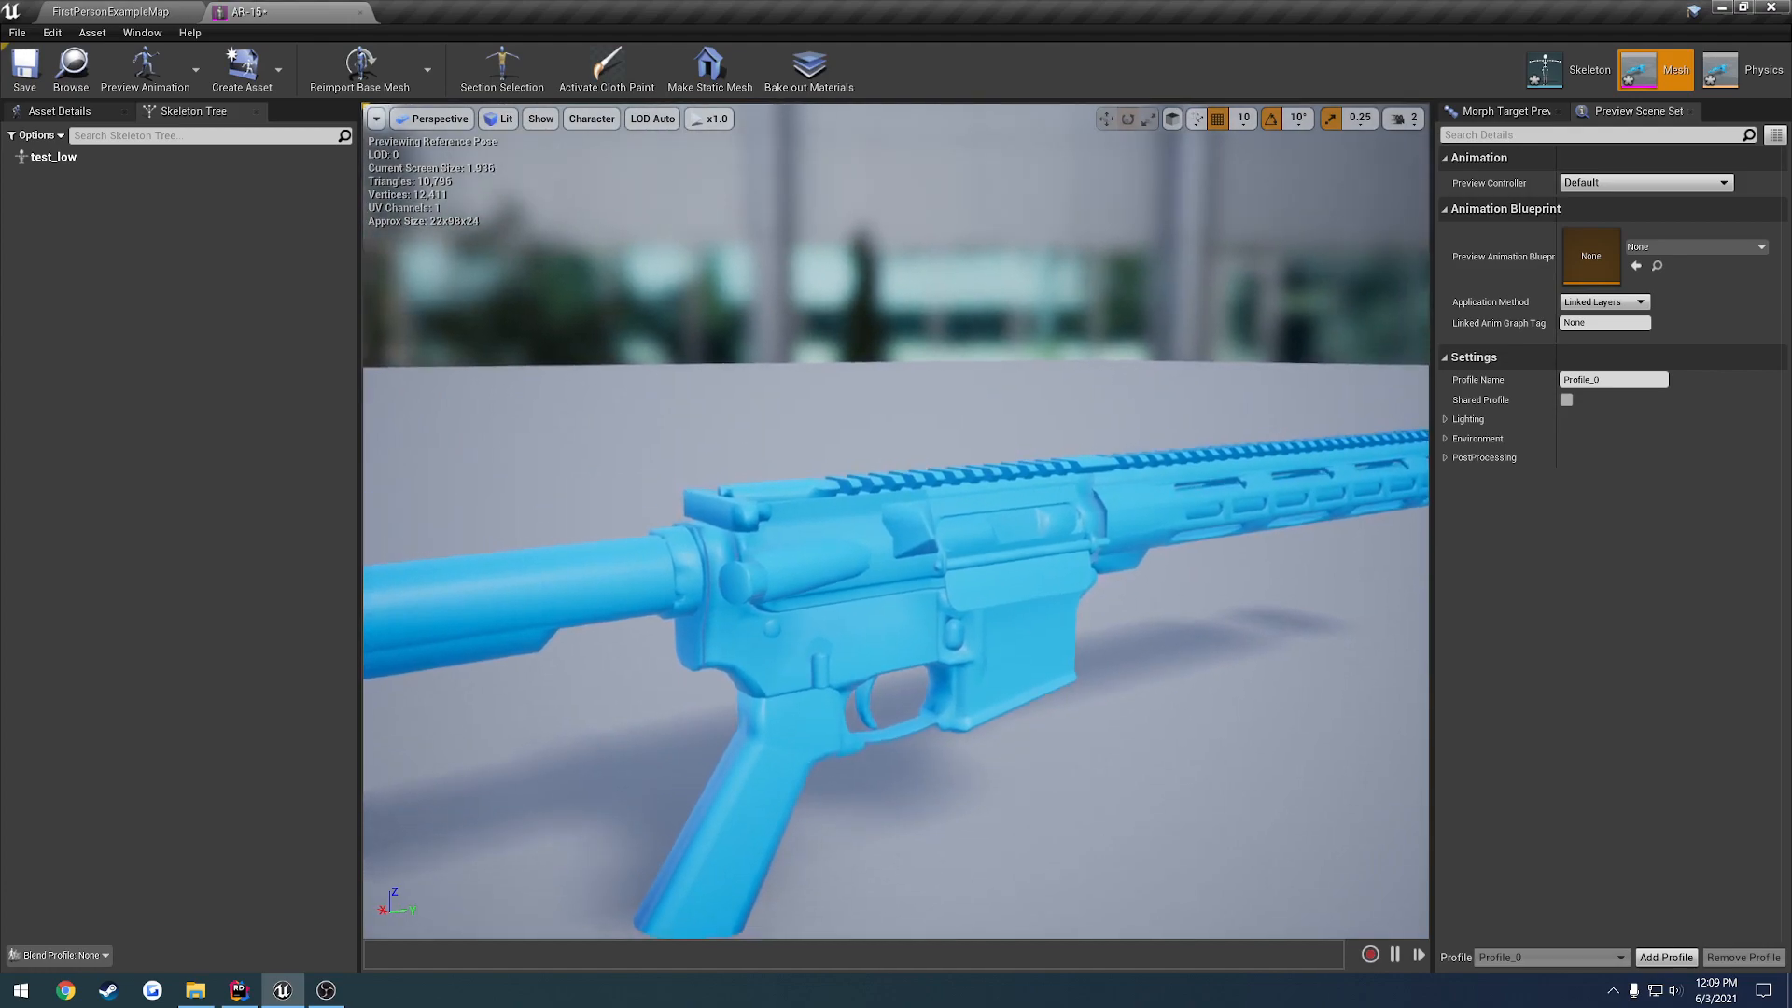
# Add a socket on the rifle's root bone and name it S_Sight
pyautogui.rightClick(52, 157)
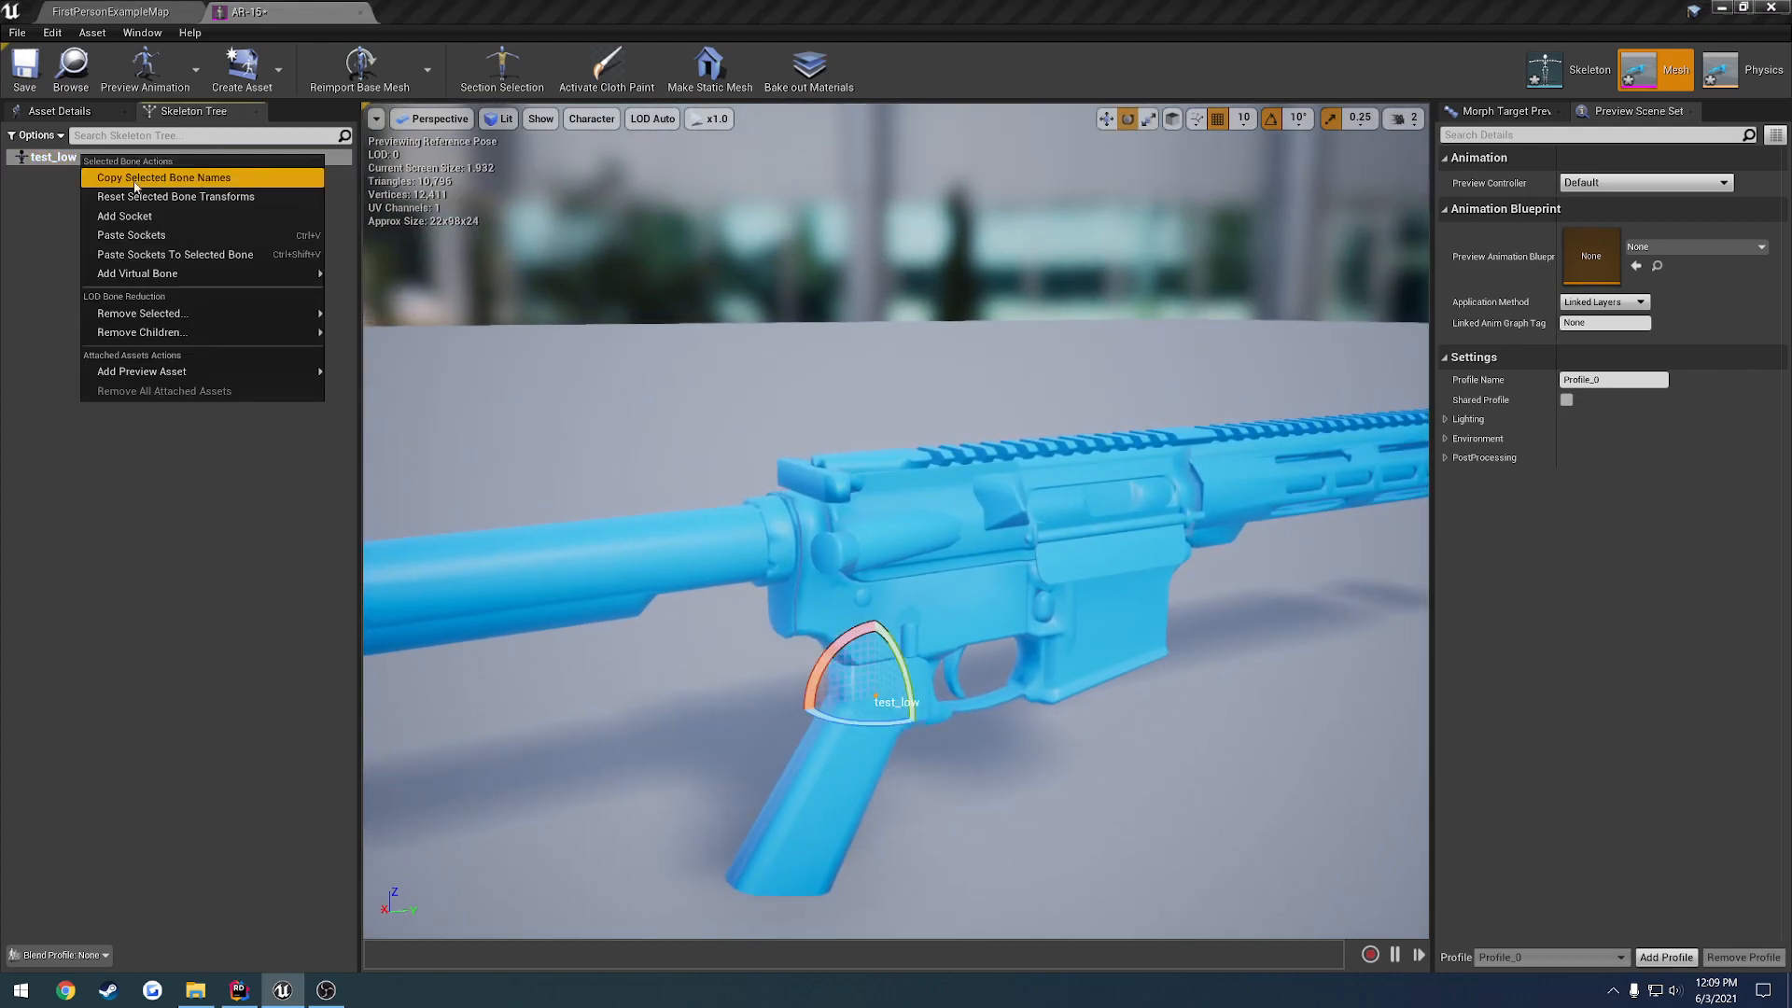
pyautogui.click(123, 217)
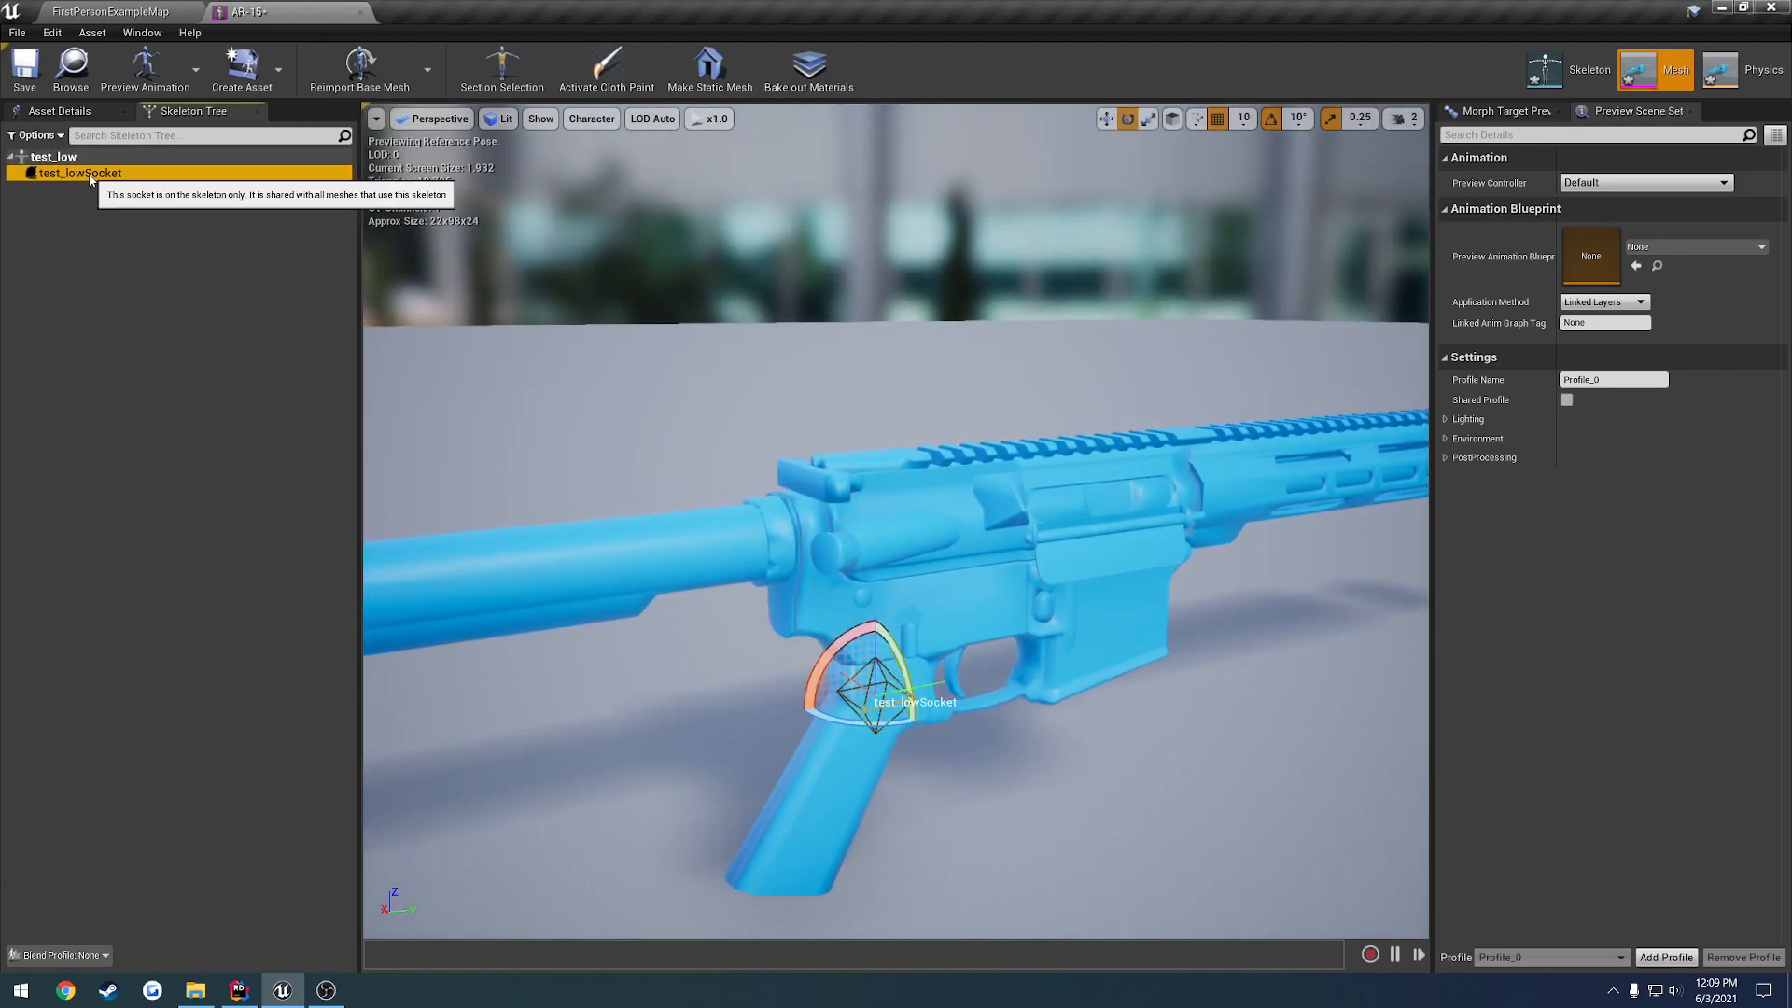
pyautogui.doubleClick(80, 172)
pyautogui.write('S_Sight')
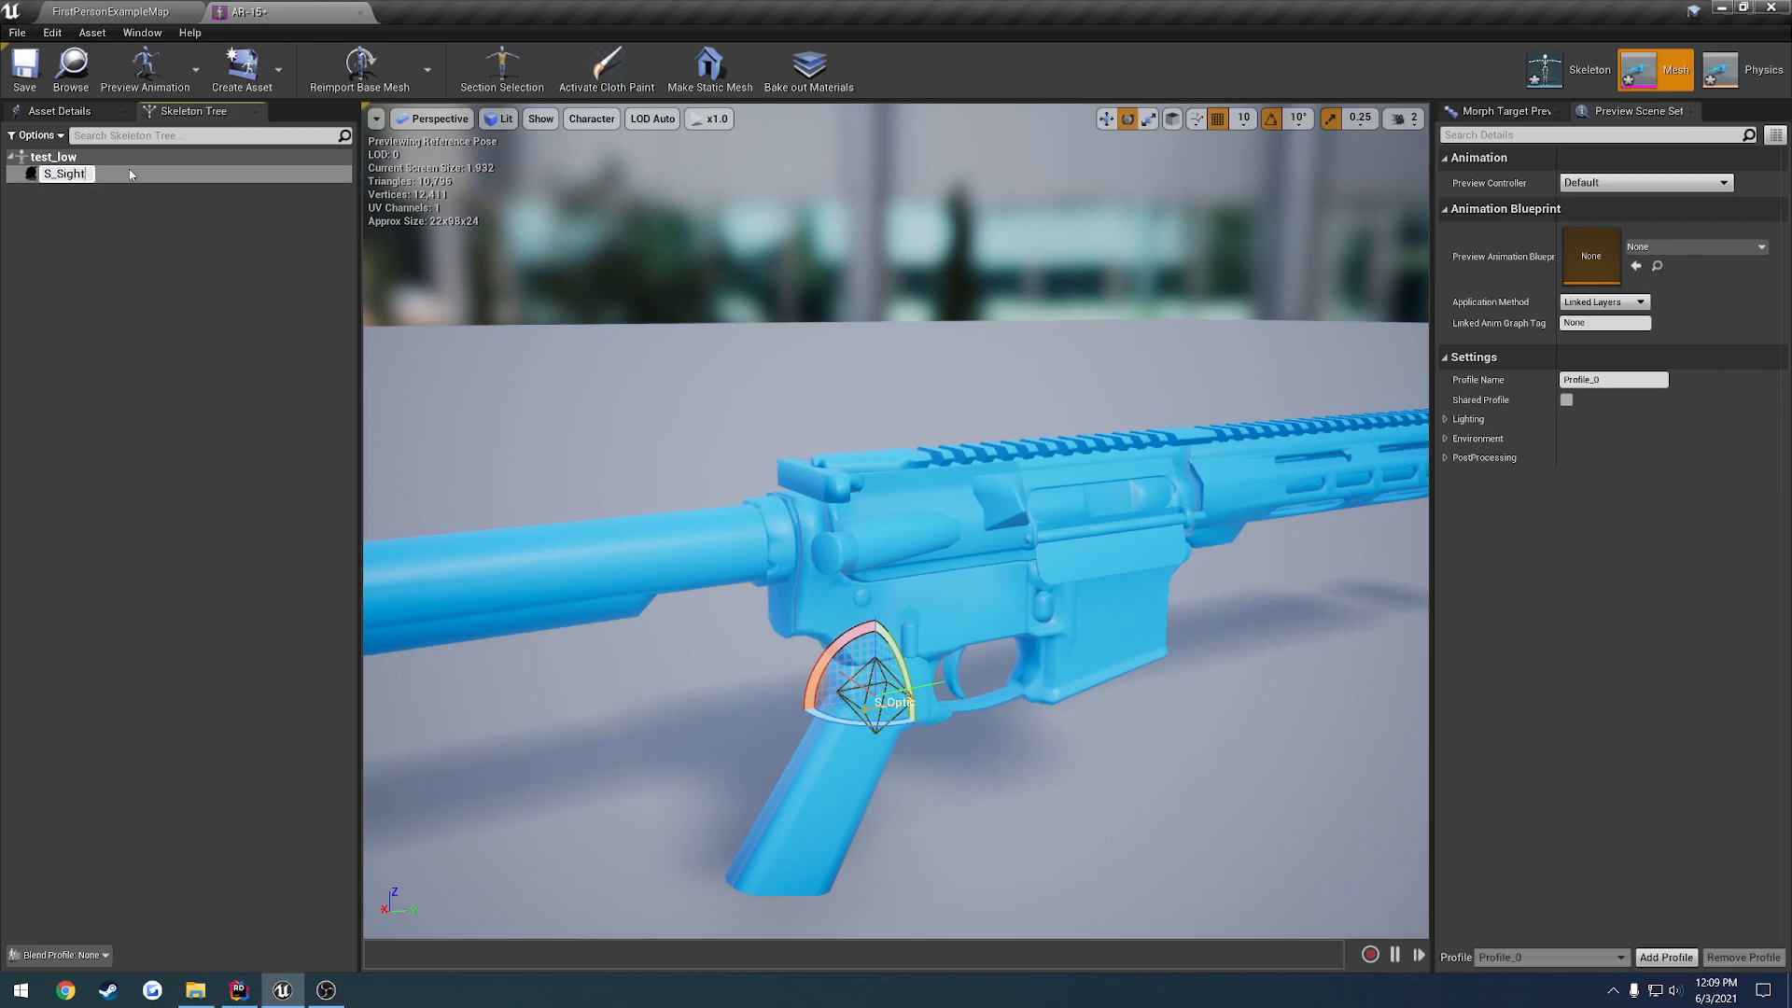
# Preview ReflexSight_low on the S_Sight socket, then return to the level editor
pyautogui.rightClick(65, 172)
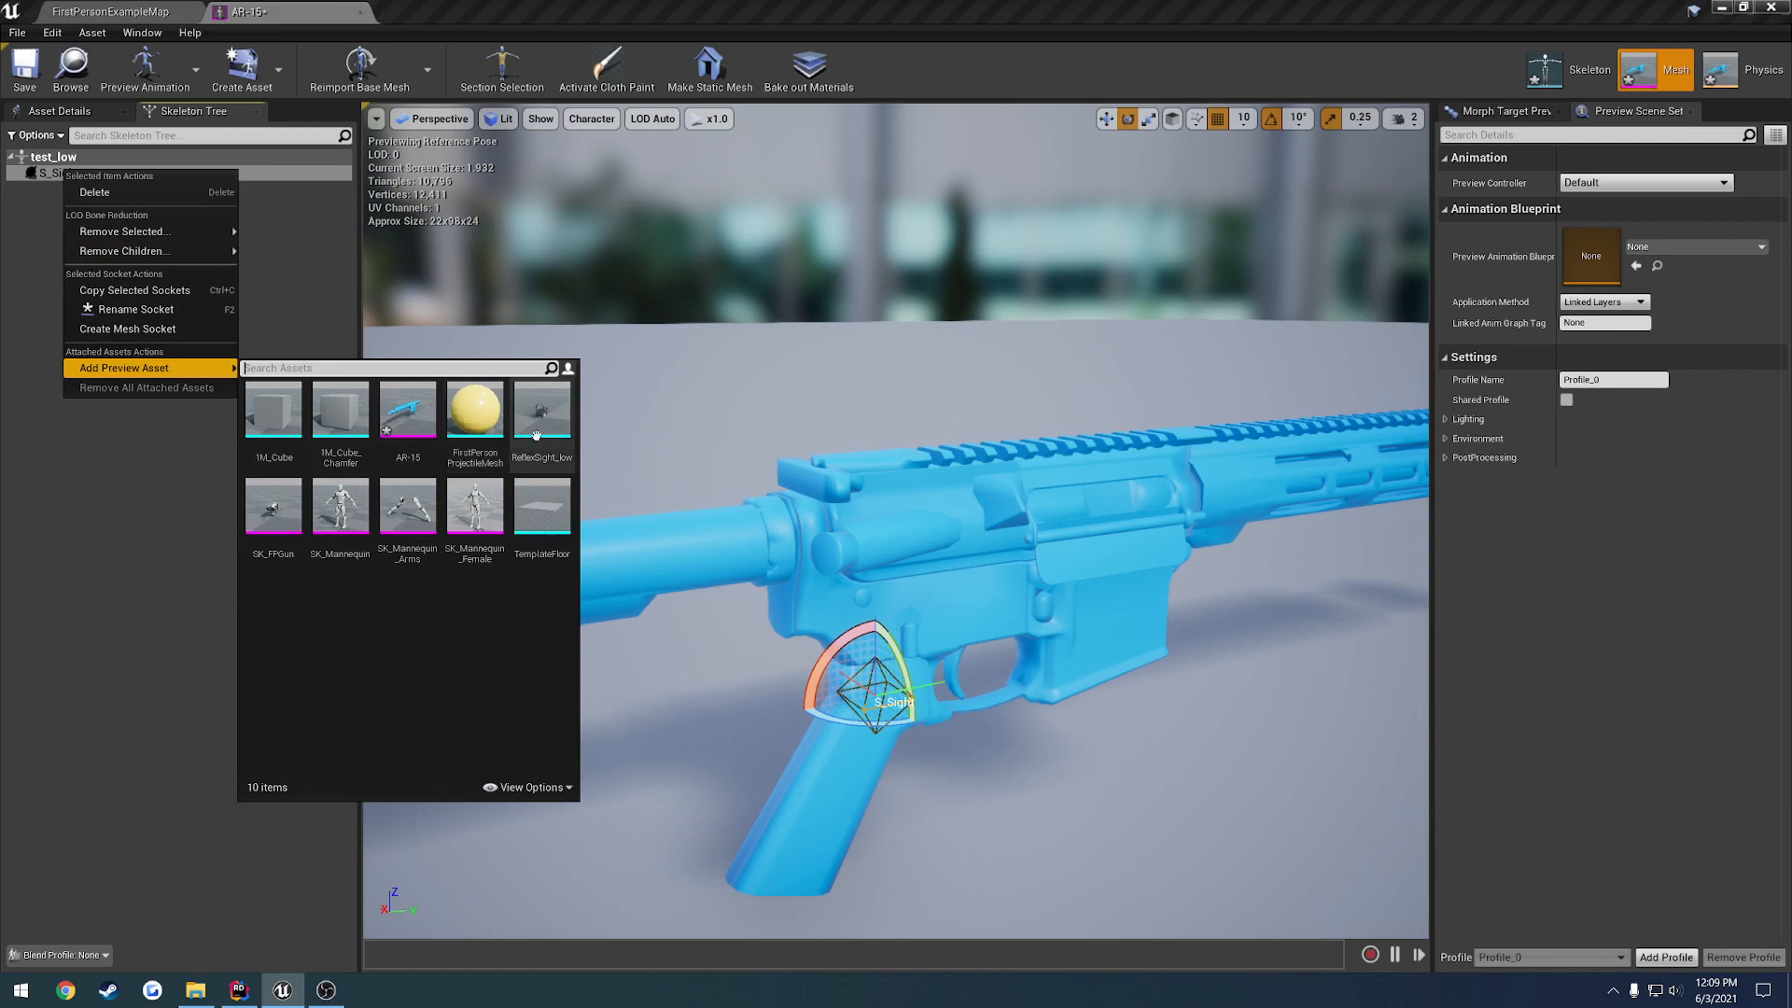
pyautogui.click(541, 409)
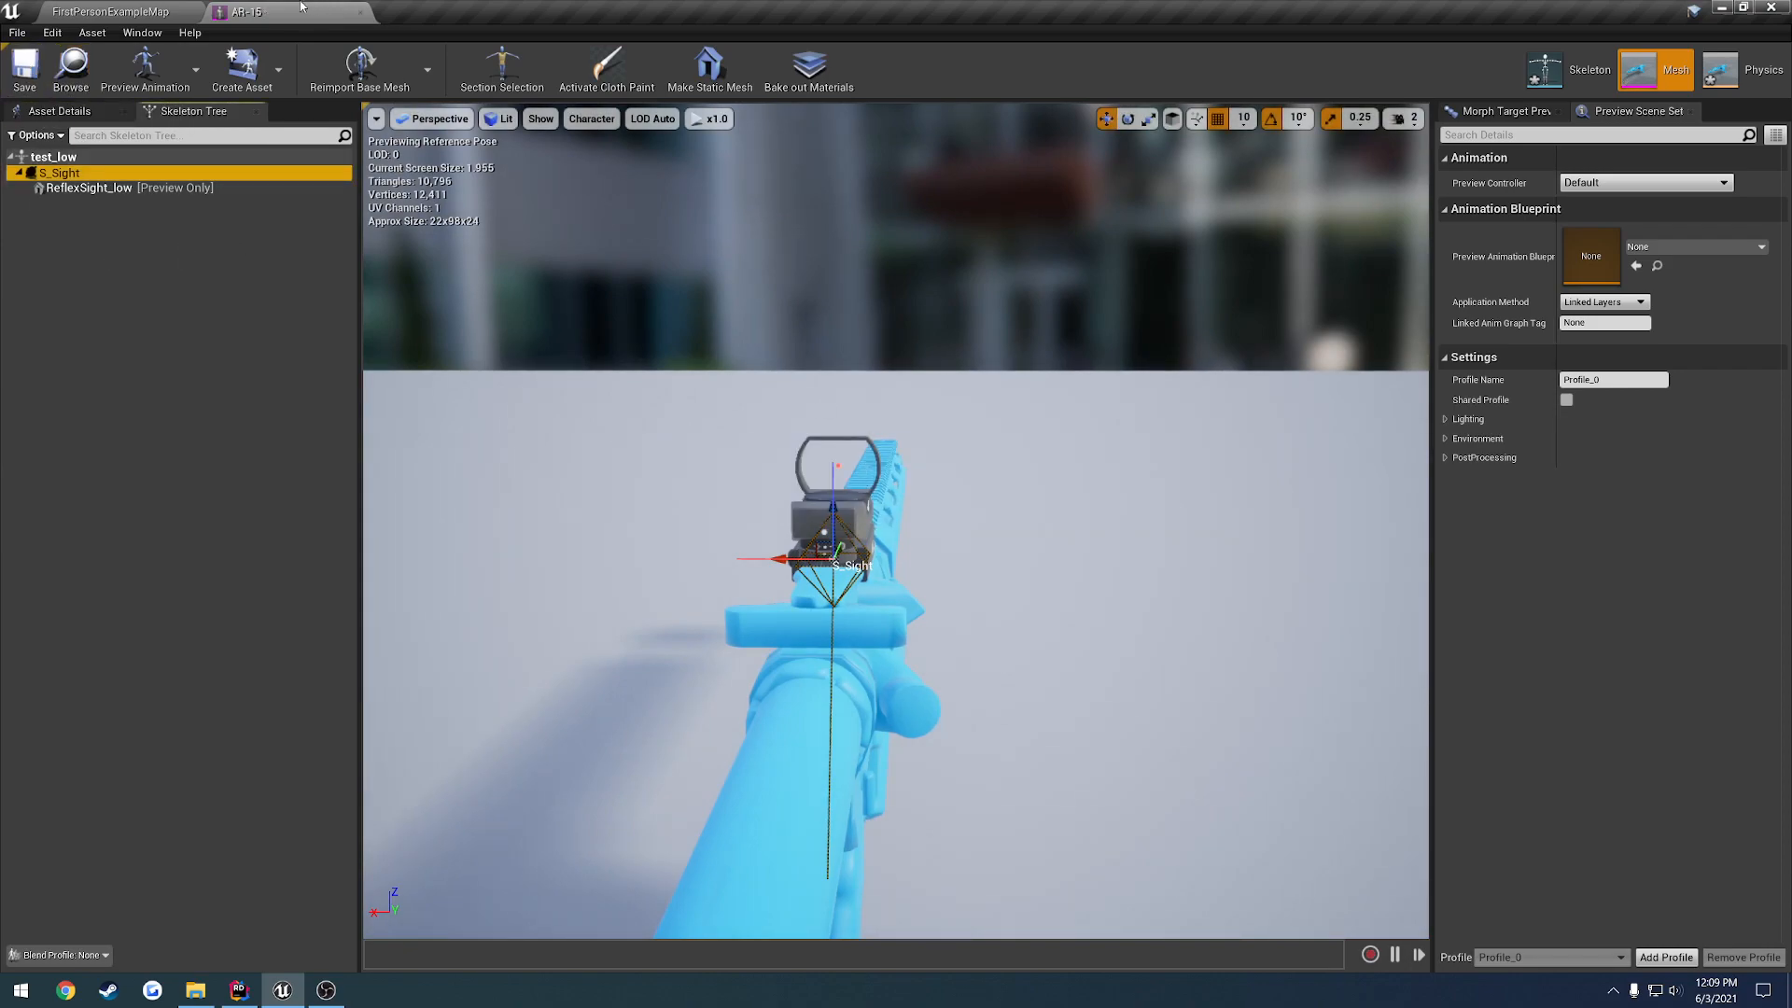
pyautogui.click(108, 11)
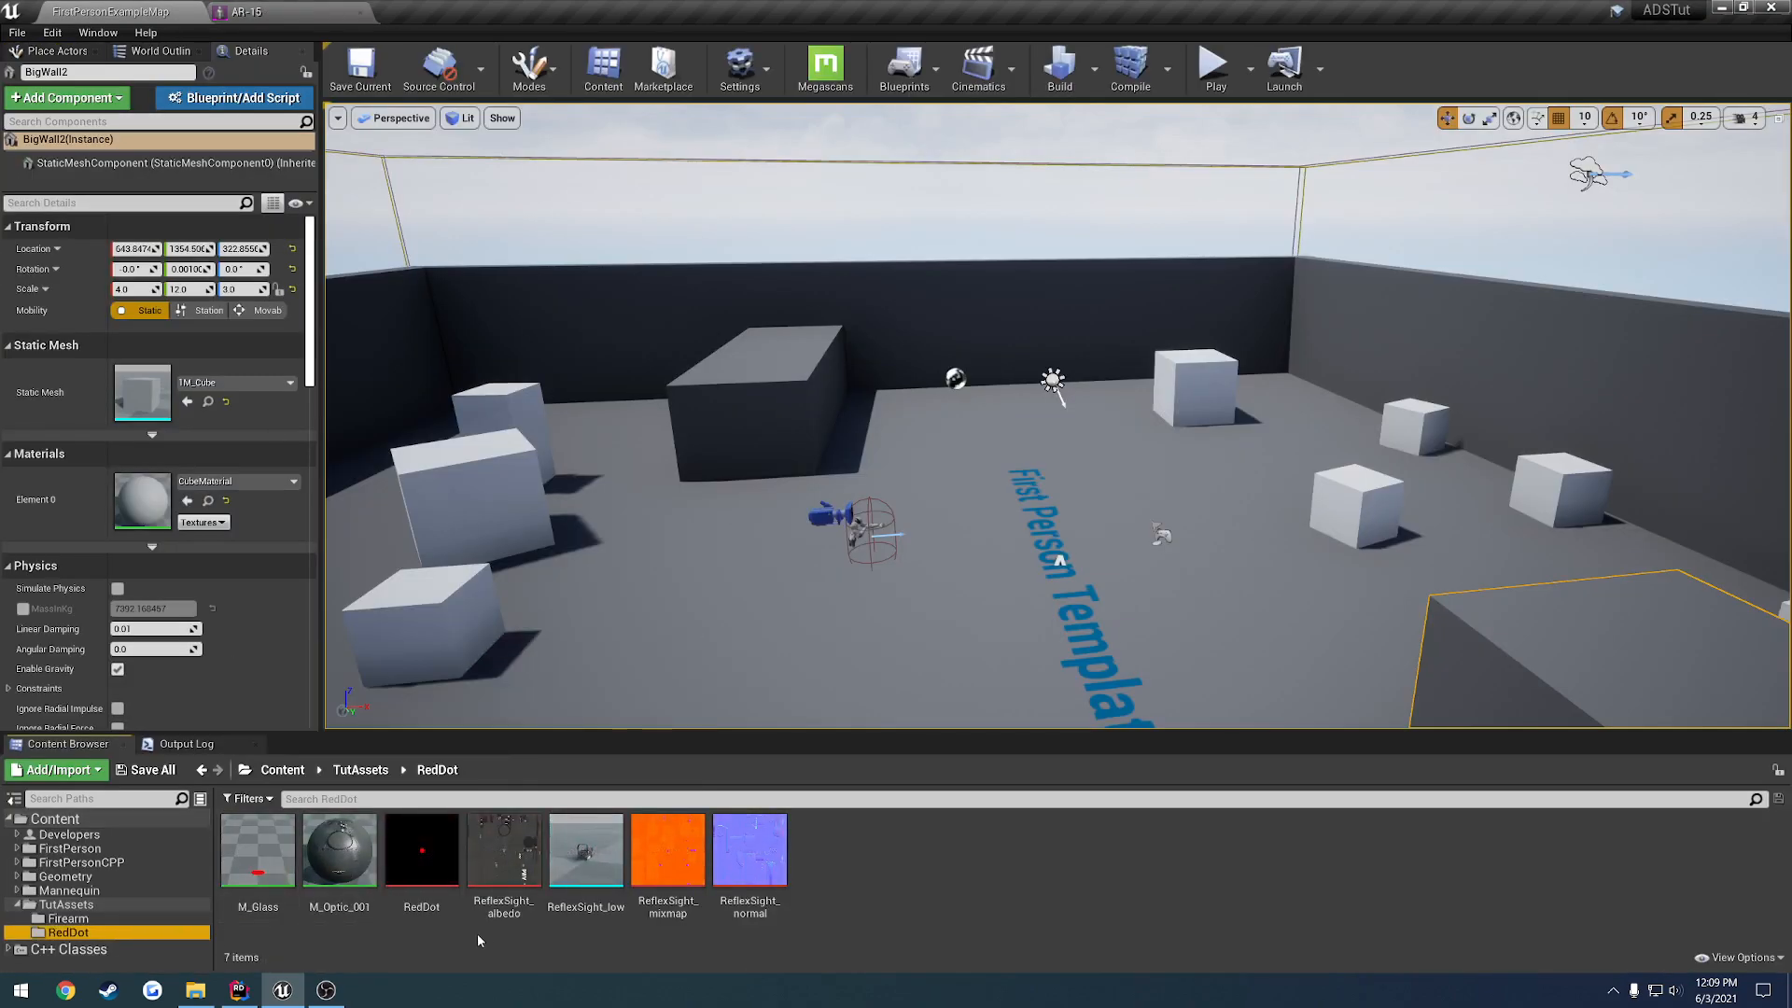
# Create a socket named S_Aim on the ReflexSight_low mesh
pyautogui.doubleClick(584, 847)
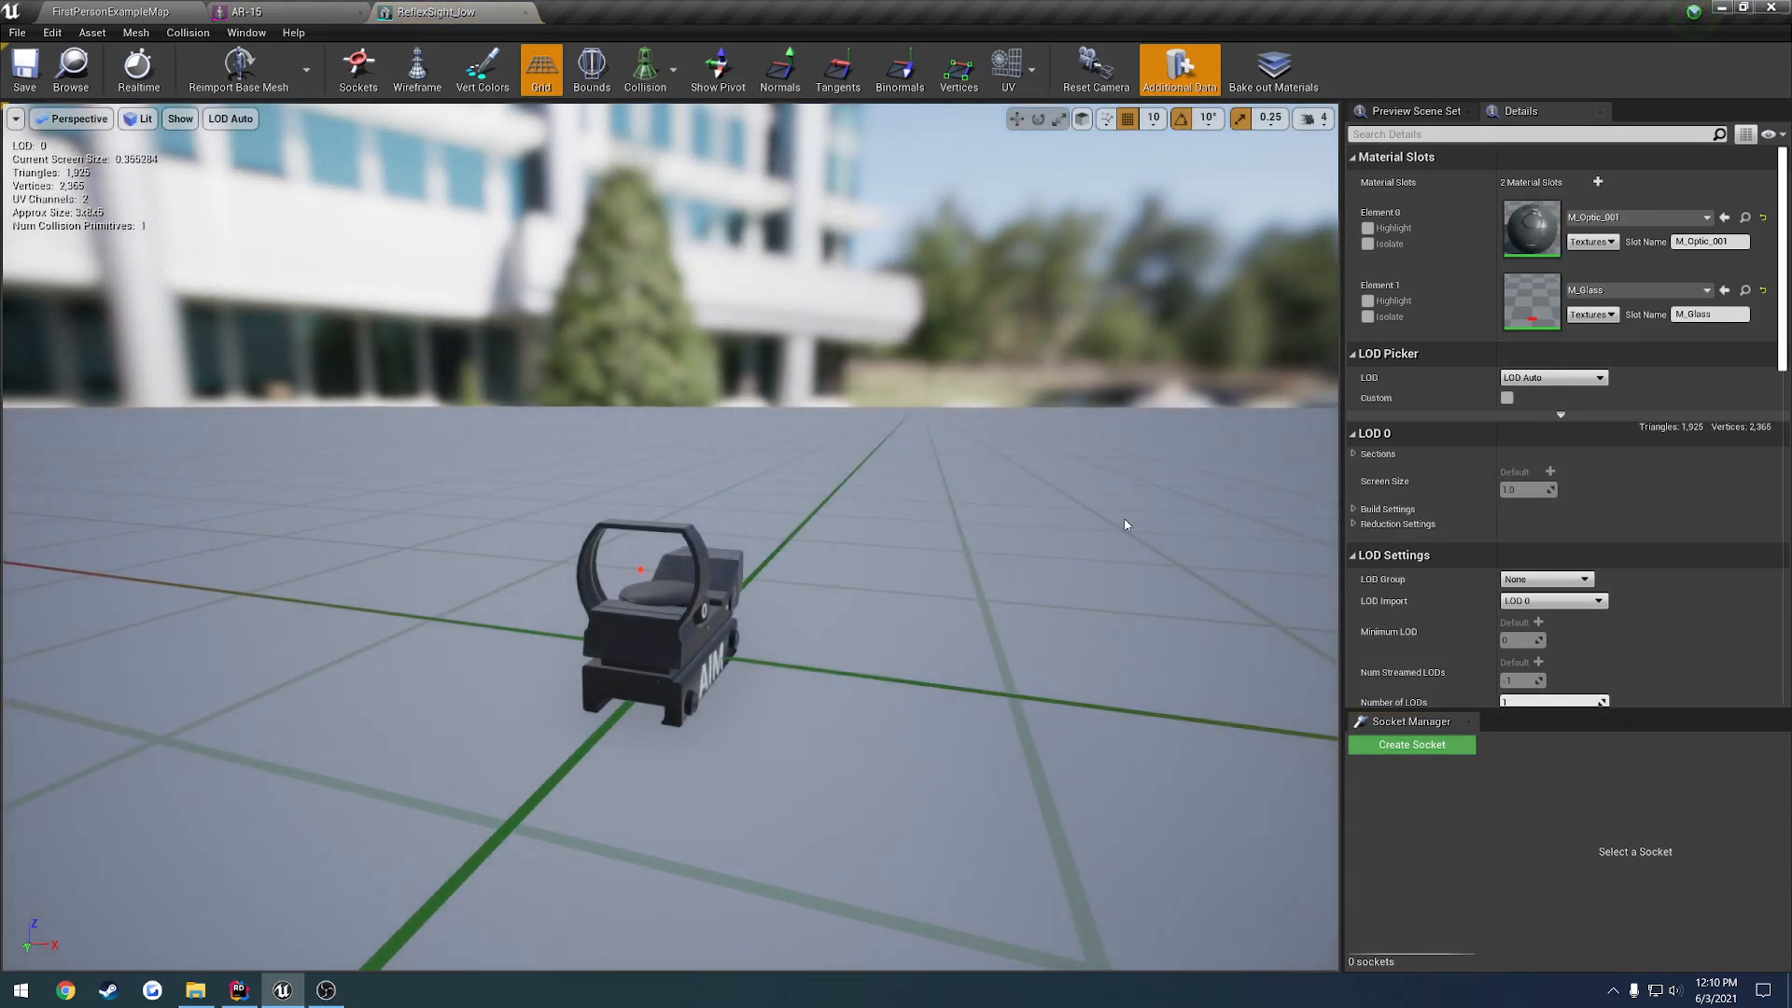
pyautogui.click(1411, 745)
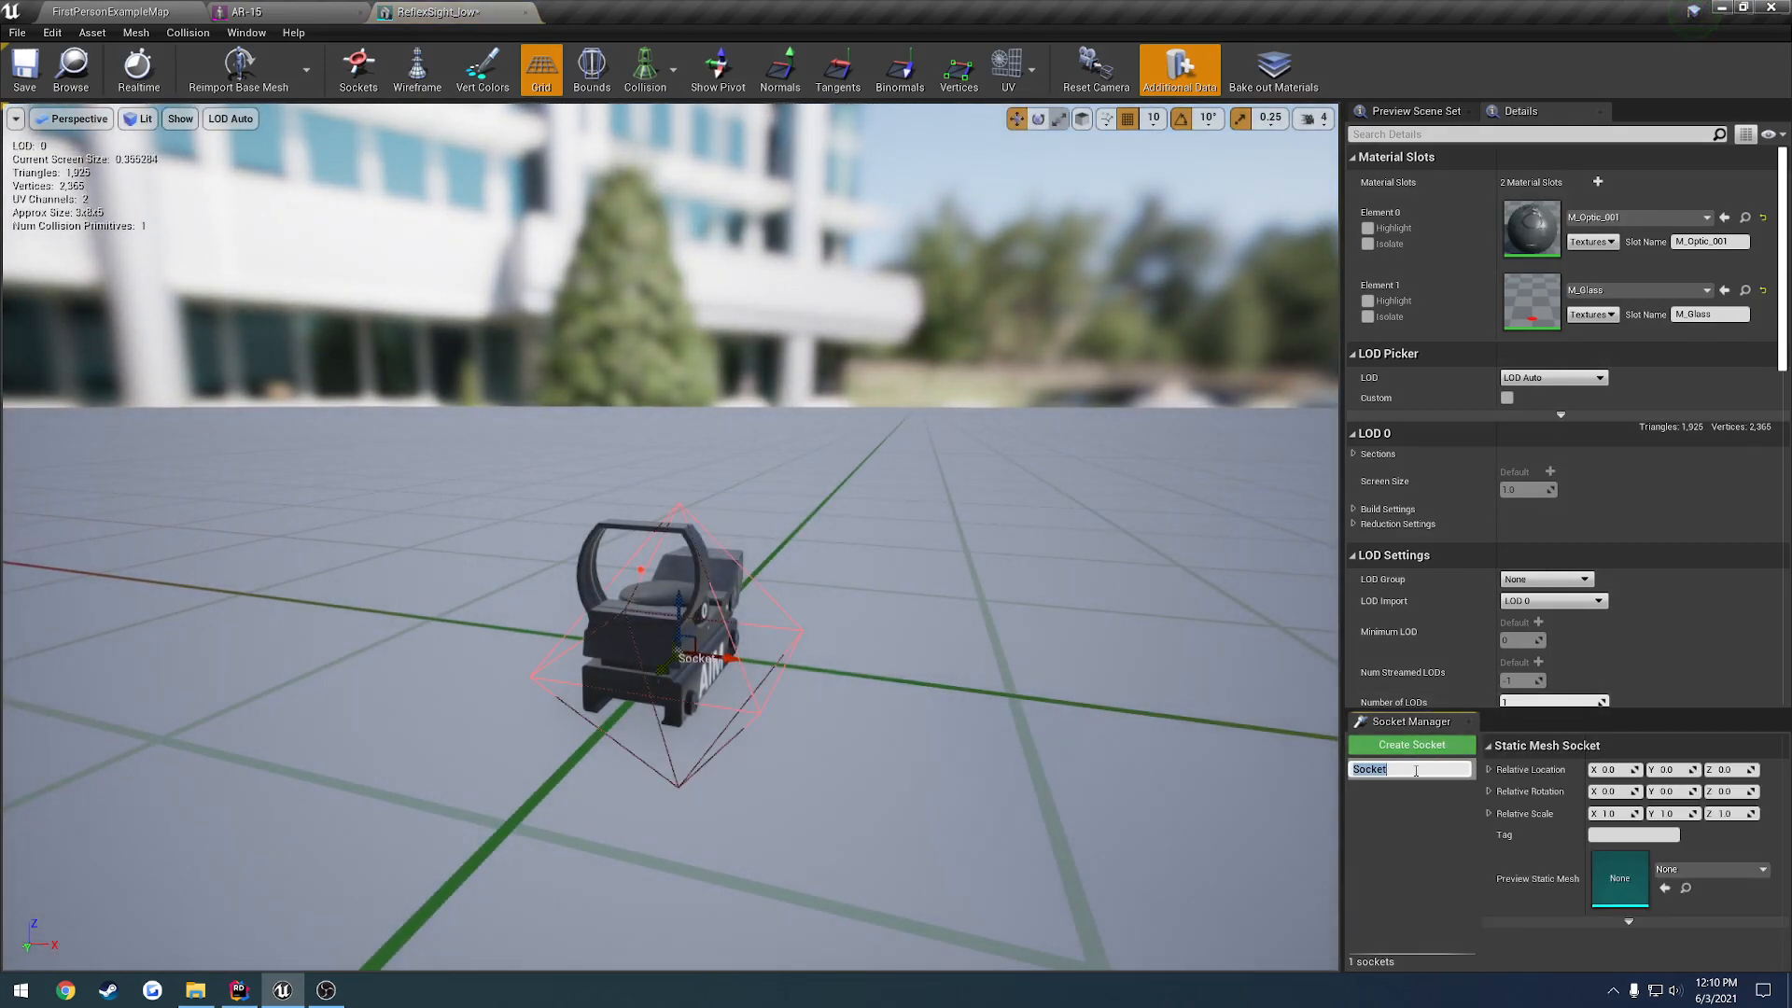
pyautogui.write('S_Aim')
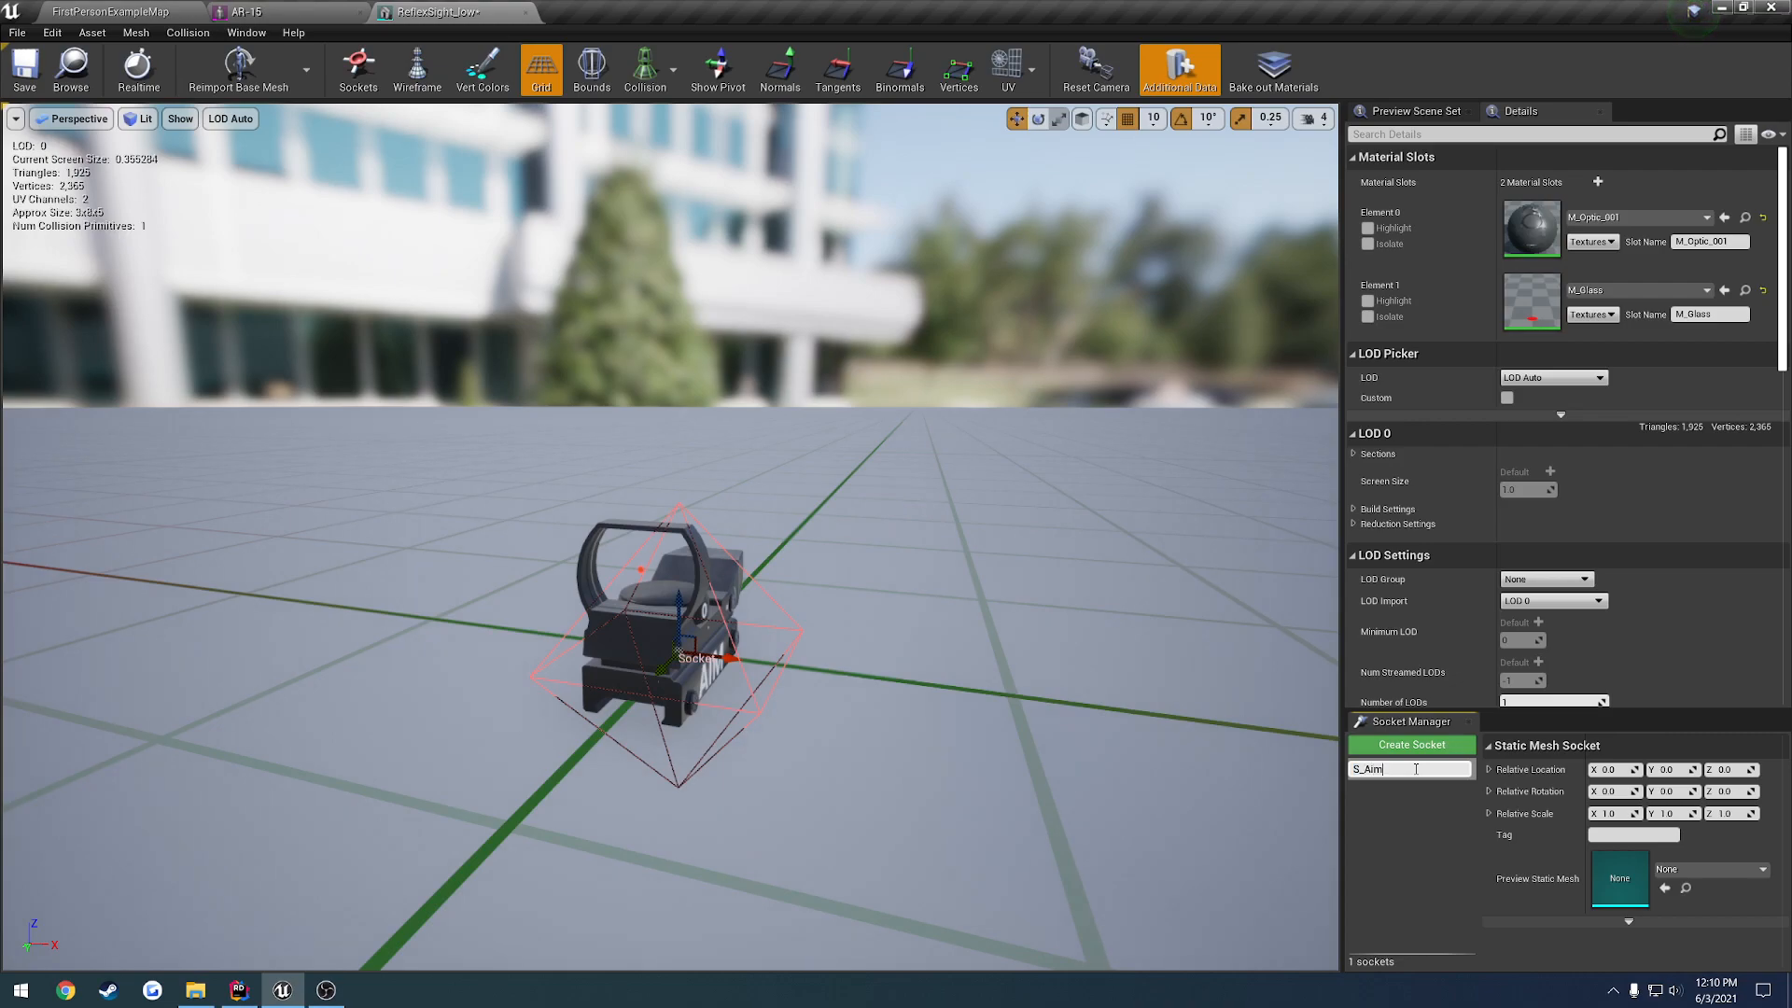
pyautogui.click(1314, 120)
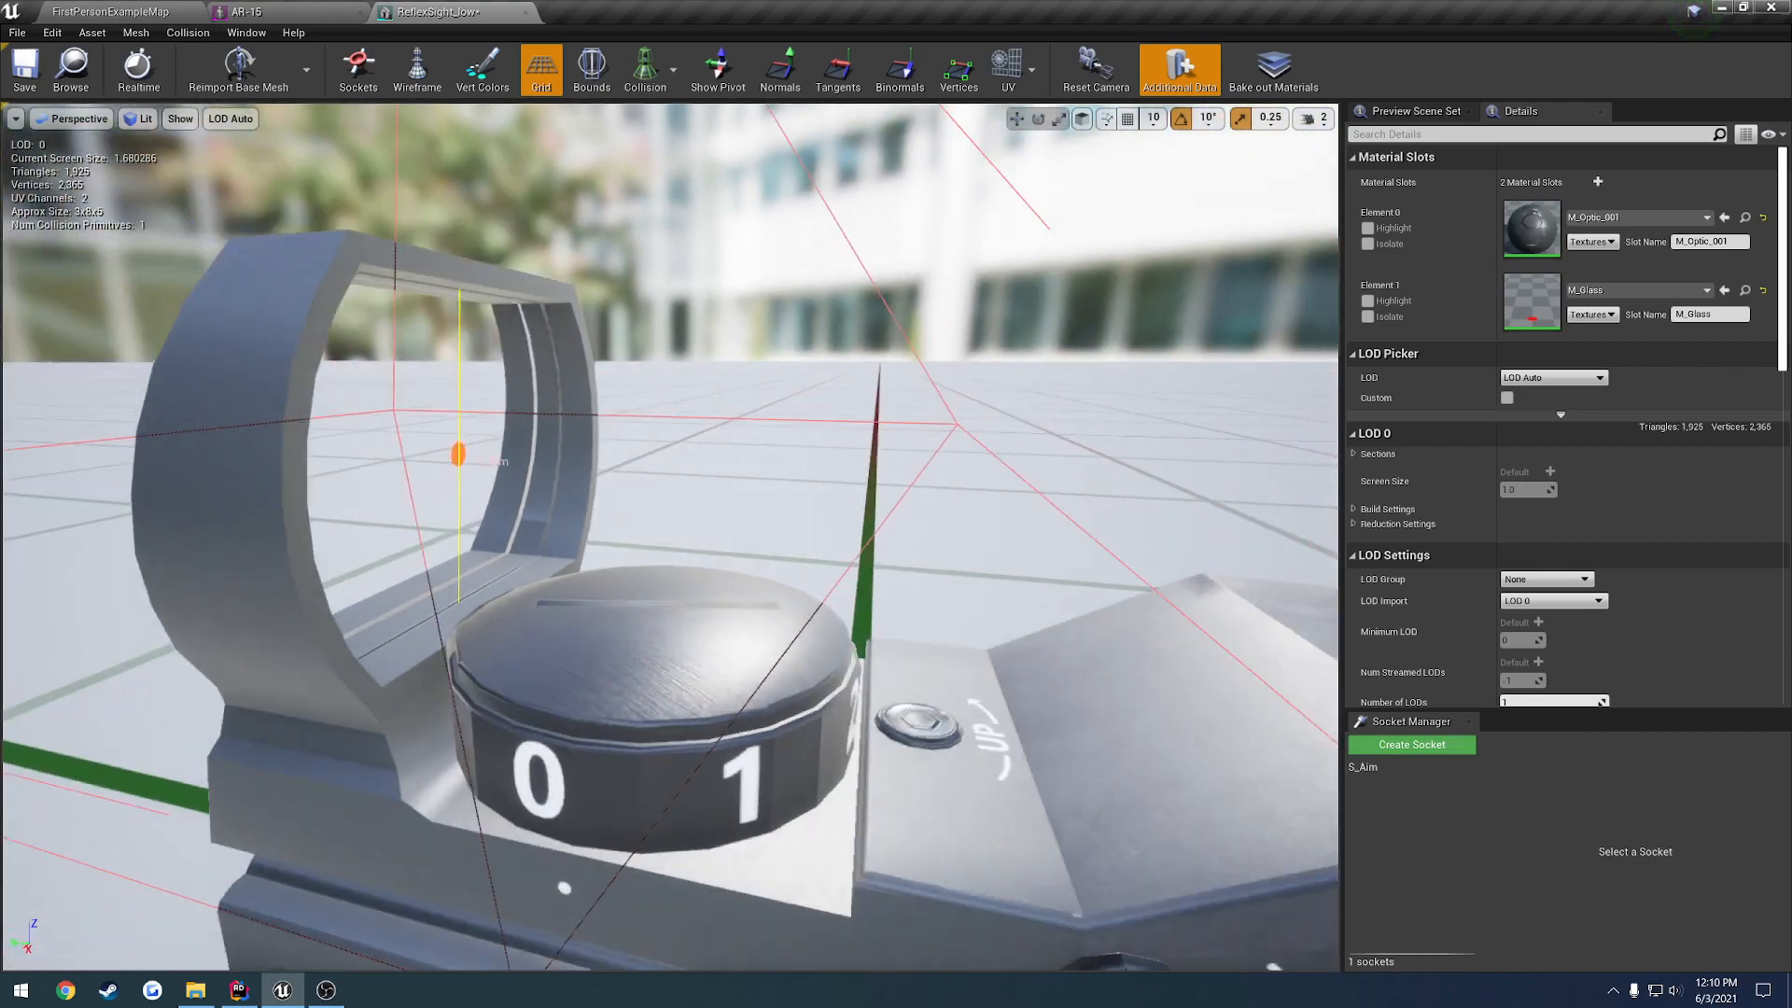
# Close the sight and AR-15 editors and head to the first-person arms skeleton
pyautogui.click(1363, 767)
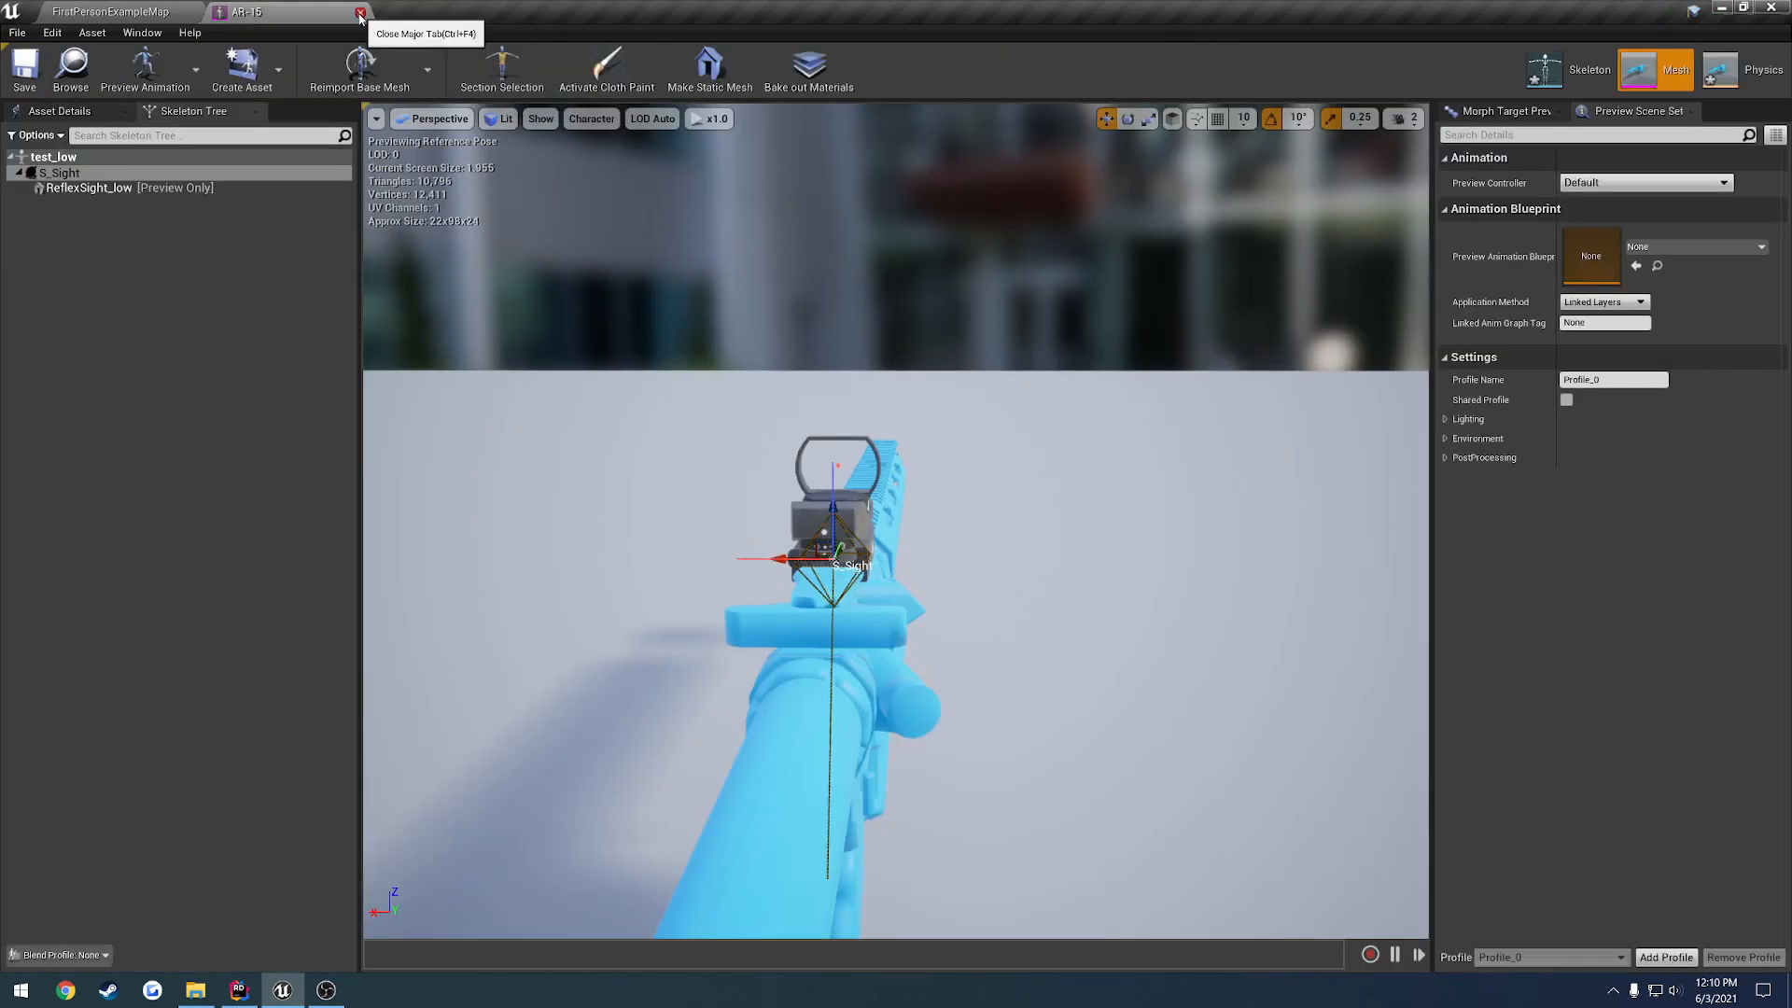
pyautogui.click(360, 11)
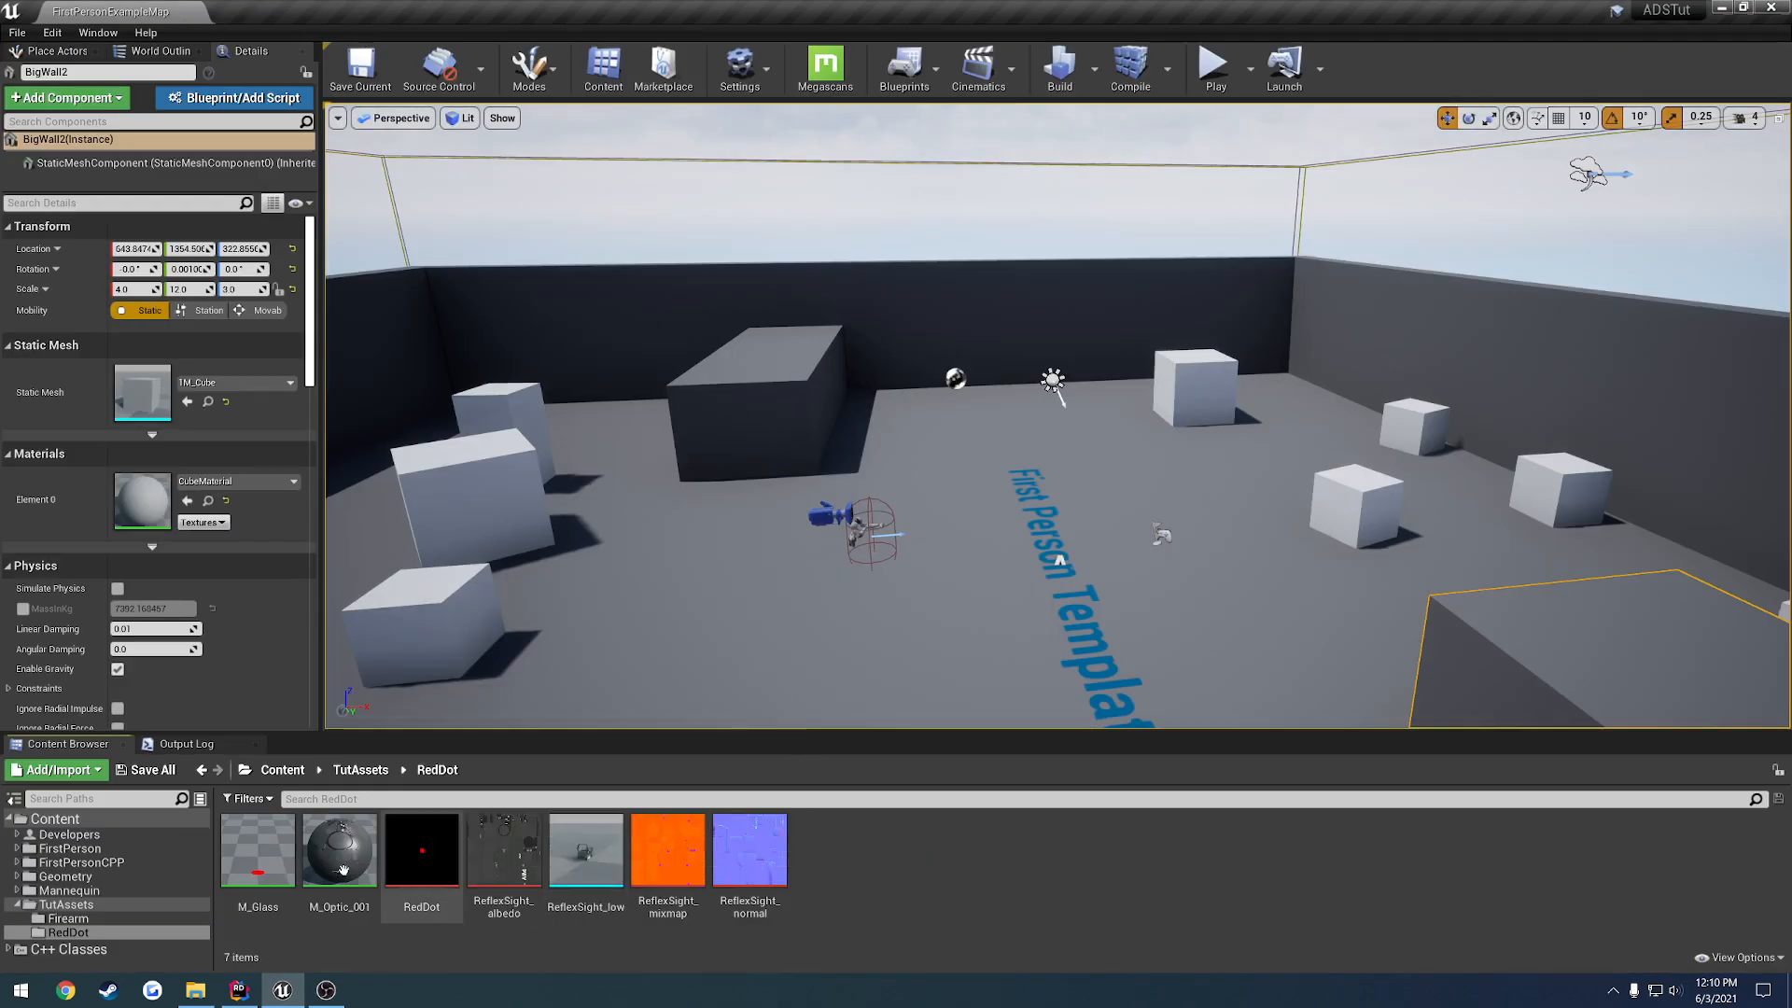
pyautogui.click(67, 903)
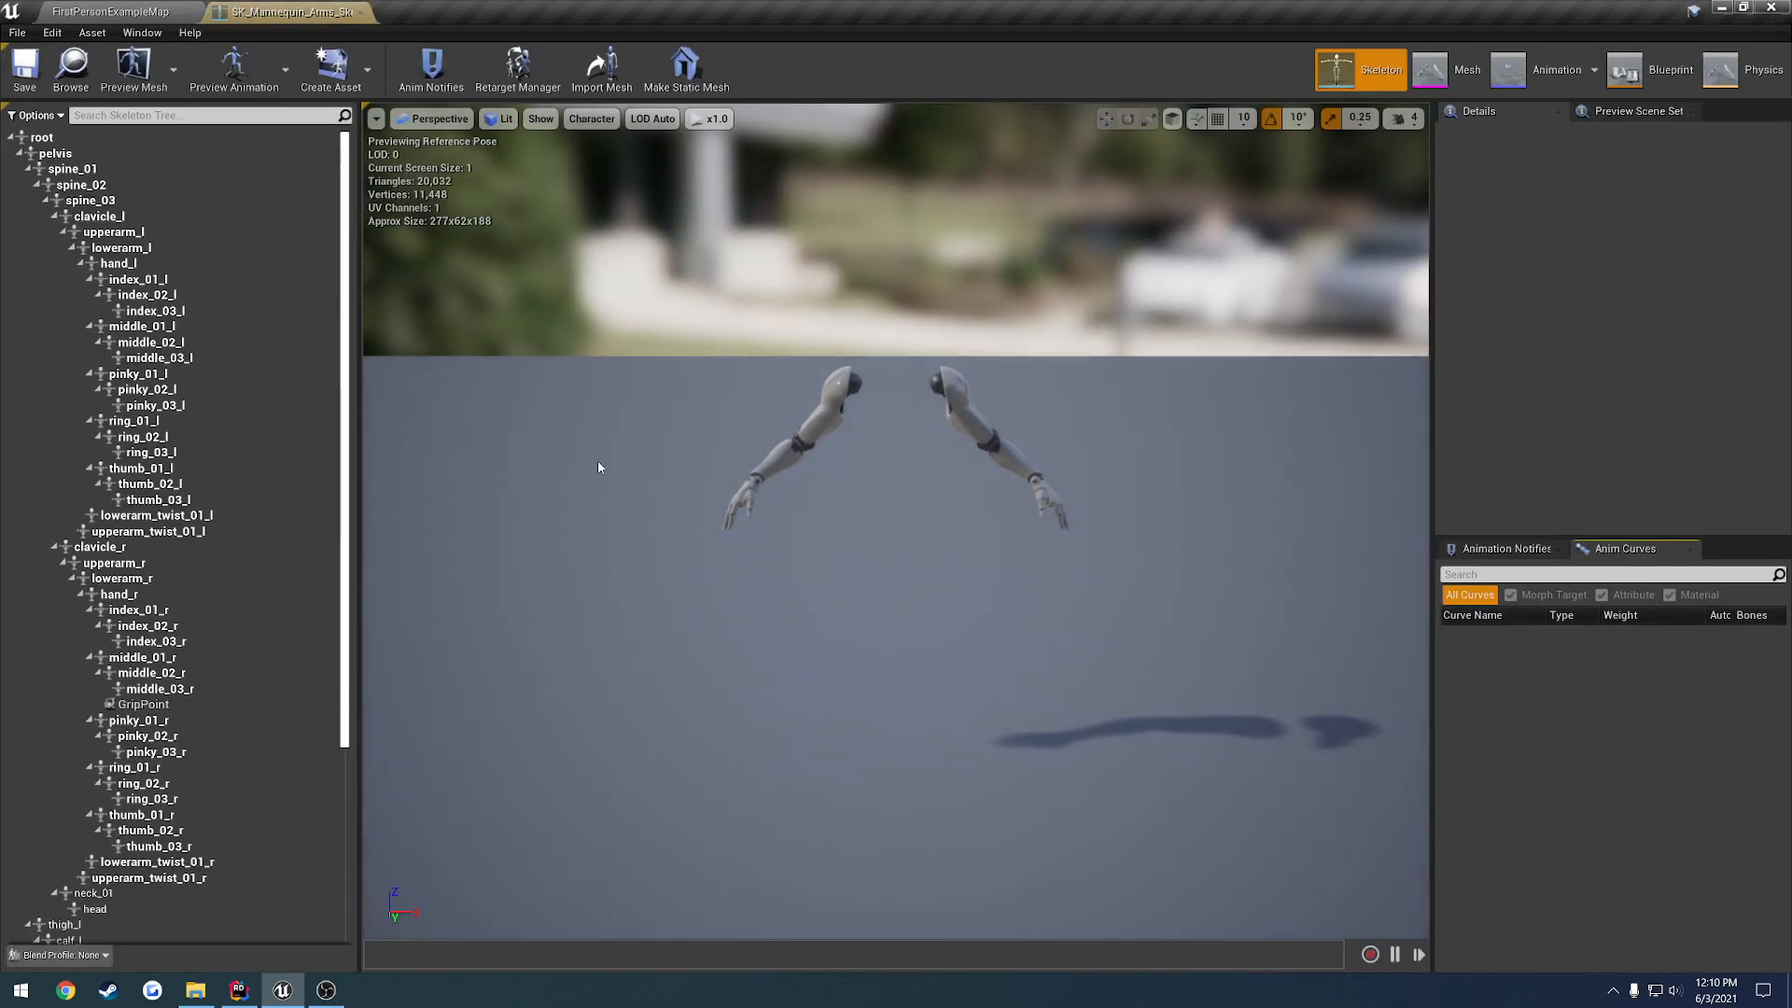
# Add a virtual bone from hand_r targeting root in SK_Mannequin_Arms_Skeleton
pyautogui.scroll(-3)
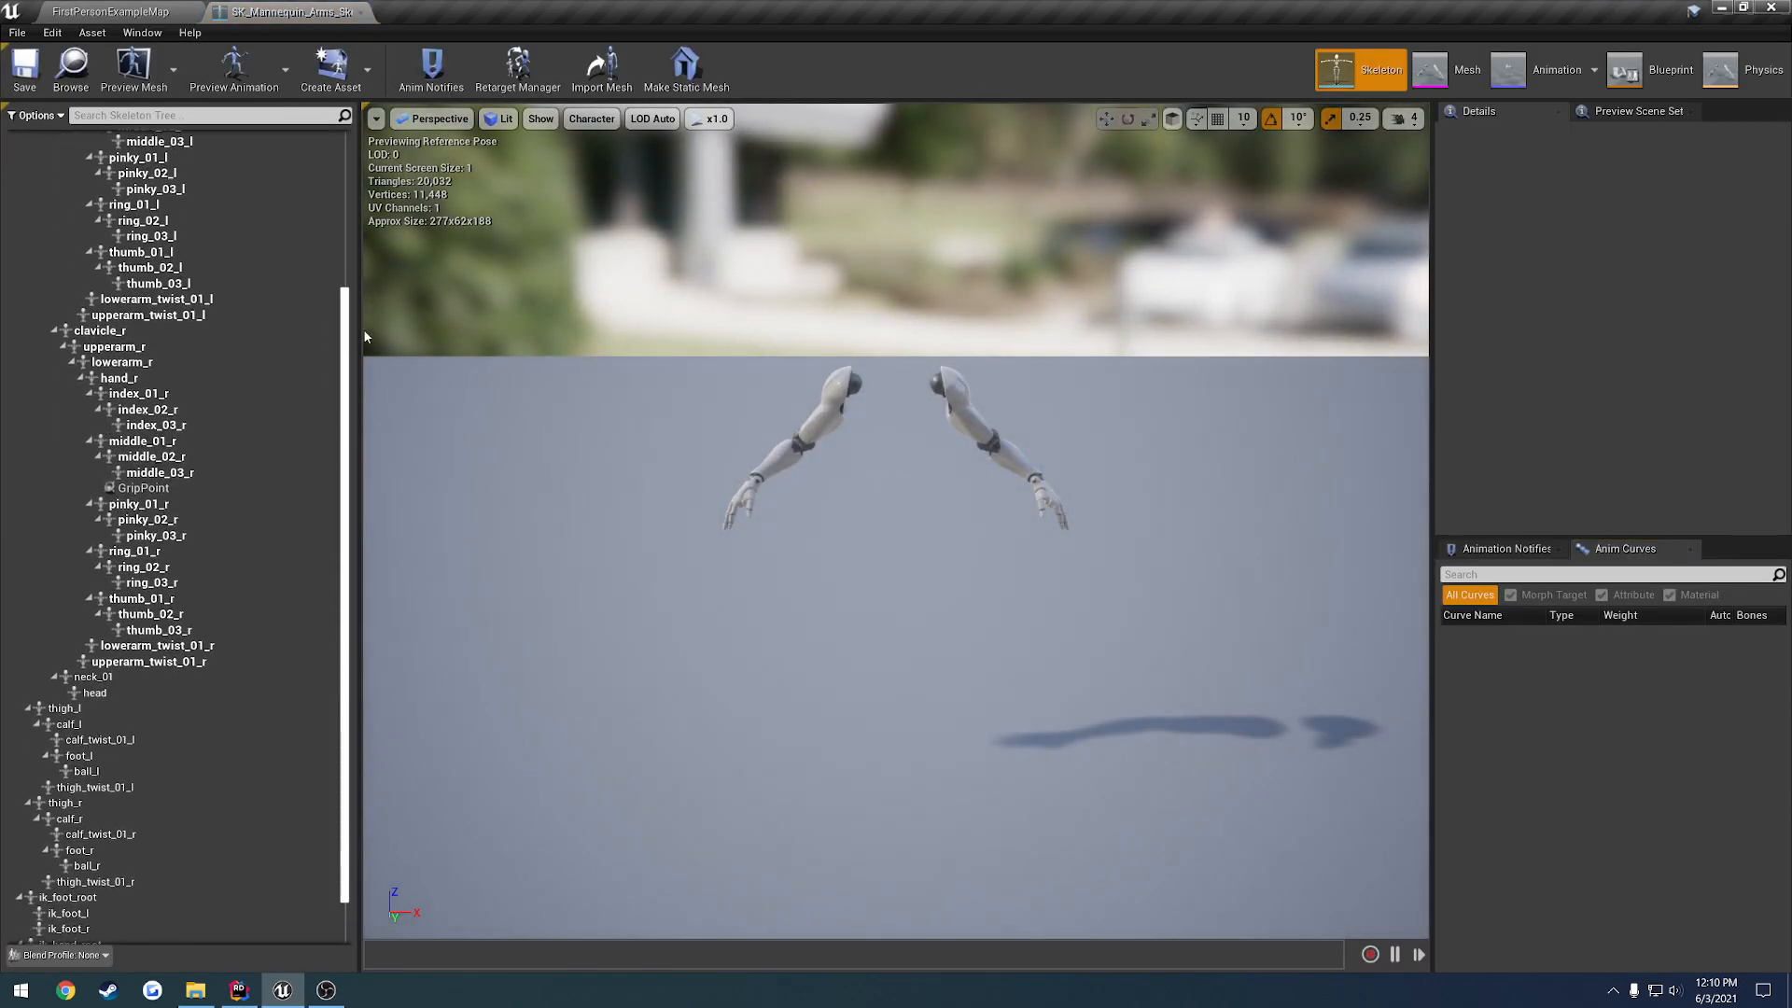
pyautogui.scroll(-3)
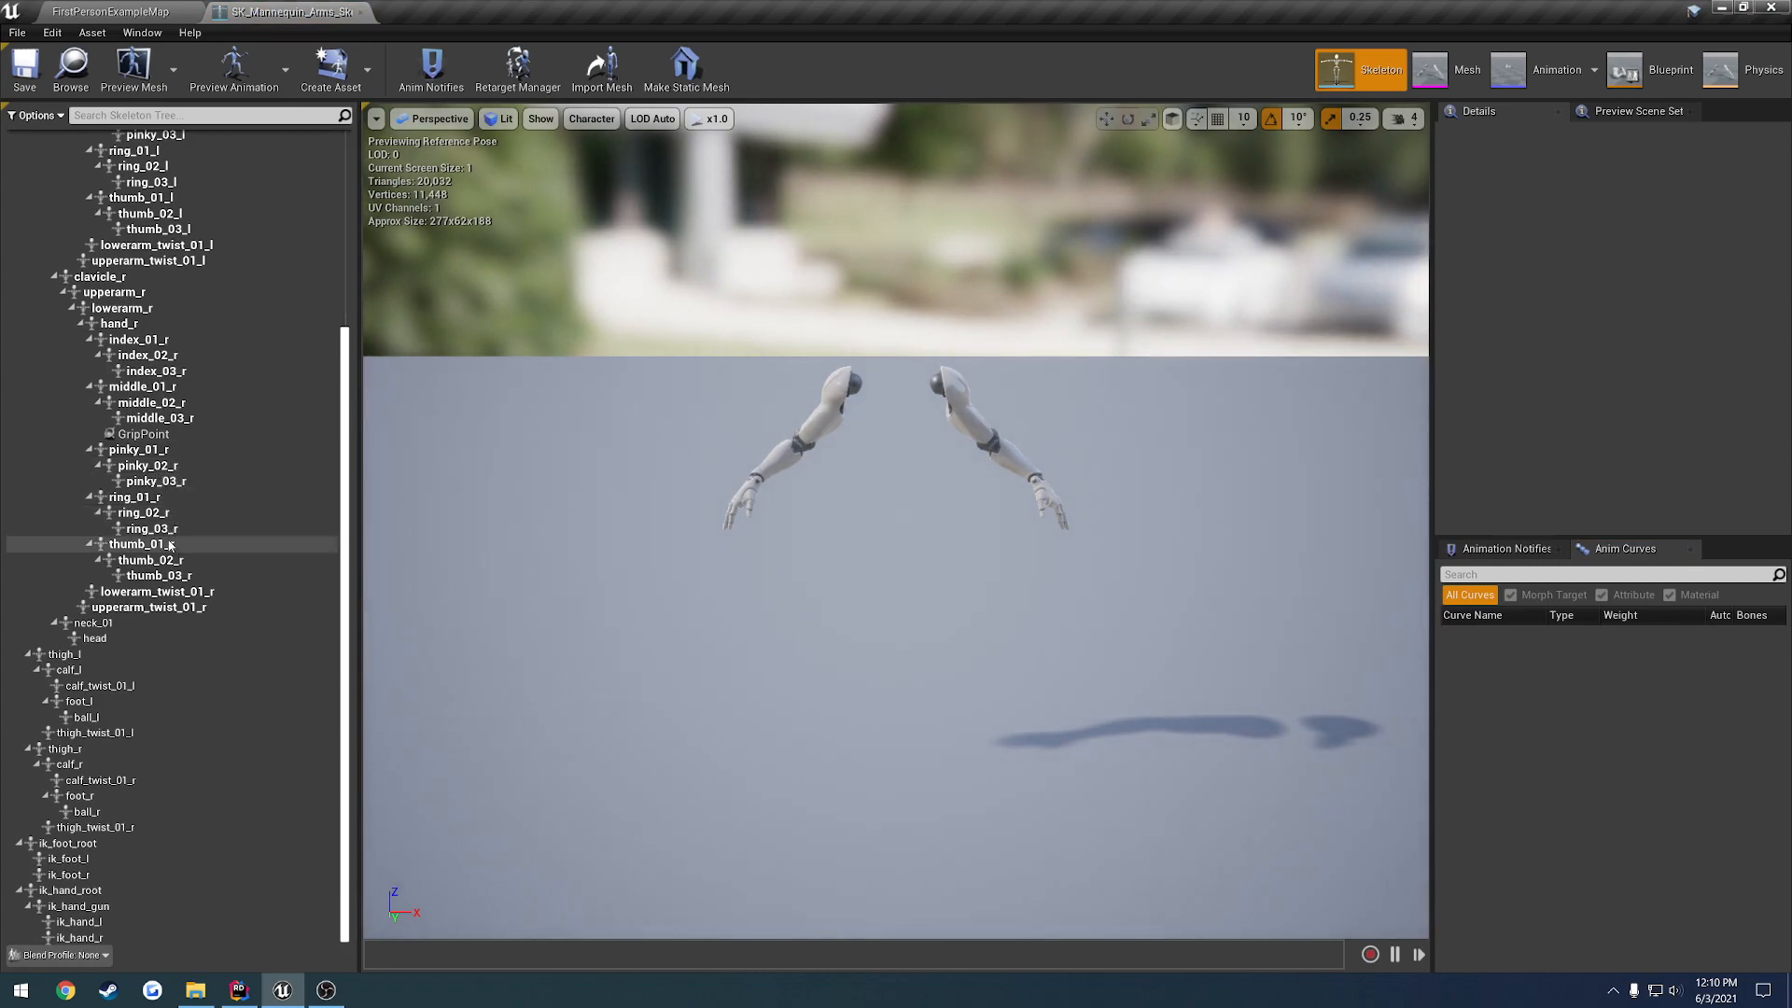
pyautogui.moveTo(151, 479)
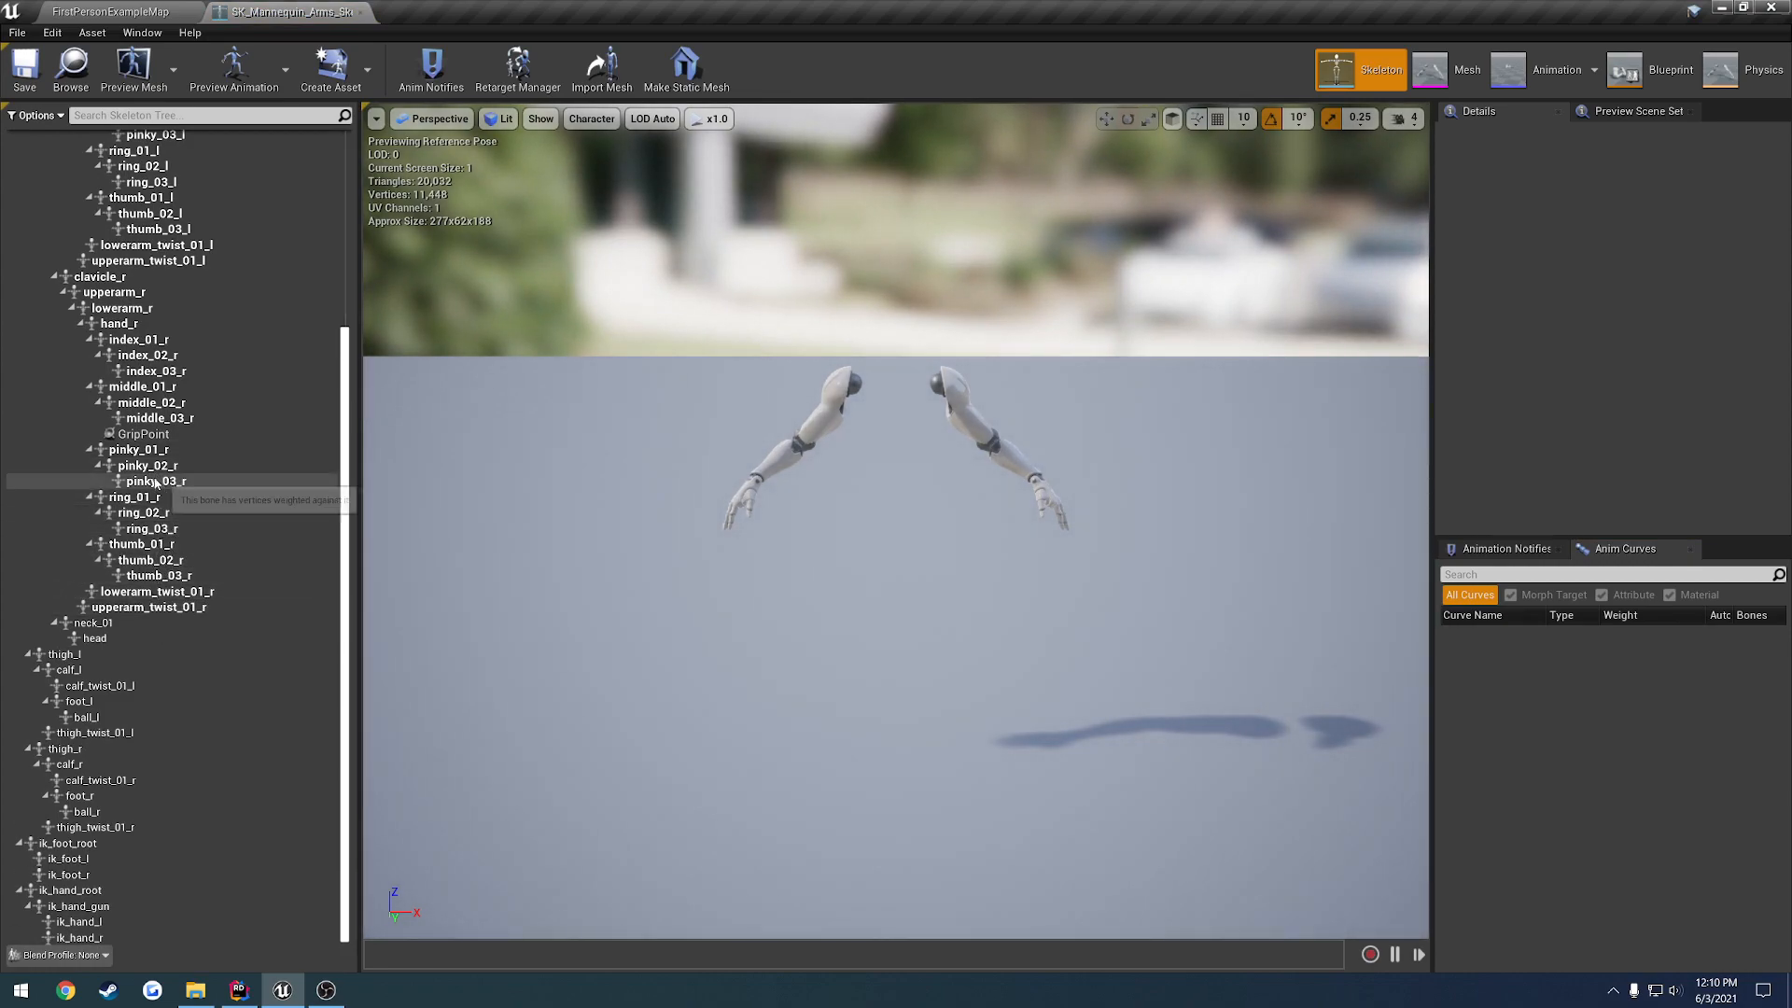
pyautogui.rightClick(118, 323)
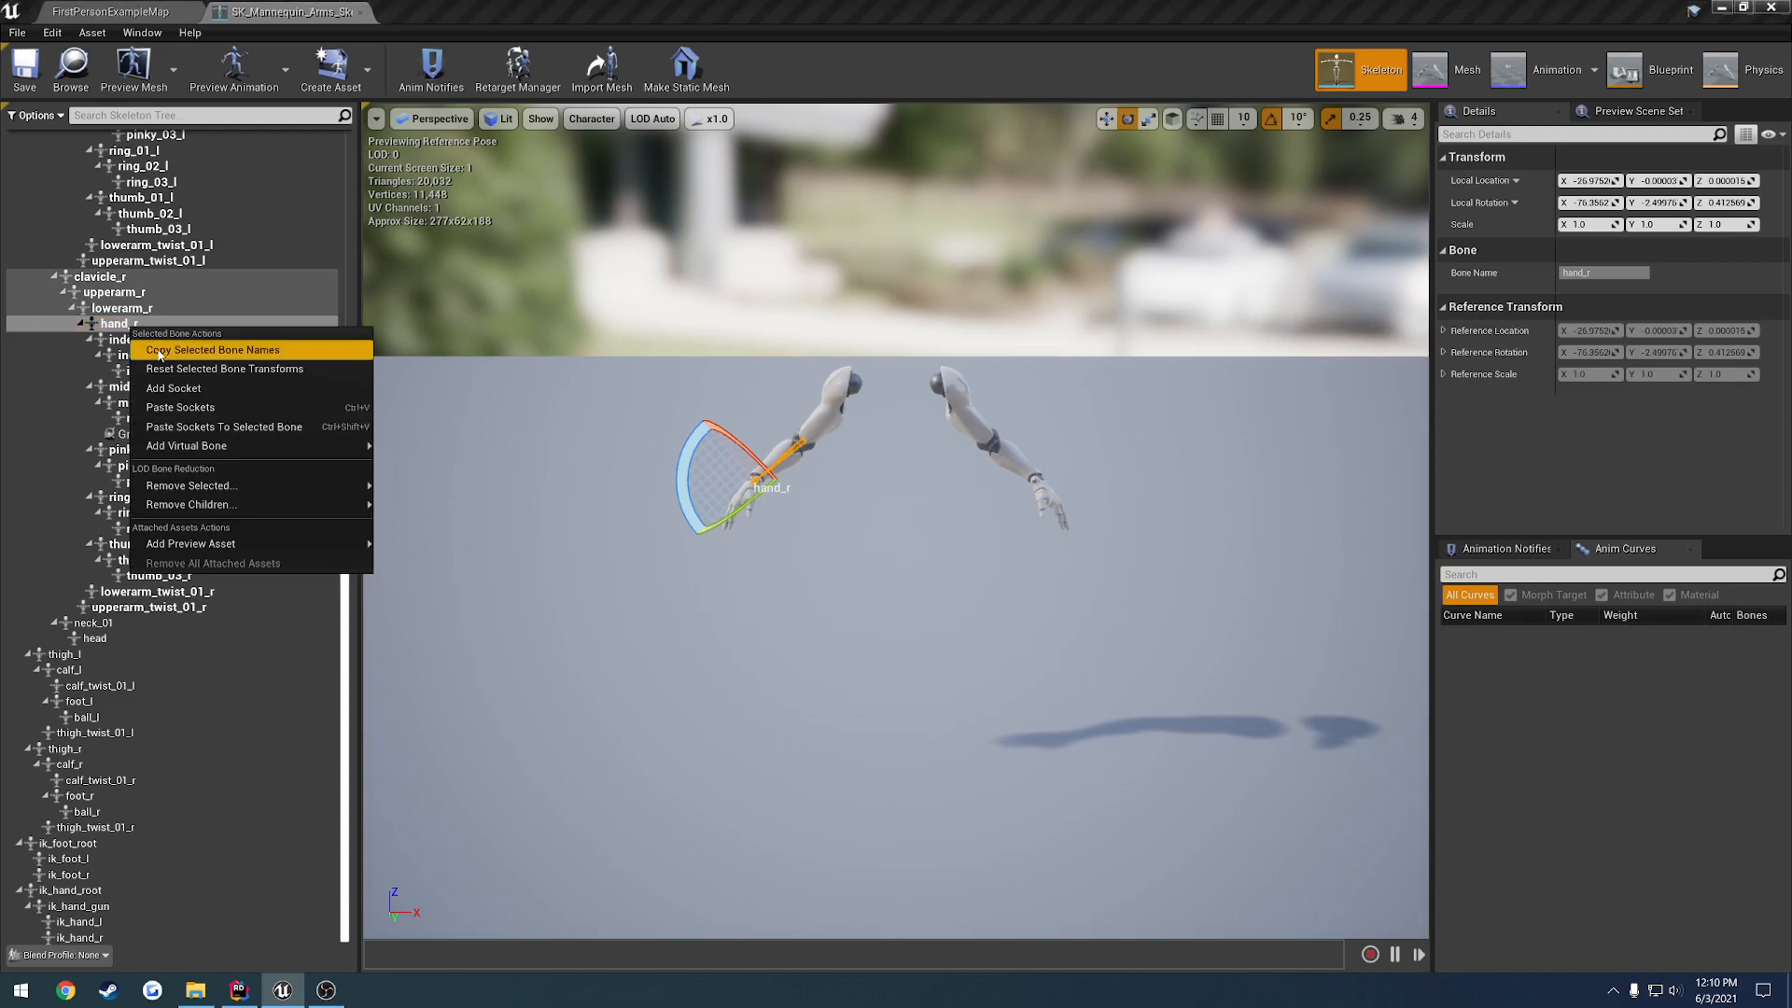
pyautogui.click(184, 446)
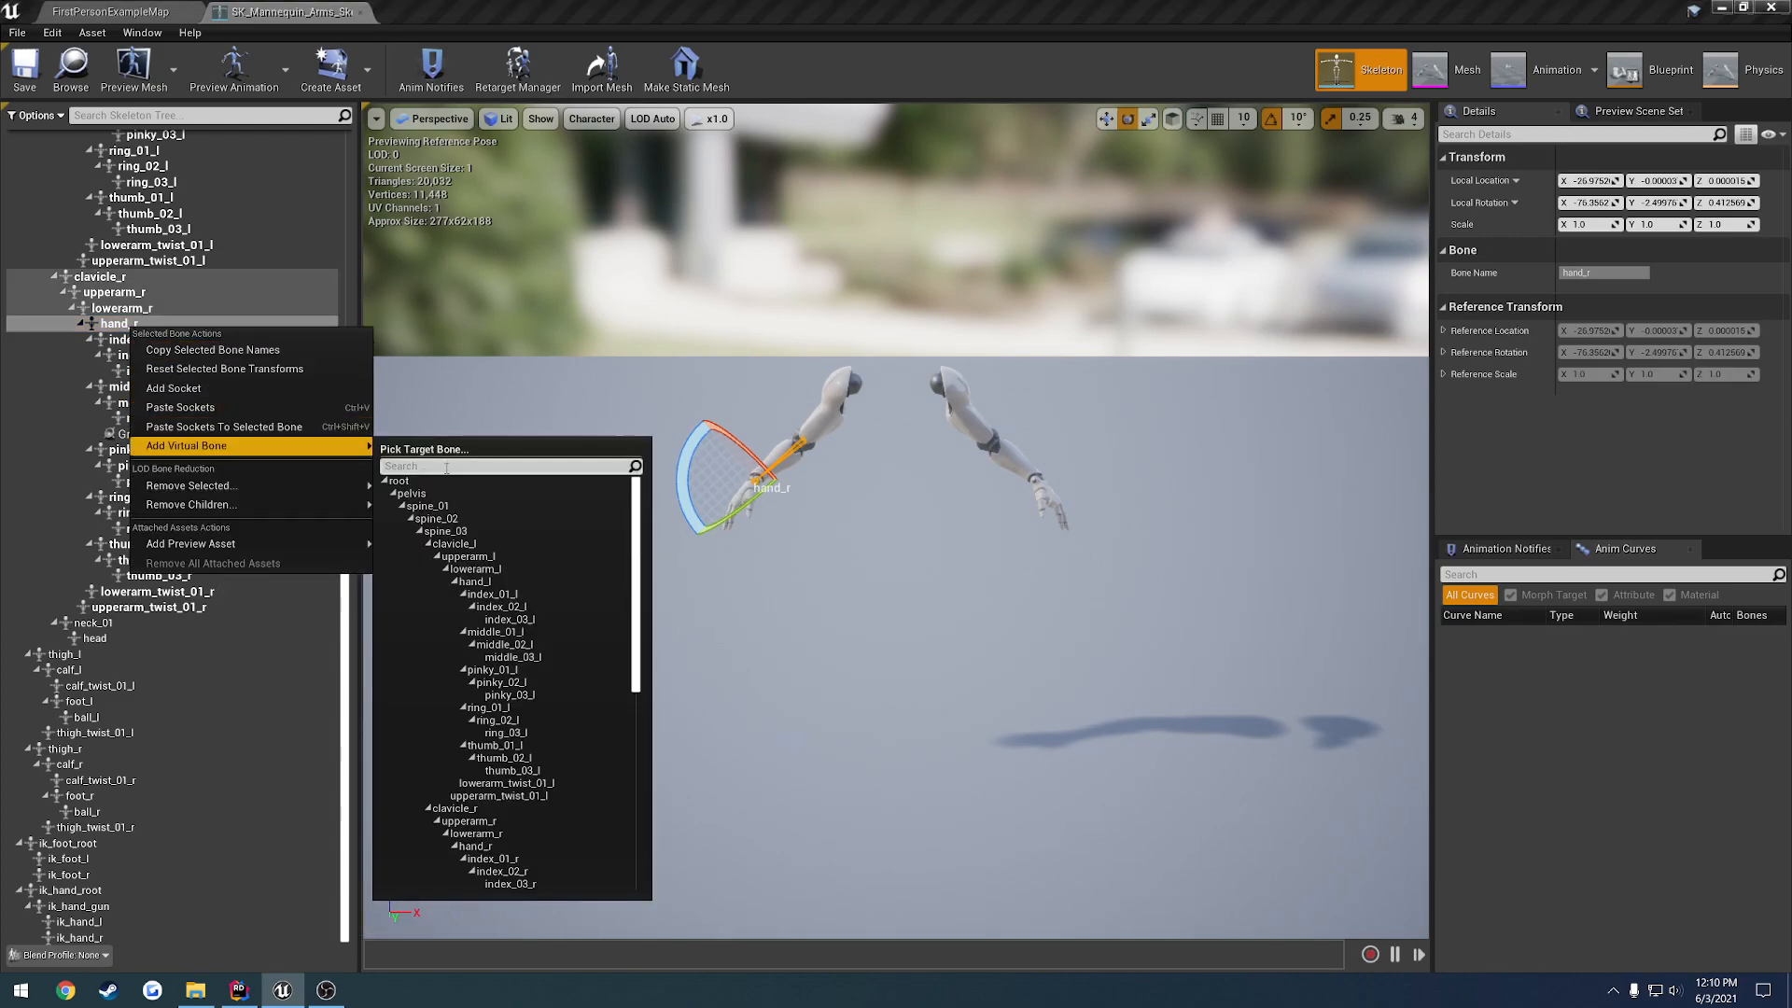
pyautogui.click(395, 479)
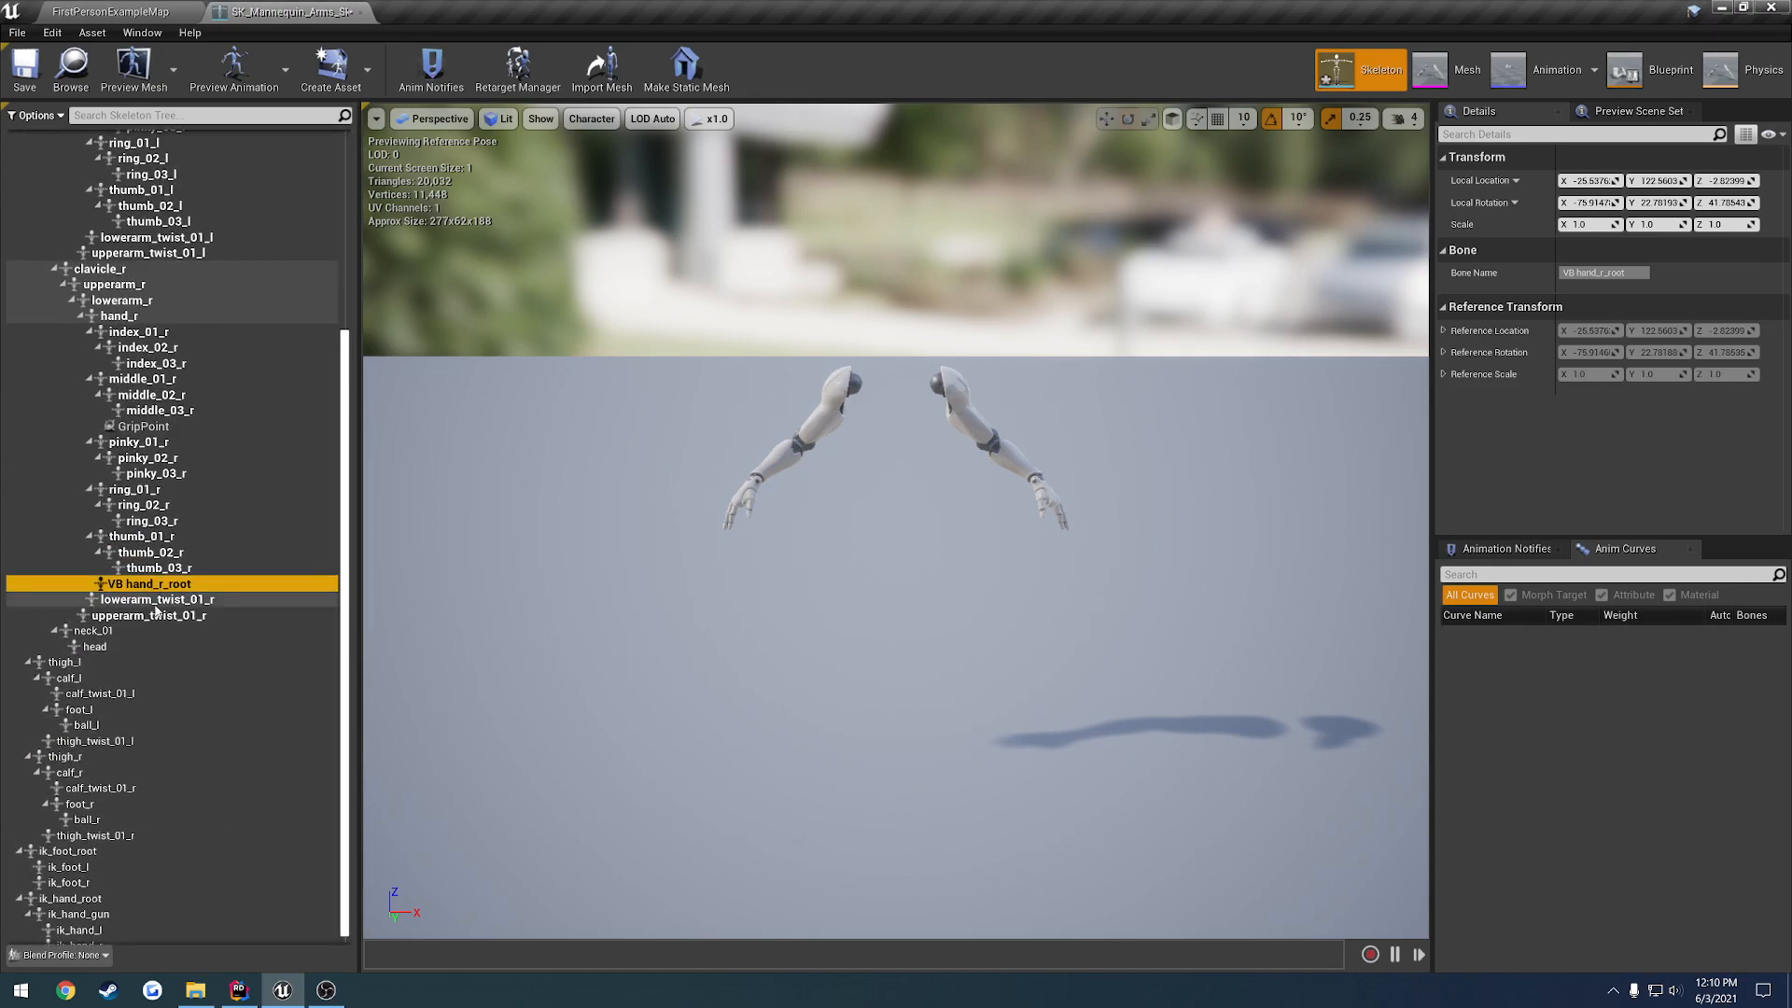
# Add a root-to-hand_r virtual bone named VB Sight in place of VB hand_r_root
pyautogui.click(43, 136)
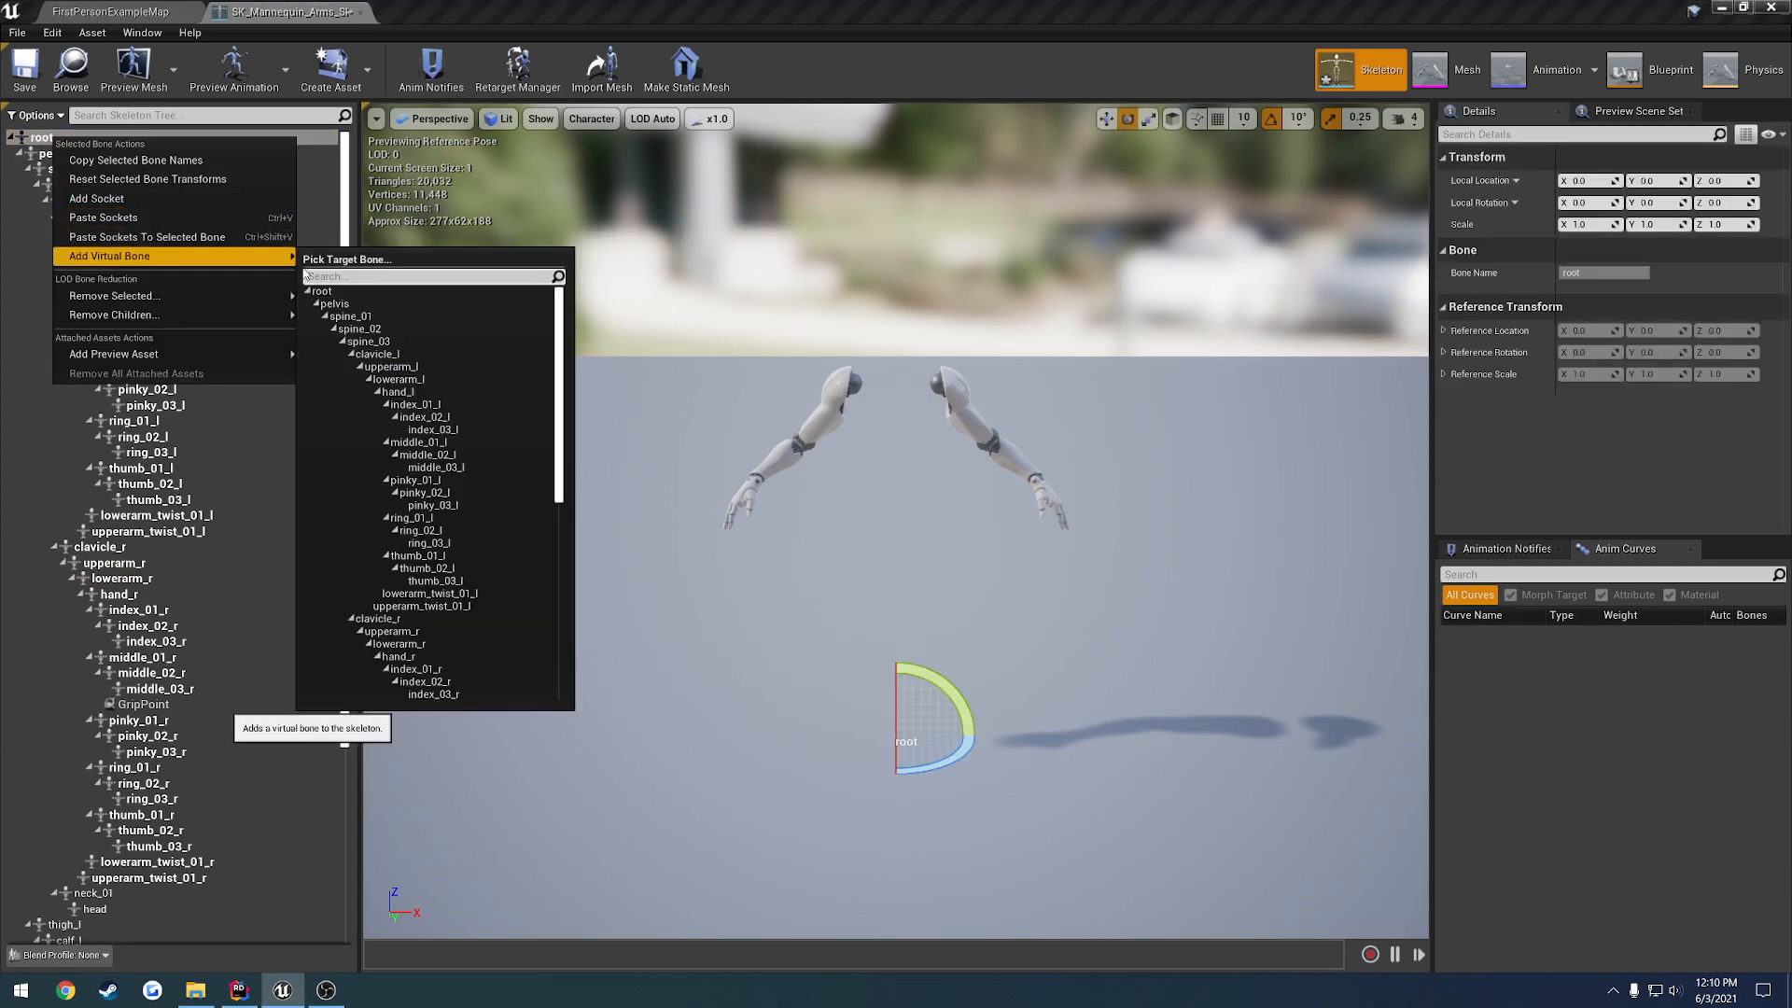
pyautogui.write('hand')
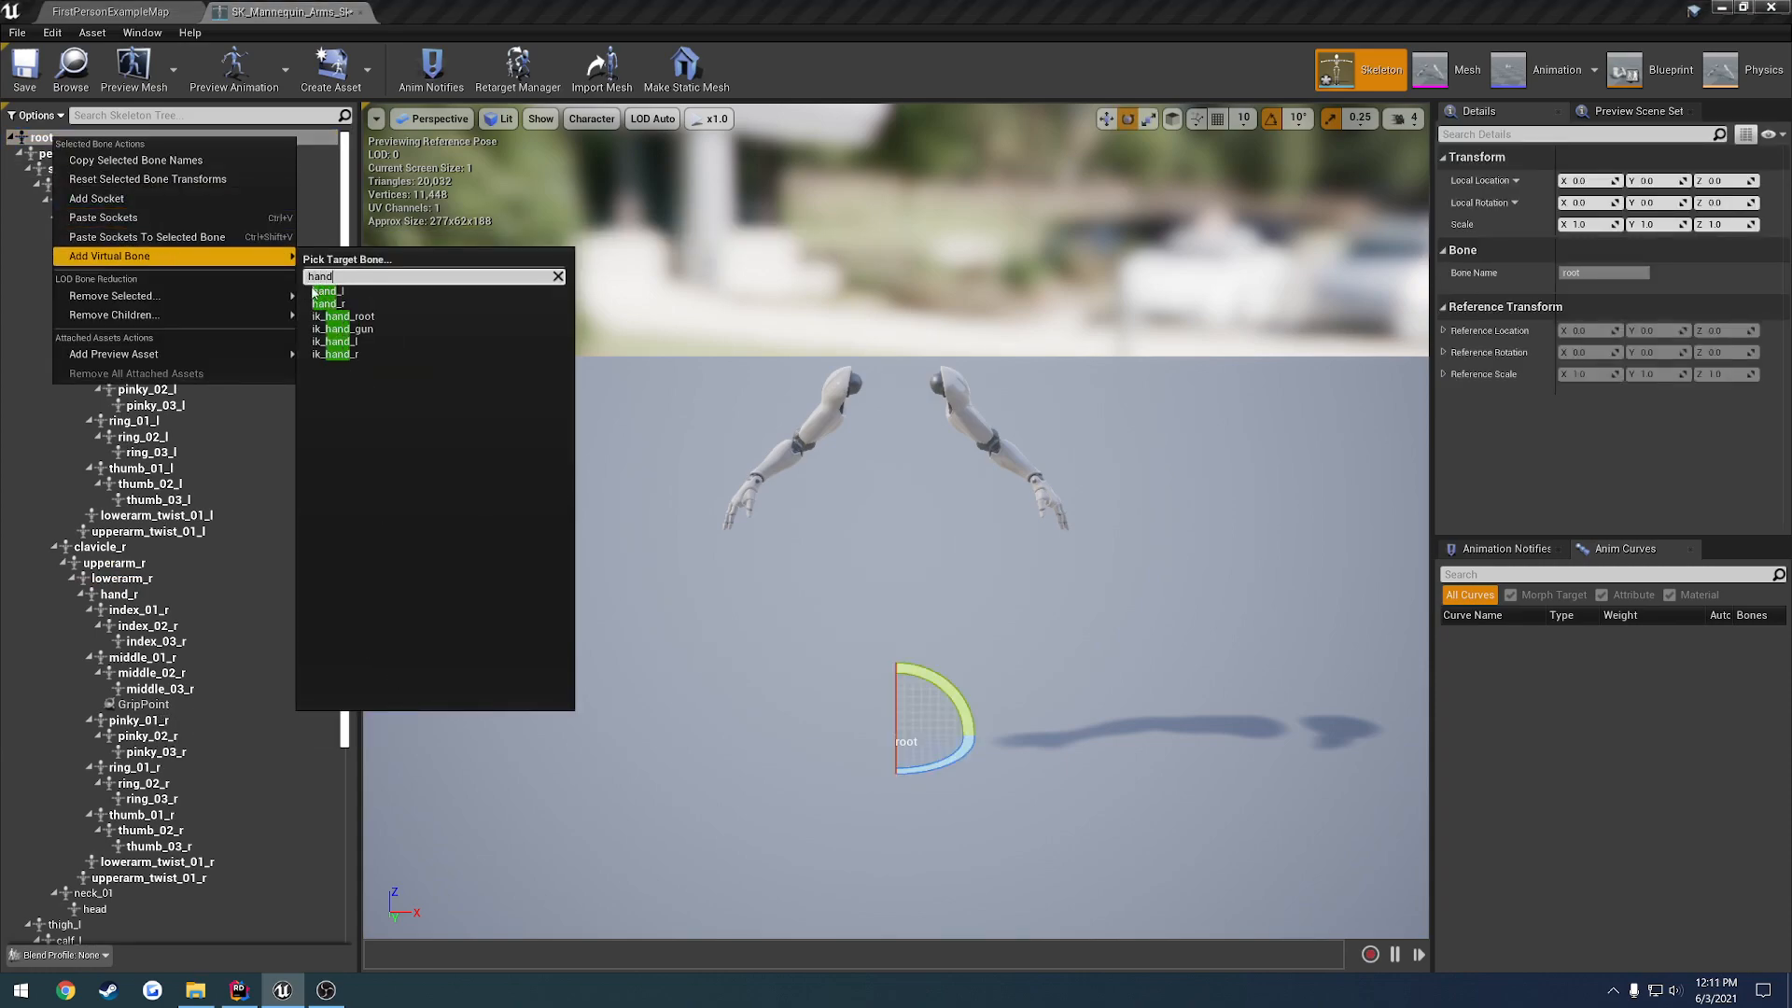
pyautogui.click(329, 302)
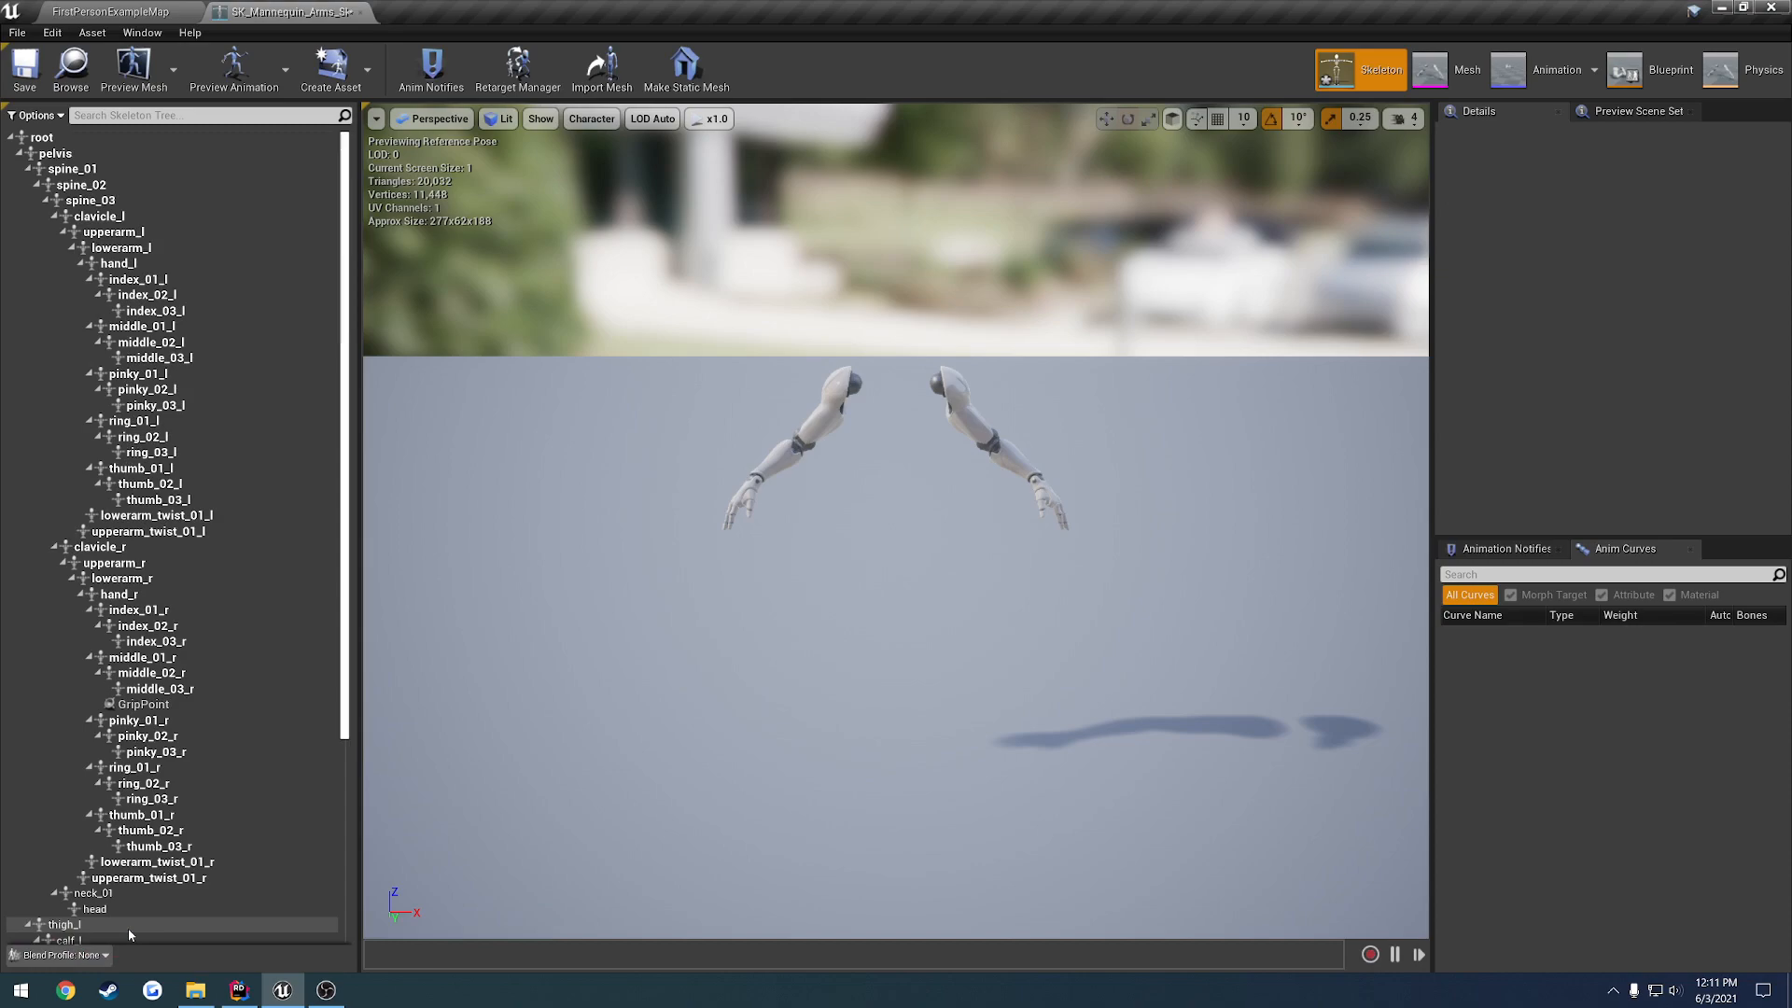
pyautogui.scroll(-3)
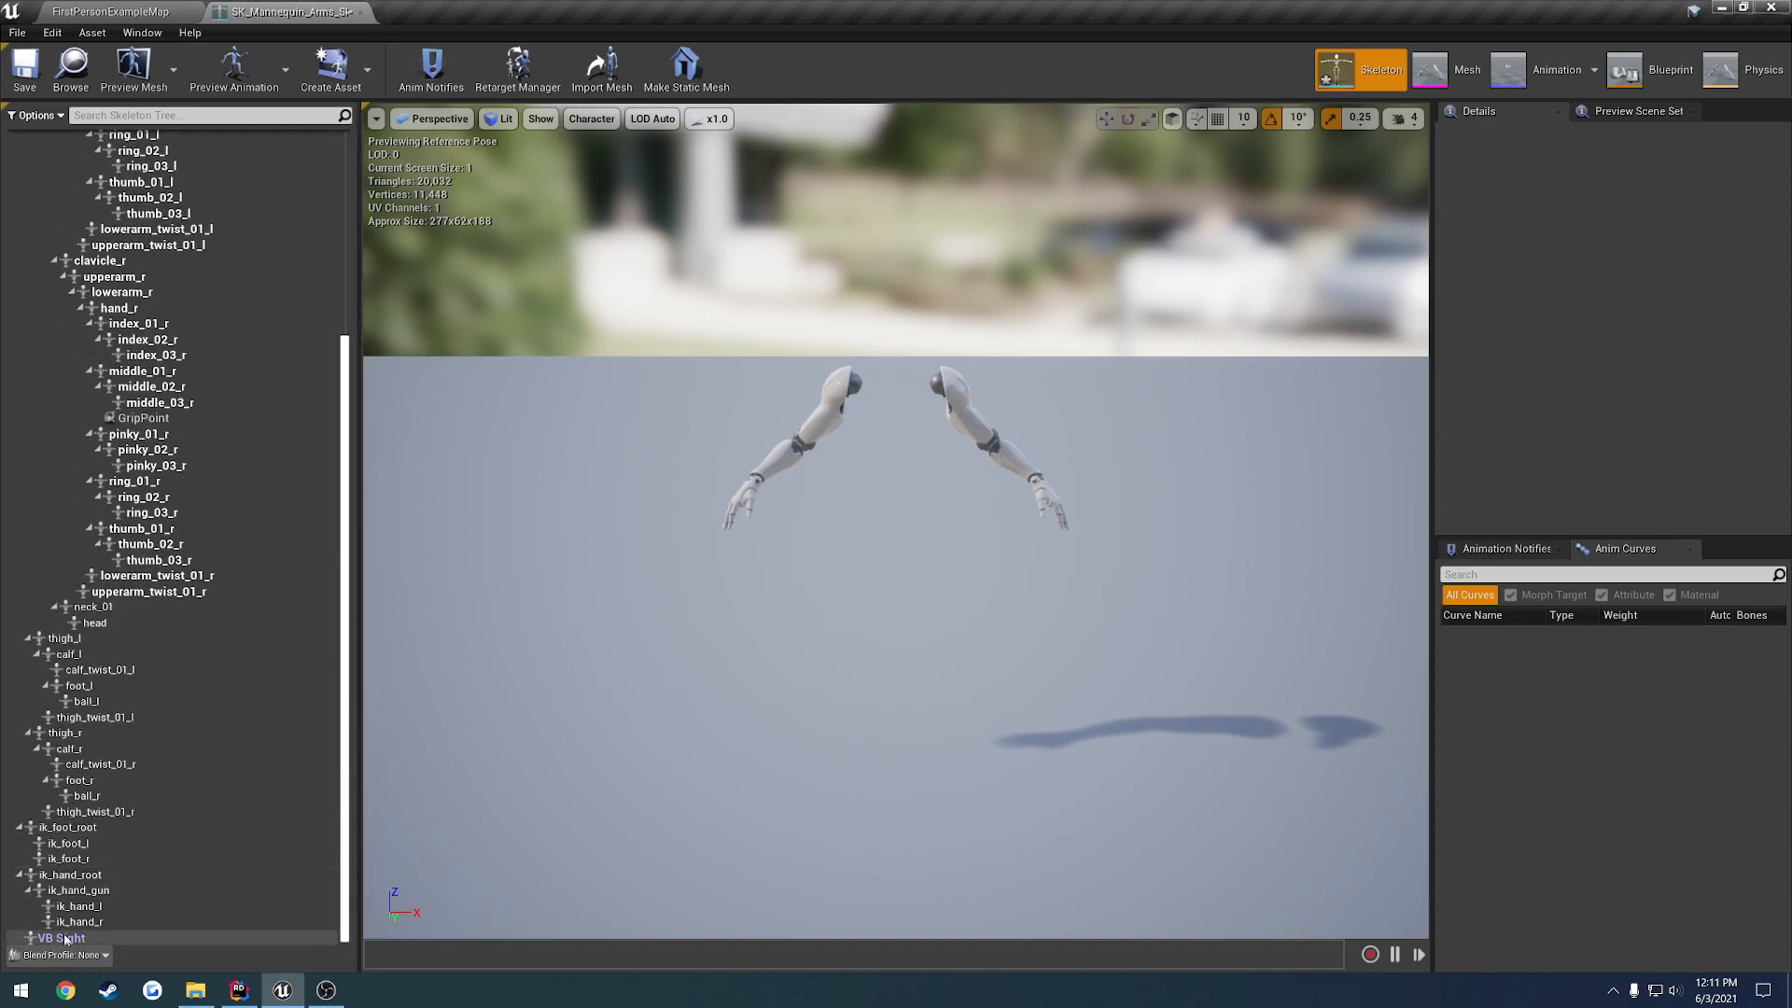
# Add a child virtual bone under VB Sight targeting hand_r
pyautogui.rightClick(59, 937)
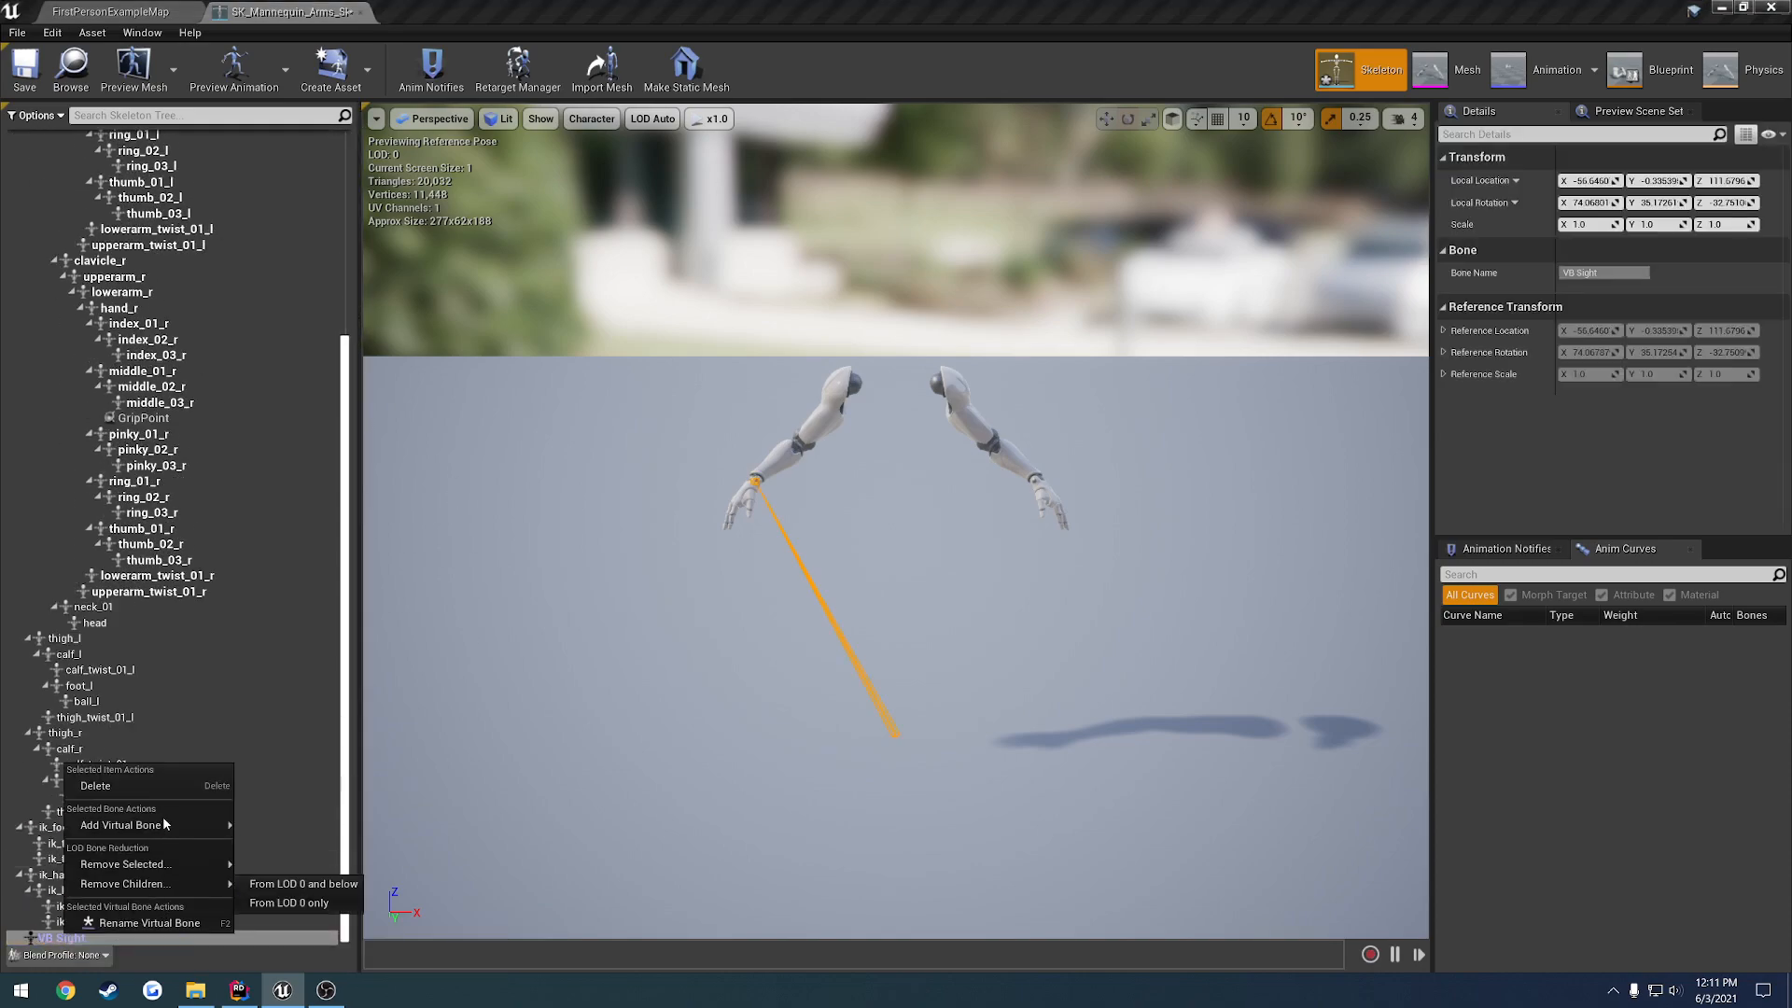
pyautogui.click(119, 825)
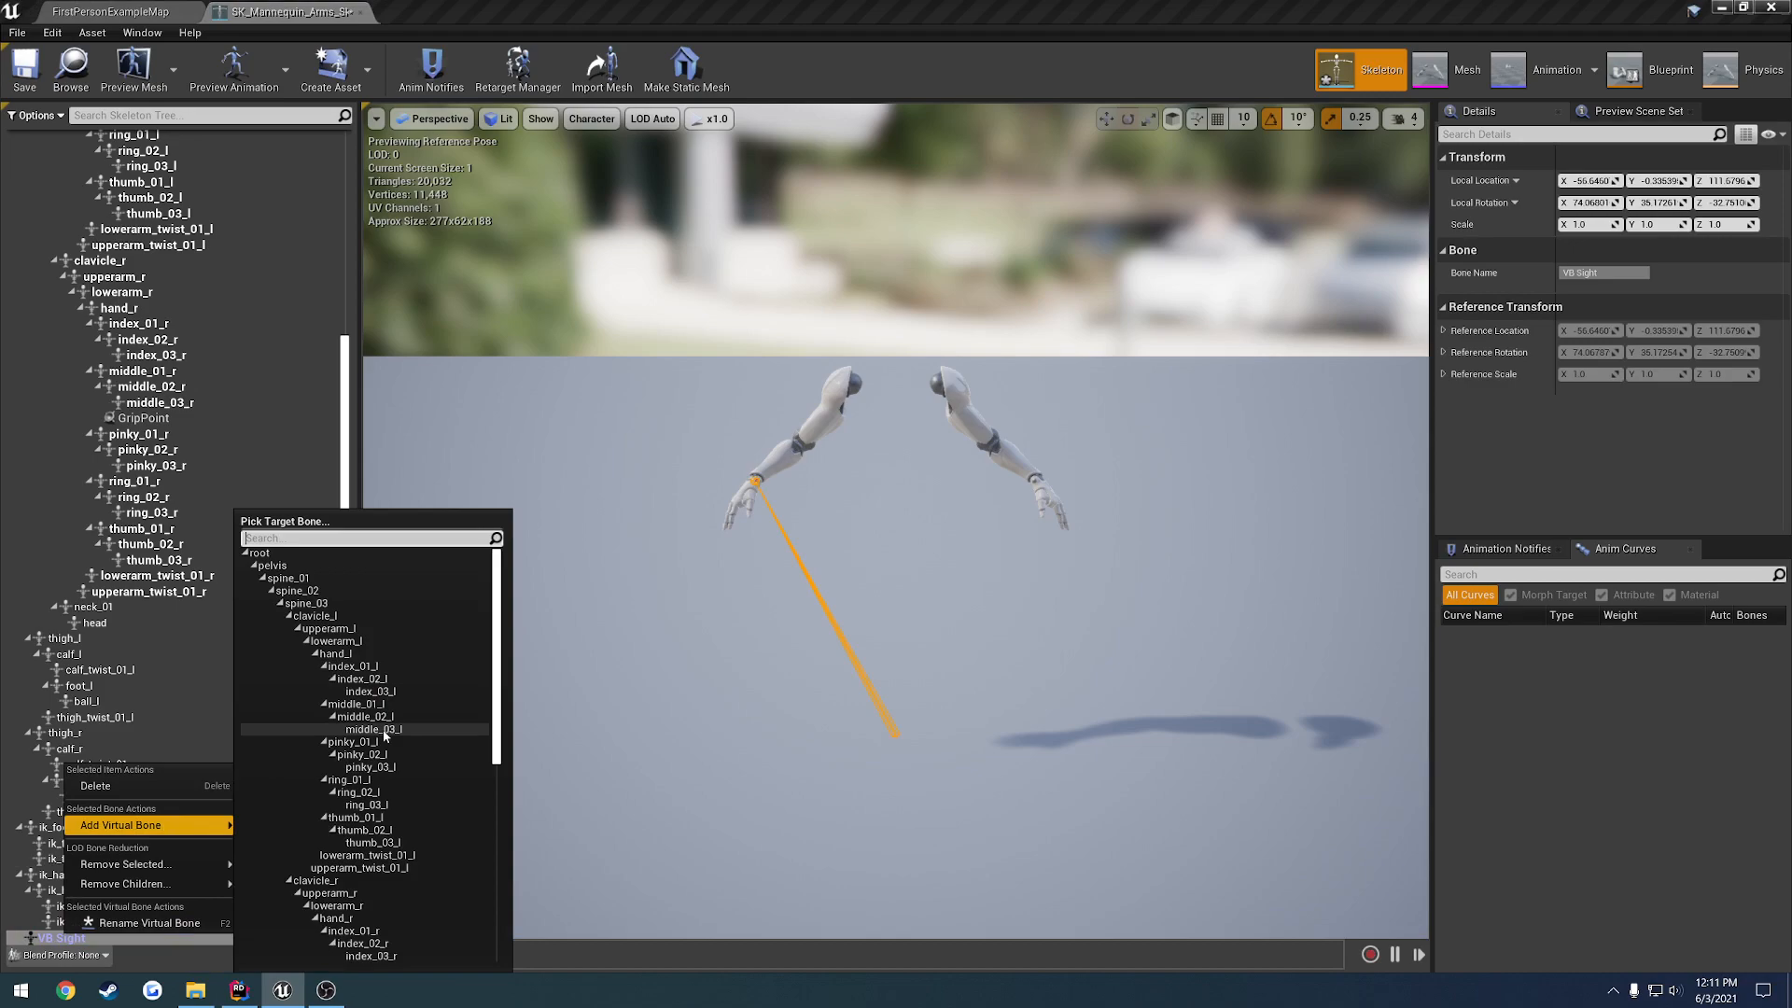
pyautogui.write('hand')
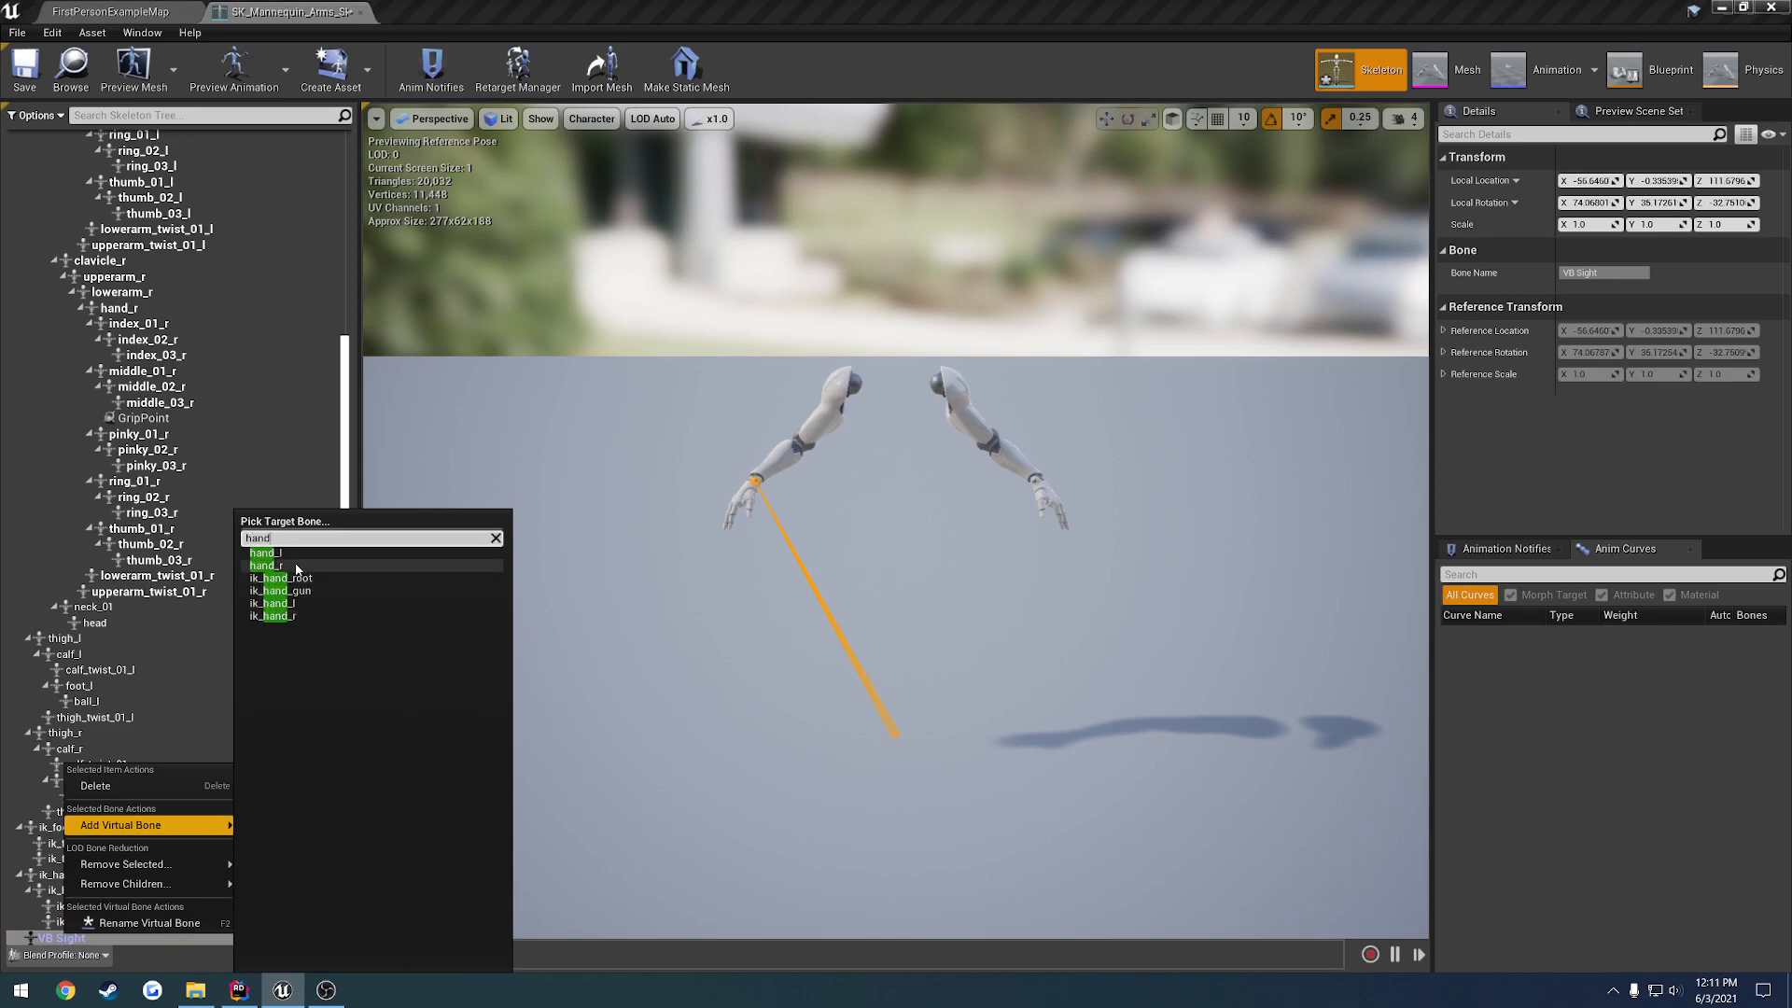
pyautogui.click(265, 564)
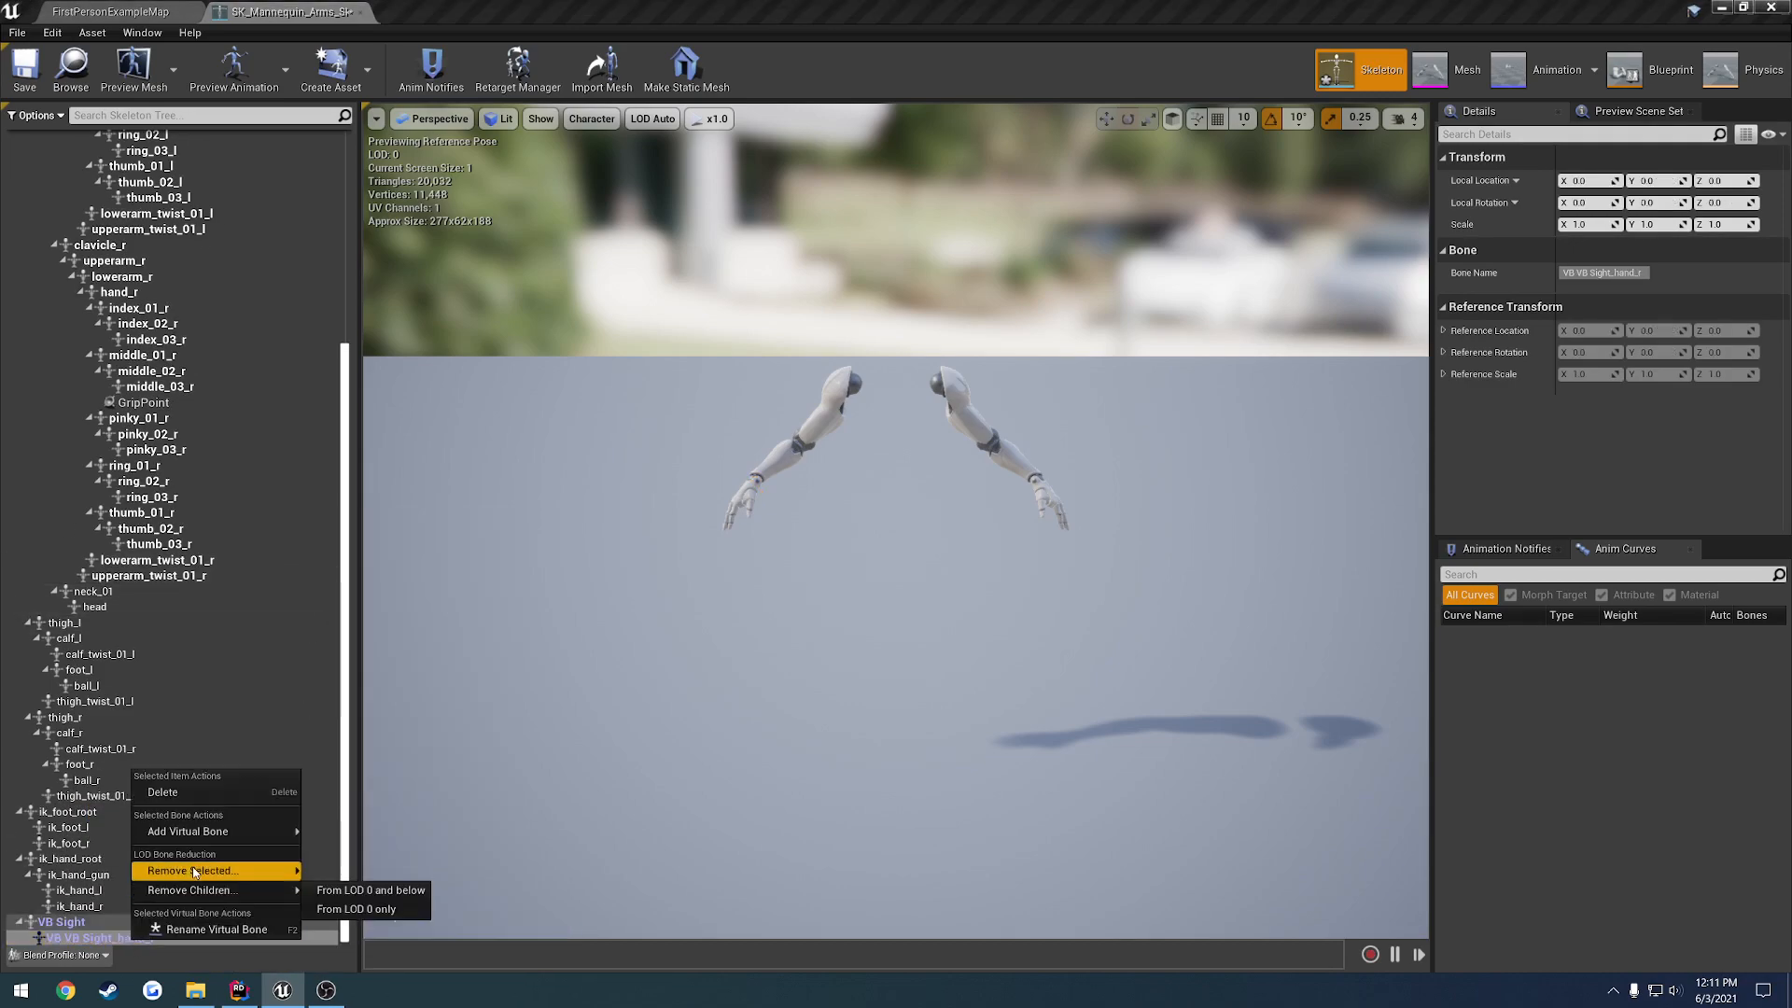
# Rename the child to VB hand_r and the parent to VB sight, then return to the level editor
pyautogui.click(185, 830)
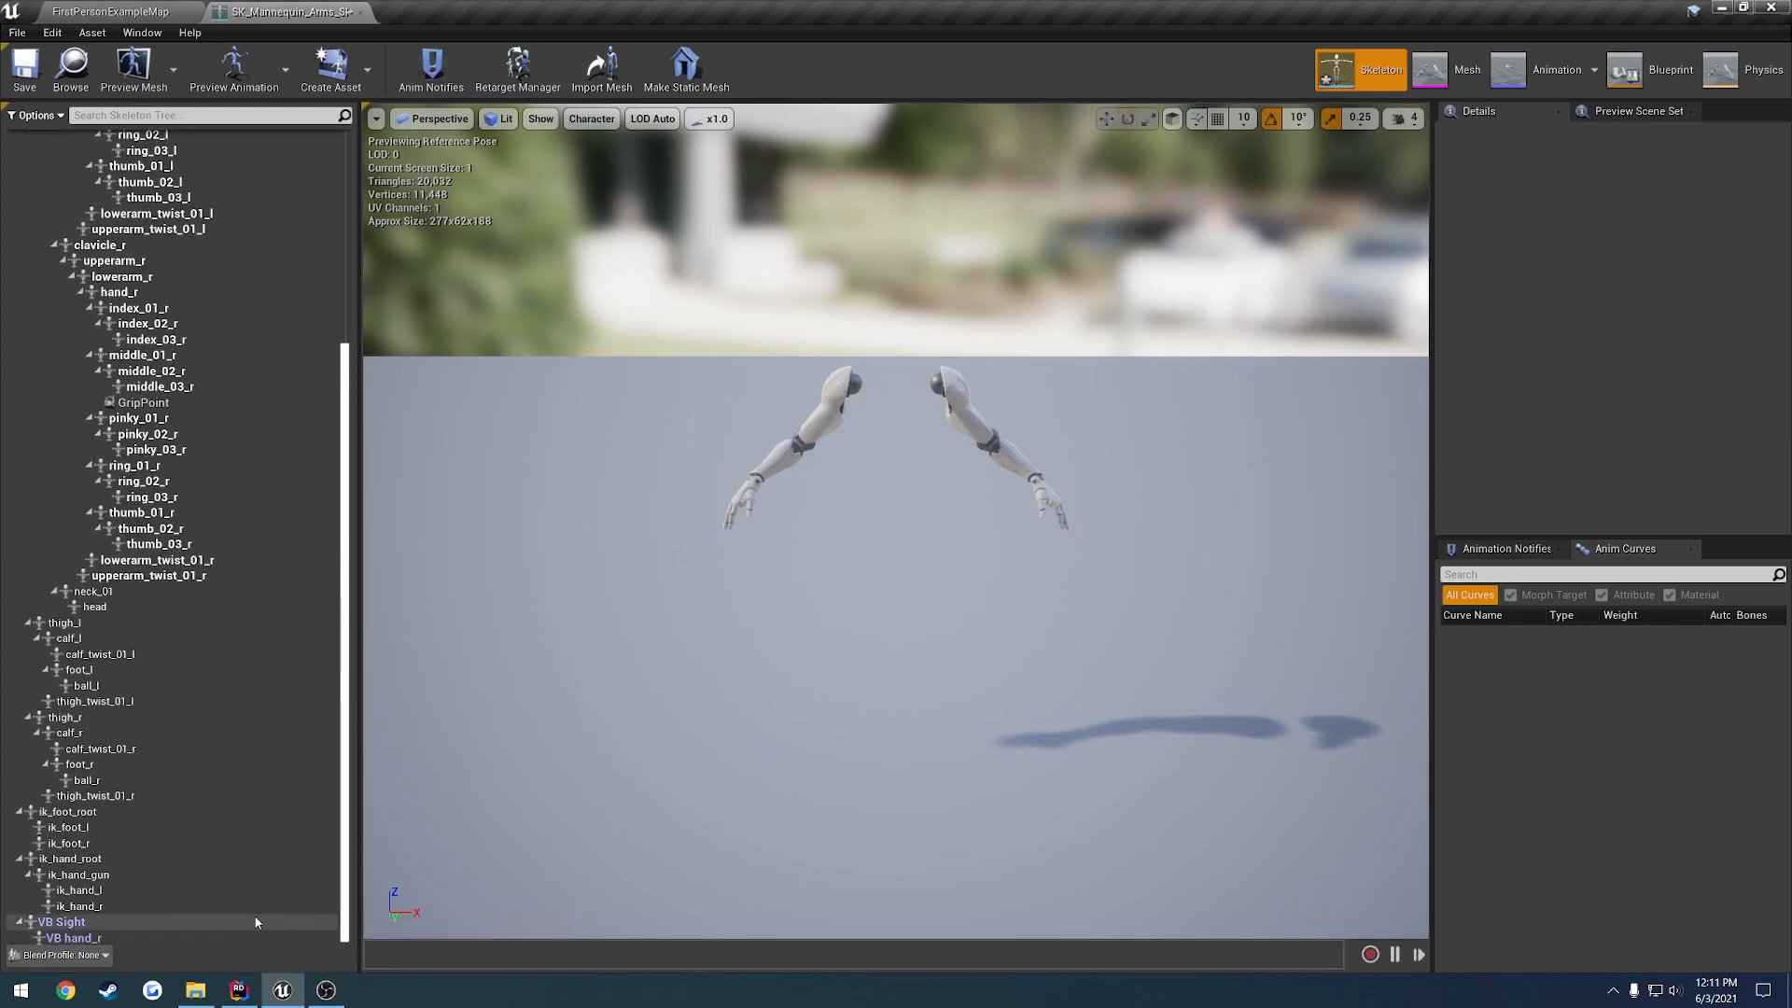
pyautogui.moveTo(63, 922)
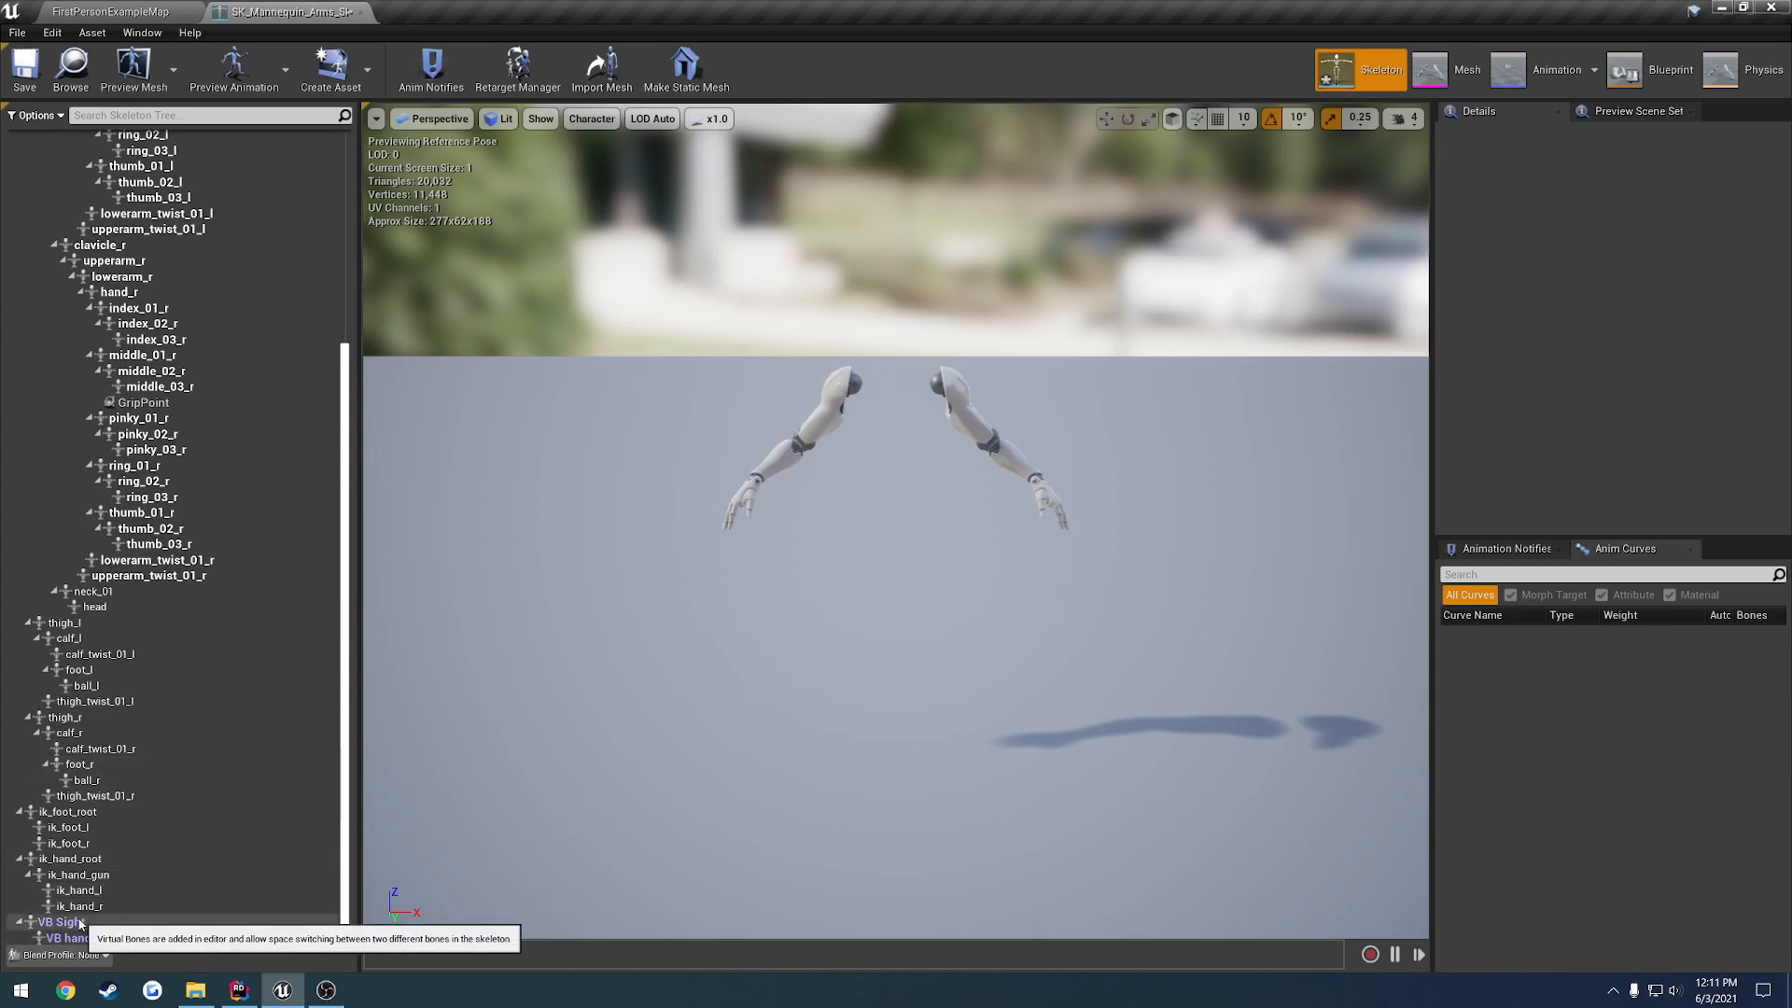
pyautogui.click(73, 936)
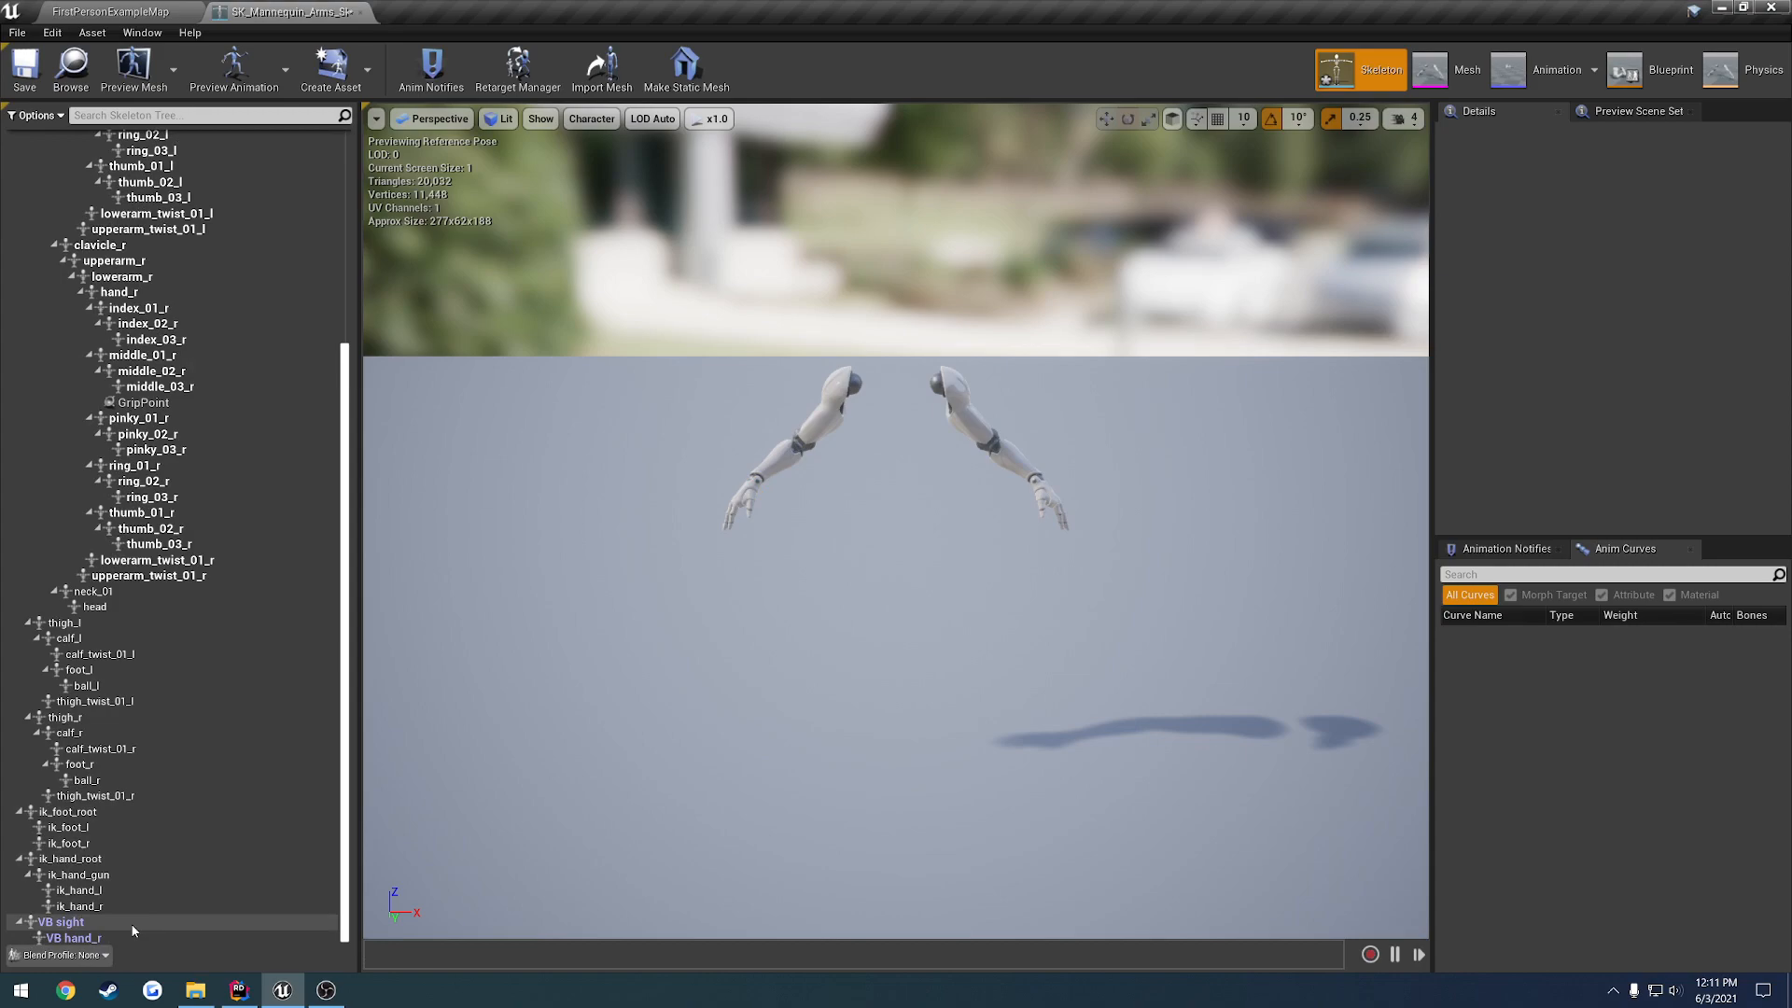
pyautogui.click(112, 11)
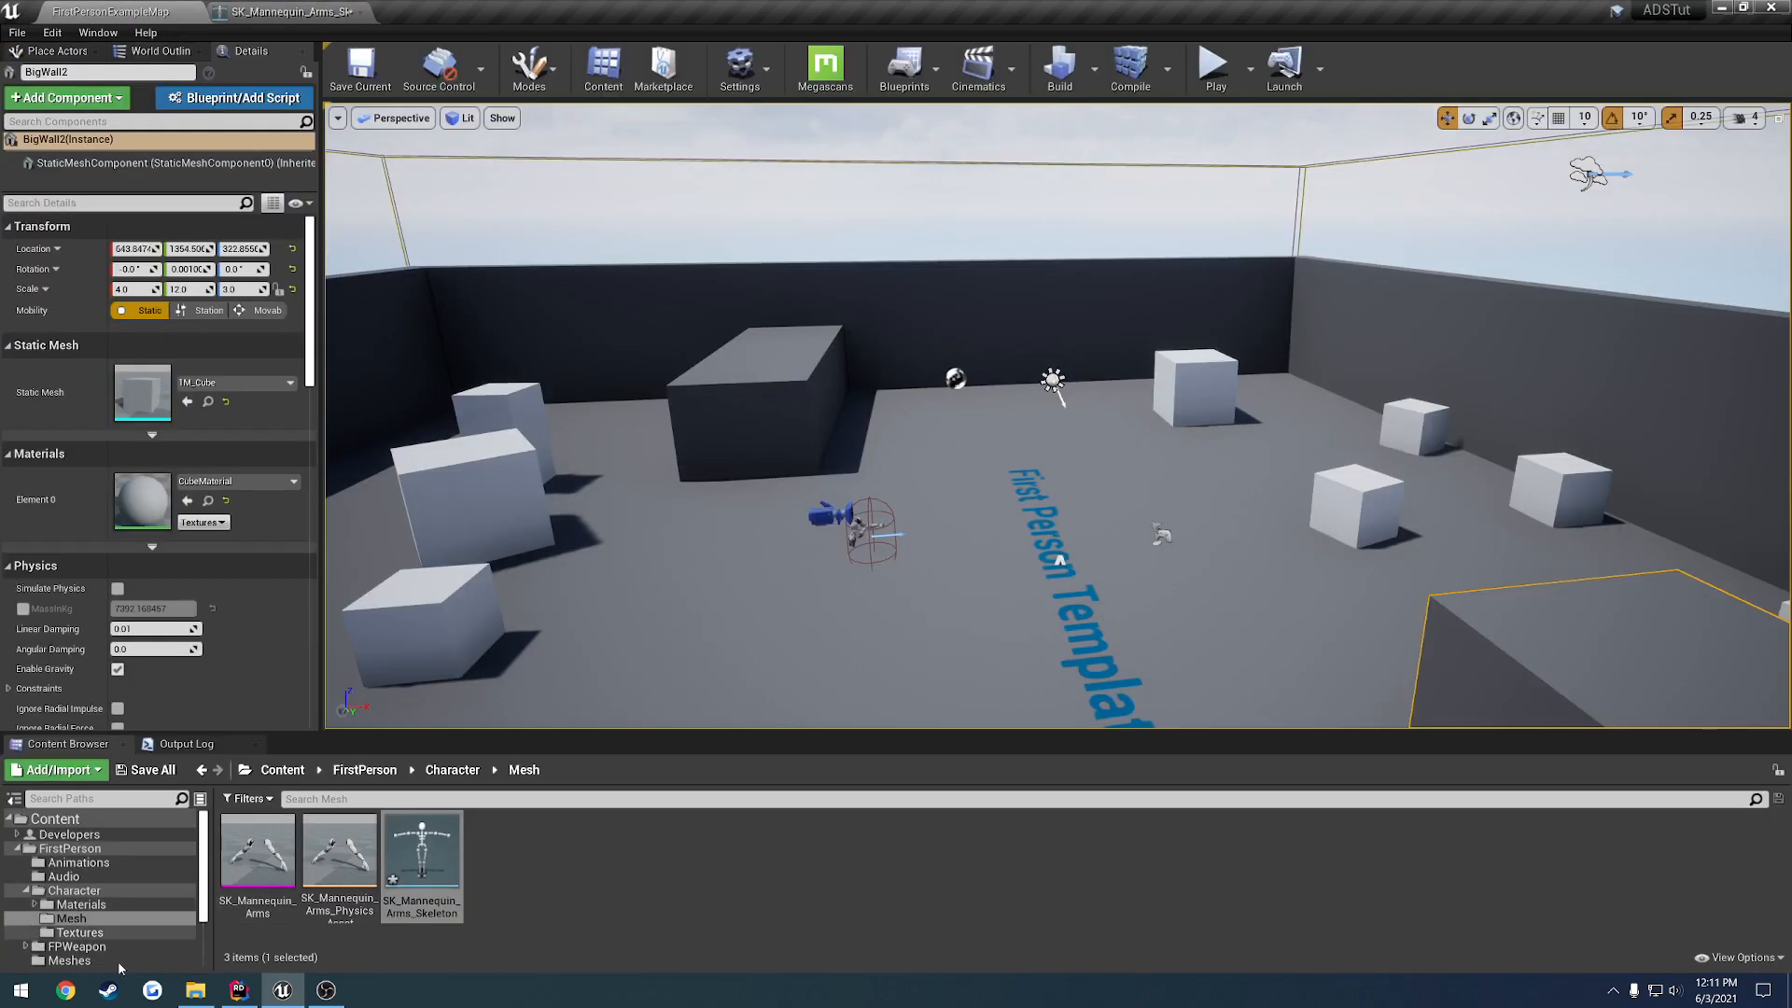
# Save the SK_Mannequin_Arms skeleton with its new sockets and close its editor
pyautogui.doubleClick(422, 851)
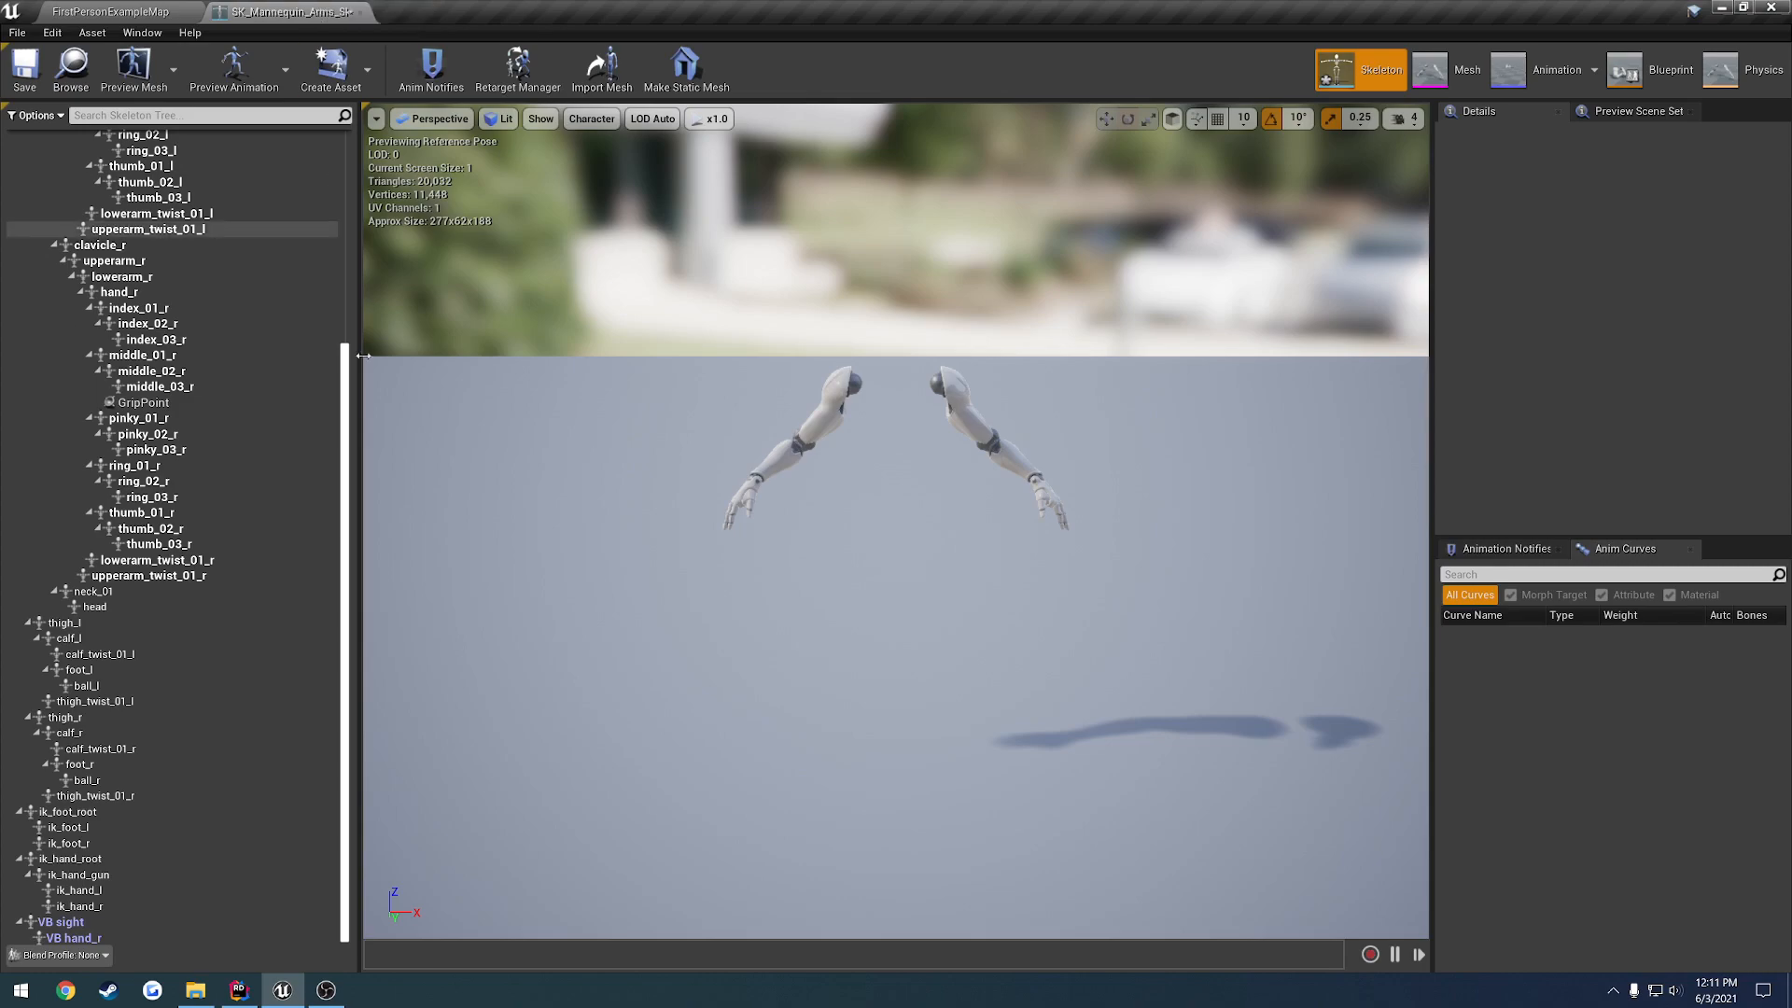
pyautogui.moveTo(136, 937)
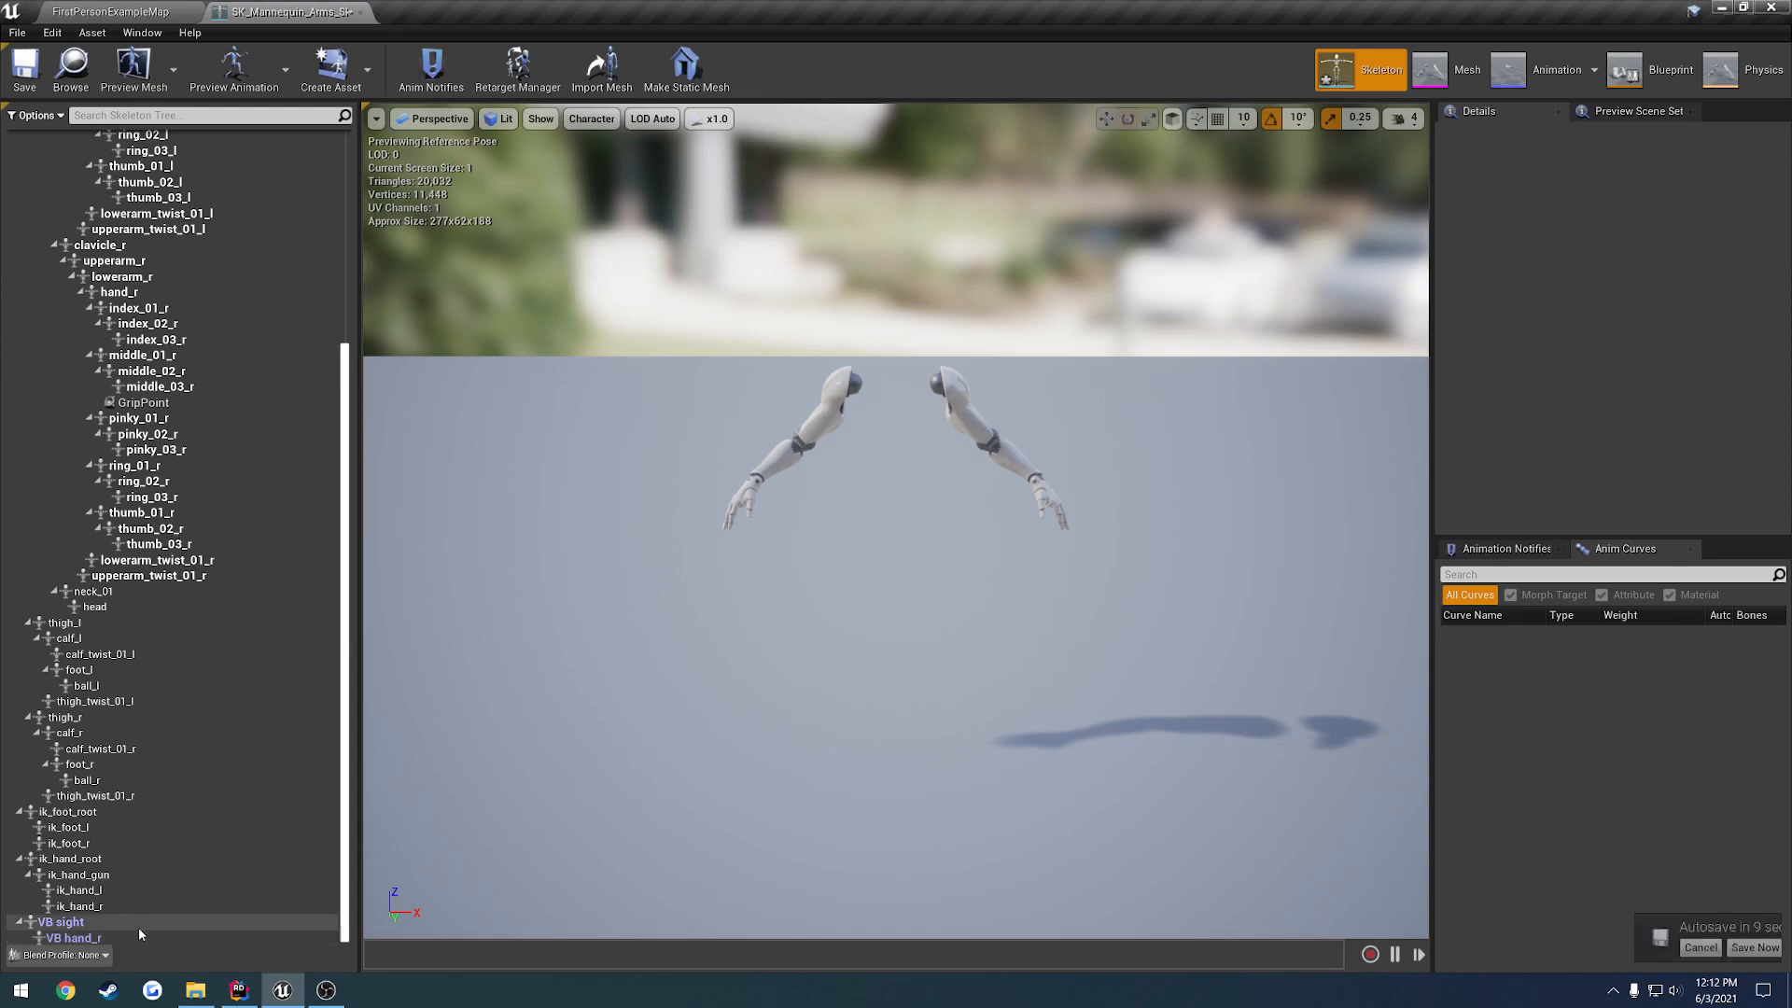
pyautogui.click(1752, 946)
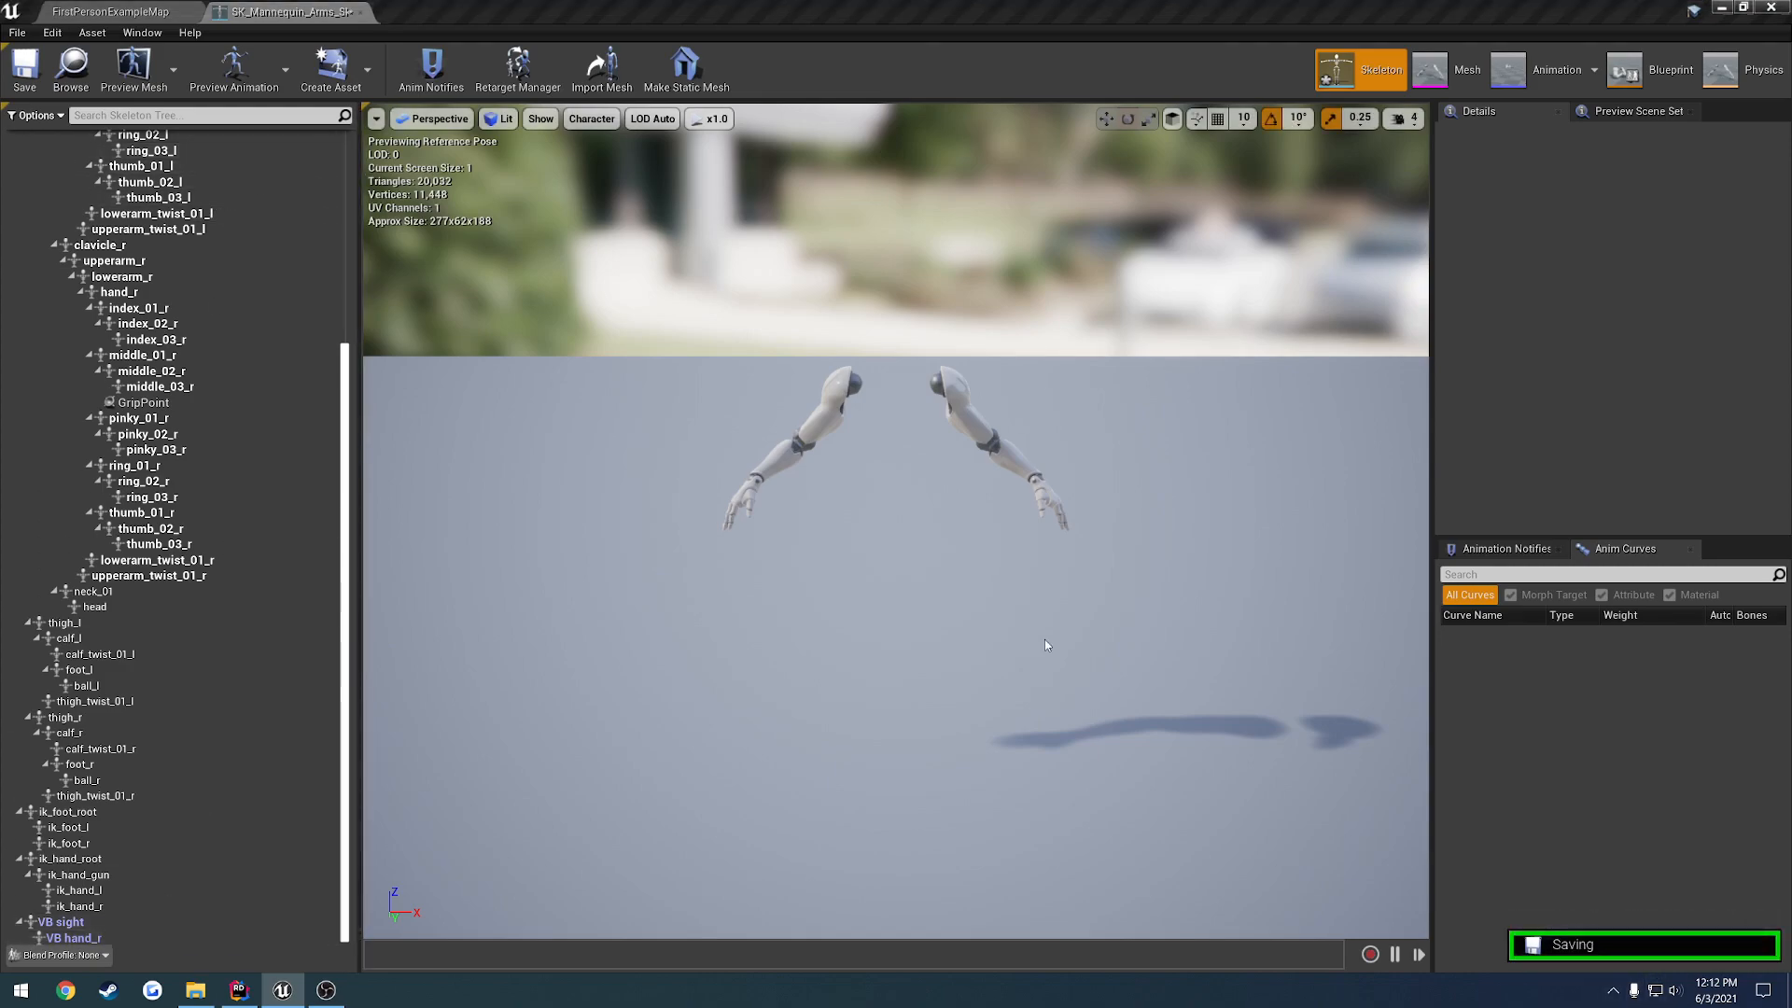
pyautogui.moveTo(361, 13)
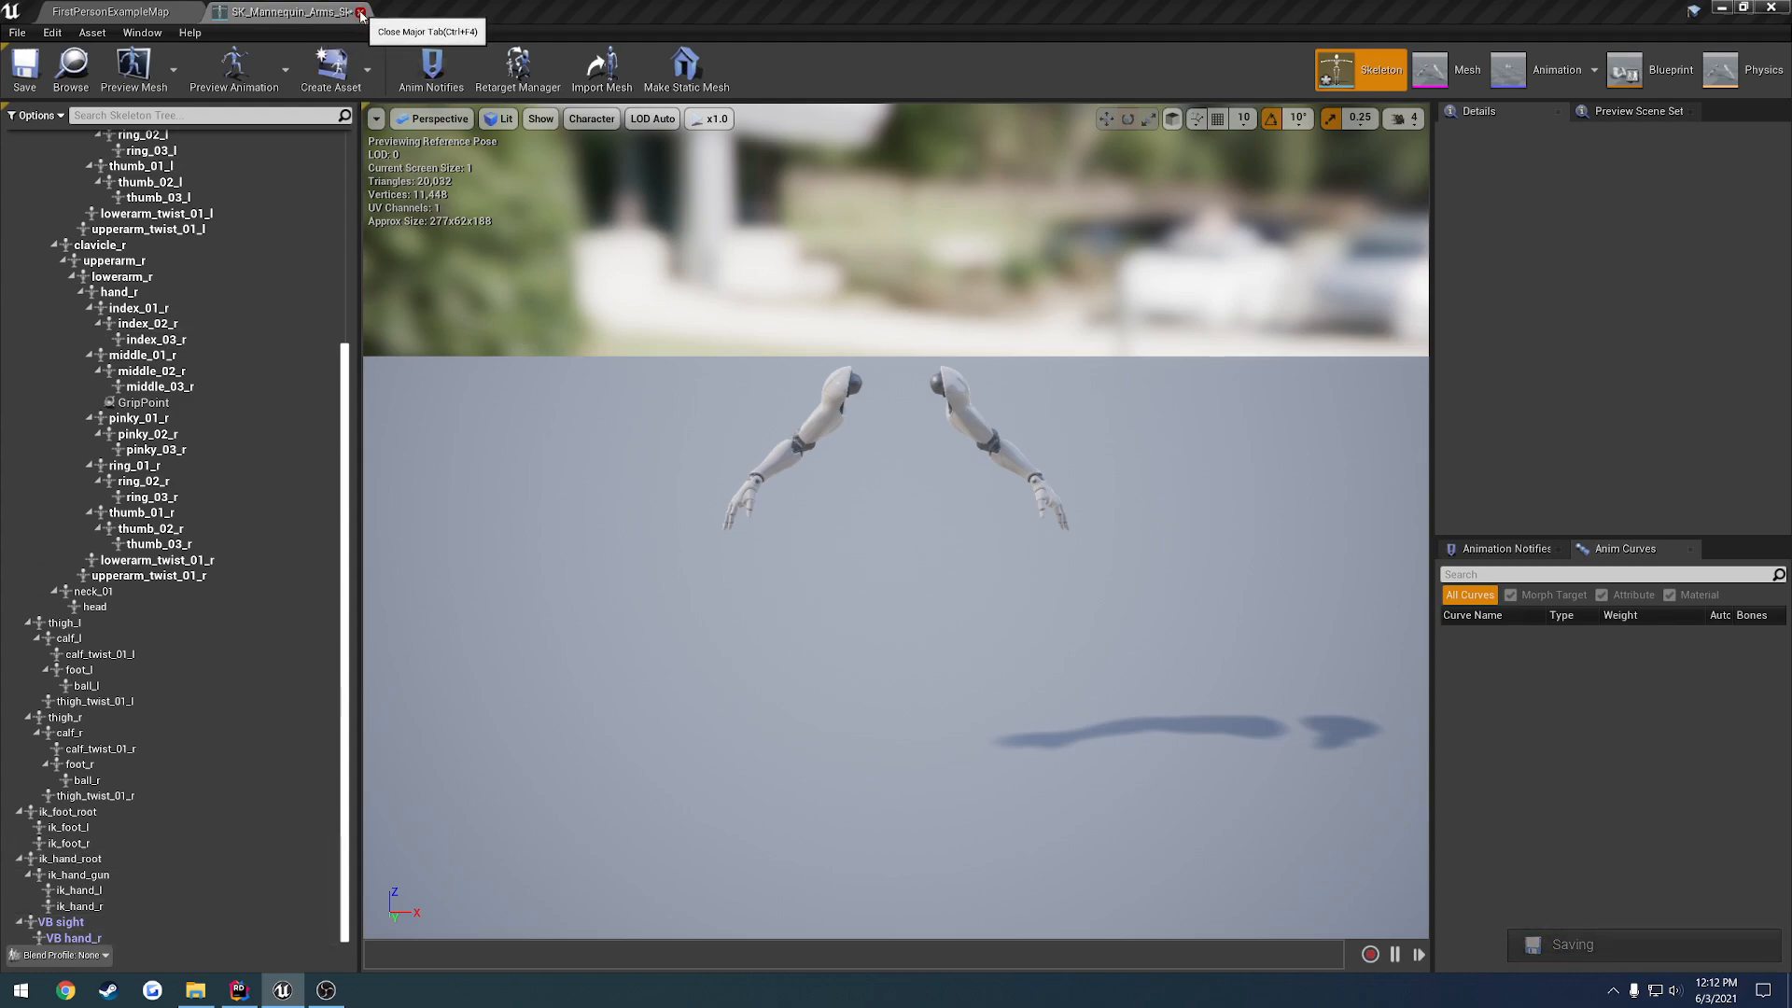
pyautogui.click(361, 11)
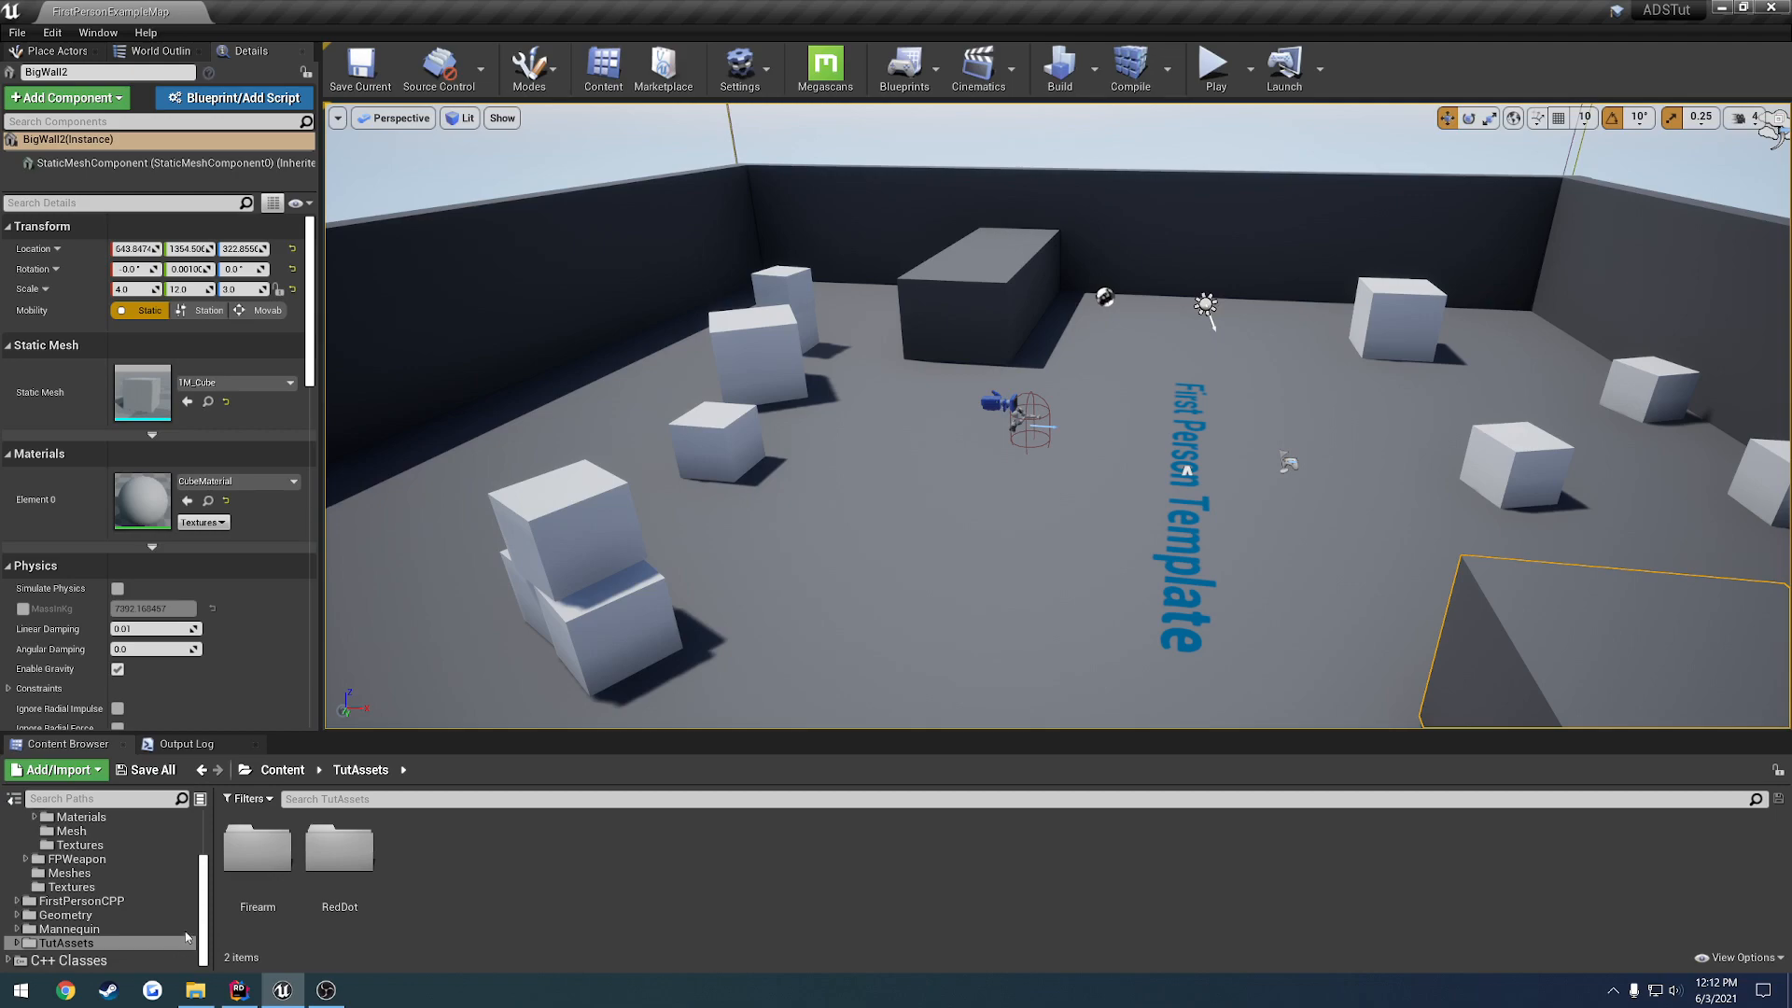
# Open FirstPersonCharacter from FirstPersonCPP > Blueprints in the full blueprint editor
pyautogui.scroll(3)
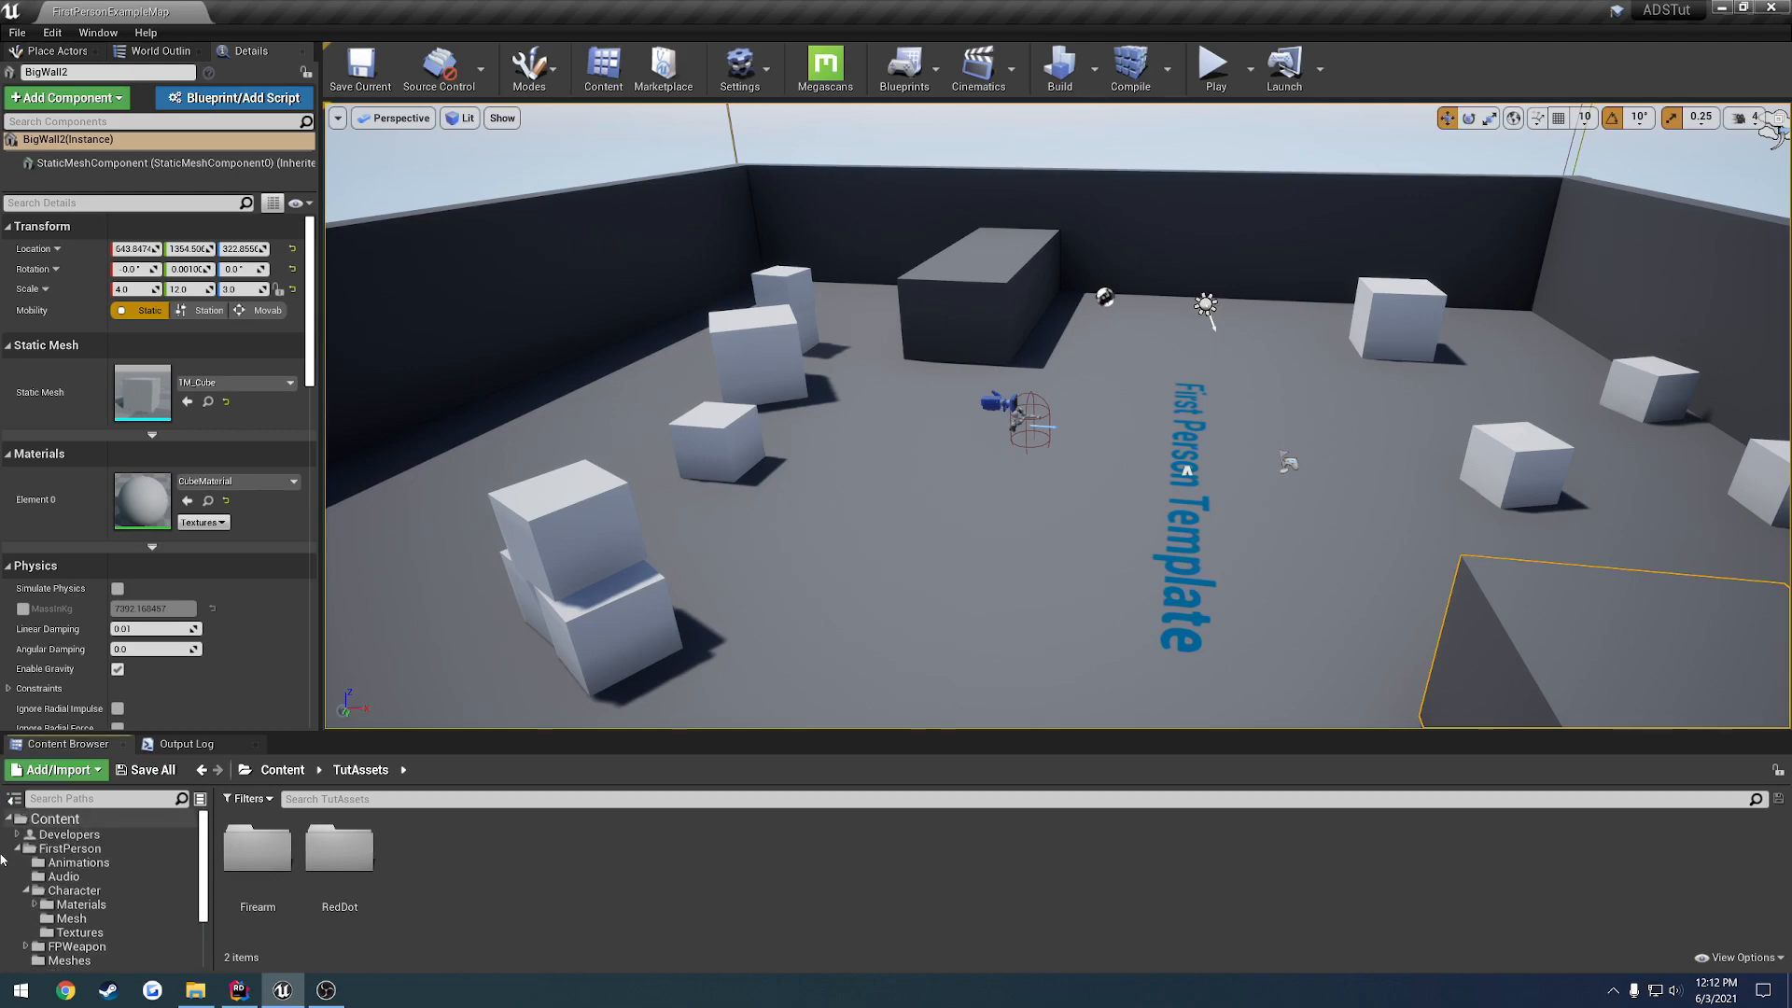
pyautogui.click(78, 876)
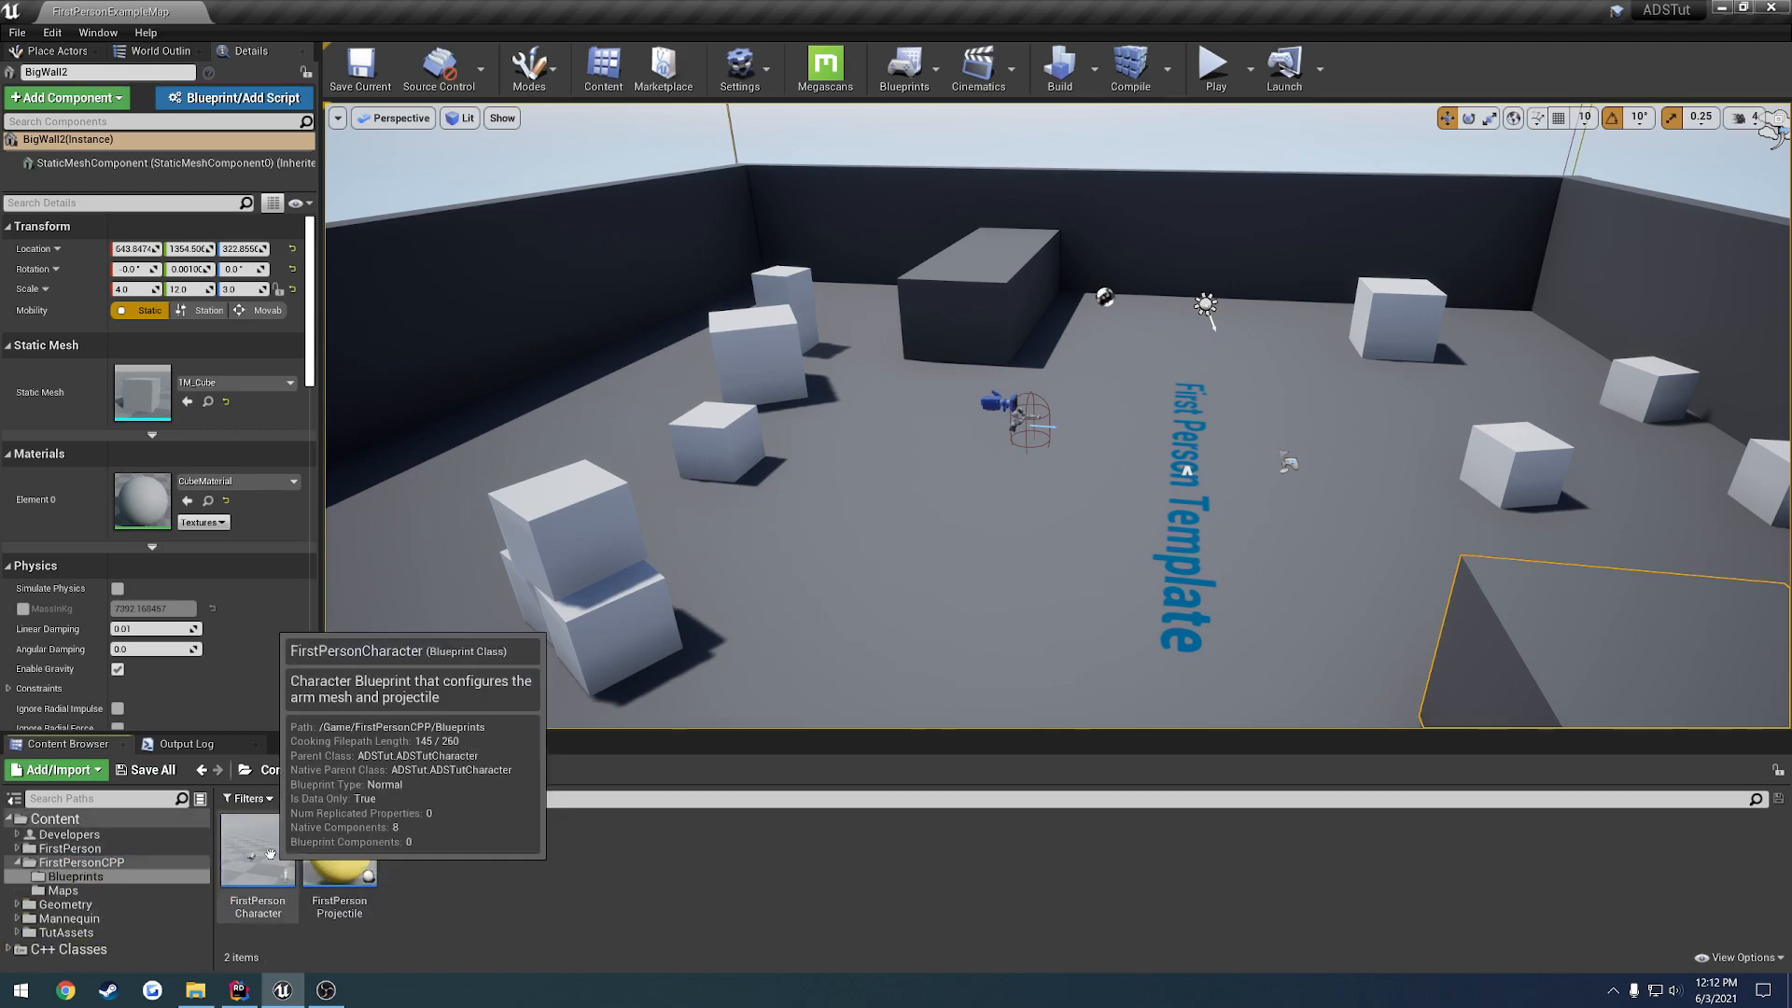
pyautogui.doubleClick(258, 871)
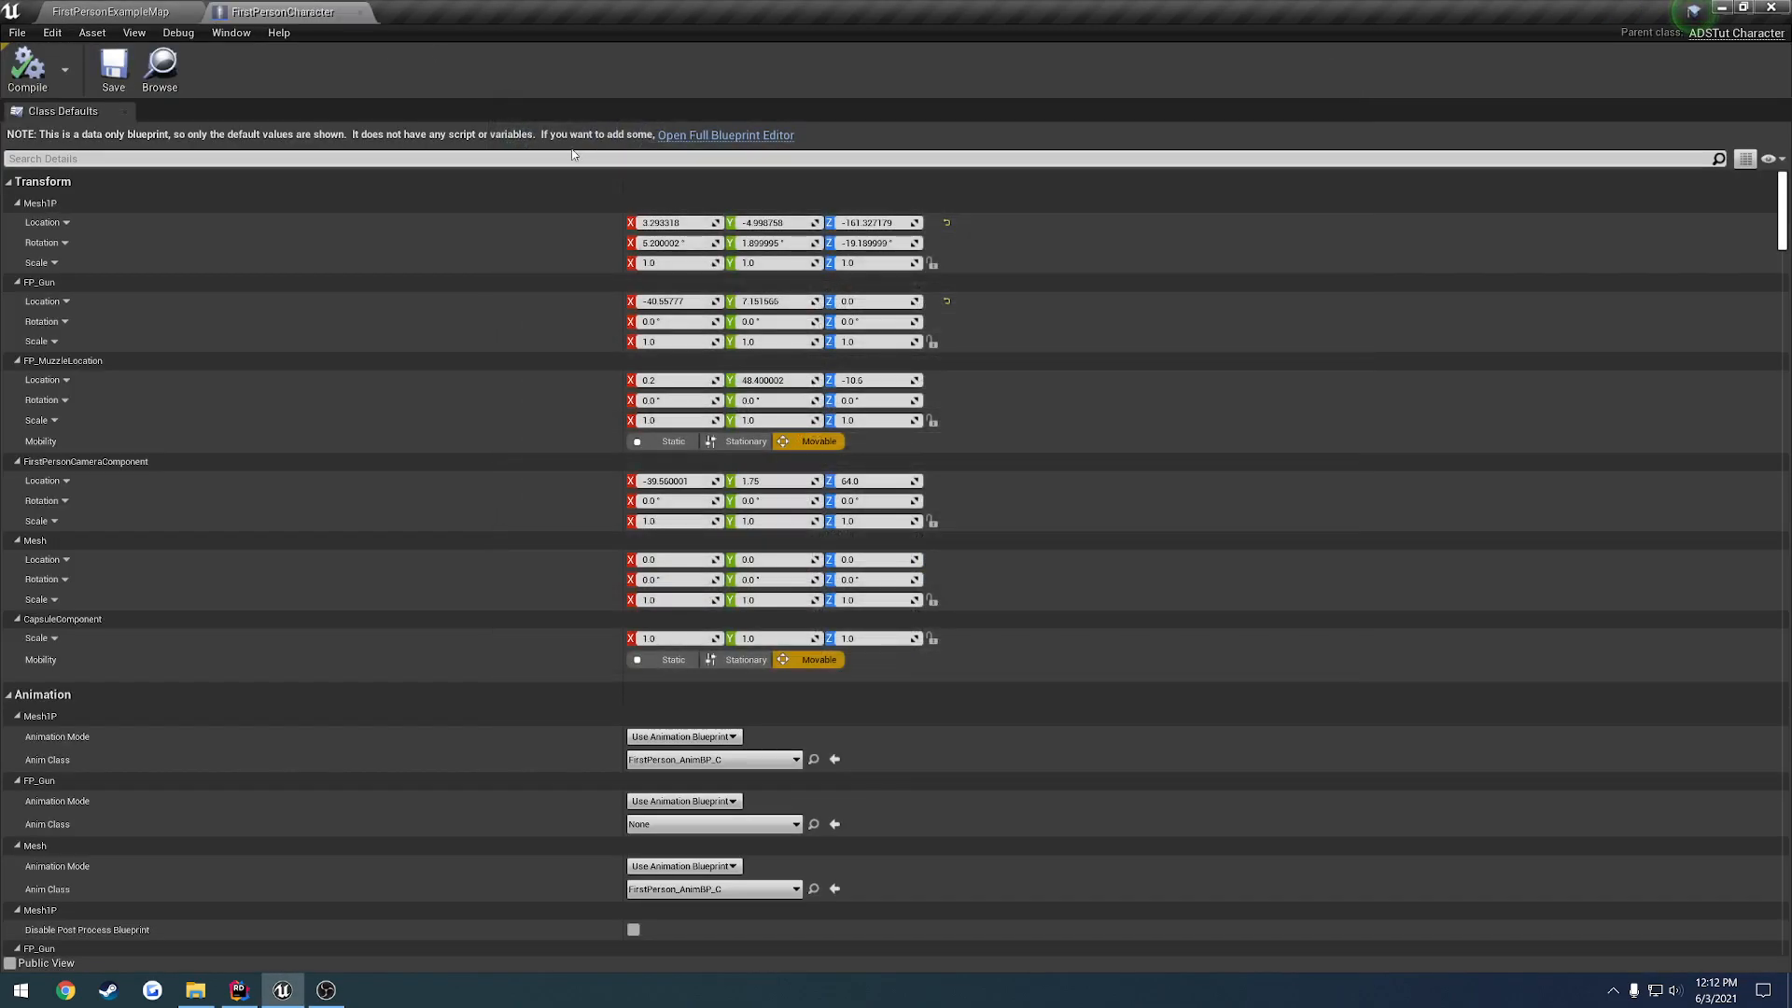
pyautogui.click(725, 134)
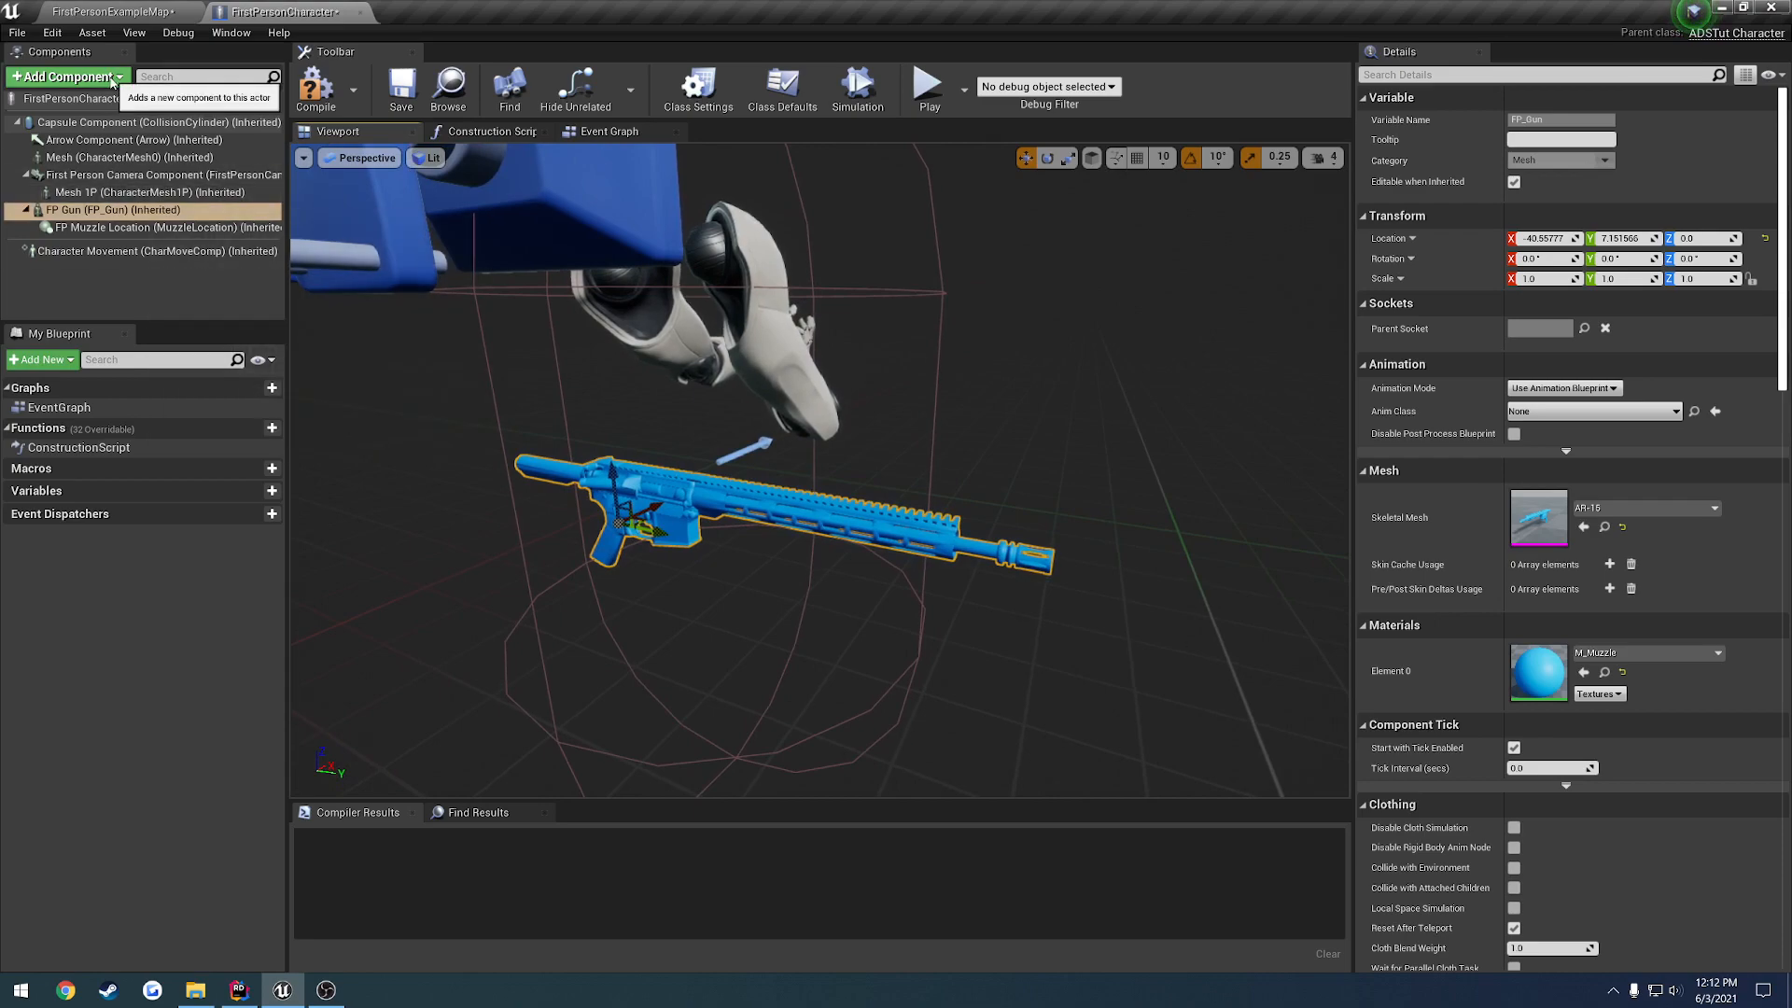
# Compile the FirstPersonCharacter blueprint and check the level map before returning
pyautogui.click(67, 75)
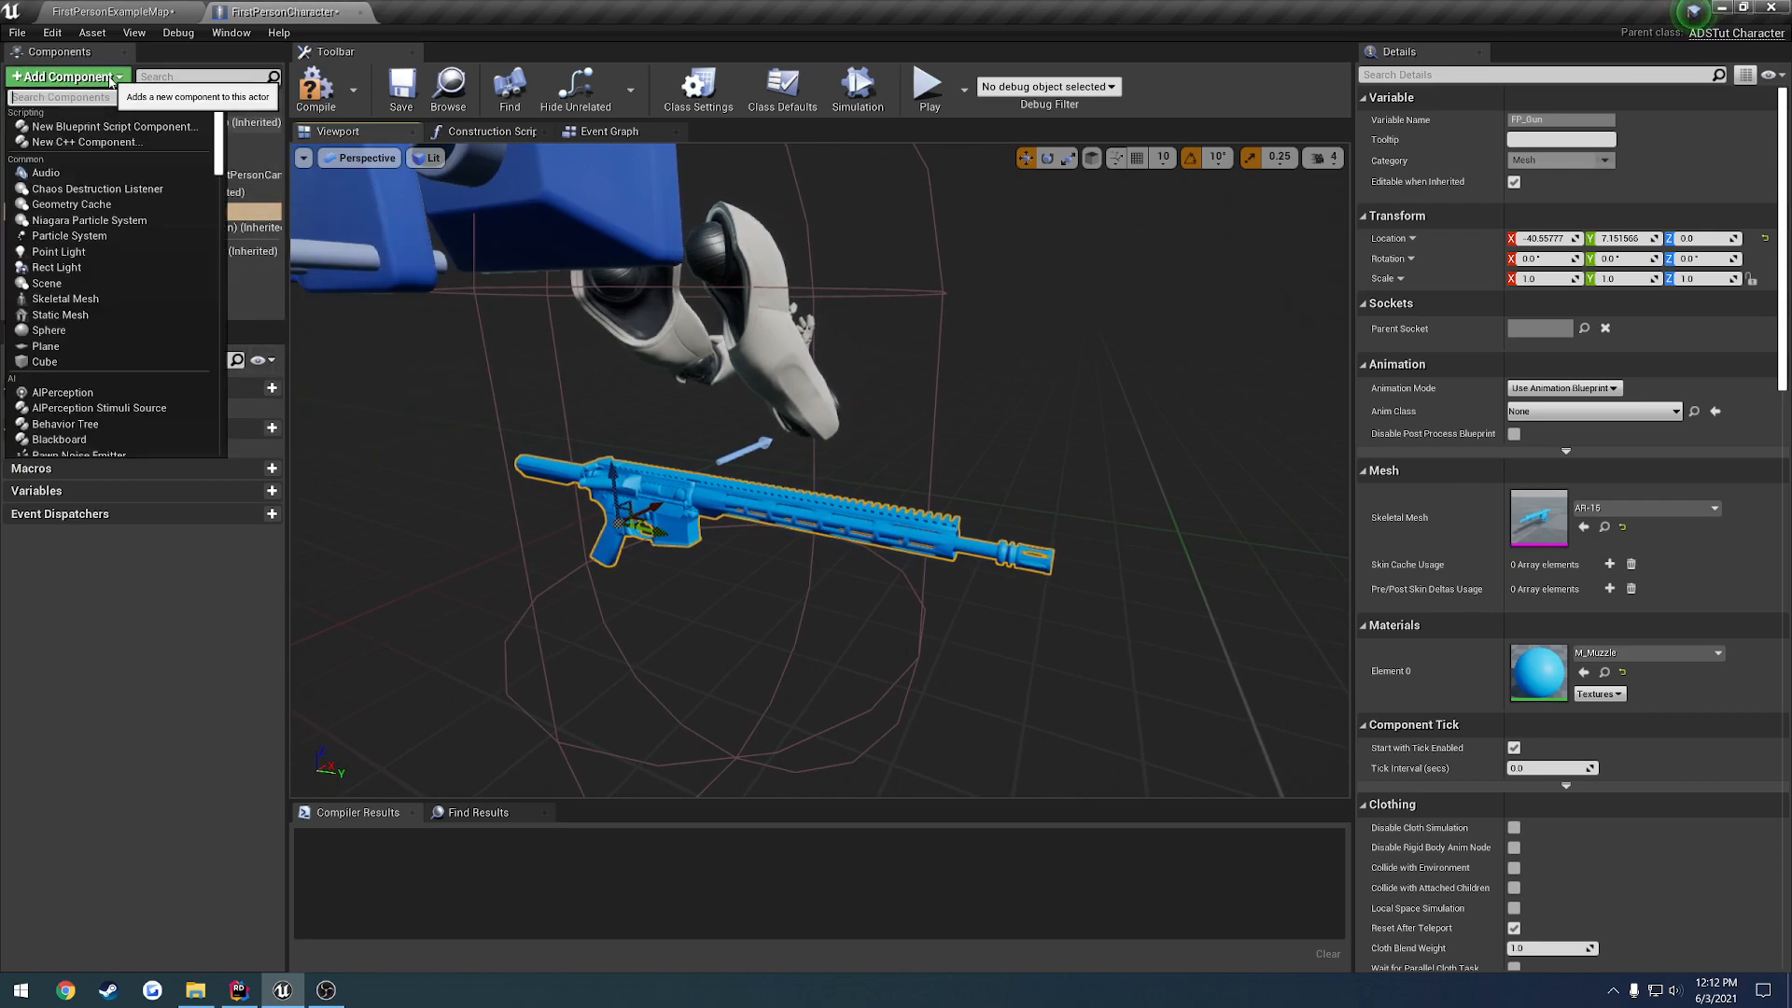
pyautogui.write('static')
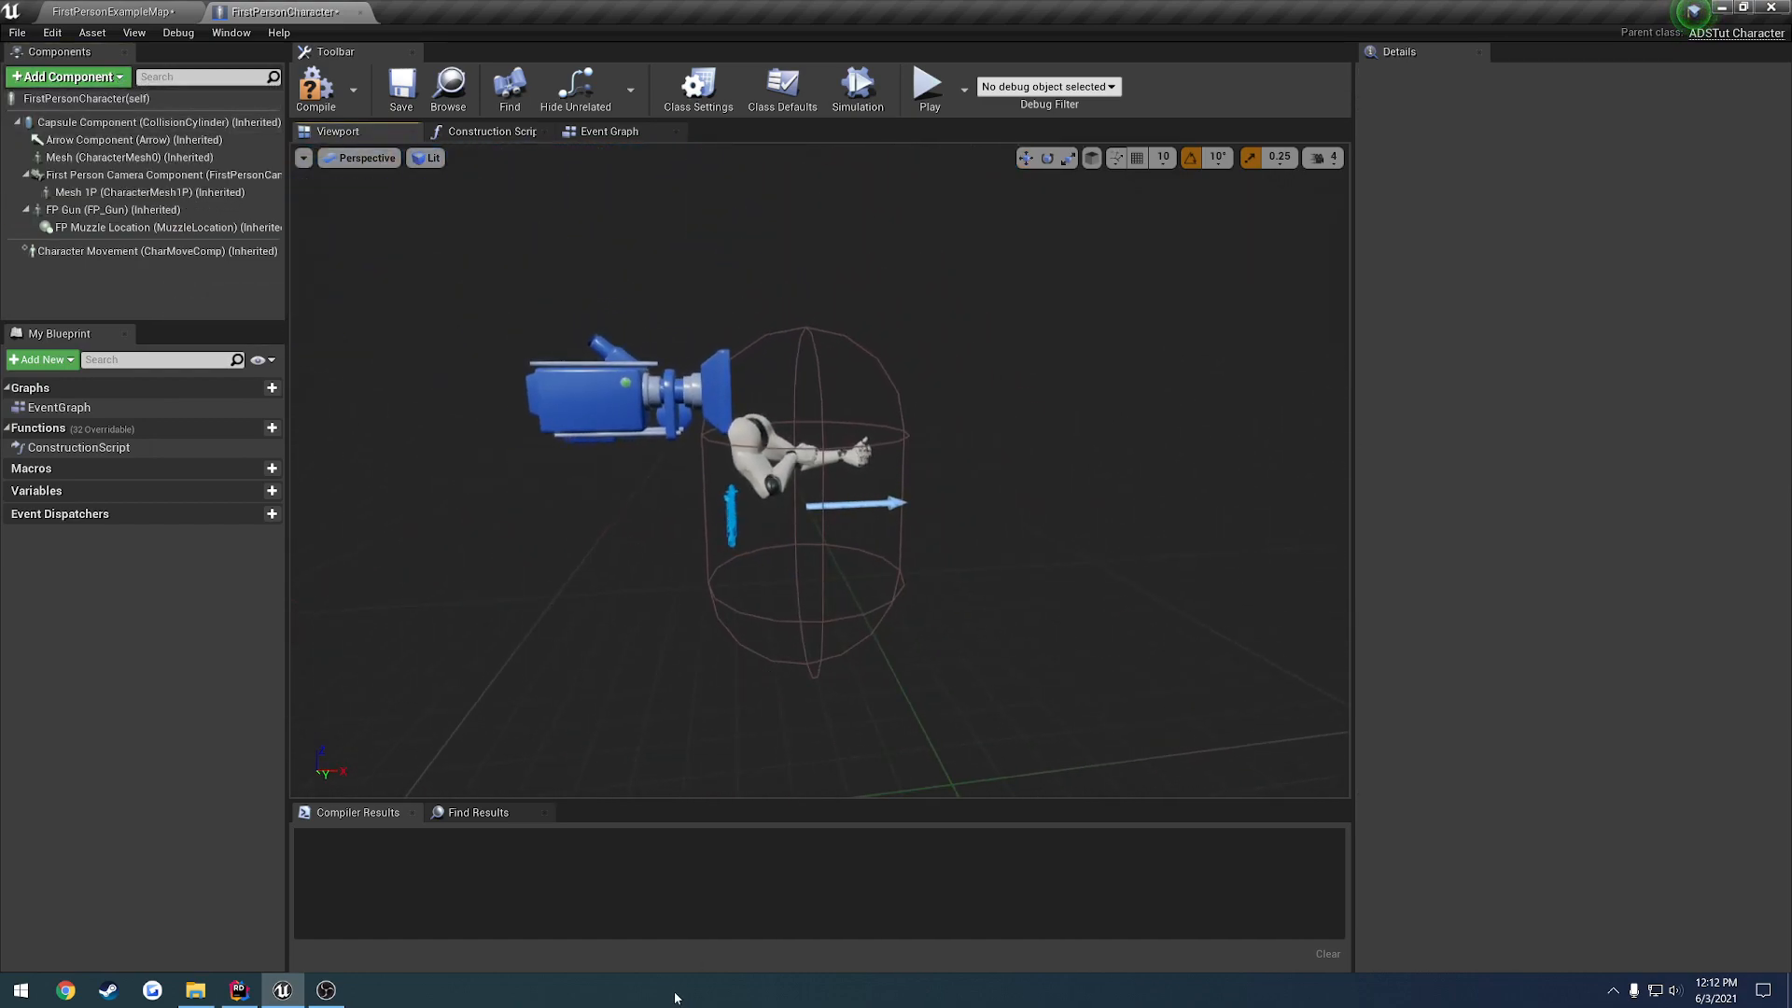
pyautogui.click(316, 90)
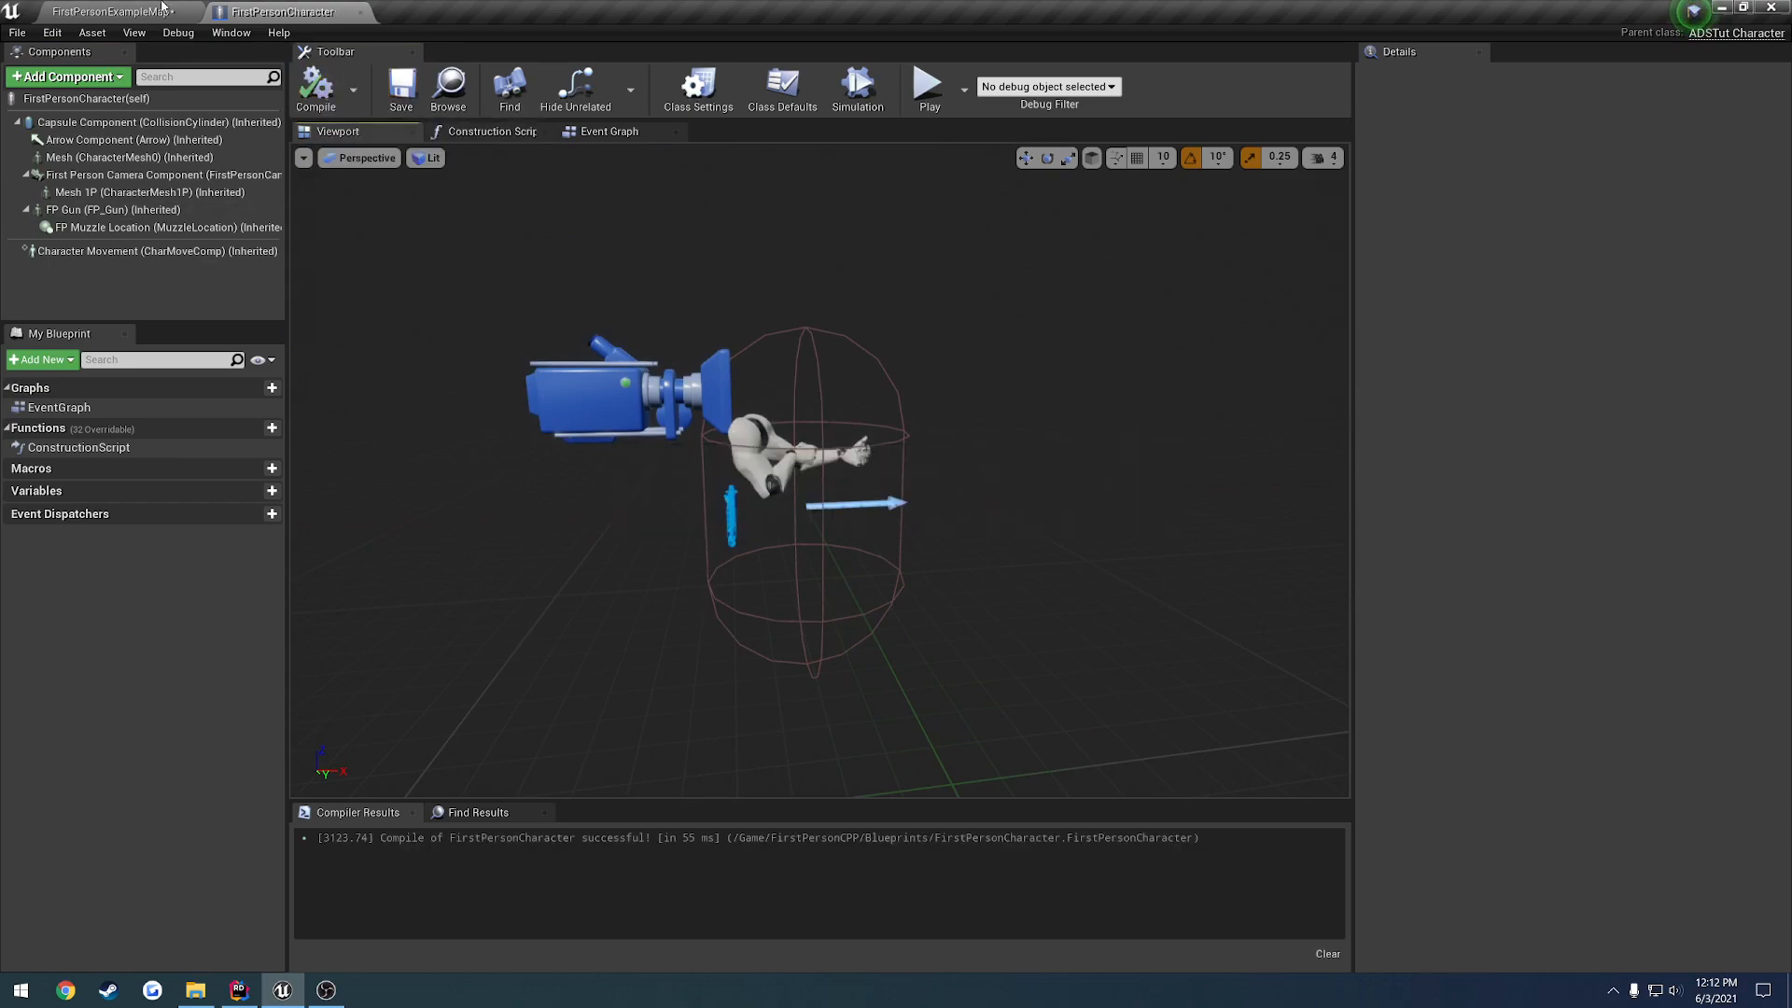
pyautogui.click(108, 11)
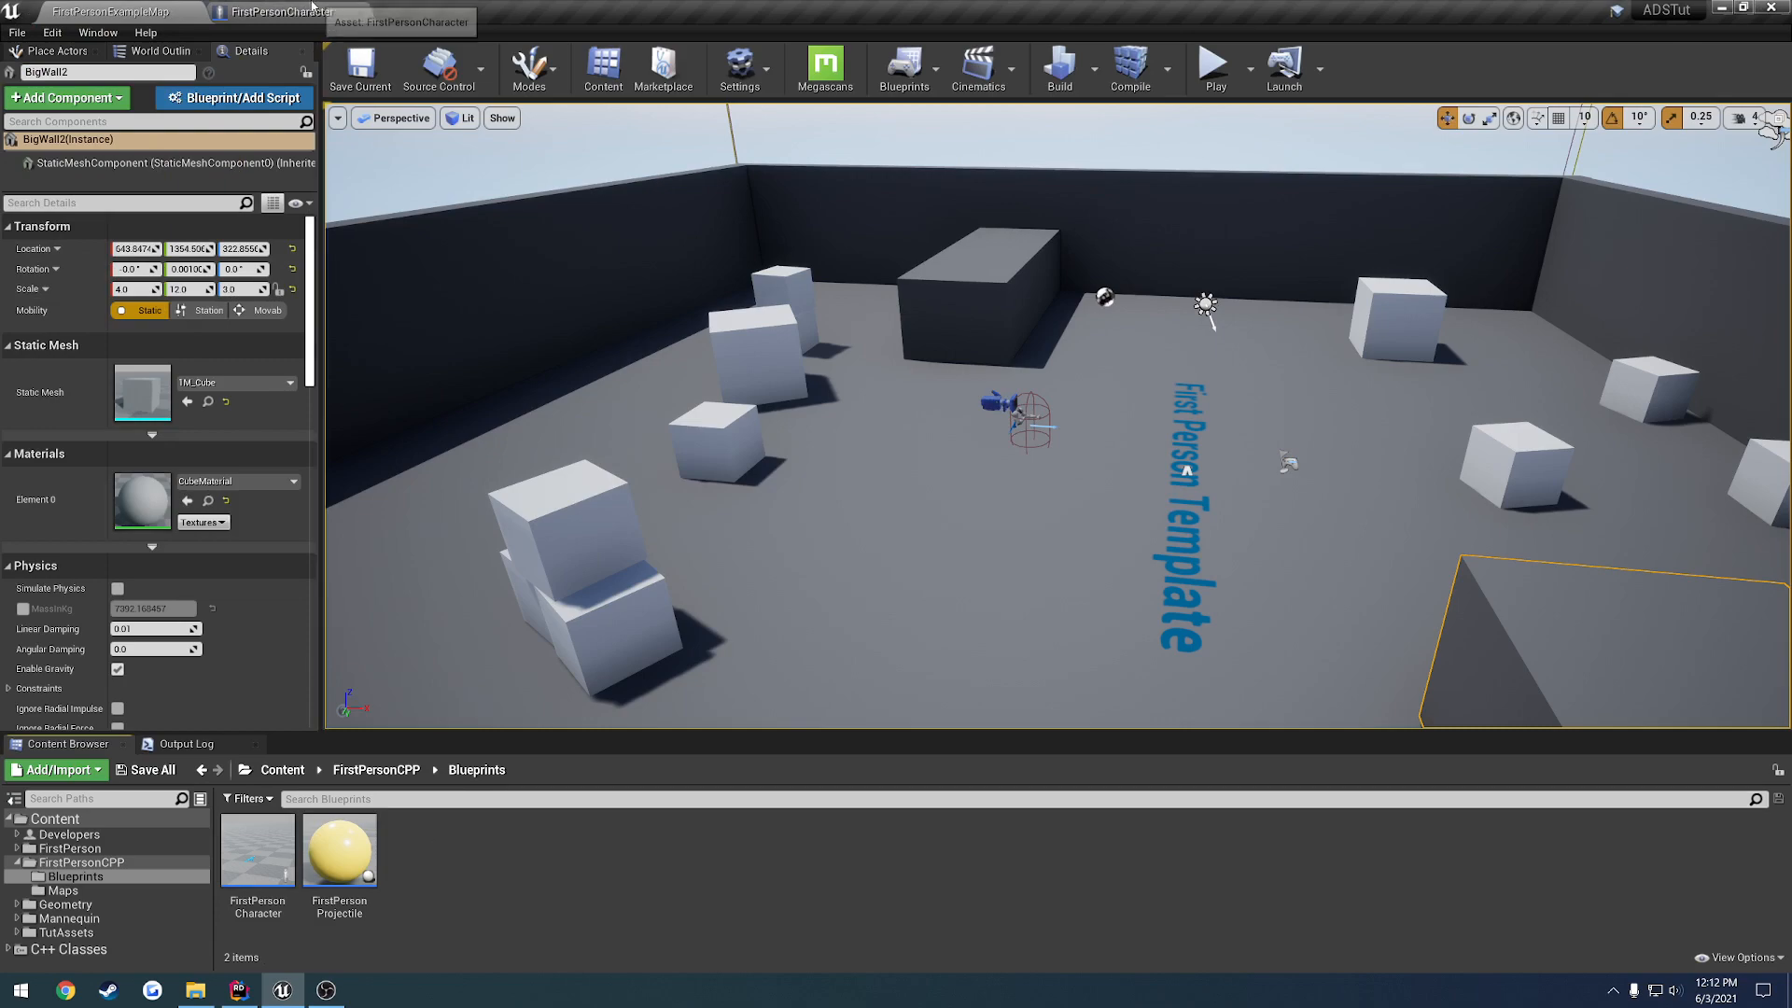
pyautogui.click(274, 11)
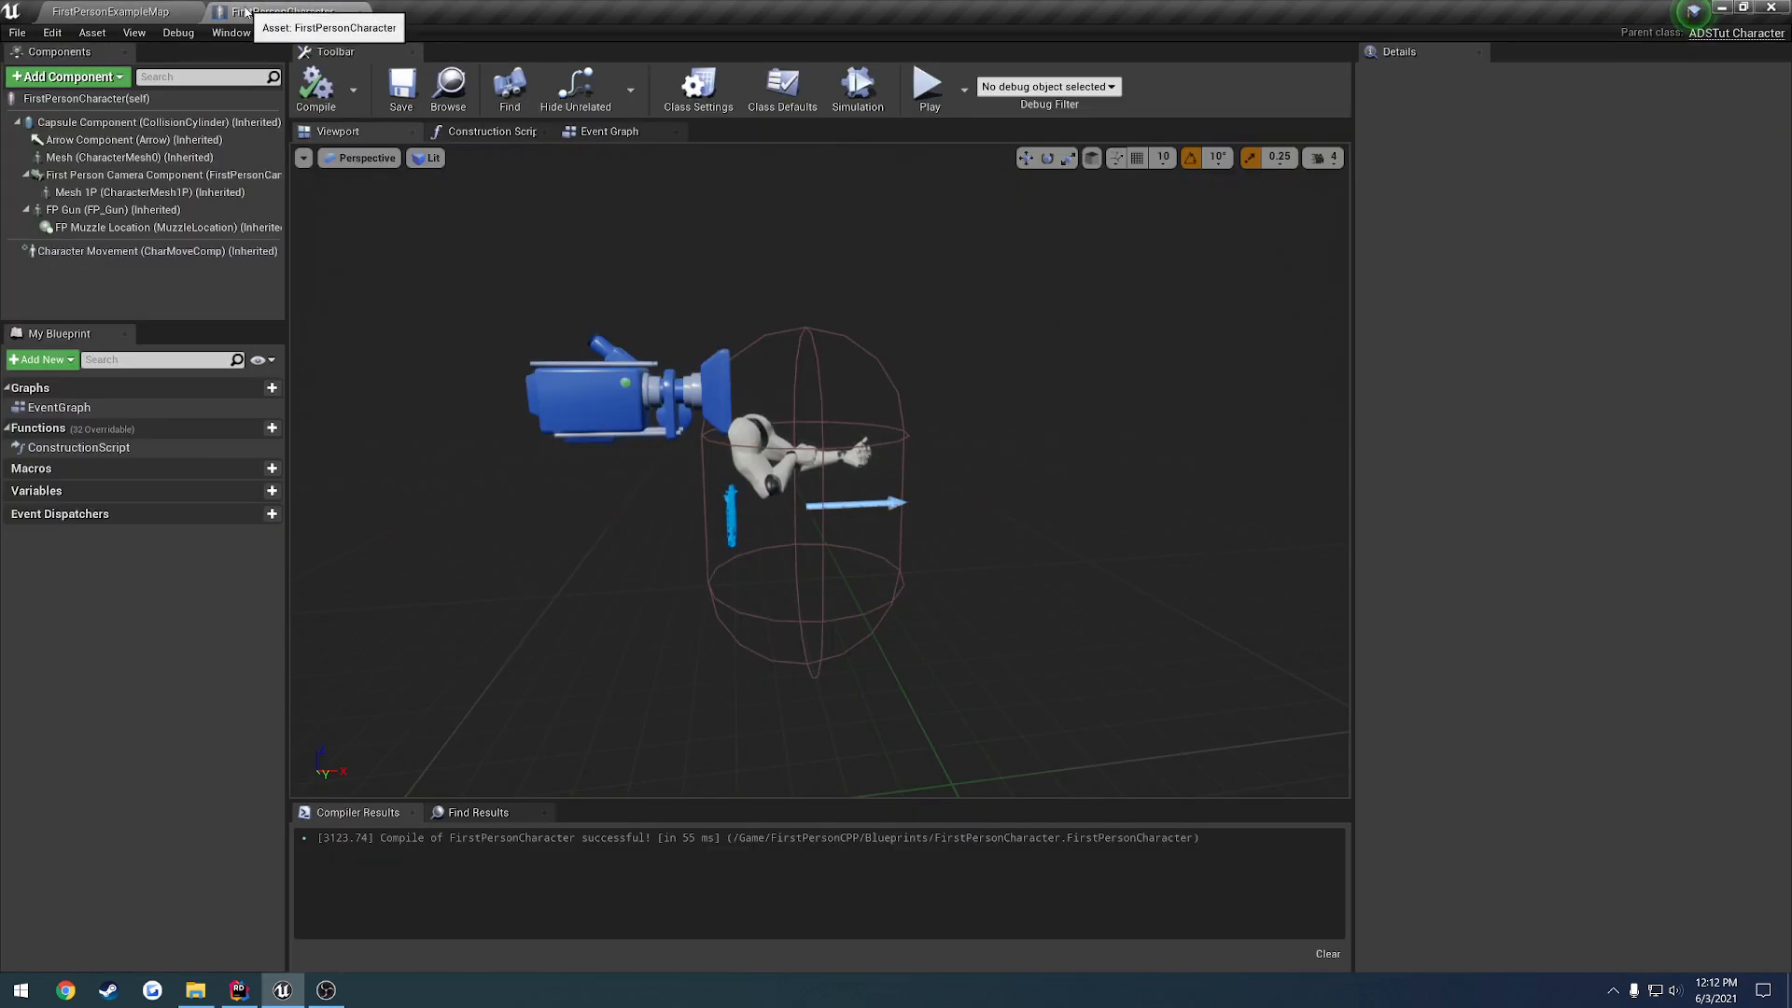
pyautogui.moveTo(486, 593)
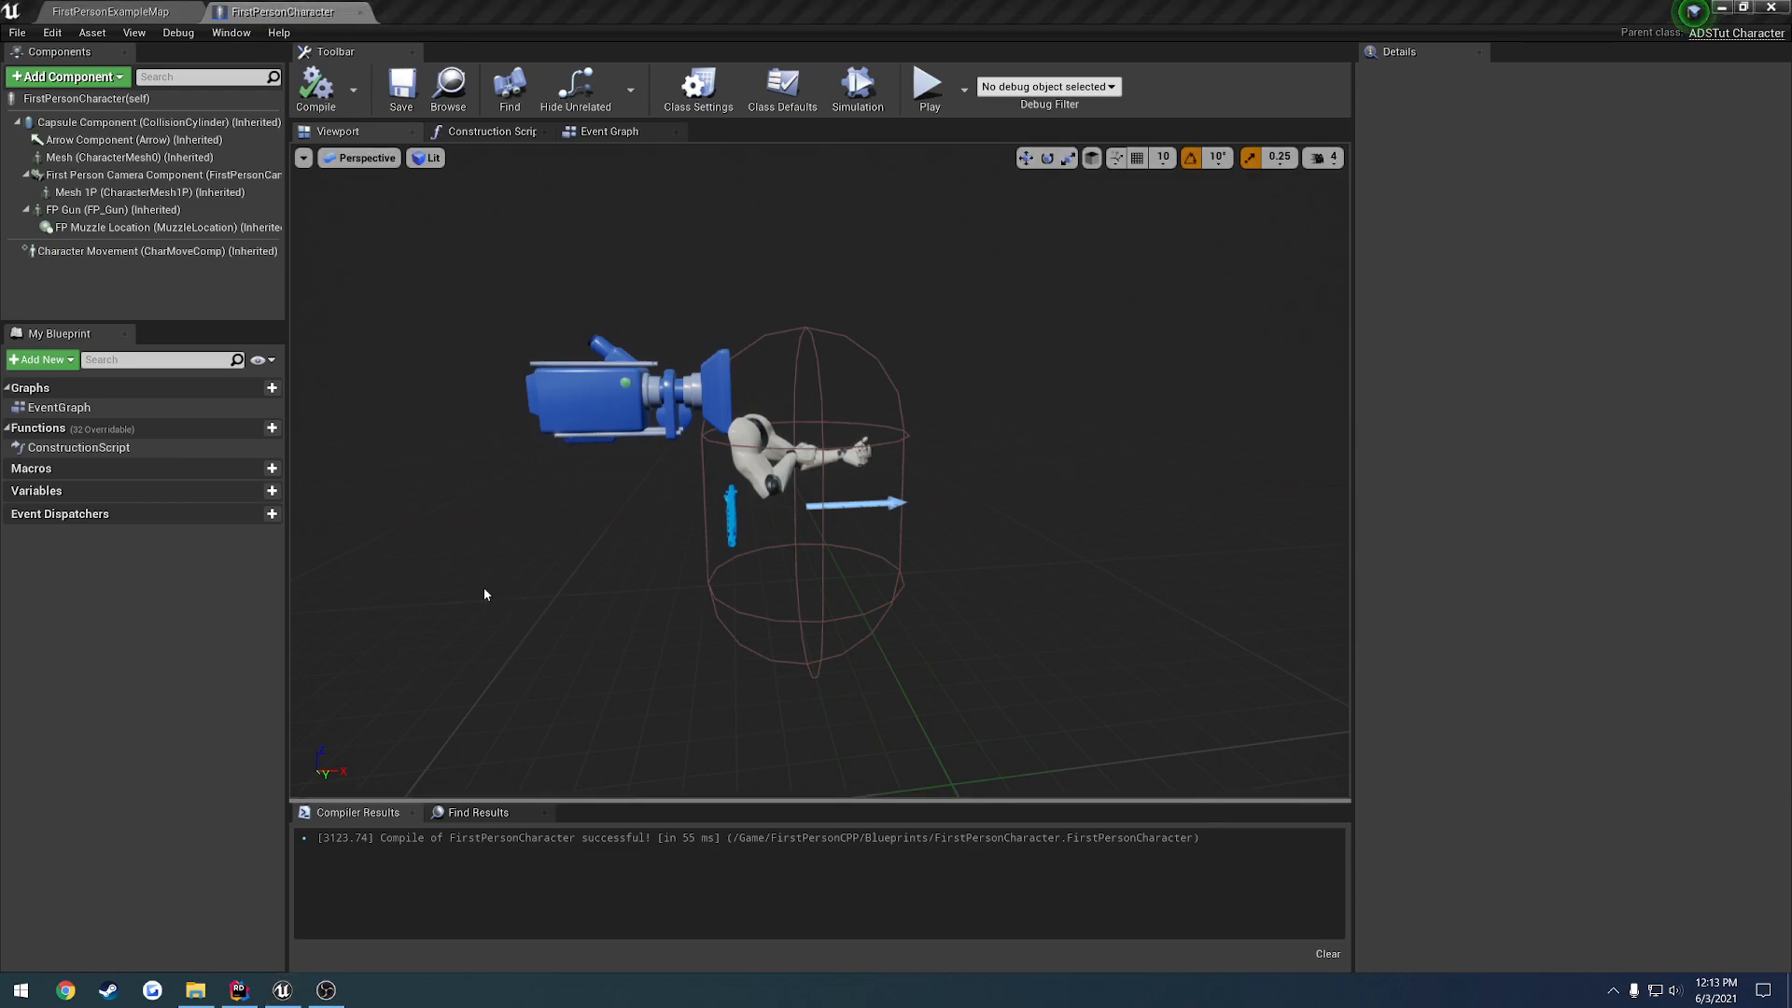
pyautogui.moveTo(113, 209)
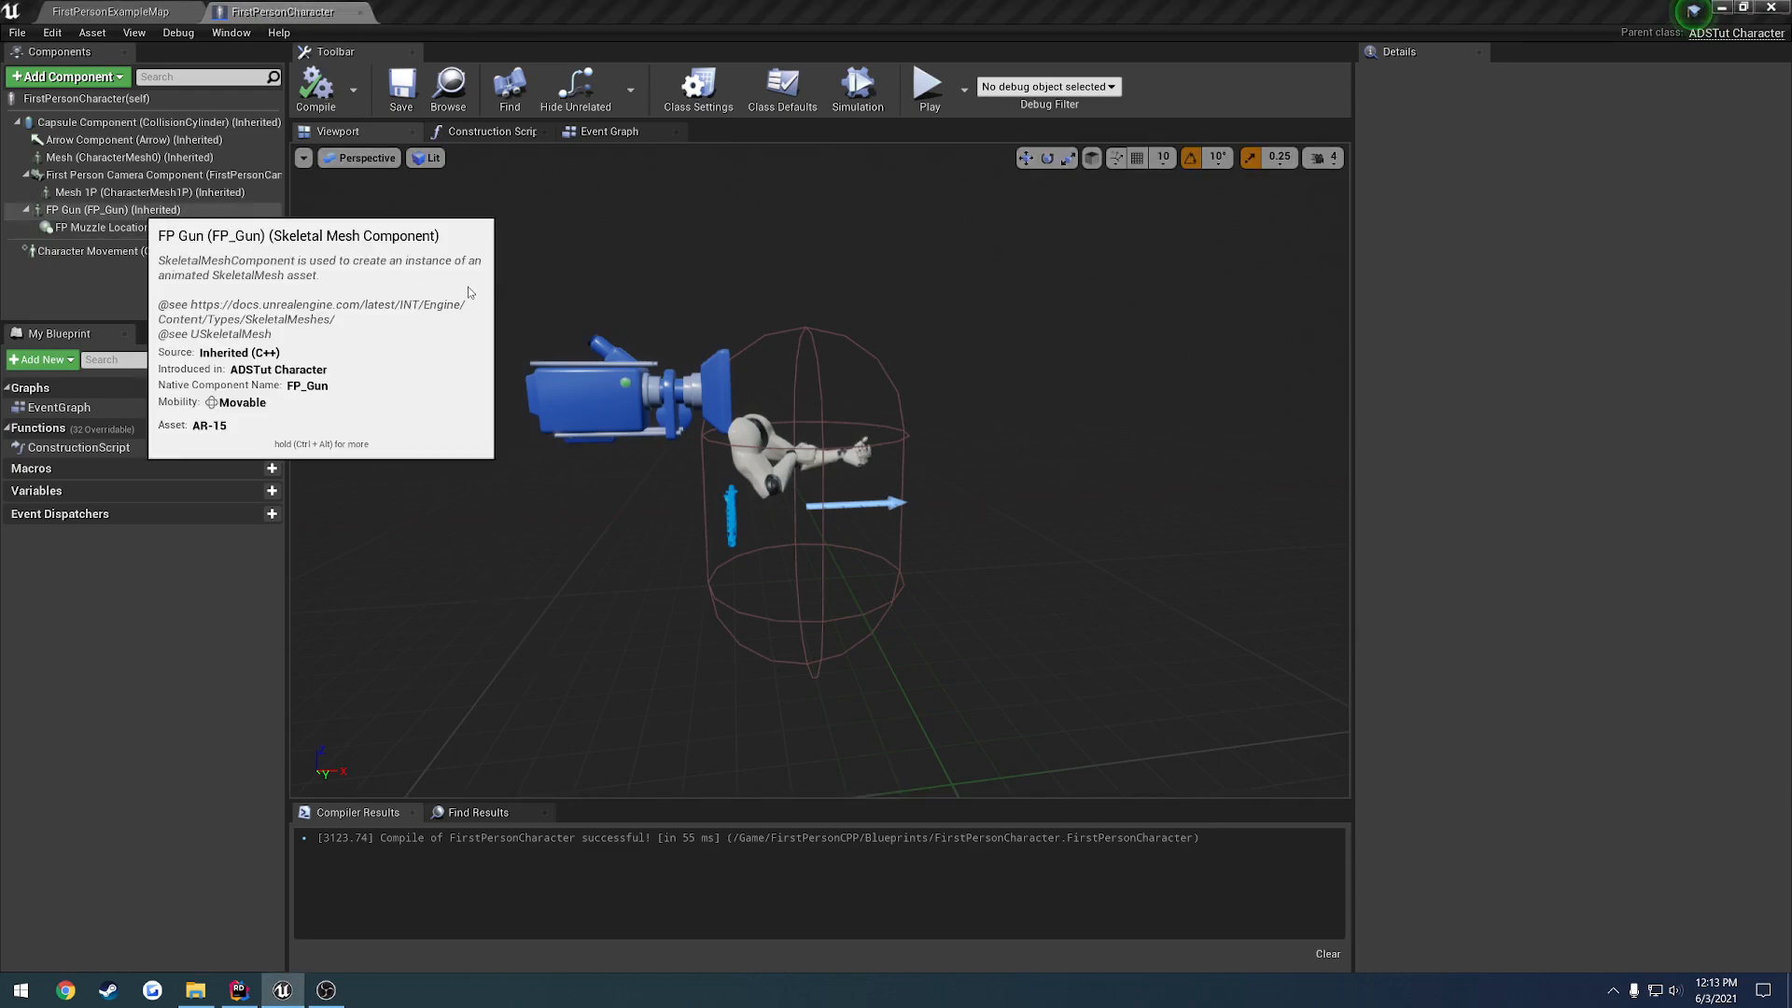
# Select the FP Gun component and bring up the Add Component list
pyautogui.click(112, 209)
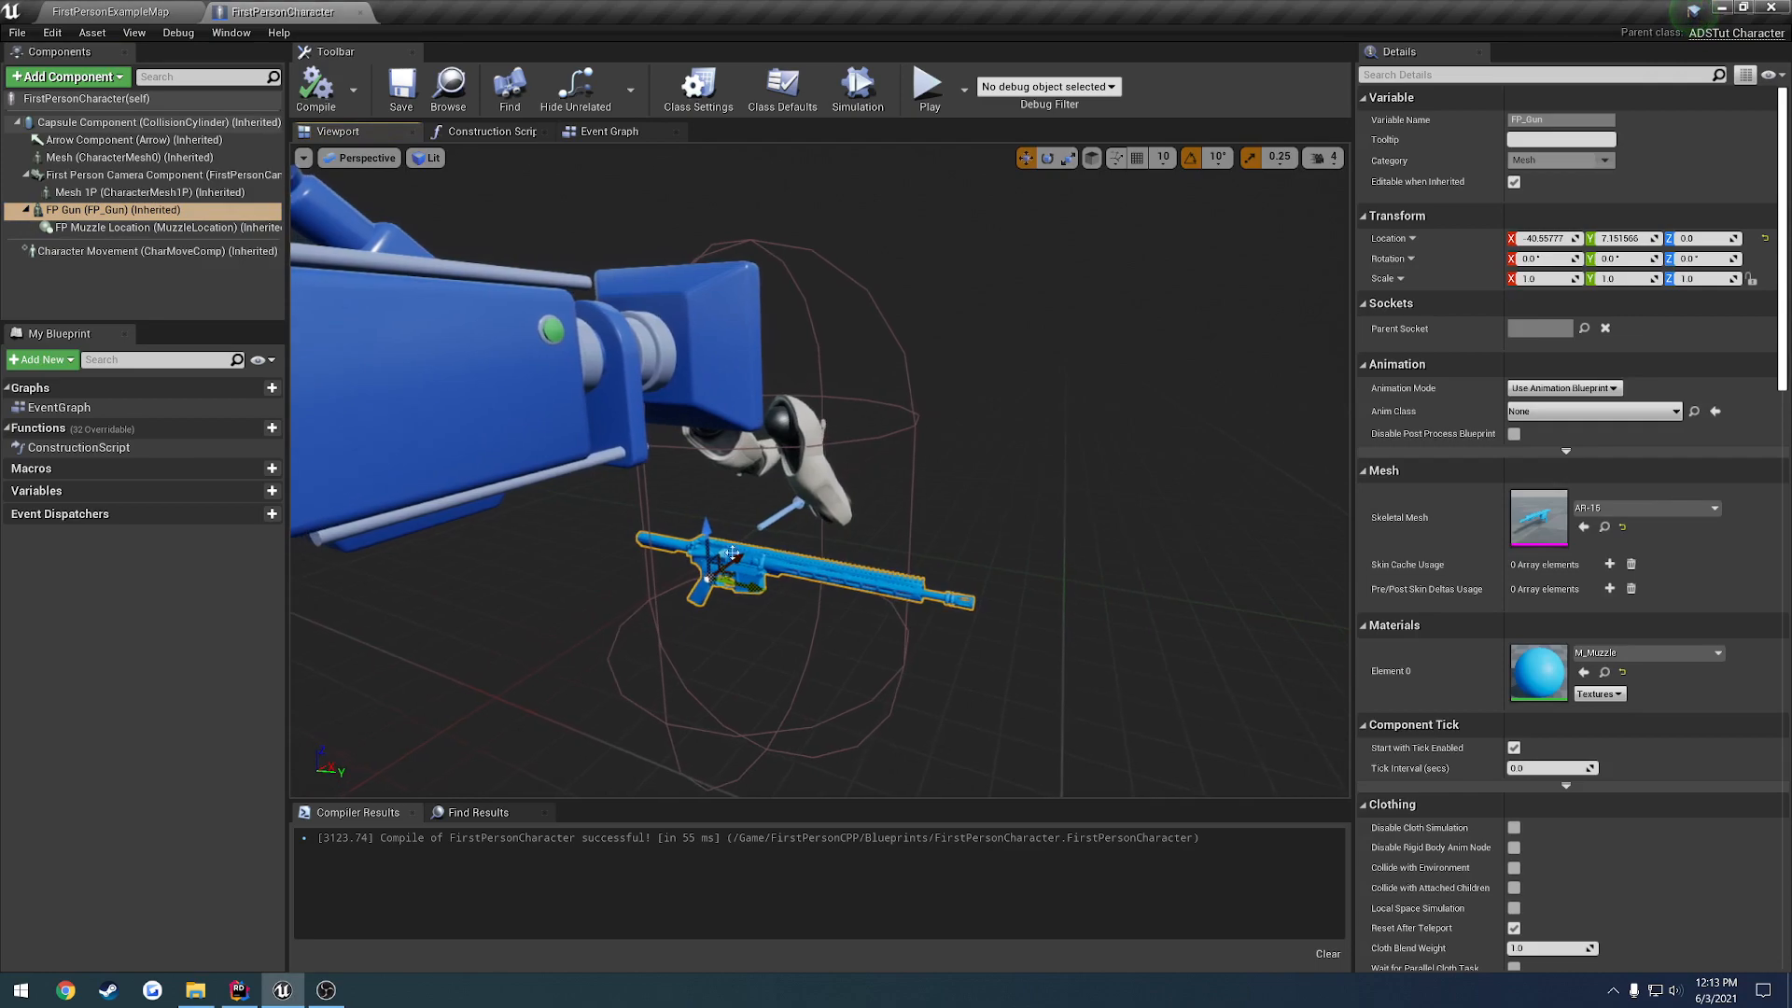
pyautogui.click(67, 77)
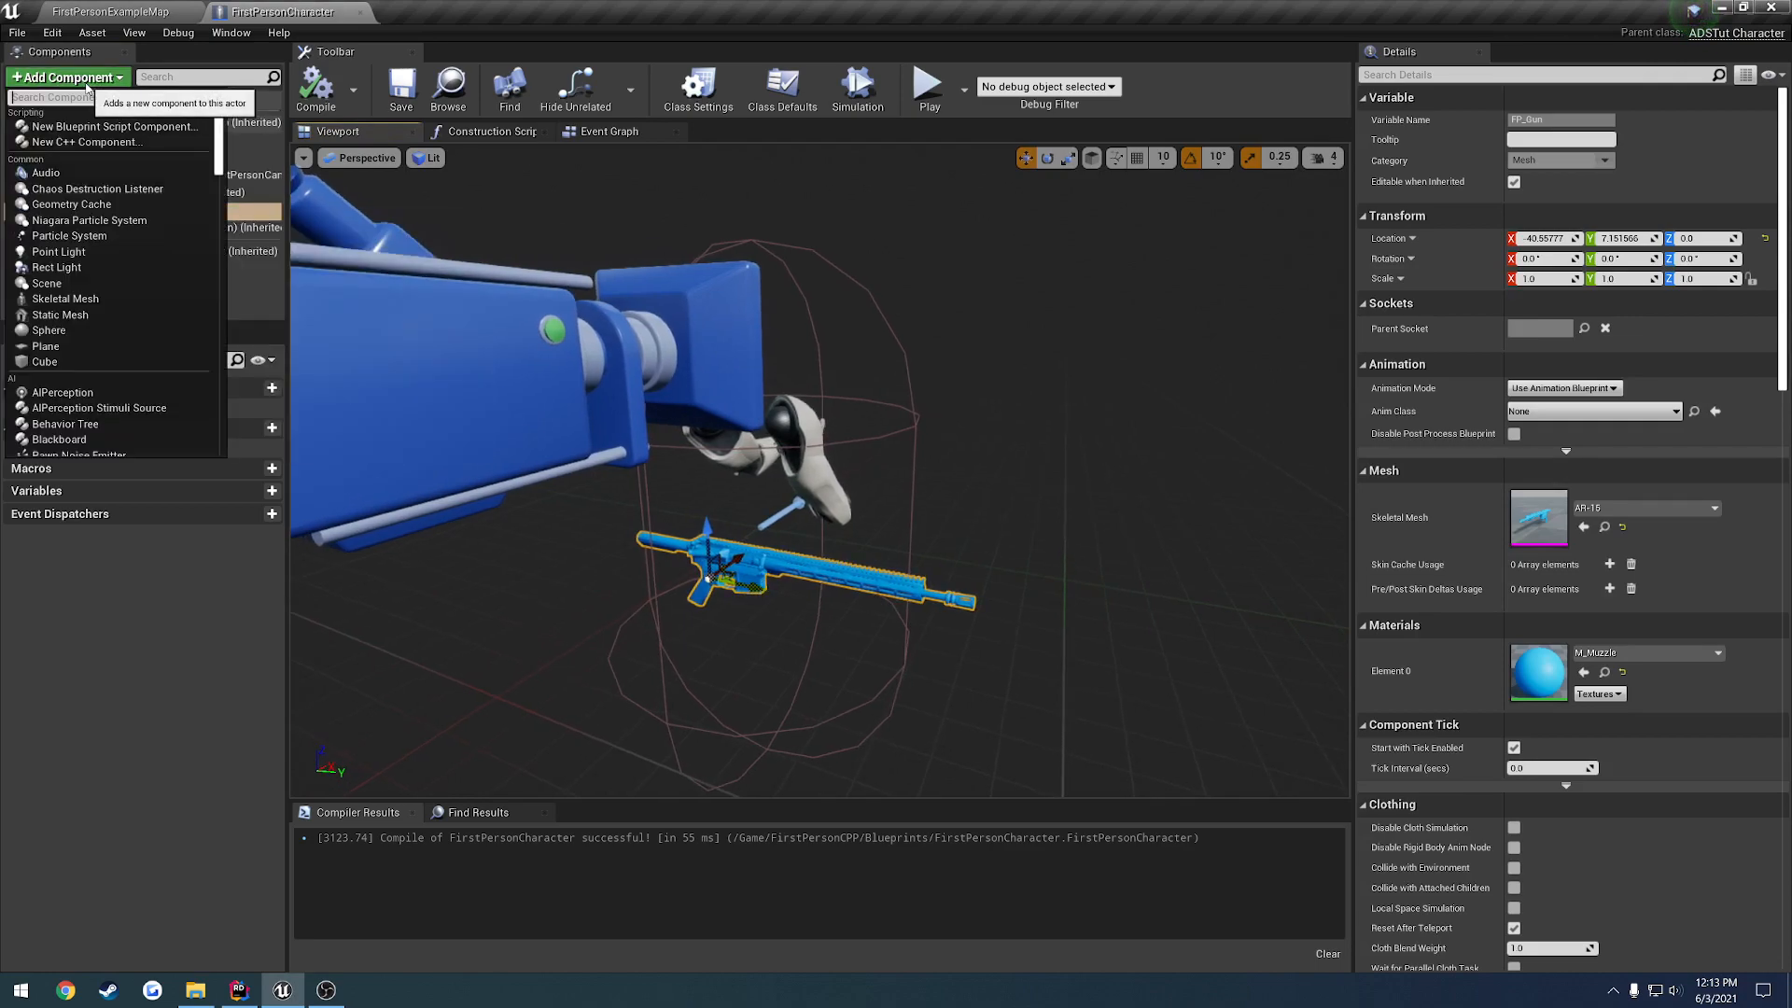
# Add a Static Mesh component named Optic parented to the S_Sight socket
pyautogui.write('staticmesh')
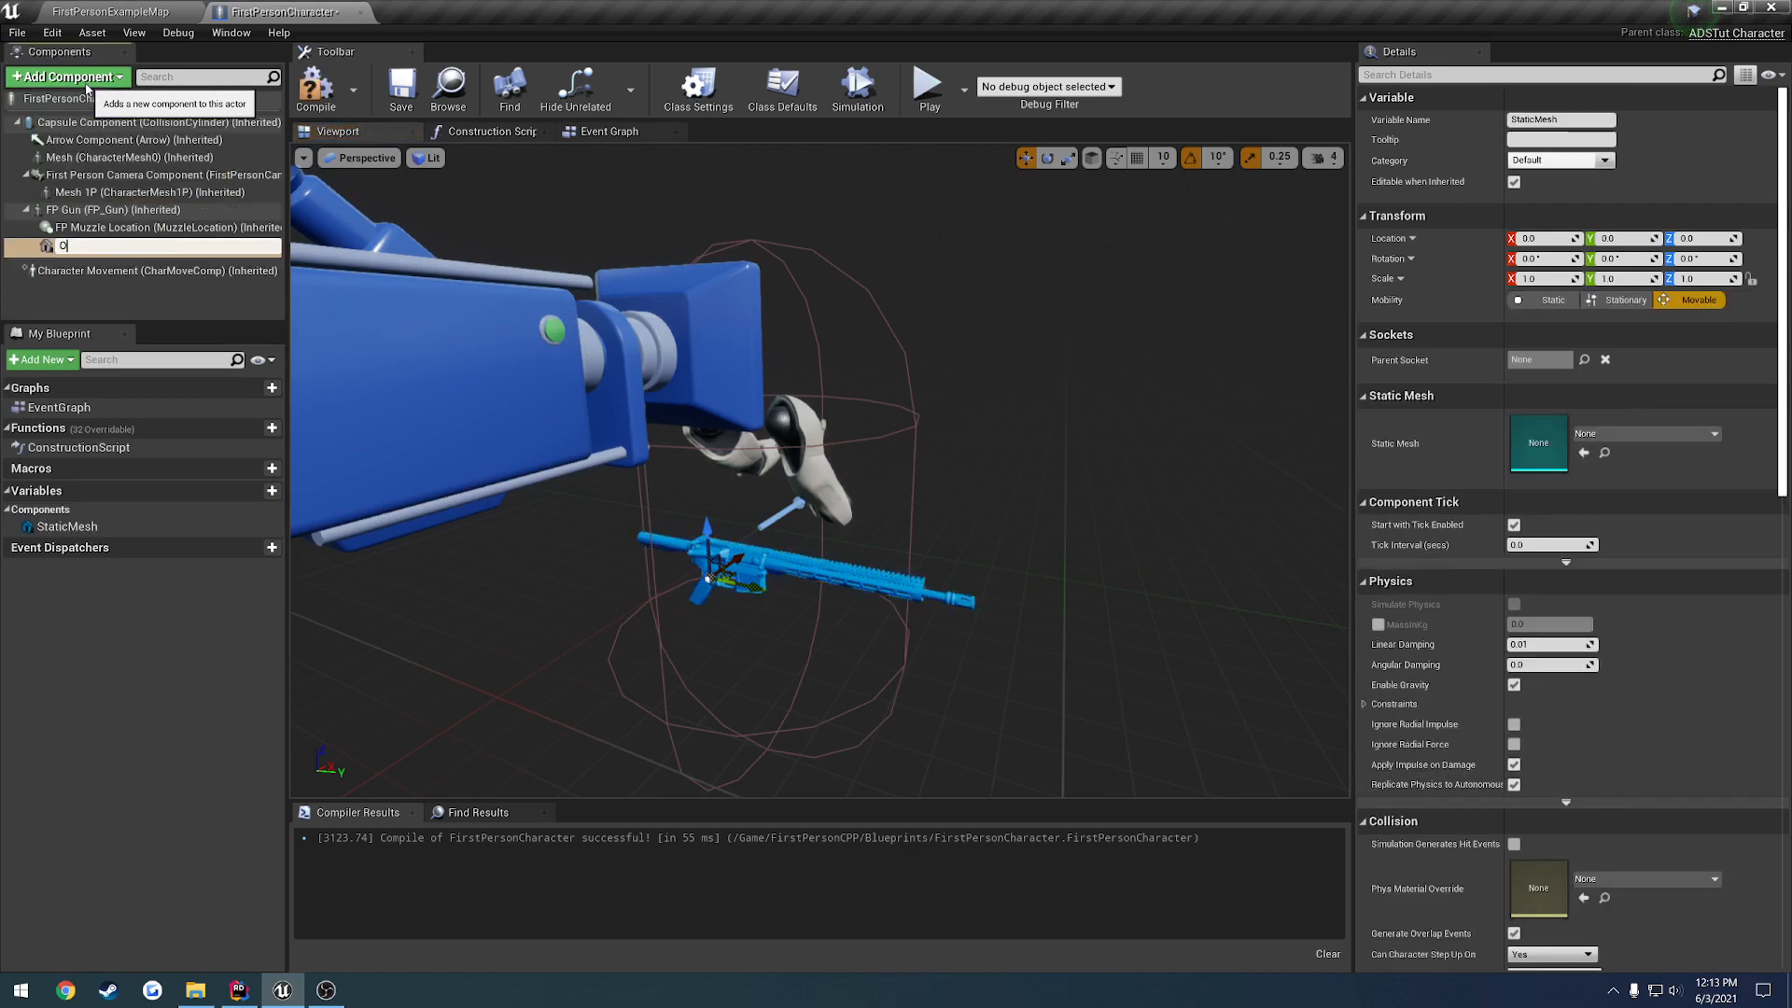
pyautogui.write('Optic')
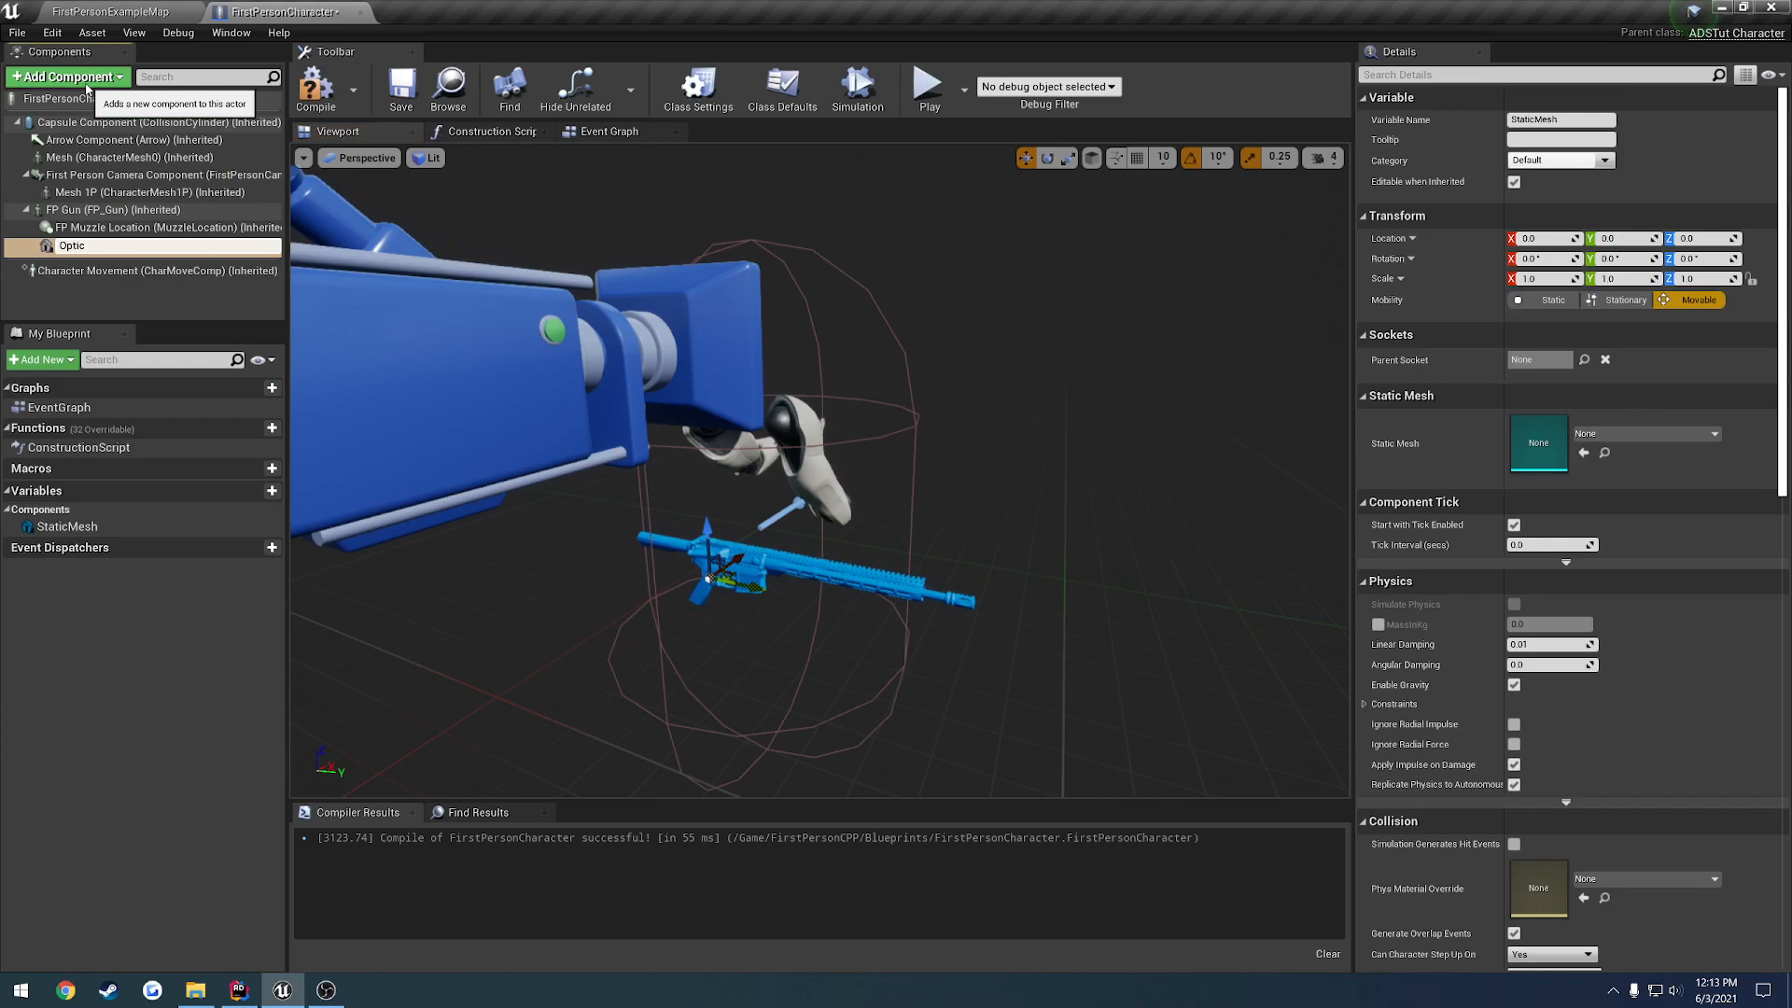
pyautogui.click(1585, 359)
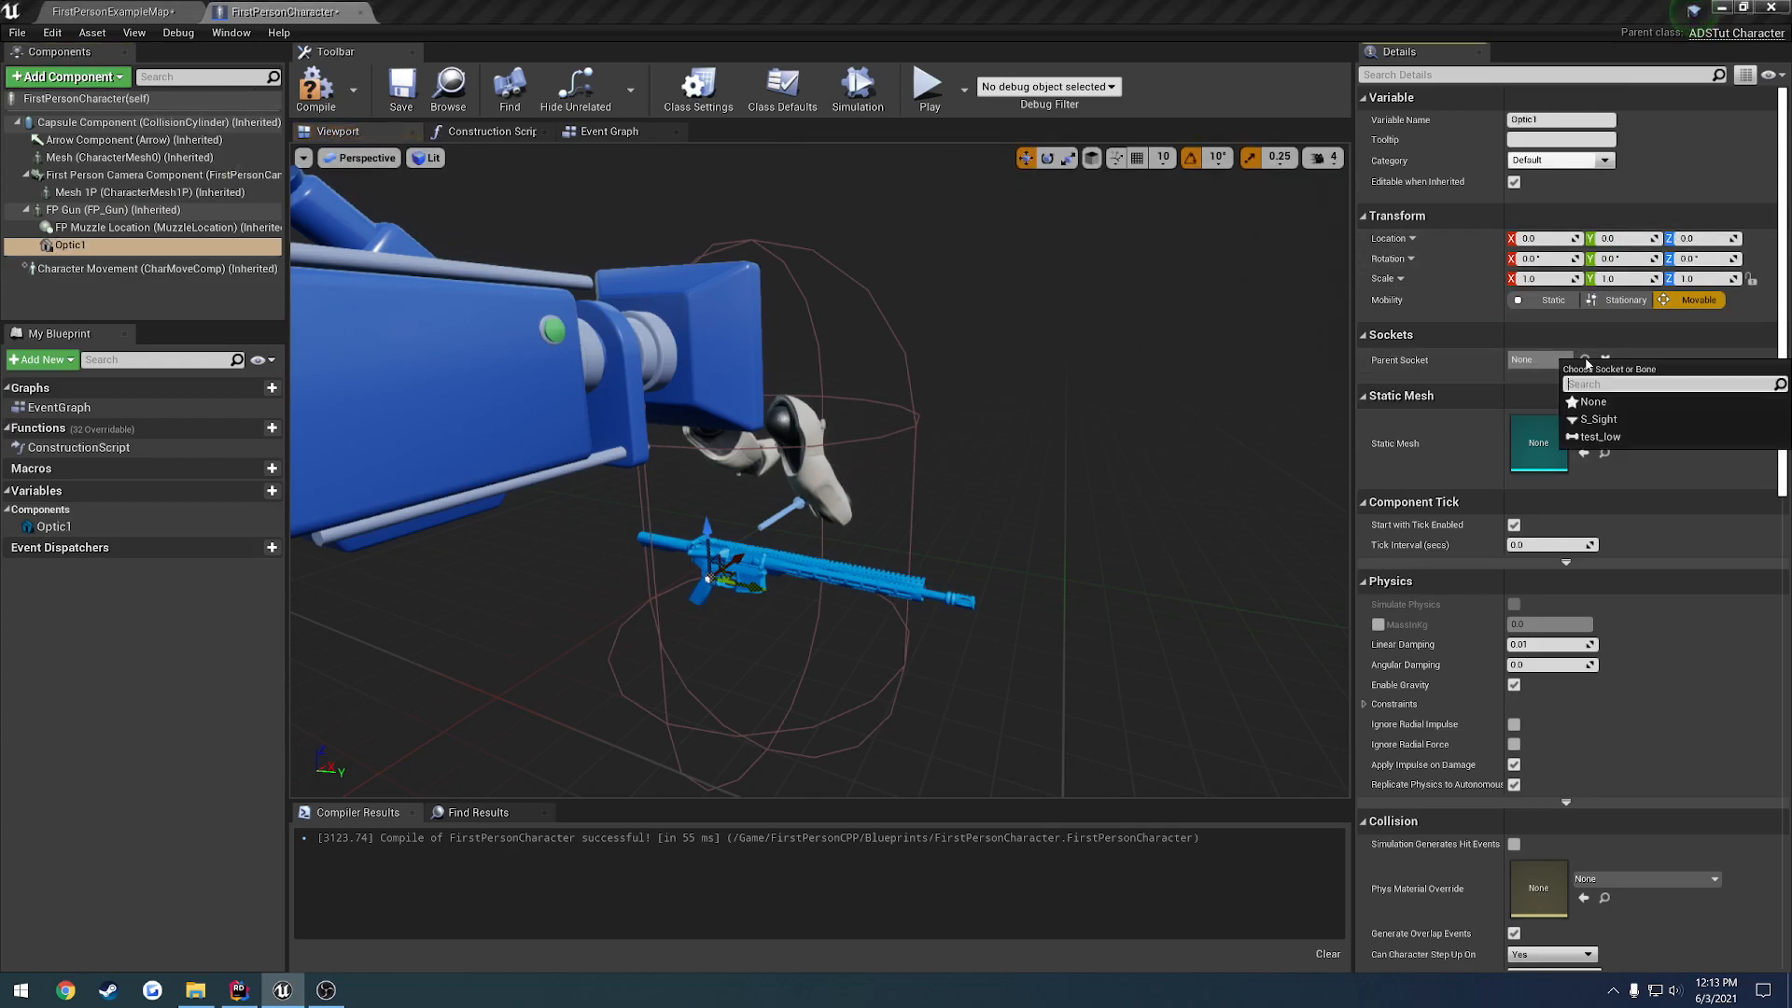
pyautogui.click(1594, 420)
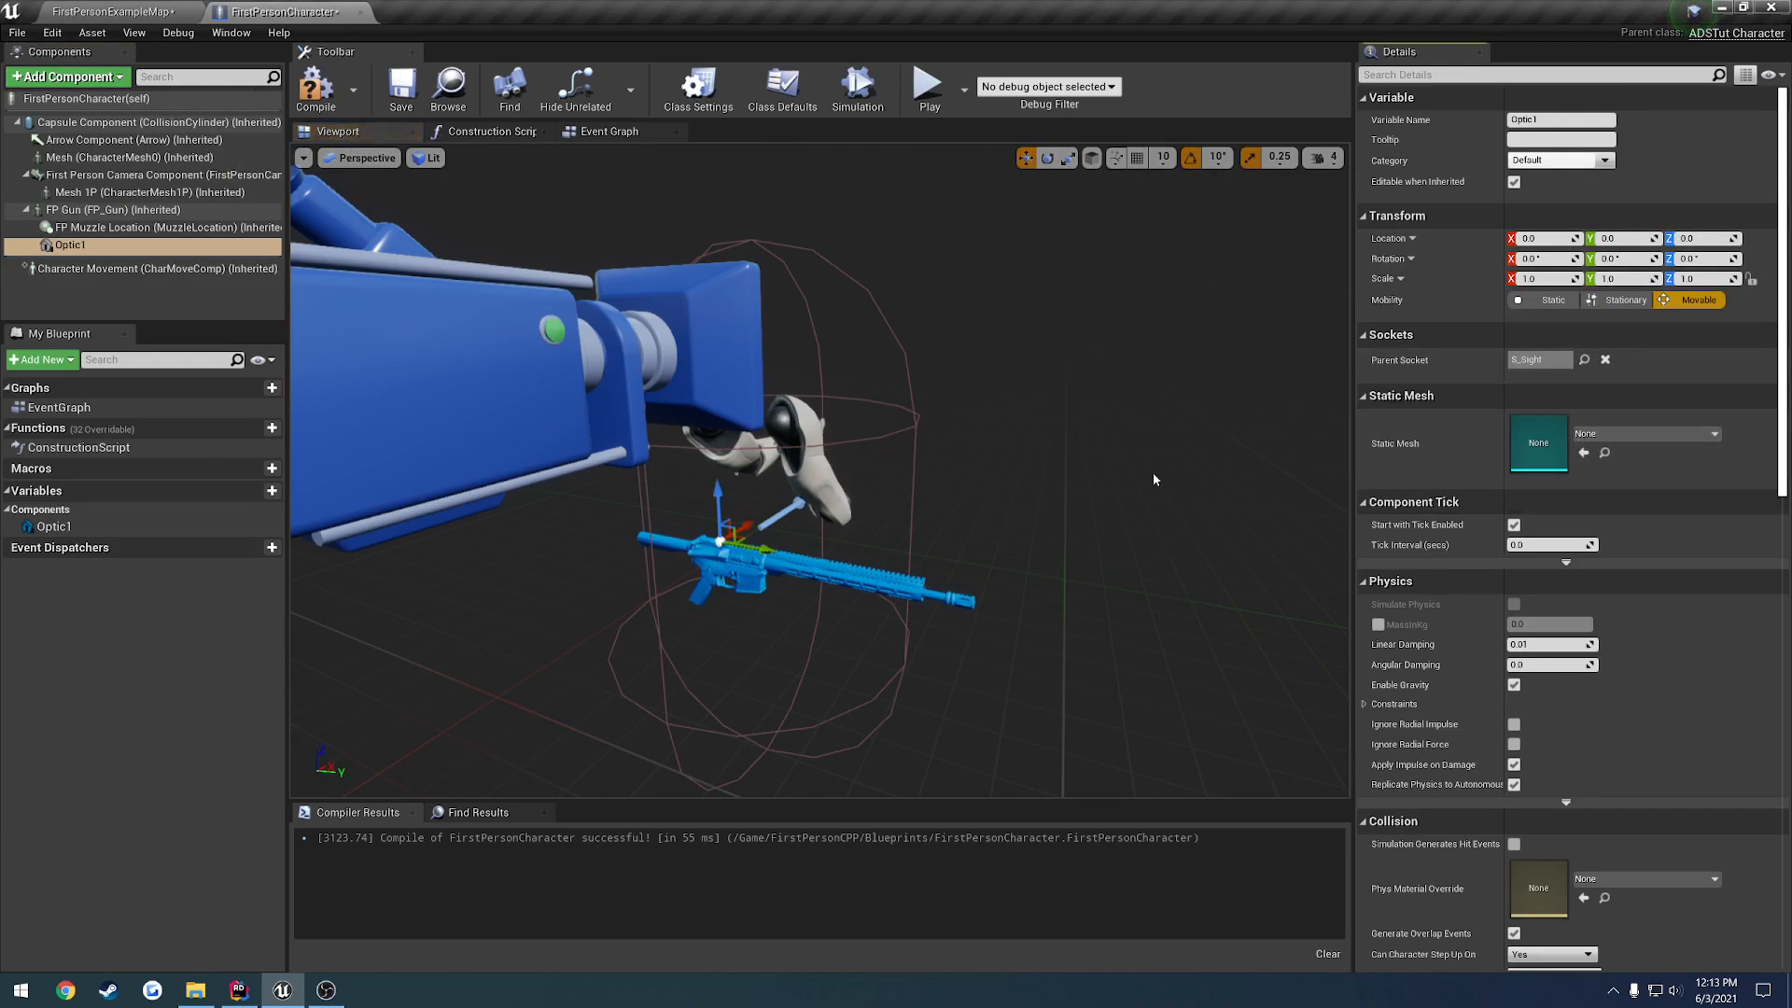
# Give the Optic component the ReflexSight_low mesh and return to the level map
pyautogui.click(1711, 433)
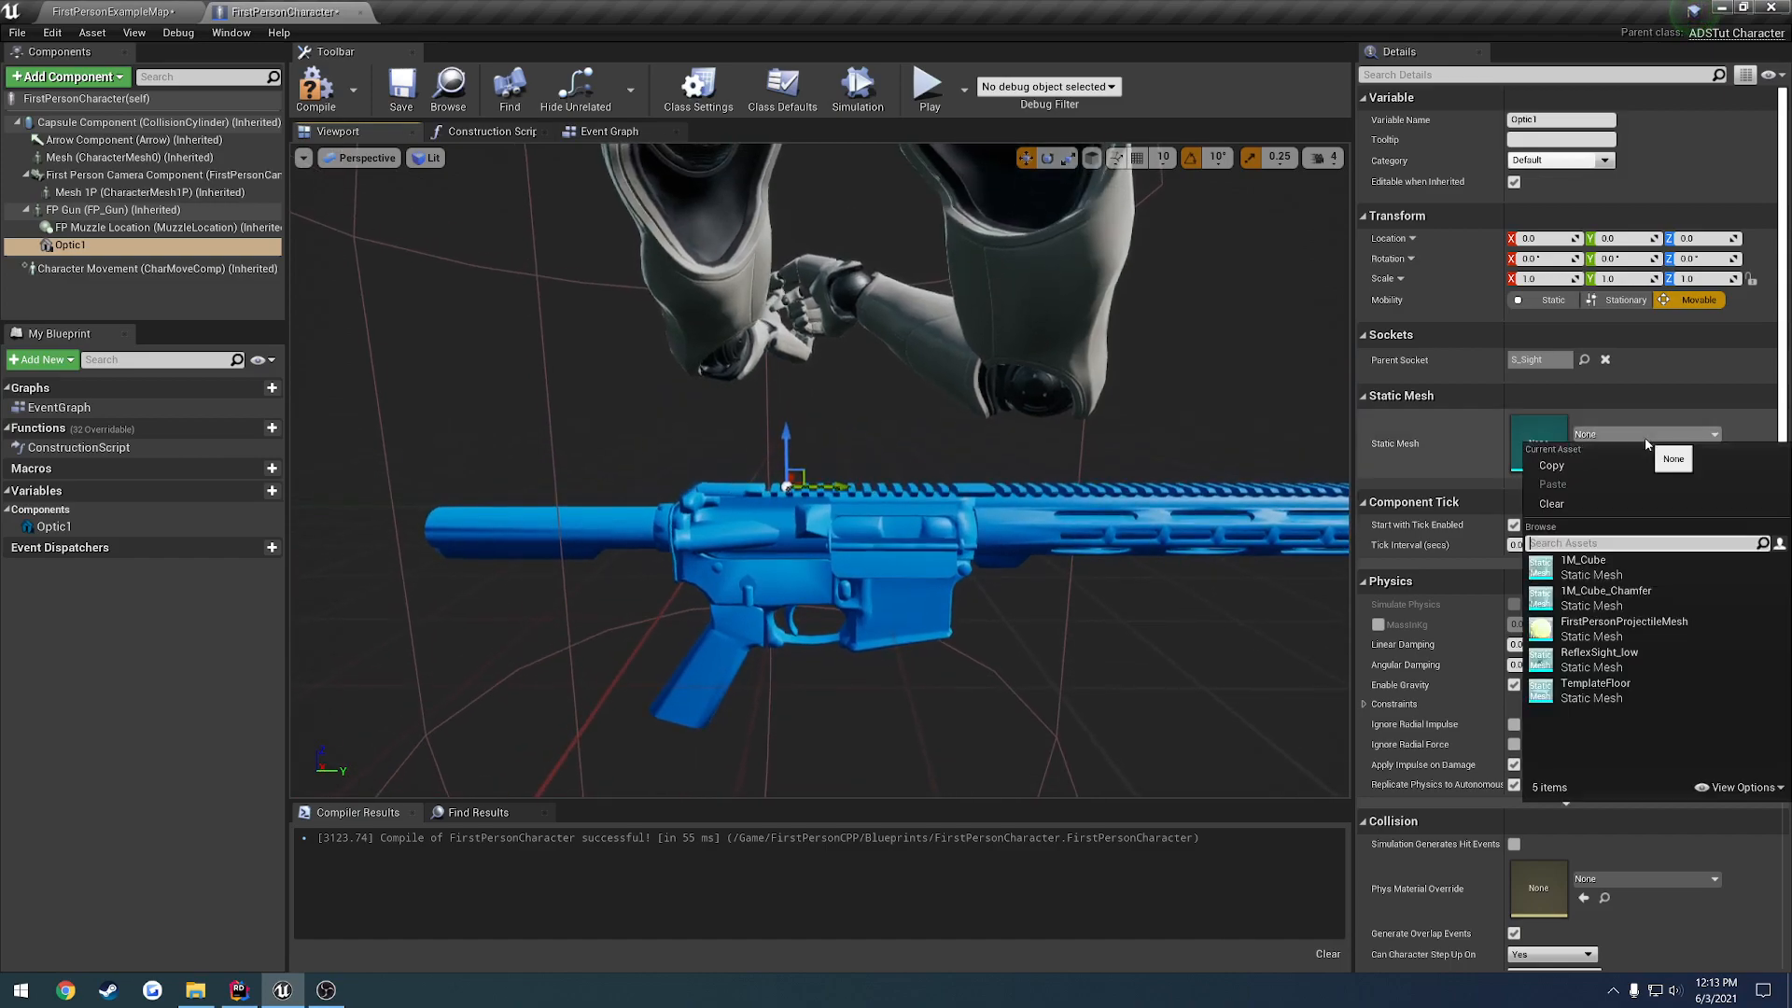
pyautogui.click(1598, 652)
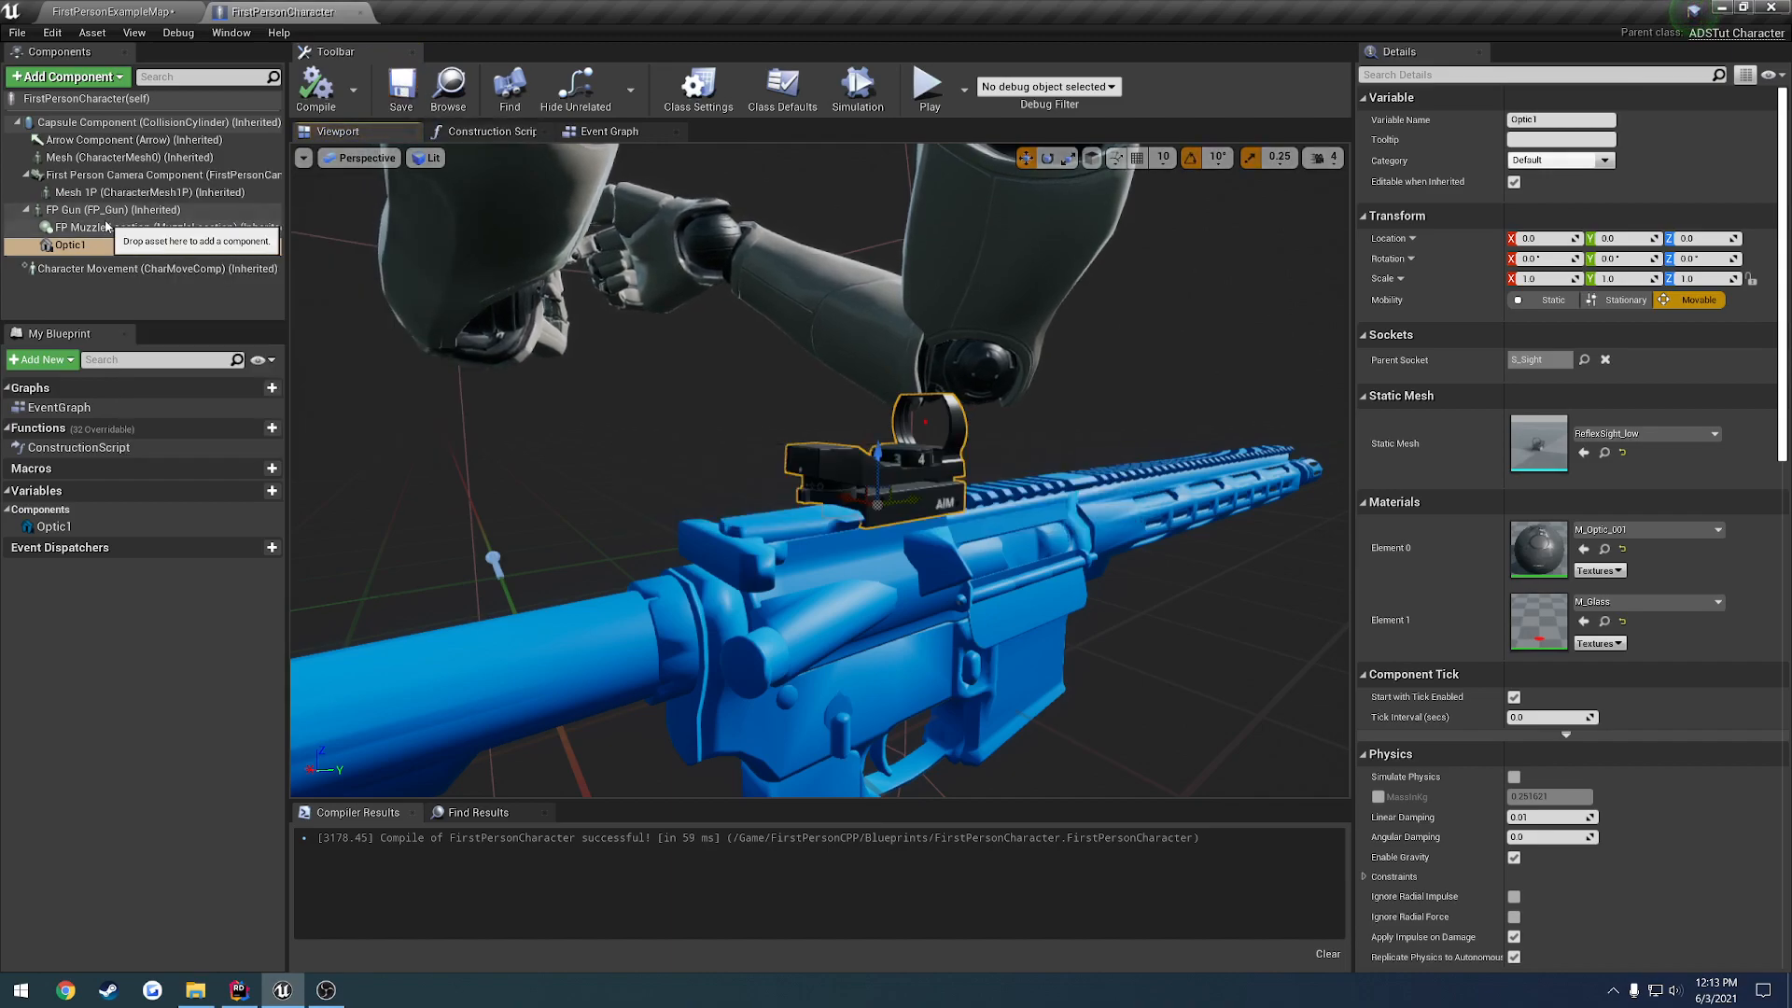
pyautogui.click(144, 228)
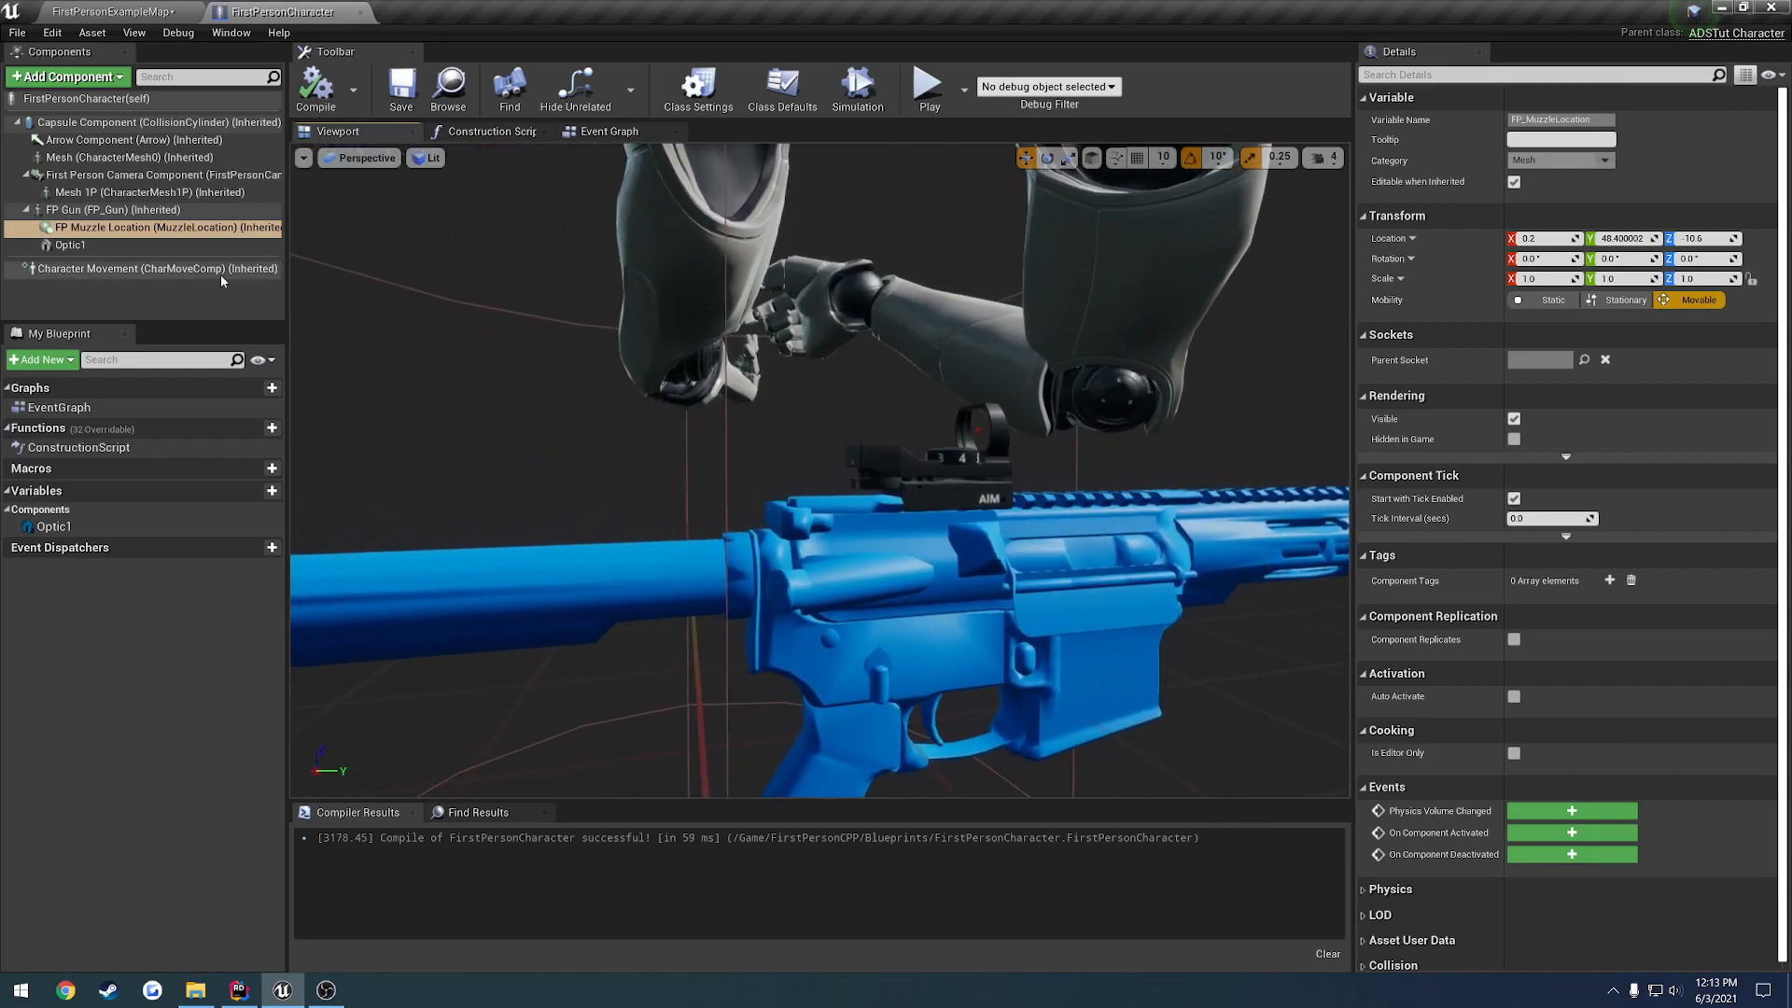
pyautogui.click(70, 244)
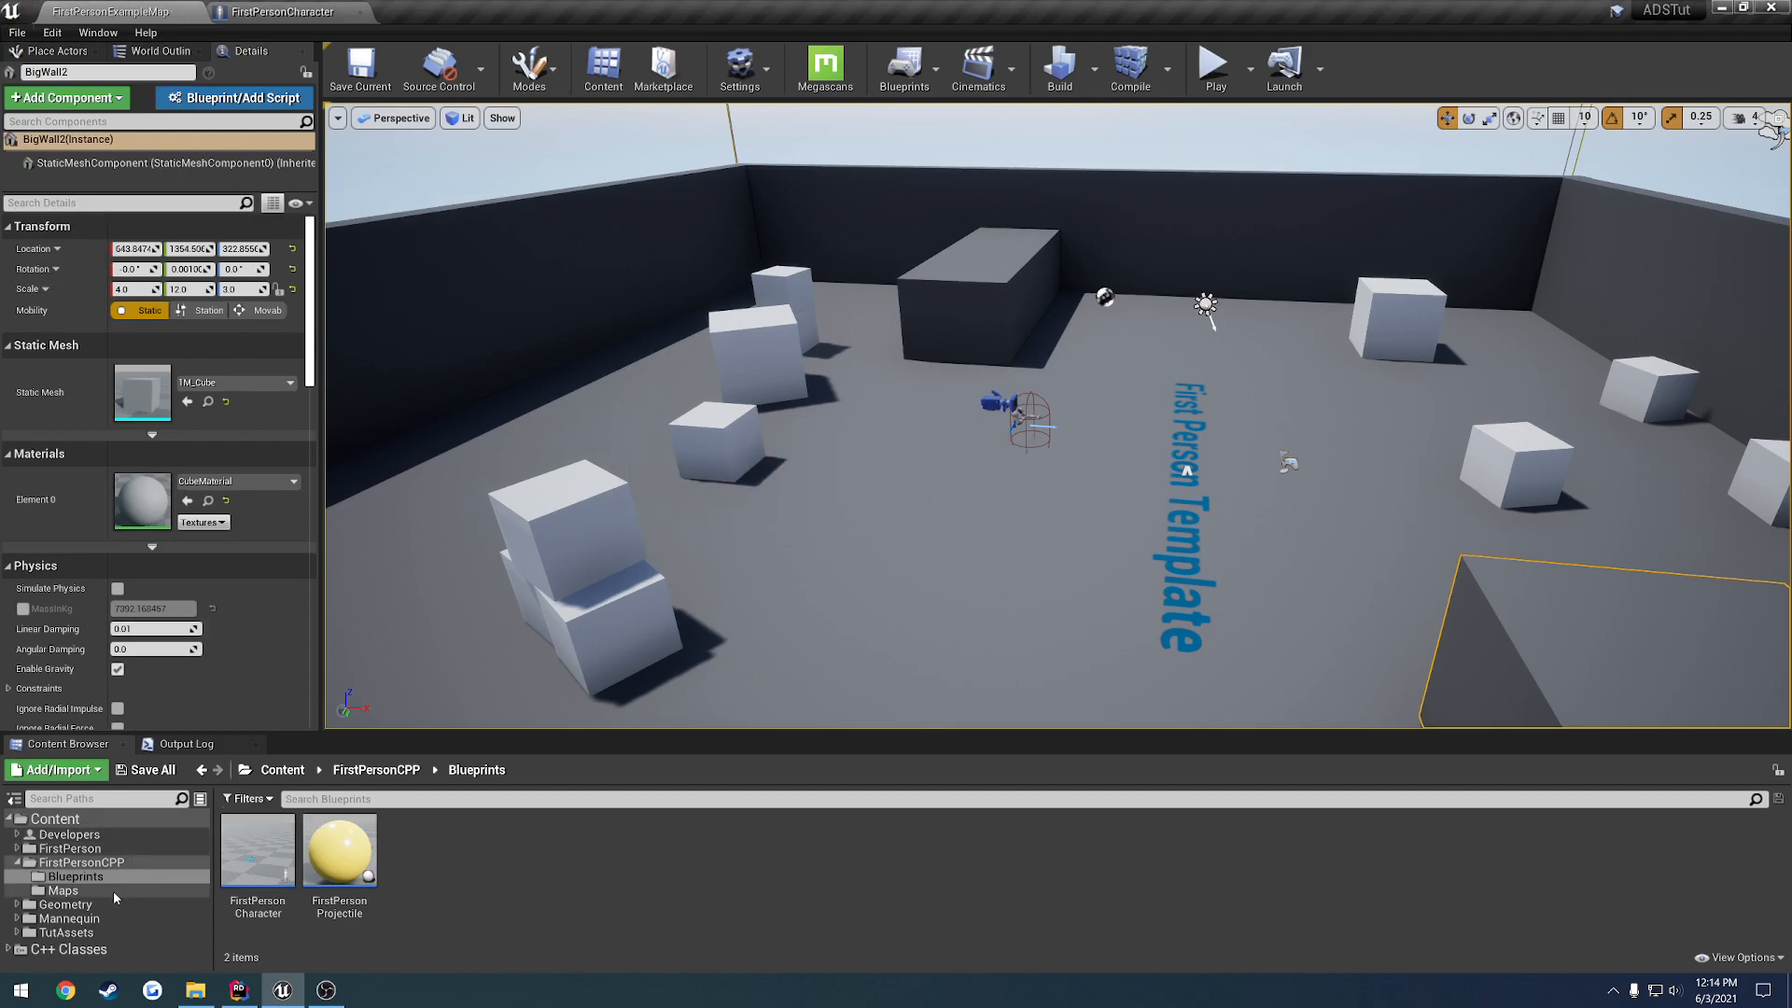
# Open the FirstPerson_Idle arms animation and show the skeleton's bone hierarchy
pyautogui.click(71, 848)
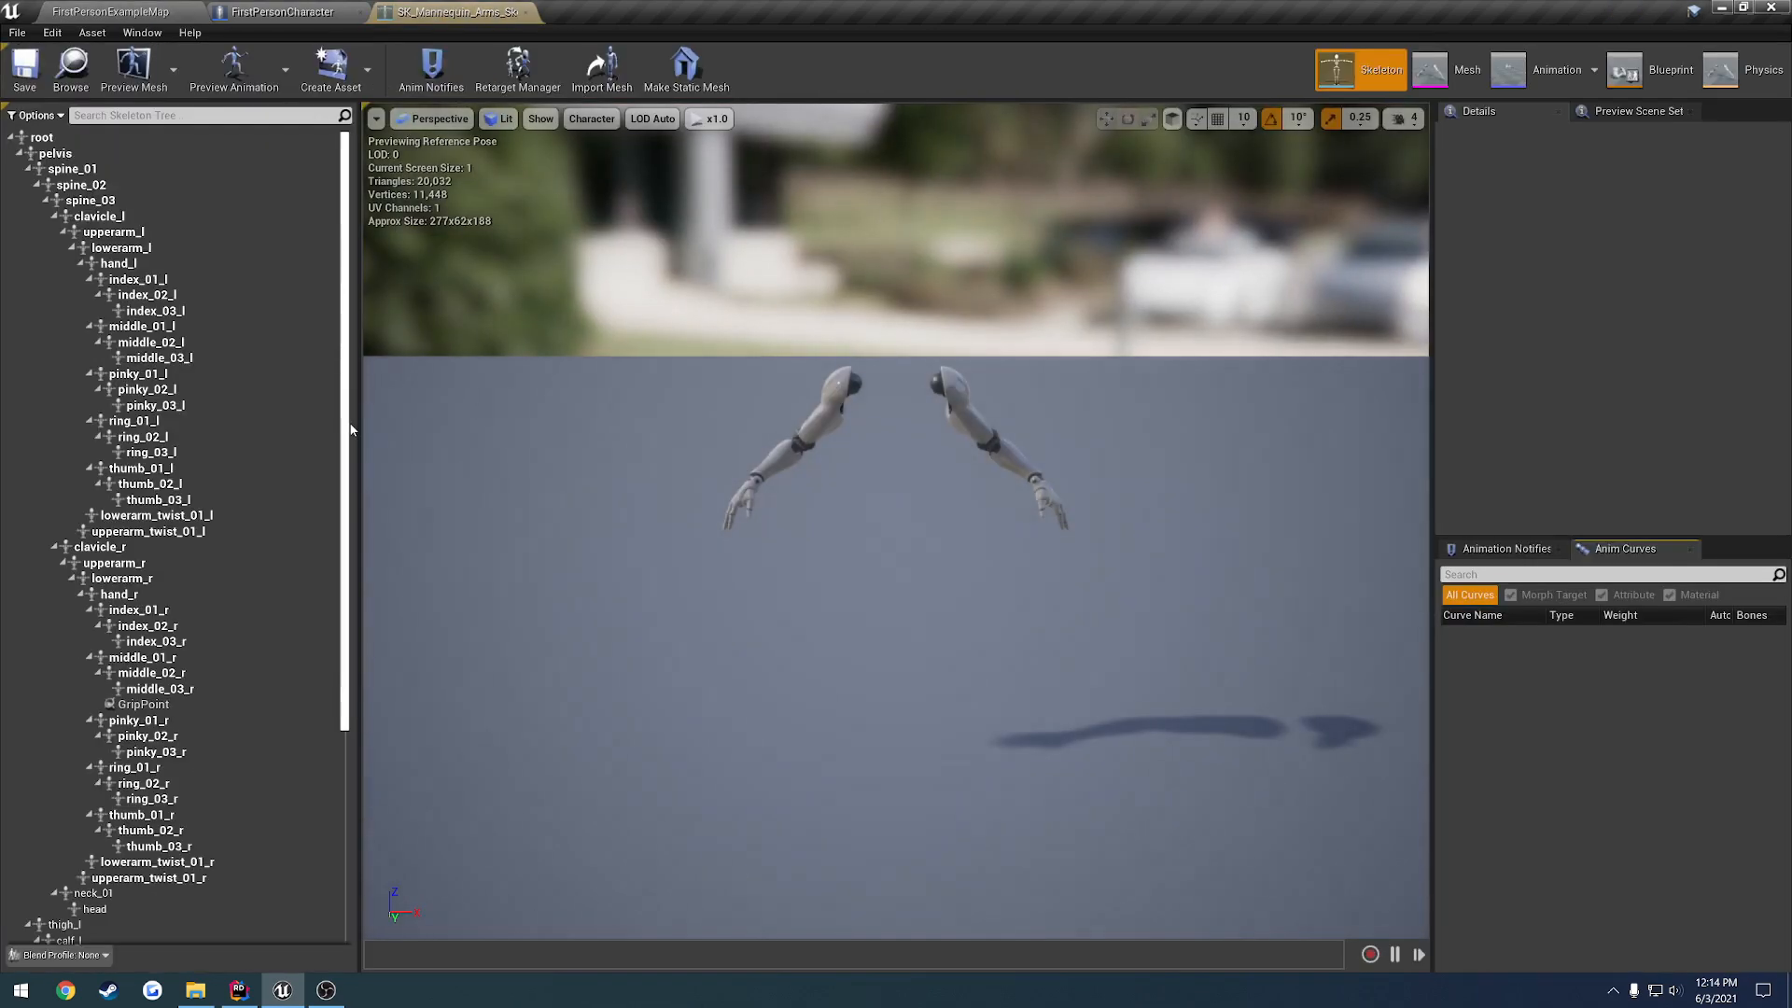
pyautogui.click(1503, 548)
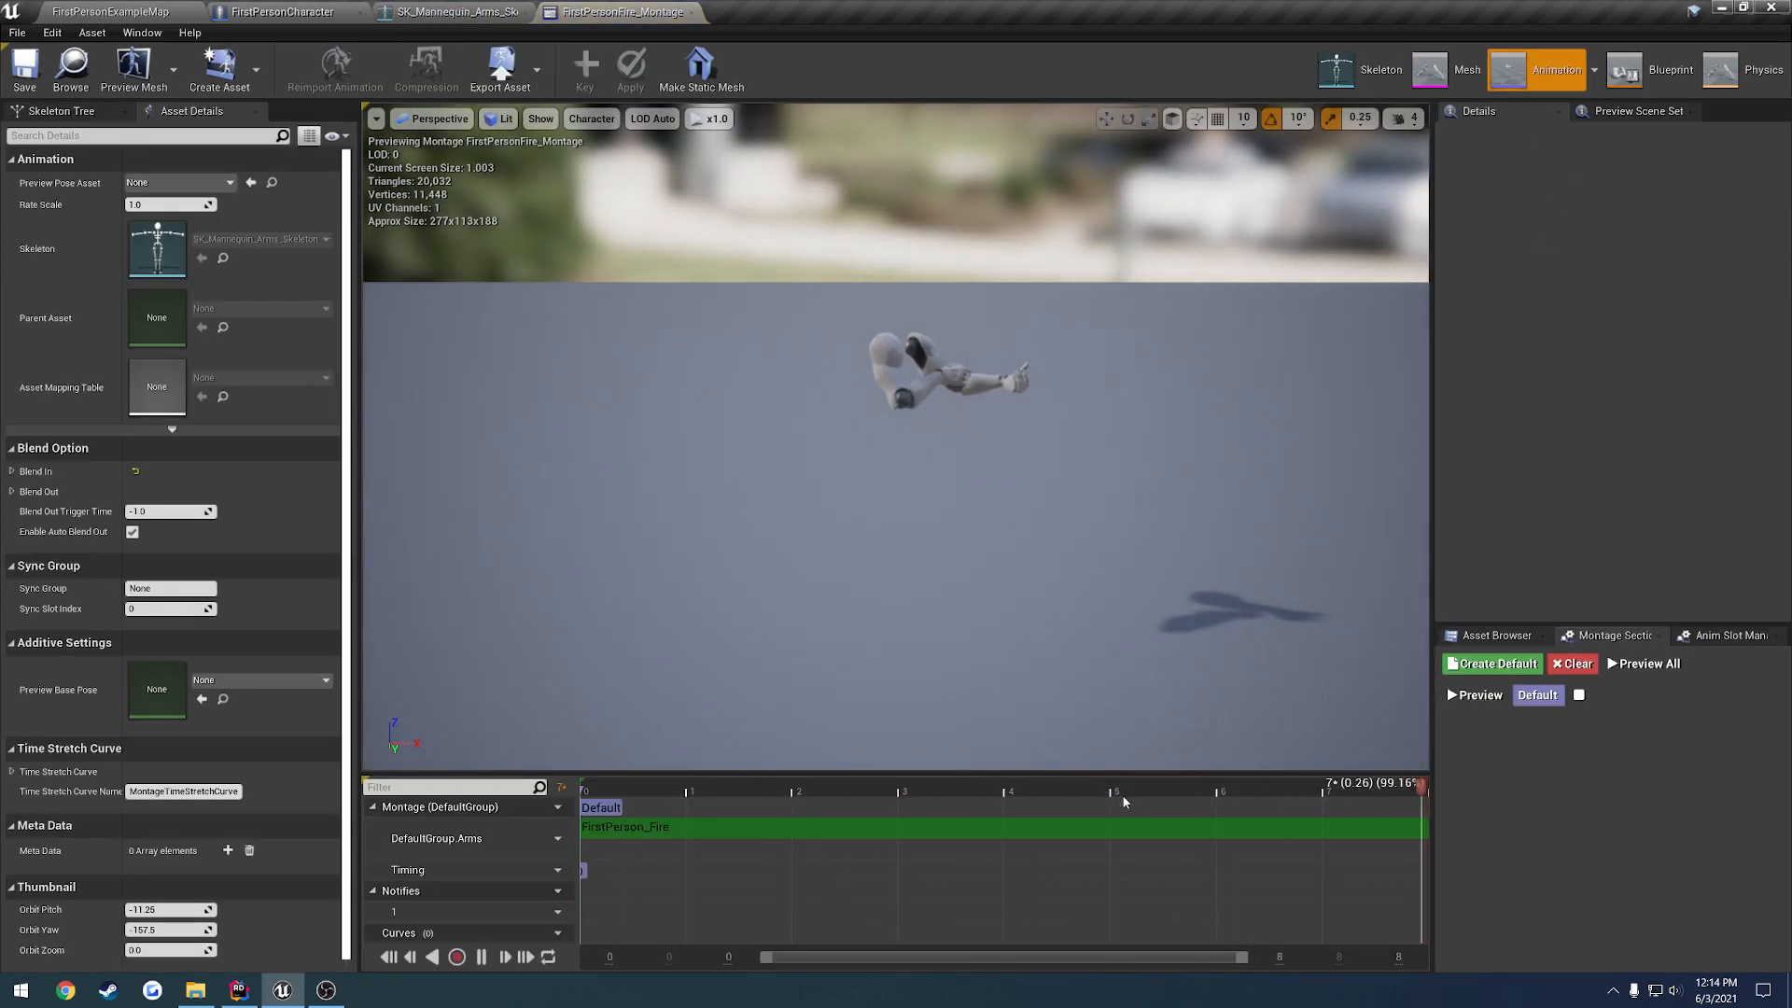
pyautogui.click(1493, 634)
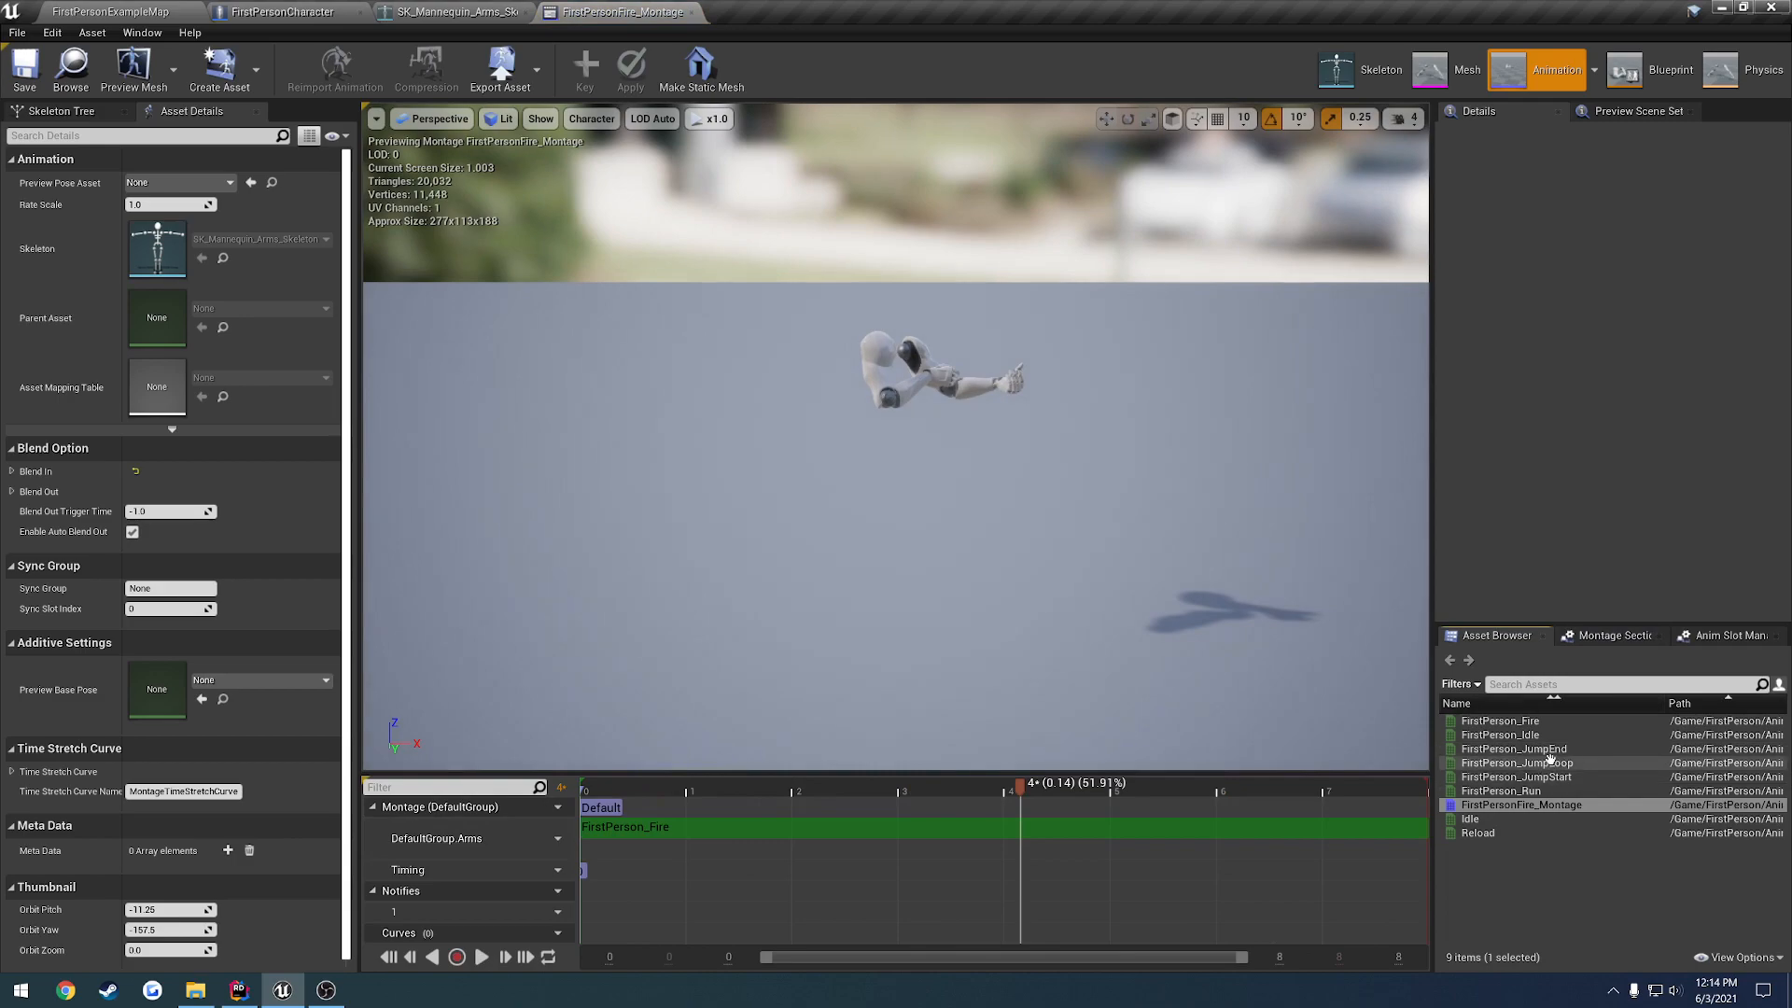
pyautogui.doubleClick(1498, 735)
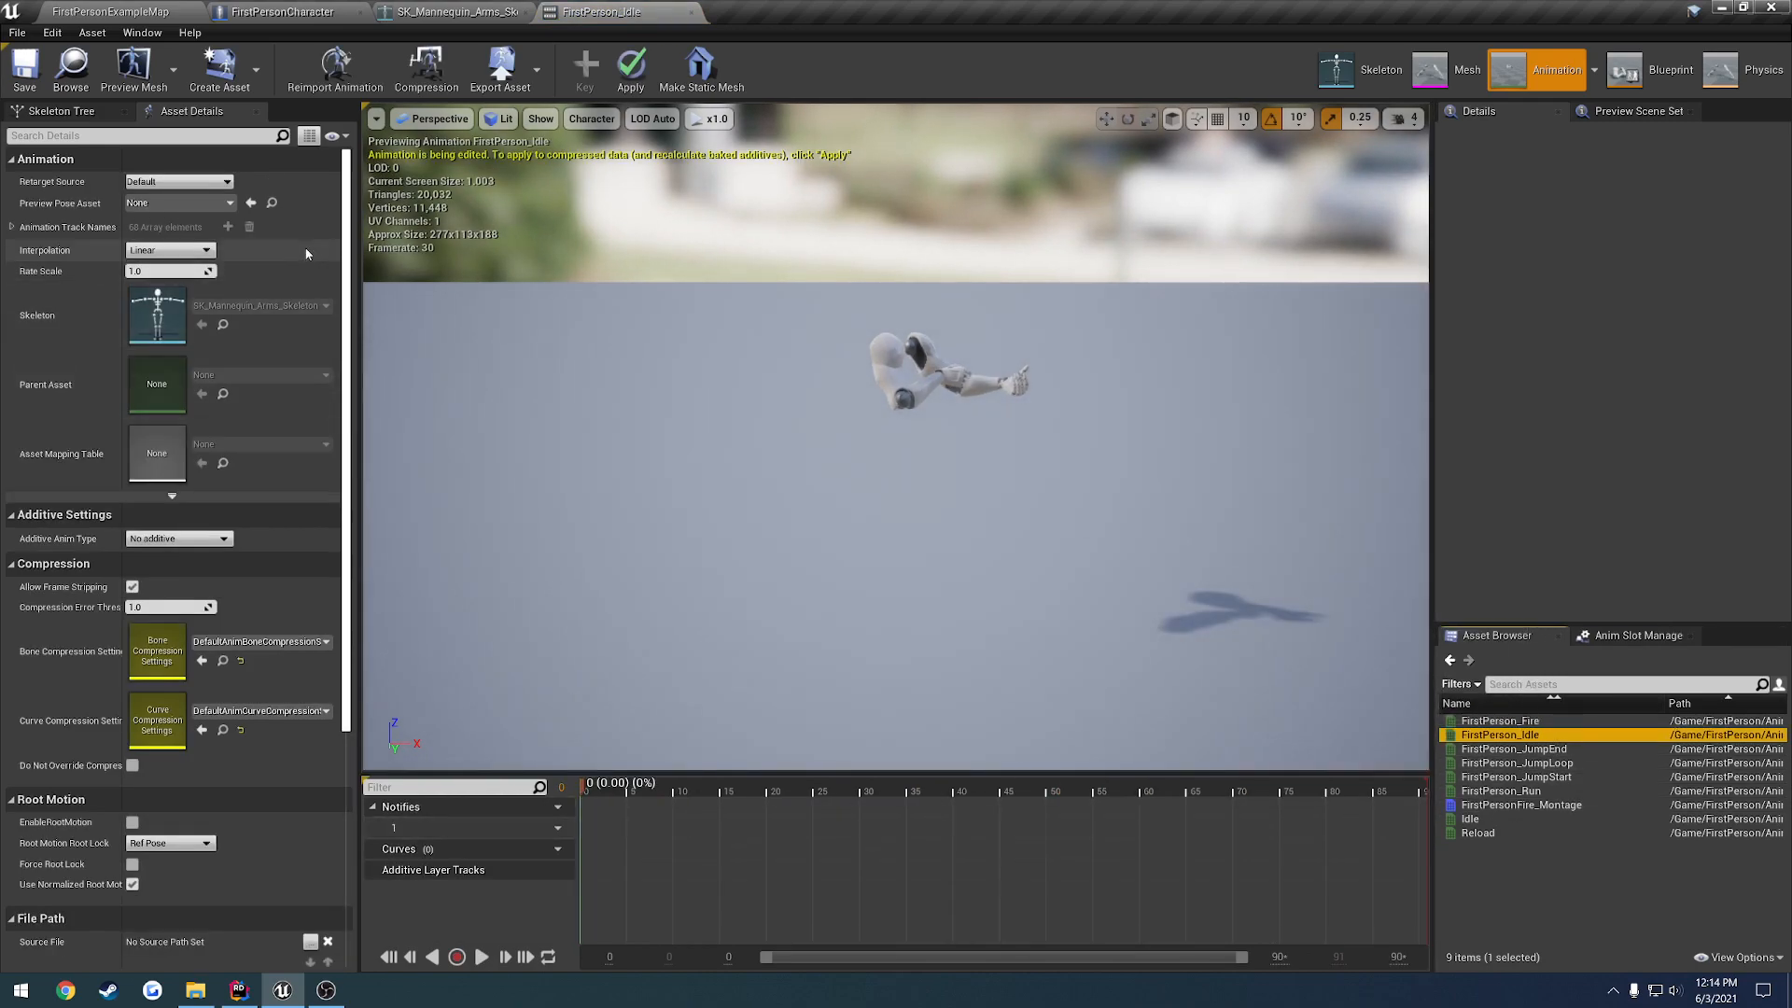
pyautogui.click(58, 110)
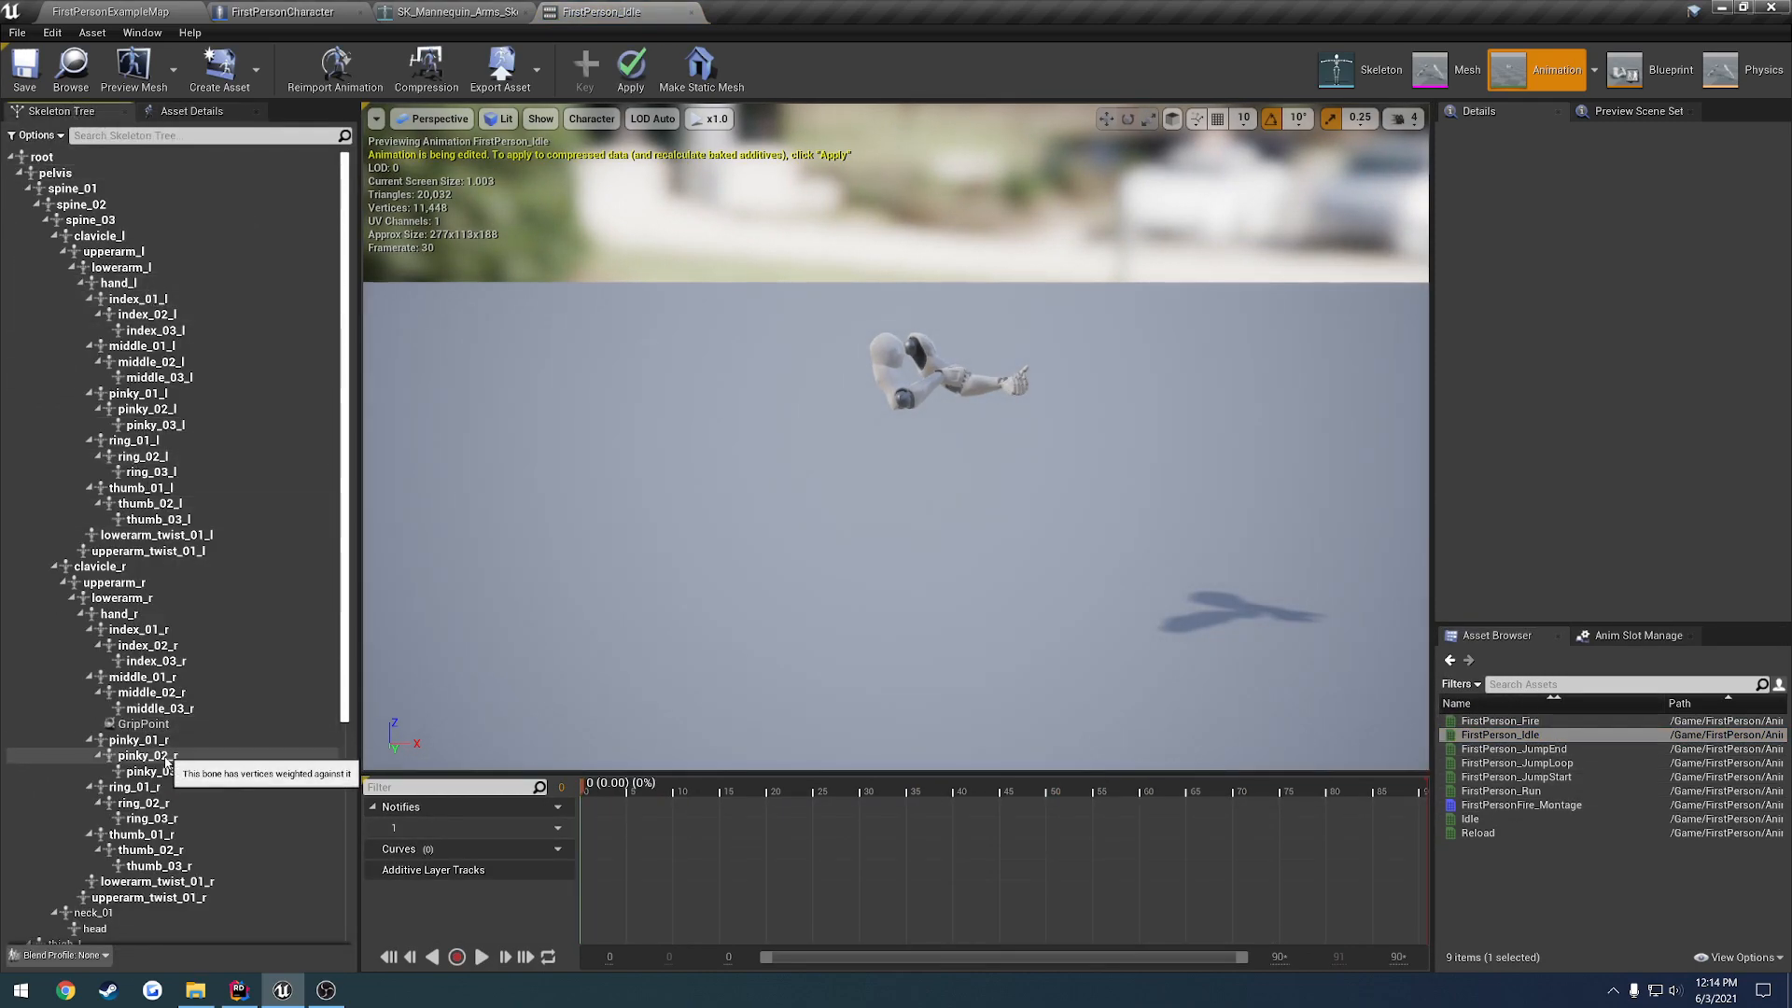
# Add a socket under the hand_r bone and rename it S_HandR
pyautogui.scroll(-3)
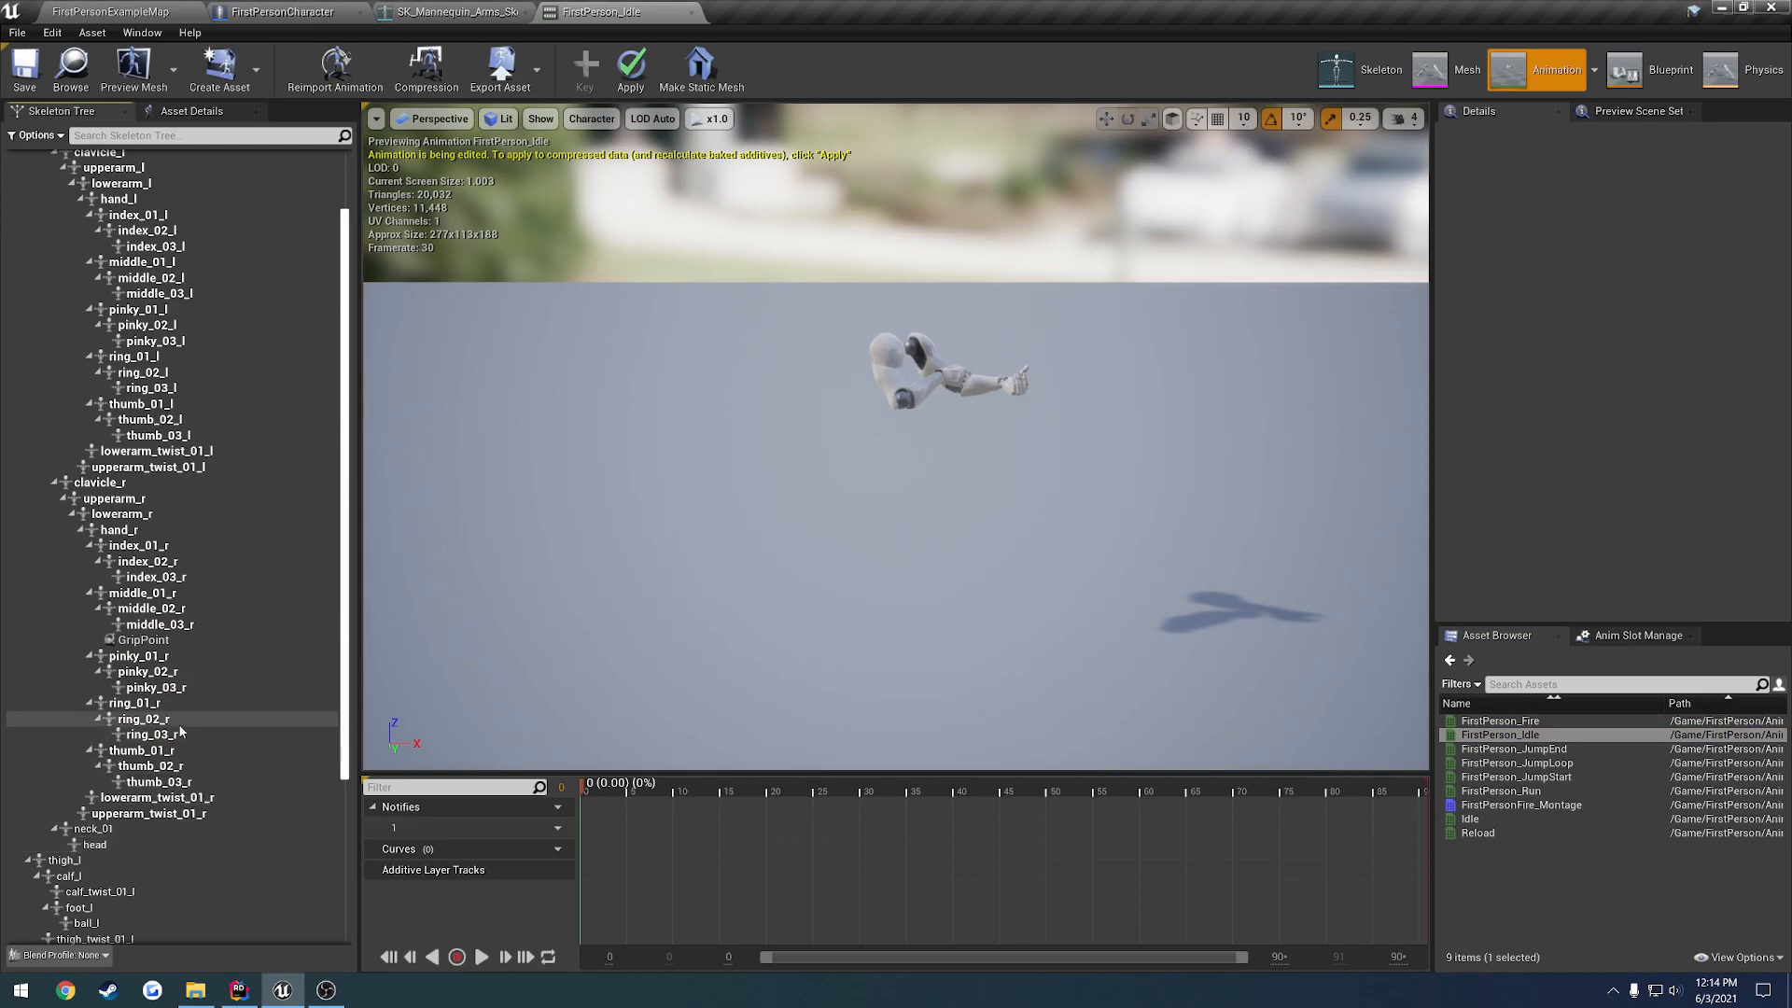
pyautogui.rightClick(117, 528)
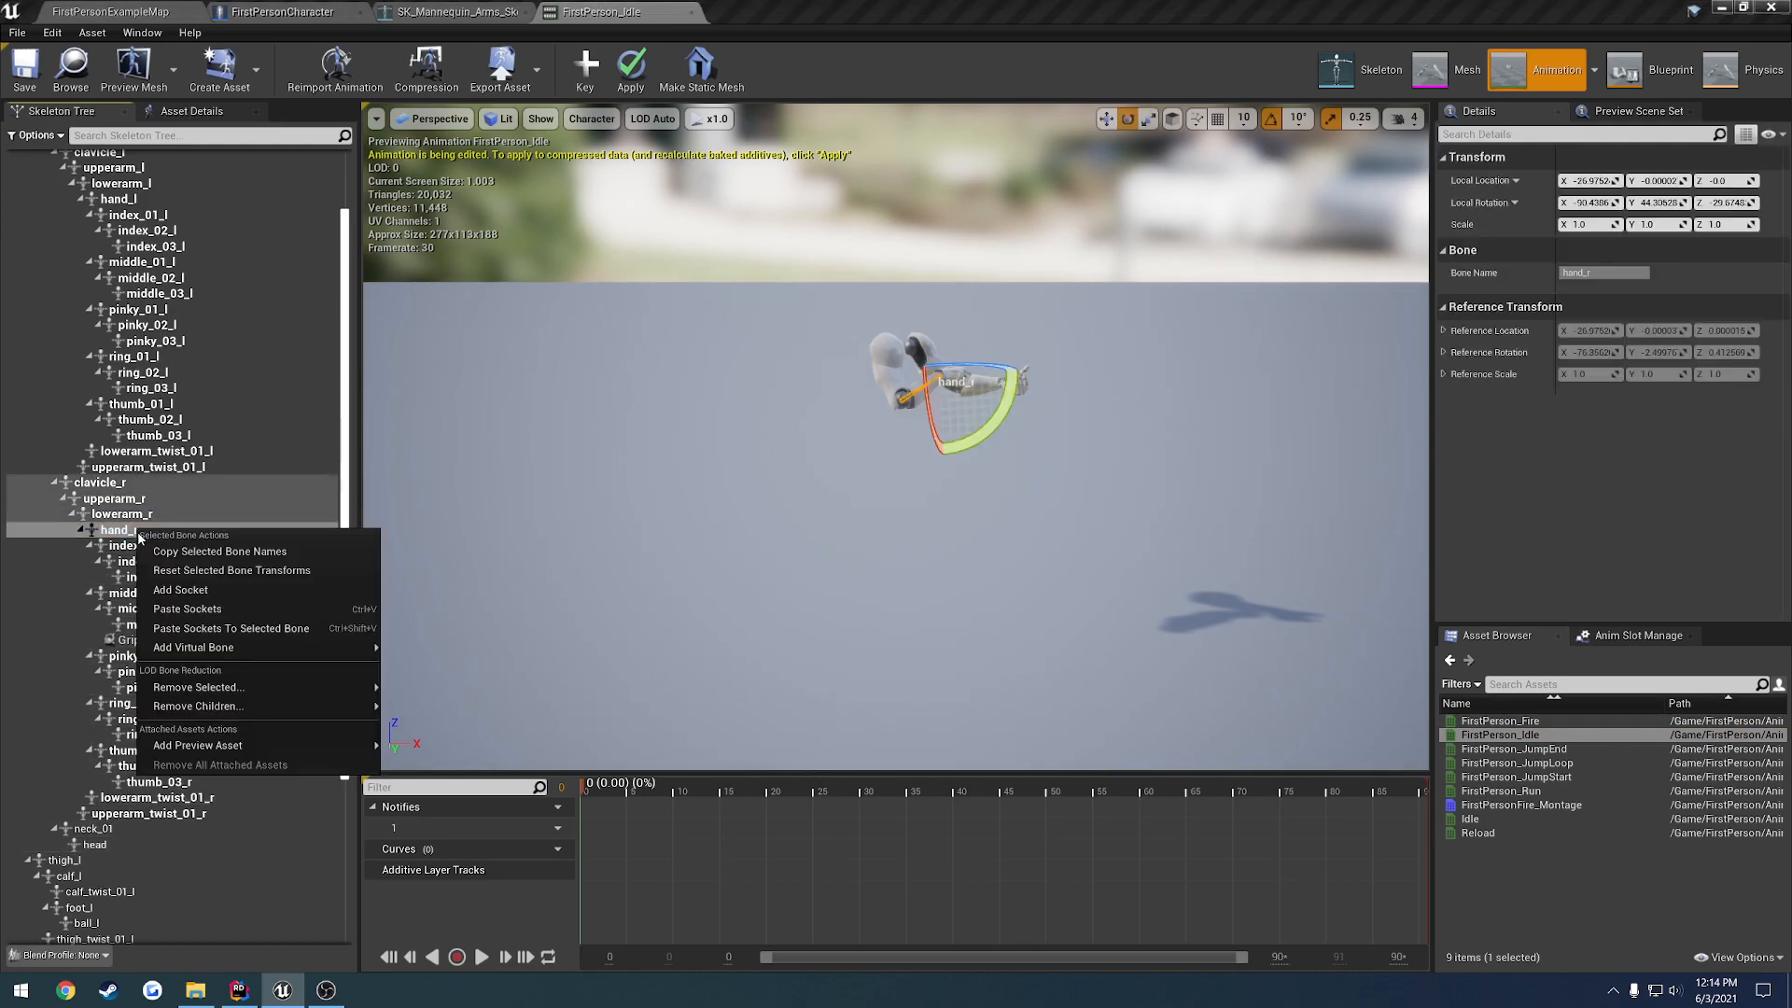
pyautogui.click(179, 590)
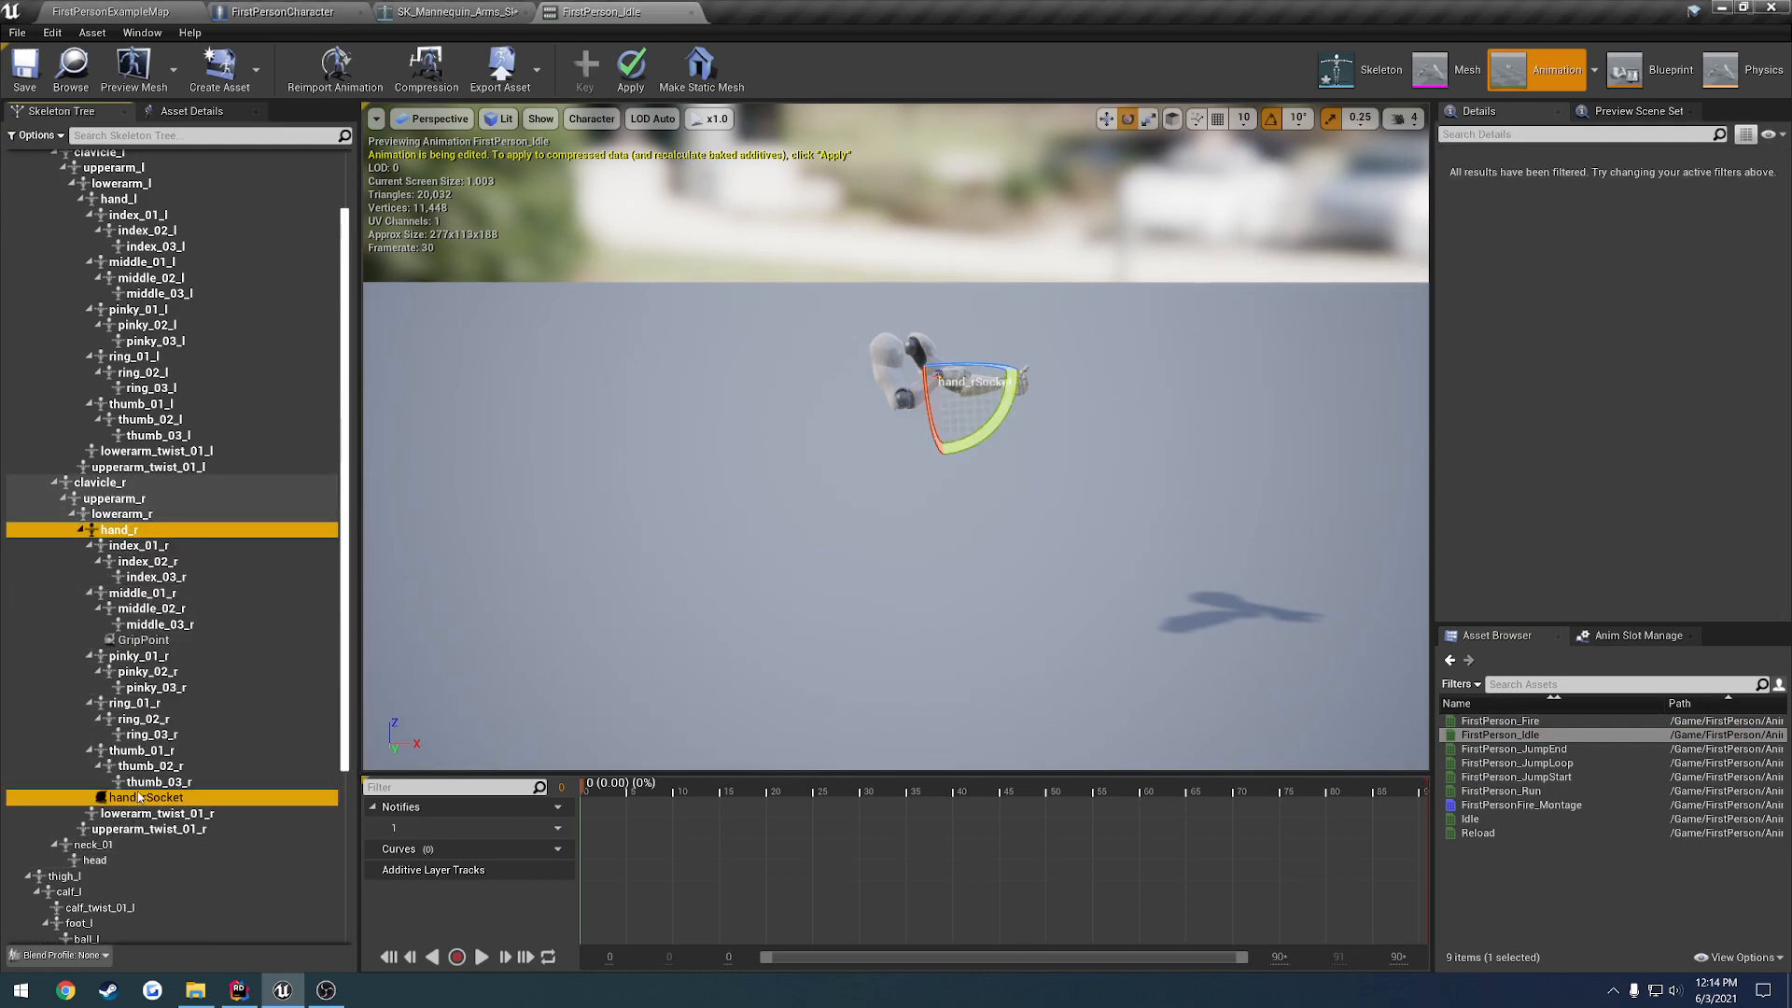
pyautogui.click(149, 797)
pyautogui.write('S_HandR')
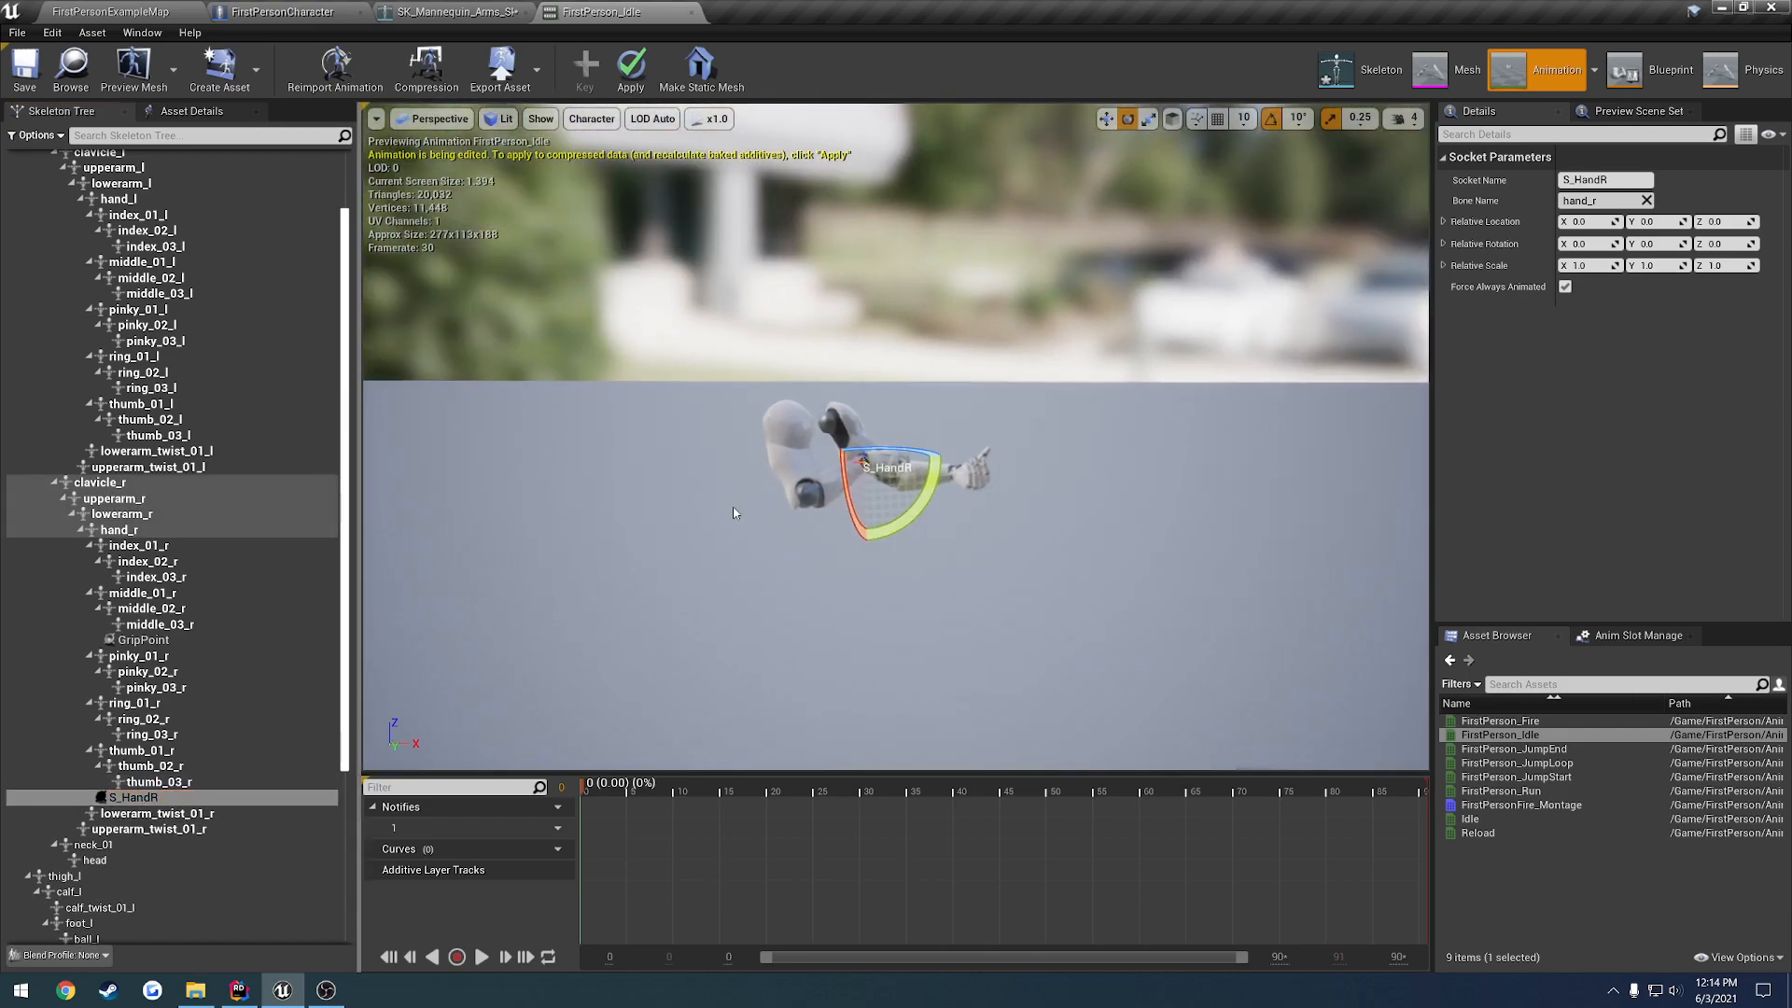
# Preview the AR-15 on S_HandR, adjust the socket into the hand, return to FirstPersonCharacter
pyautogui.click(1405, 118)
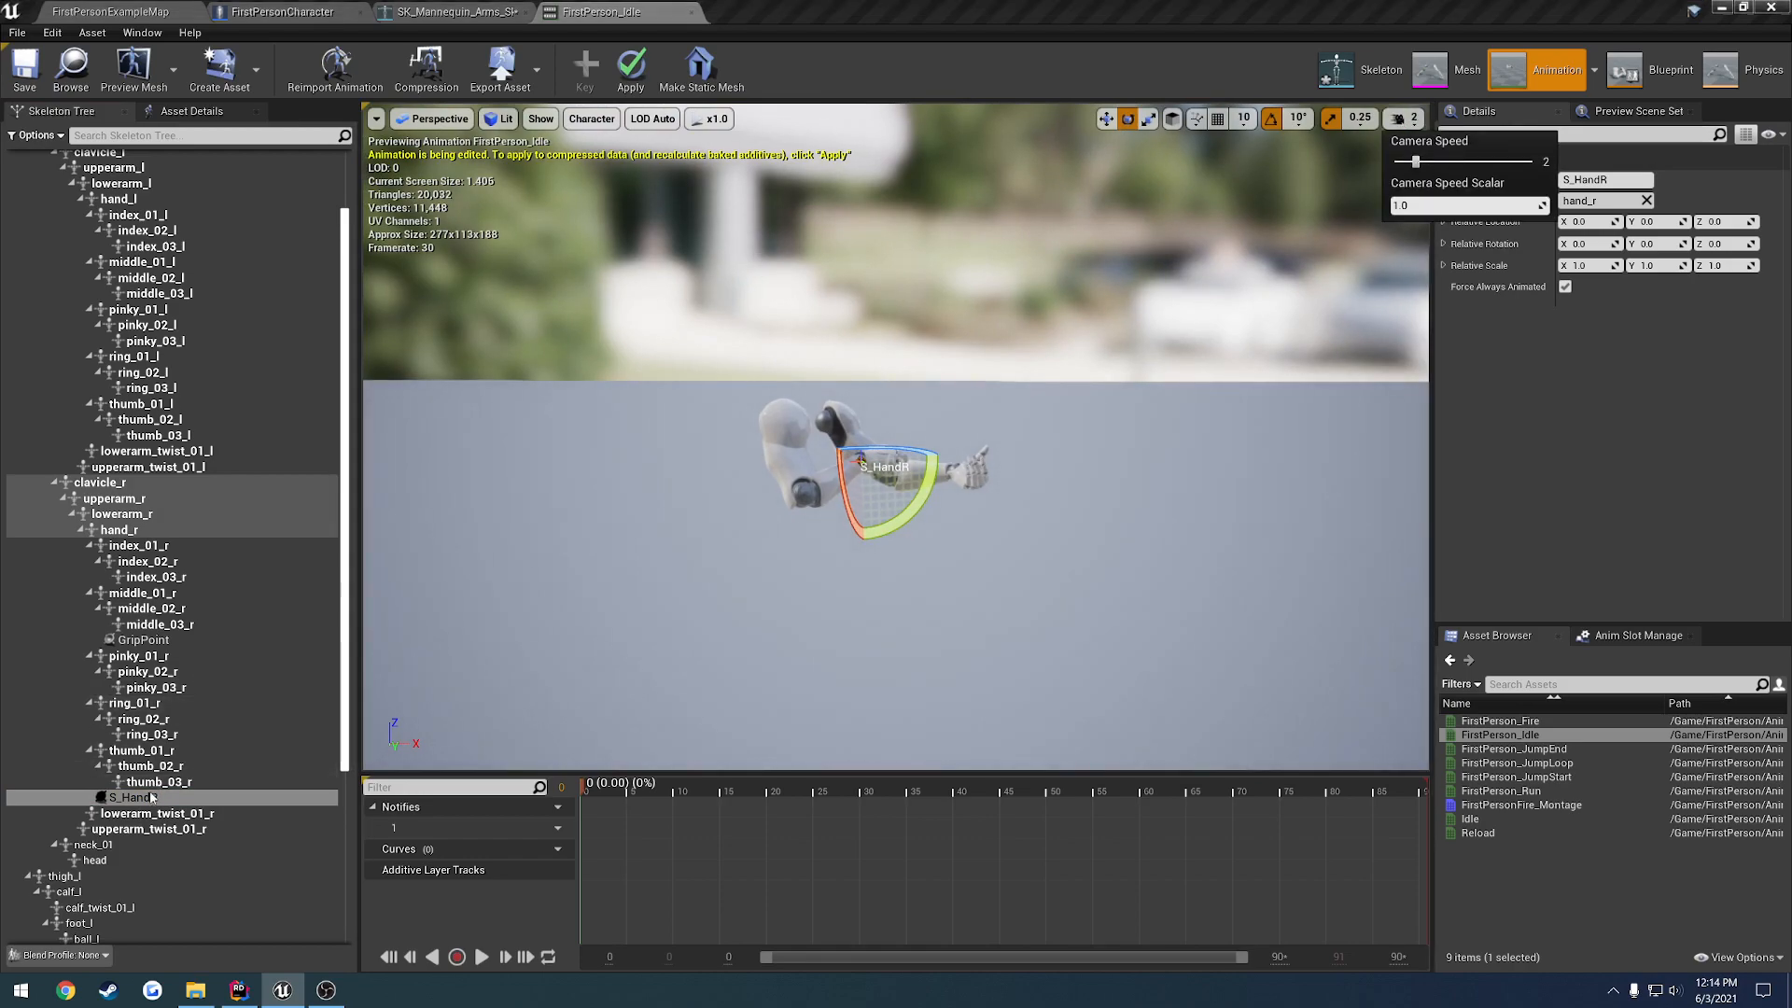
pyautogui.click(135, 797)
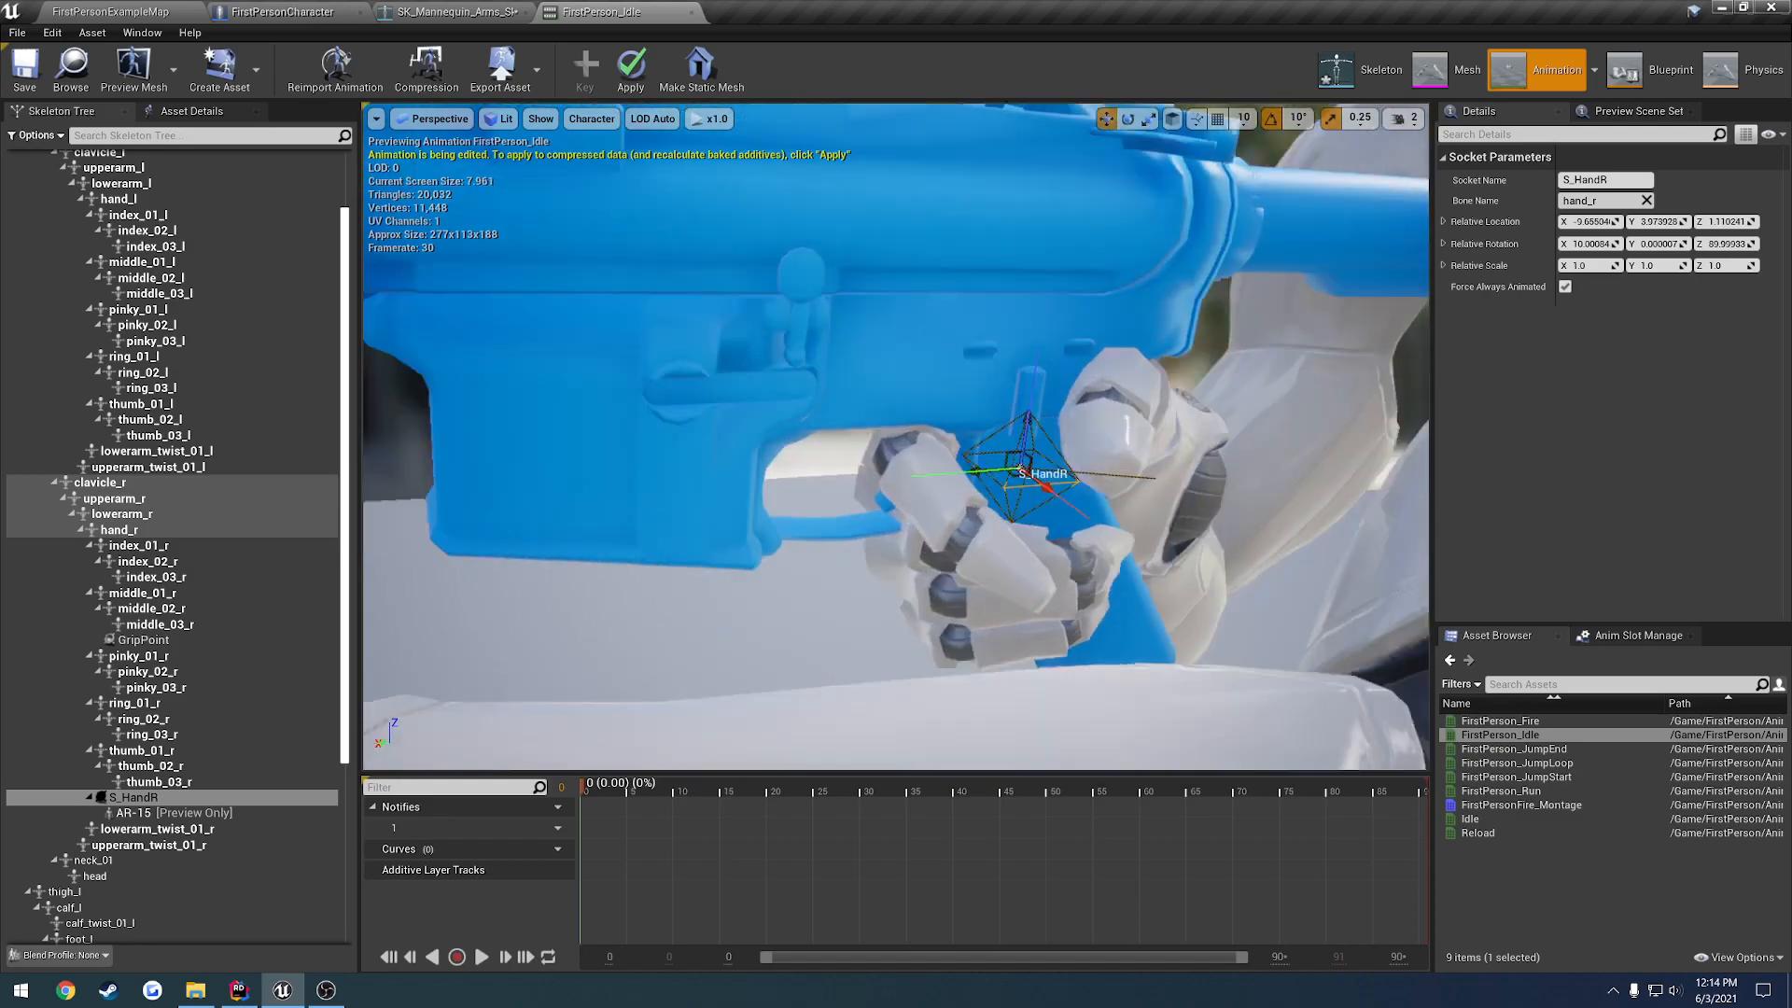
pyautogui.click(24, 69)
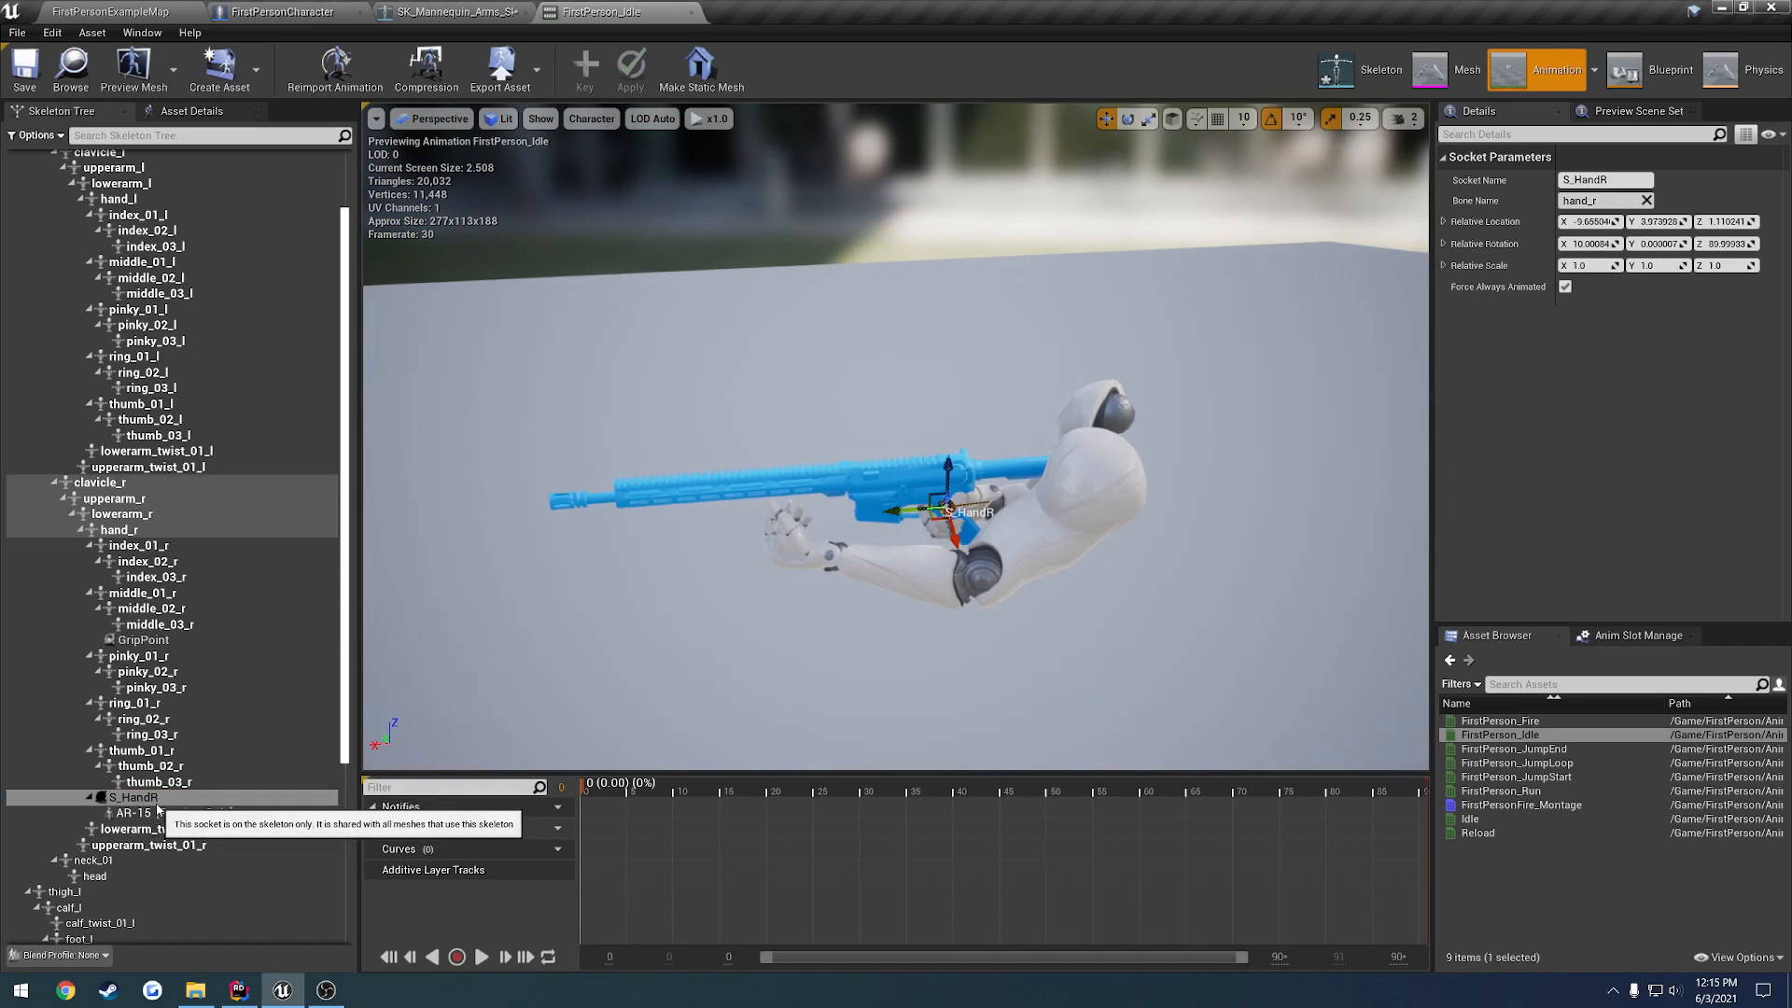
pyautogui.moveTo(446, 12)
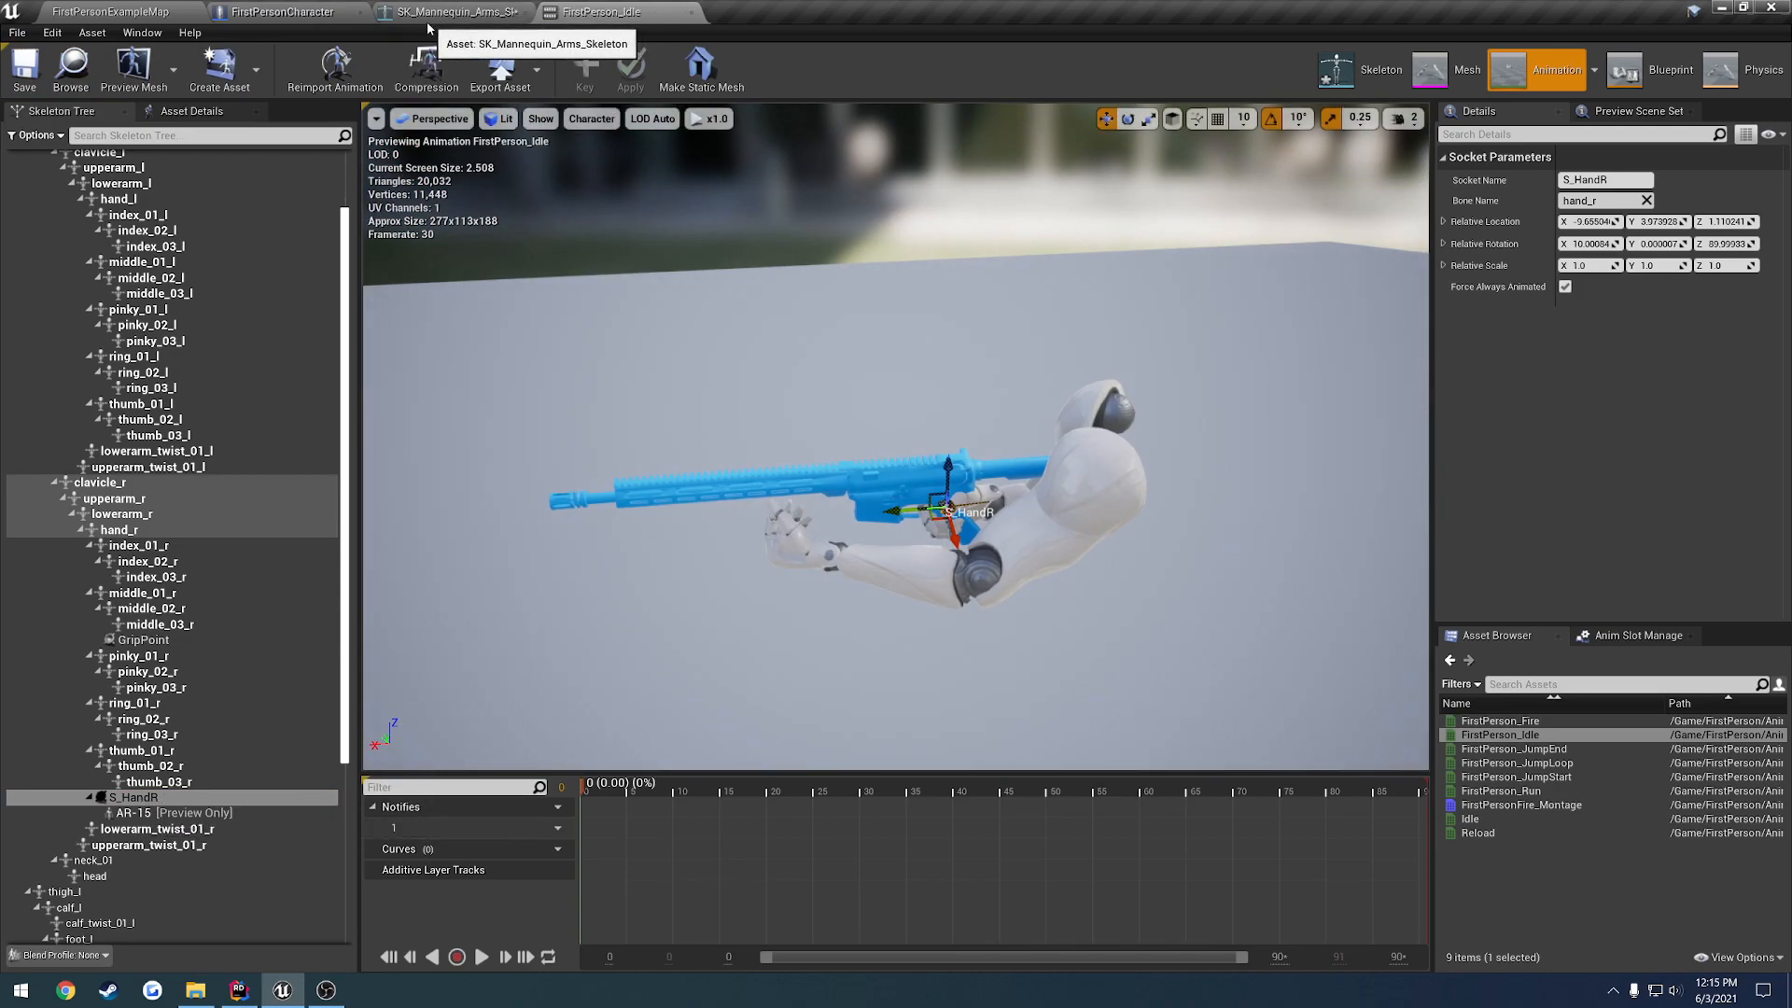
pyautogui.click(282, 12)
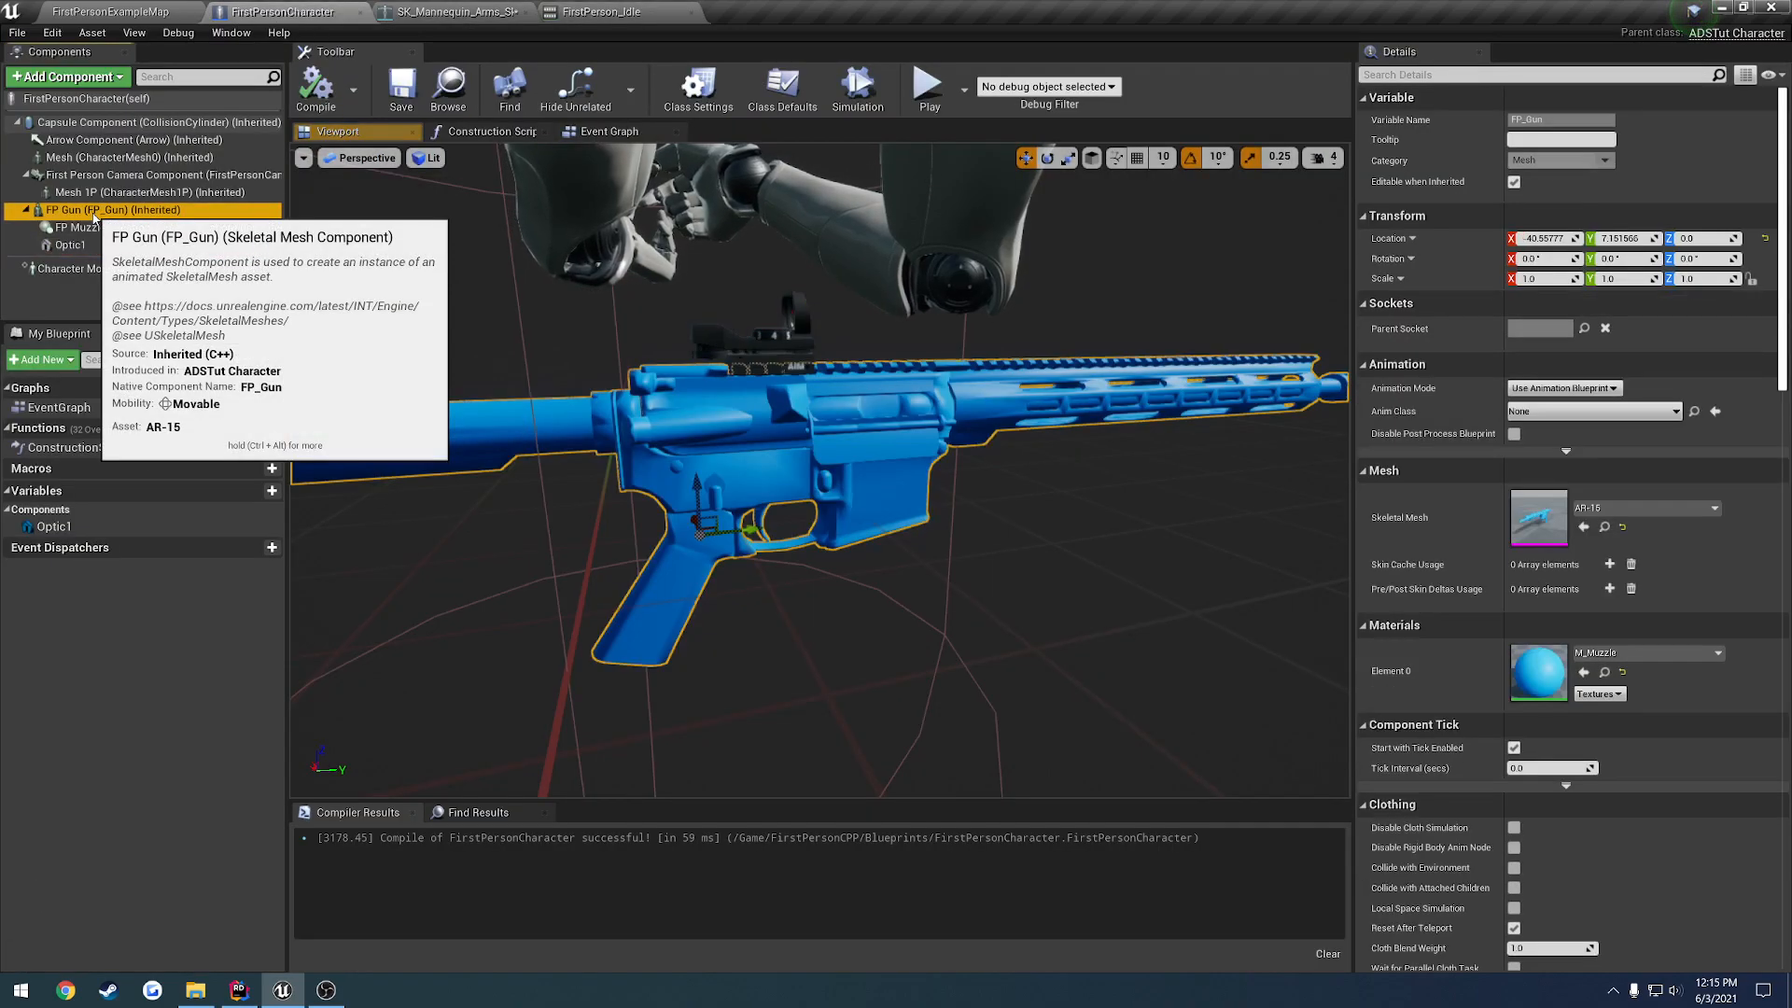
# In Rider, scroll ADSTutCharacter.cpp to BeginPlay's AttachToComponent on the GripPoint socket
pyautogui.click(237, 989)
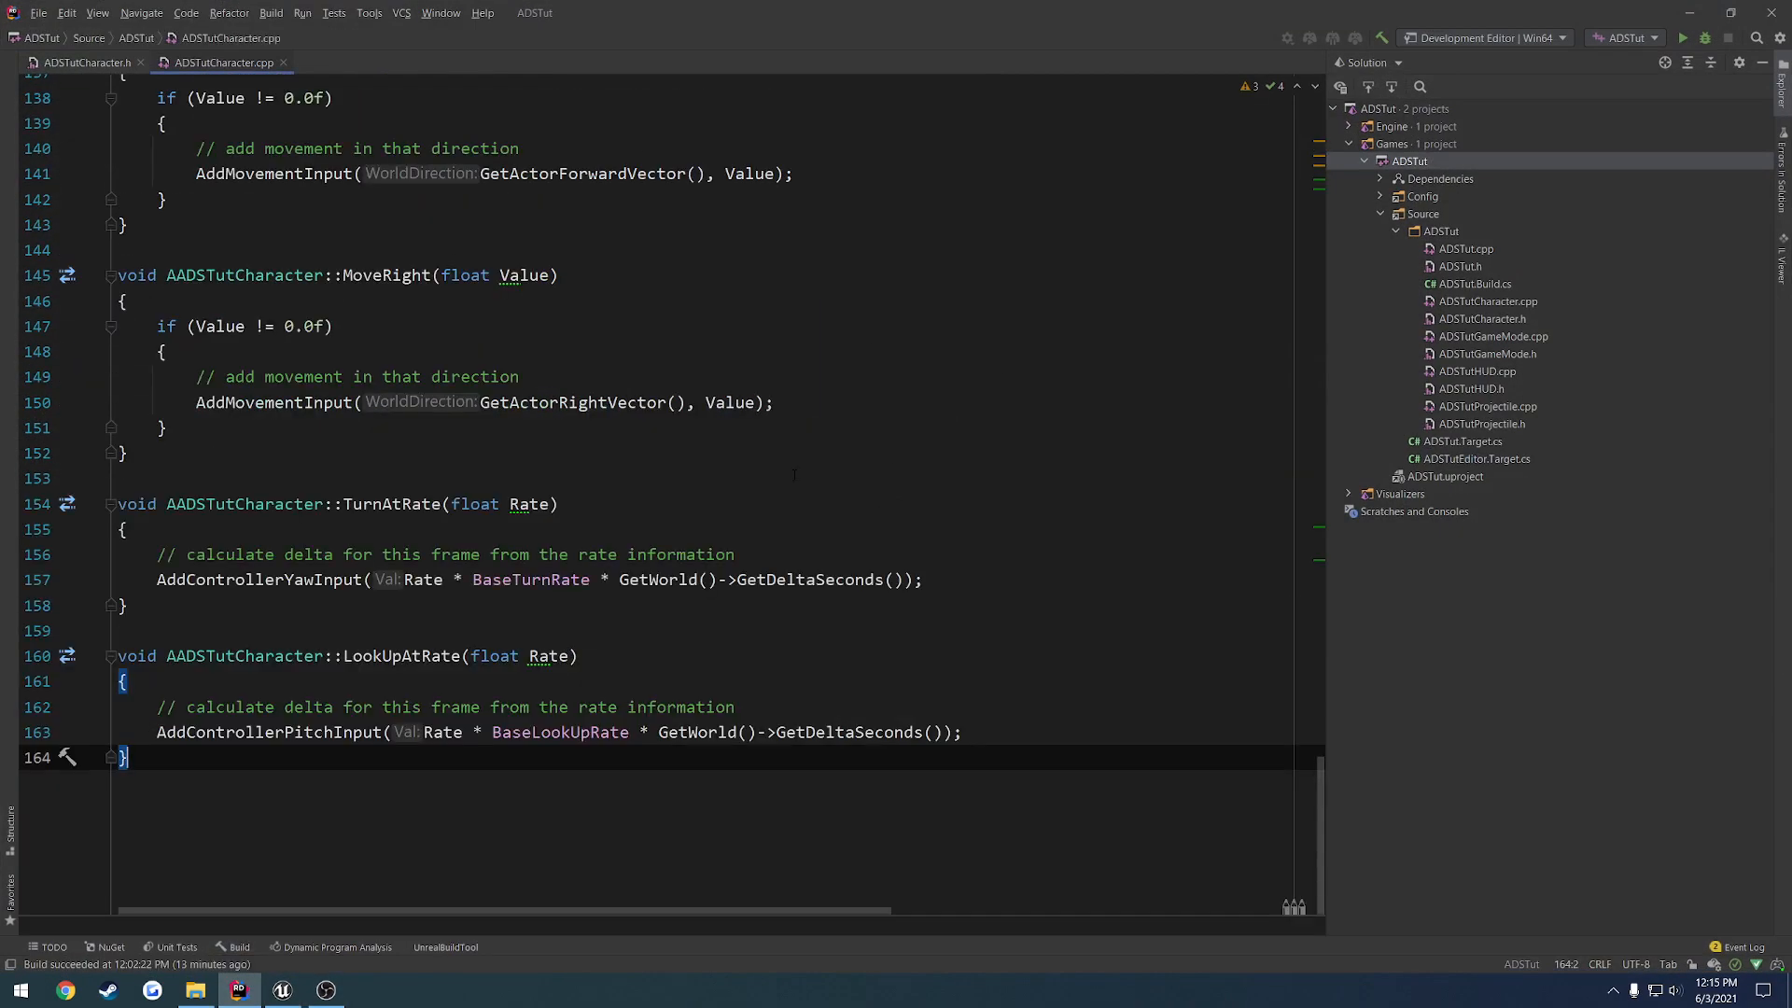
pyautogui.scroll(3)
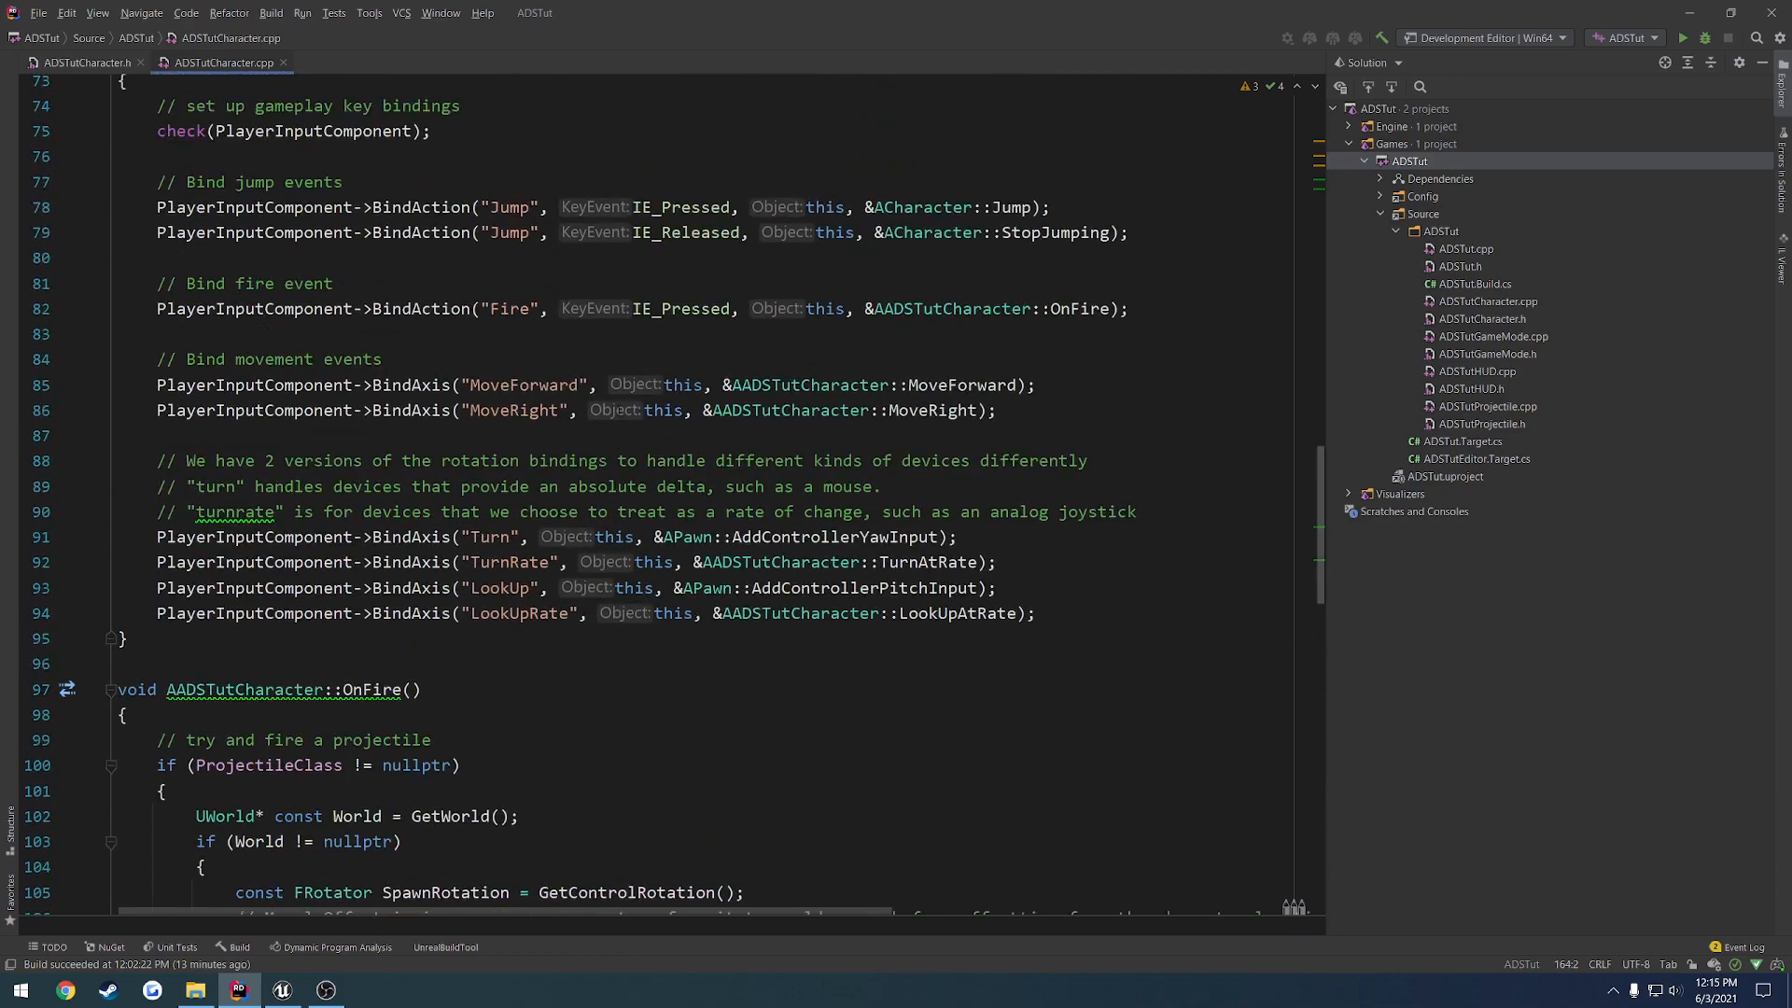
pyautogui.scroll(3)
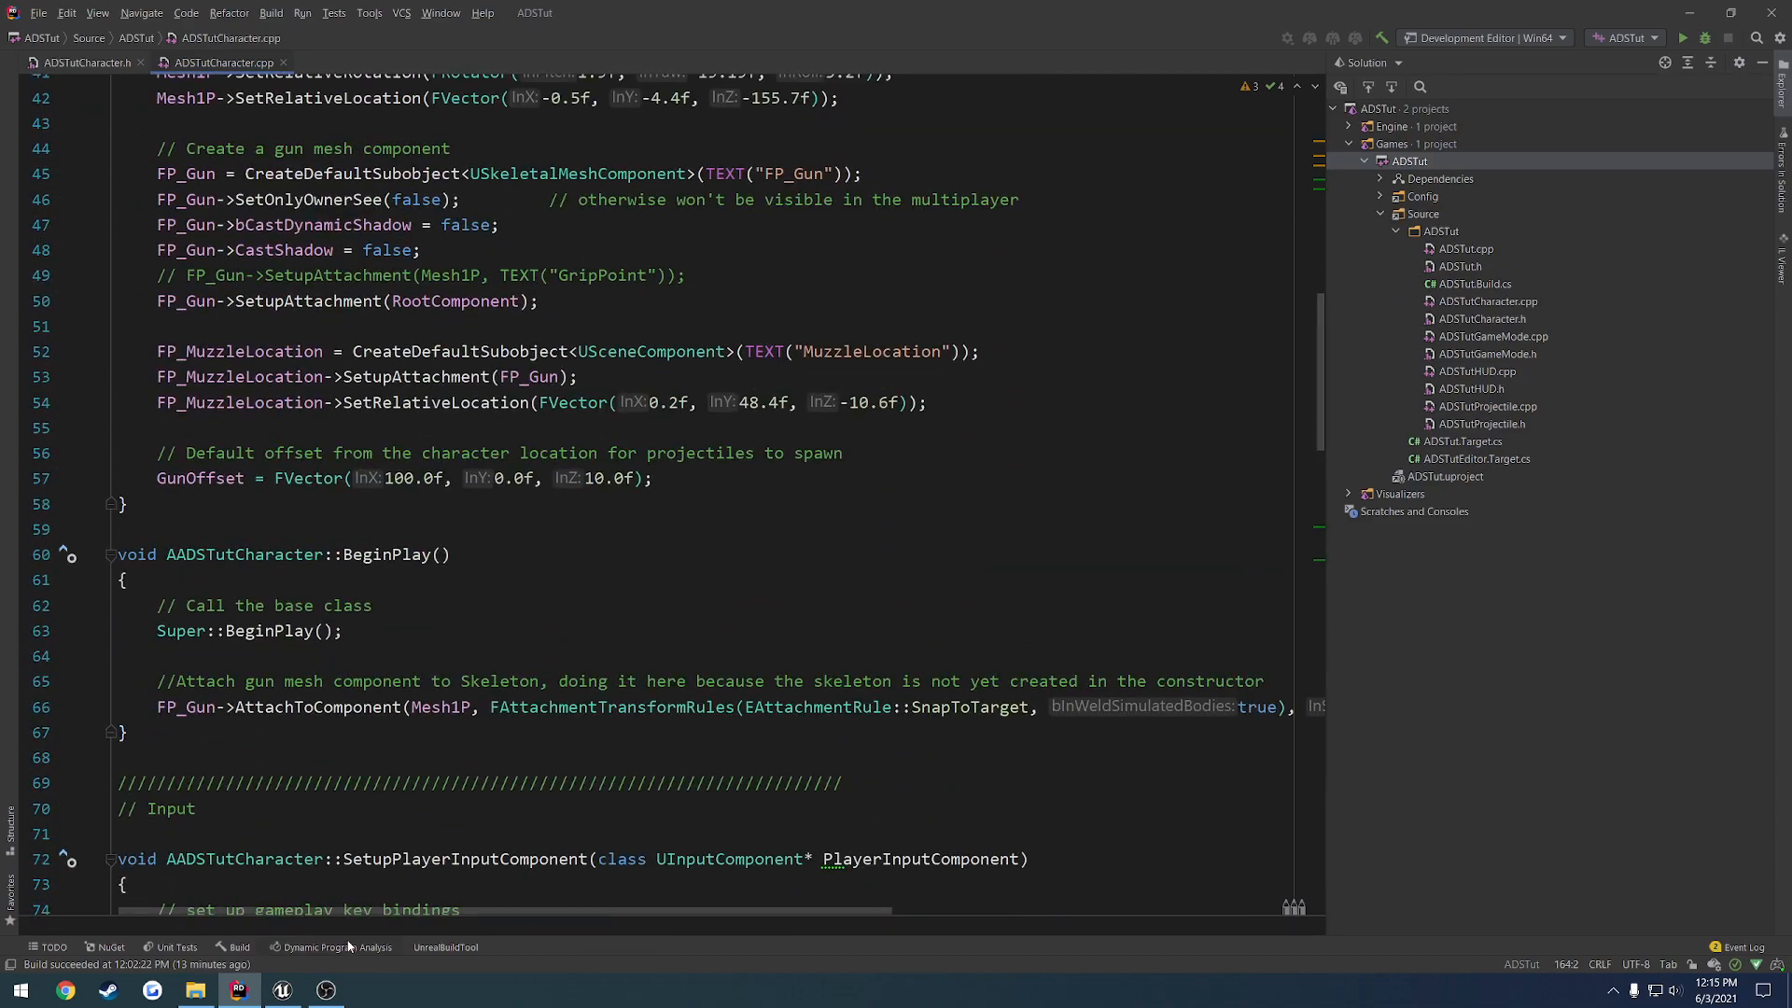
pyautogui.hscroll(3)
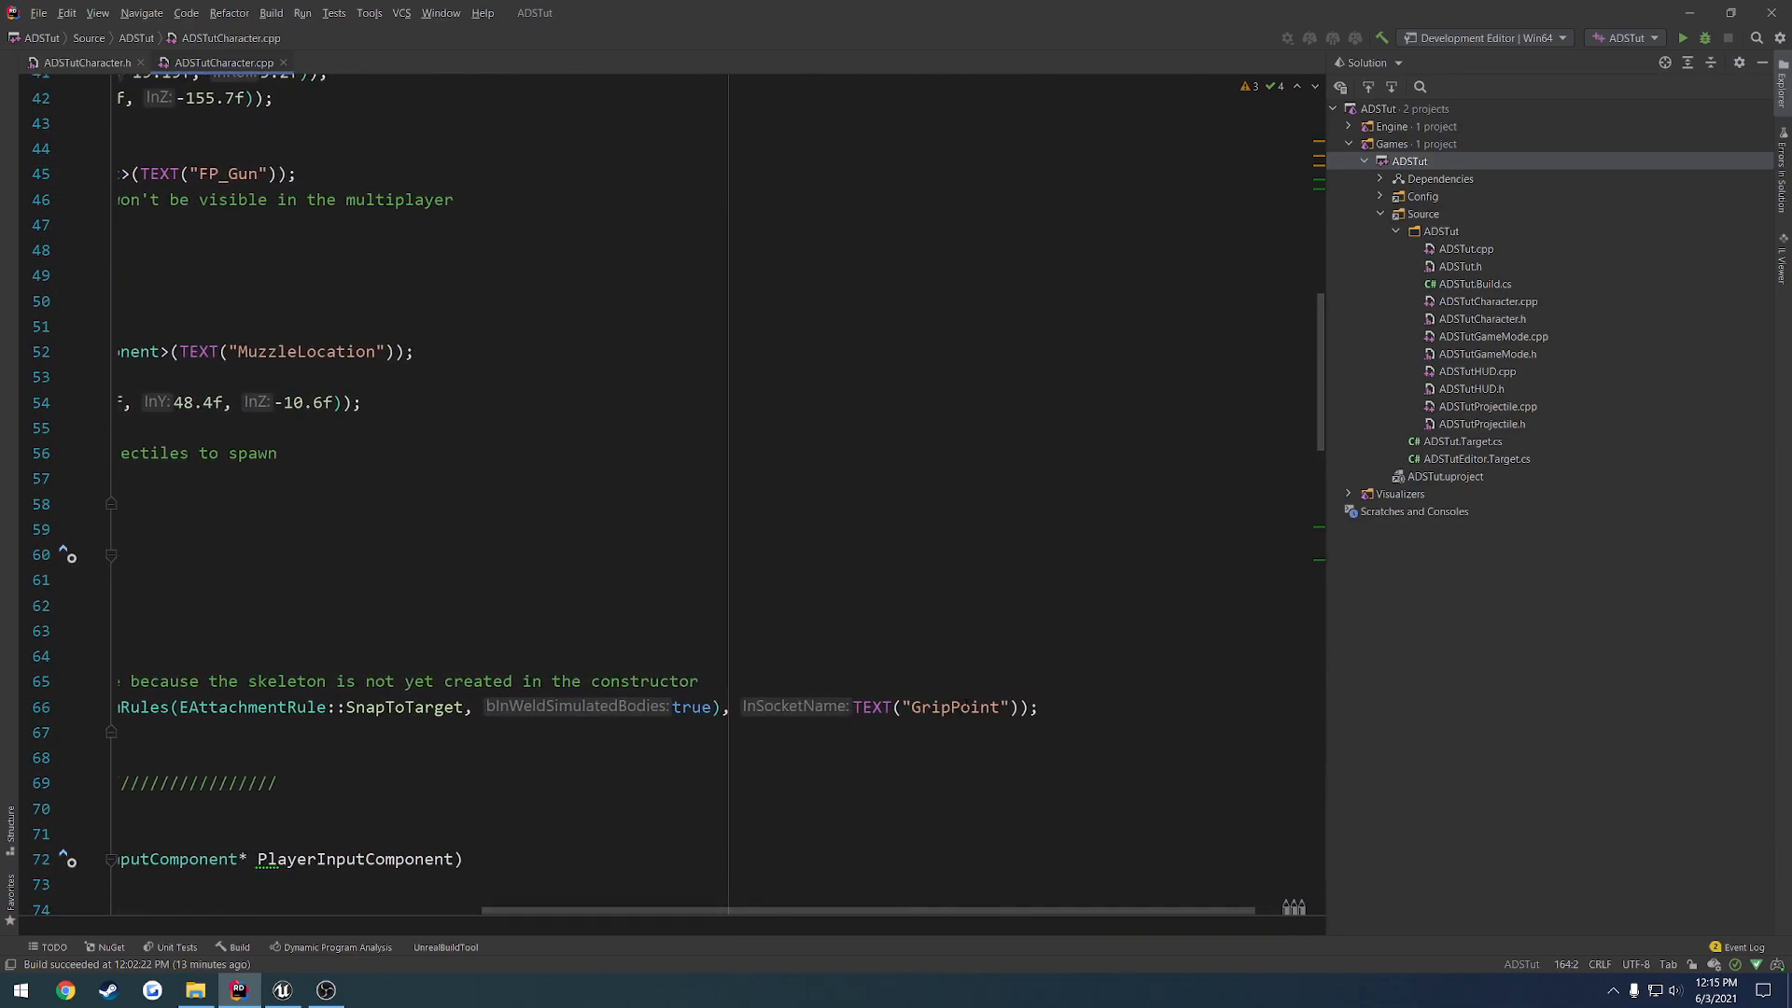
pyautogui.click(282, 989)
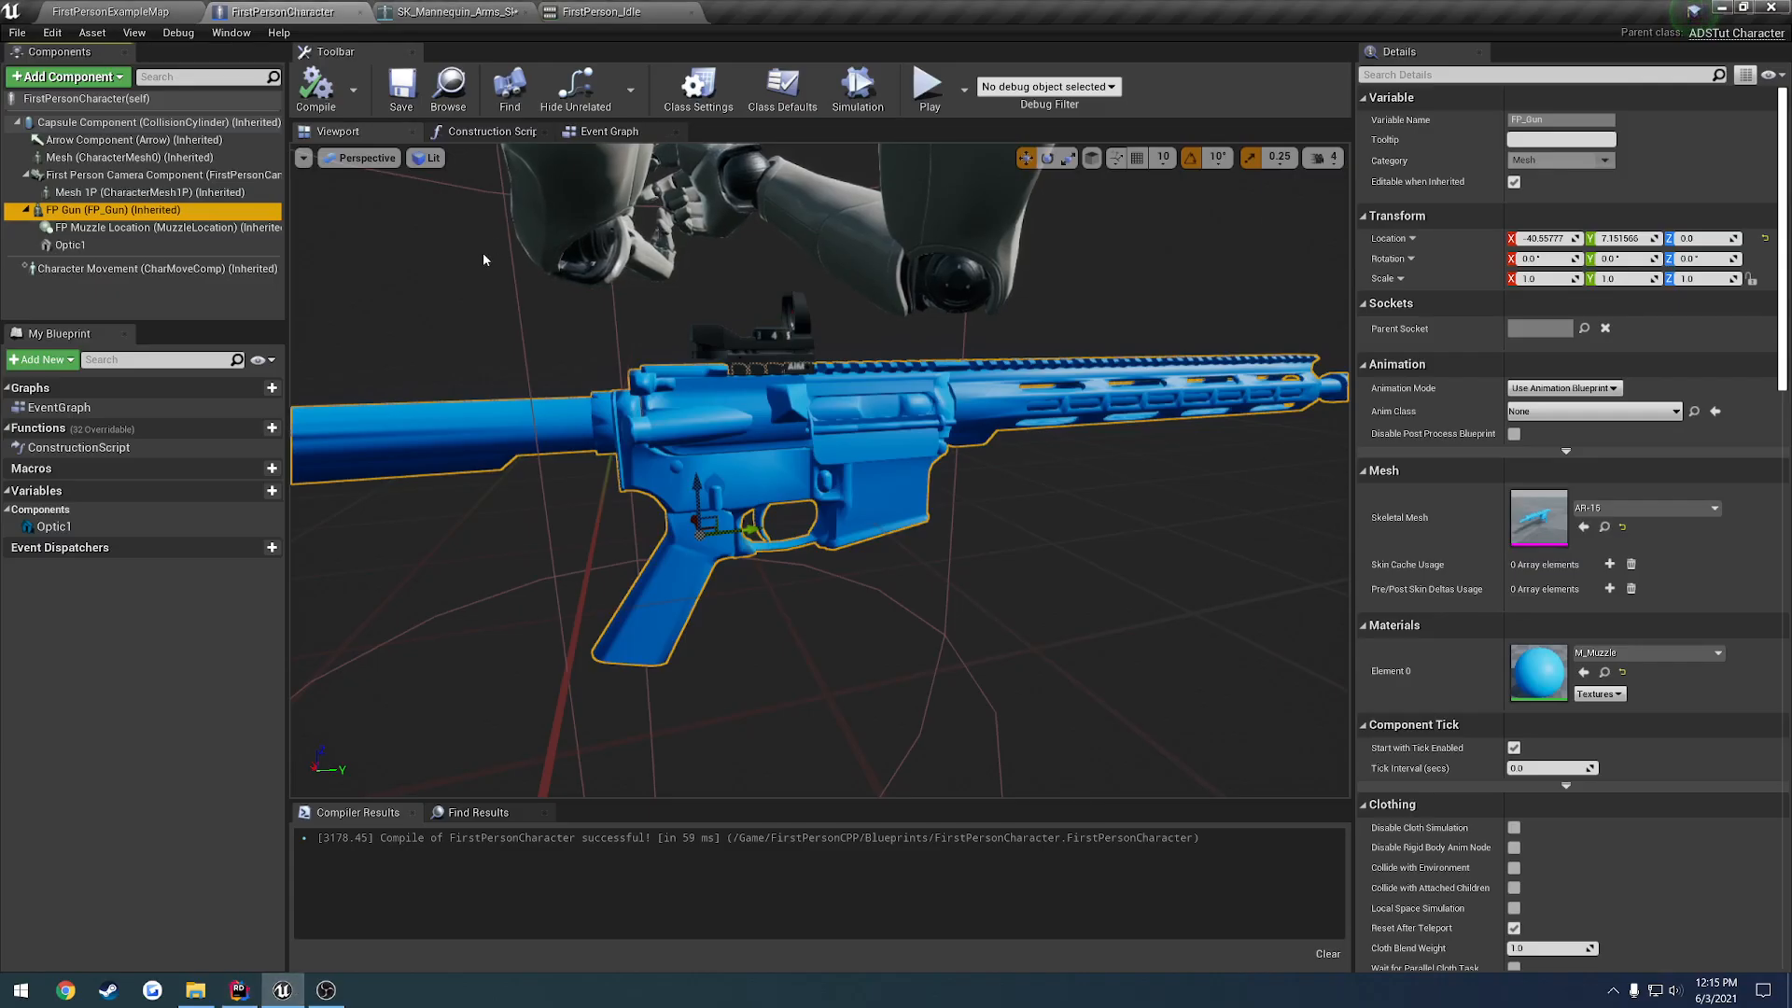
pyautogui.click(446, 11)
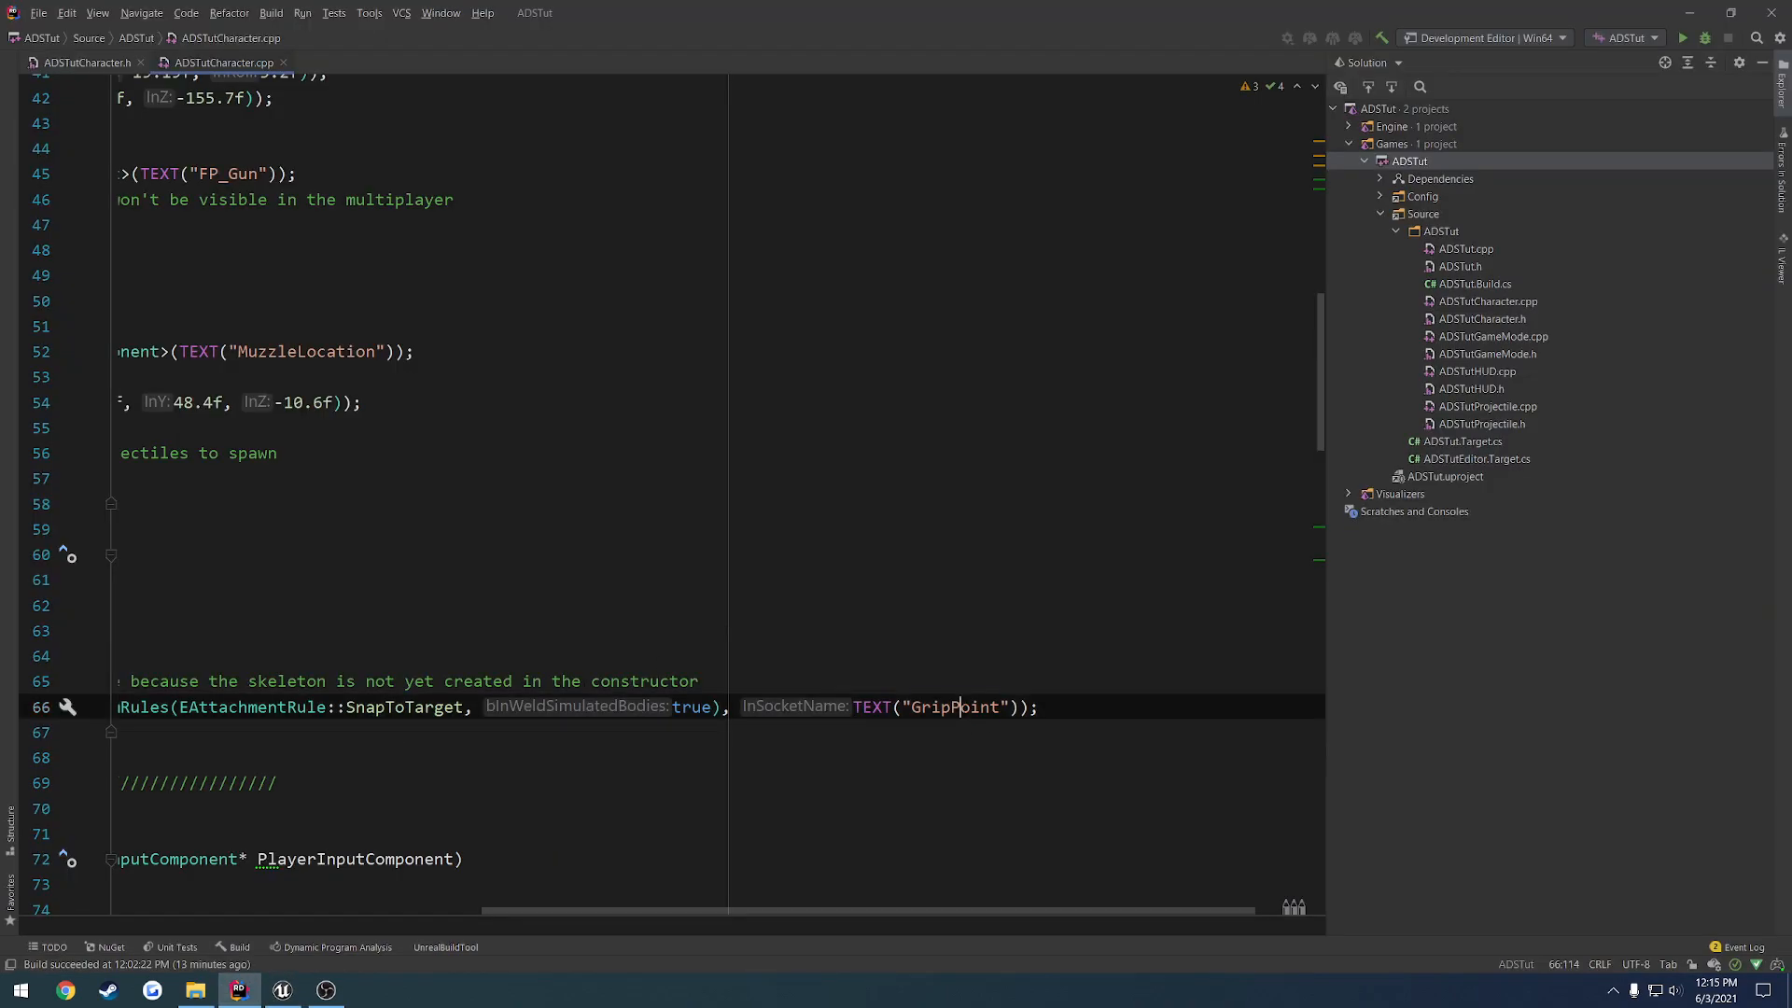
pyautogui.hscroll(3)
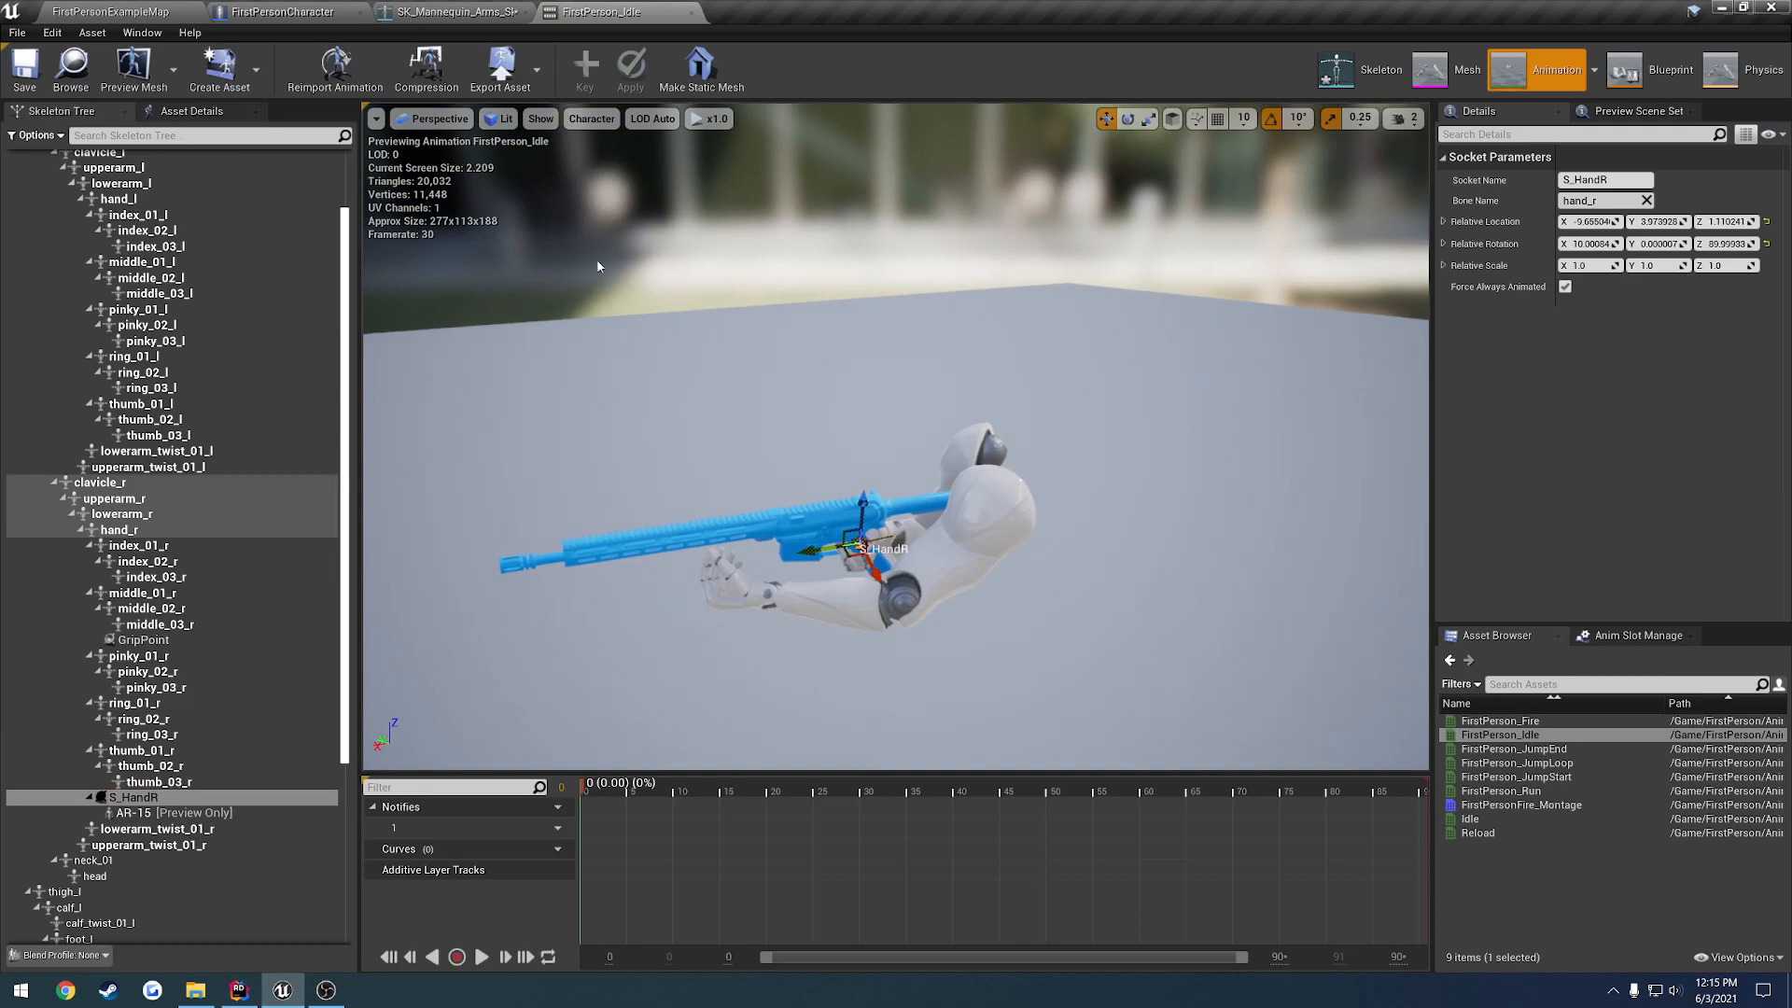
# Reopen the previously open asset editors after the restart and return to FirstPersonCharacter
pyautogui.click(24, 70)
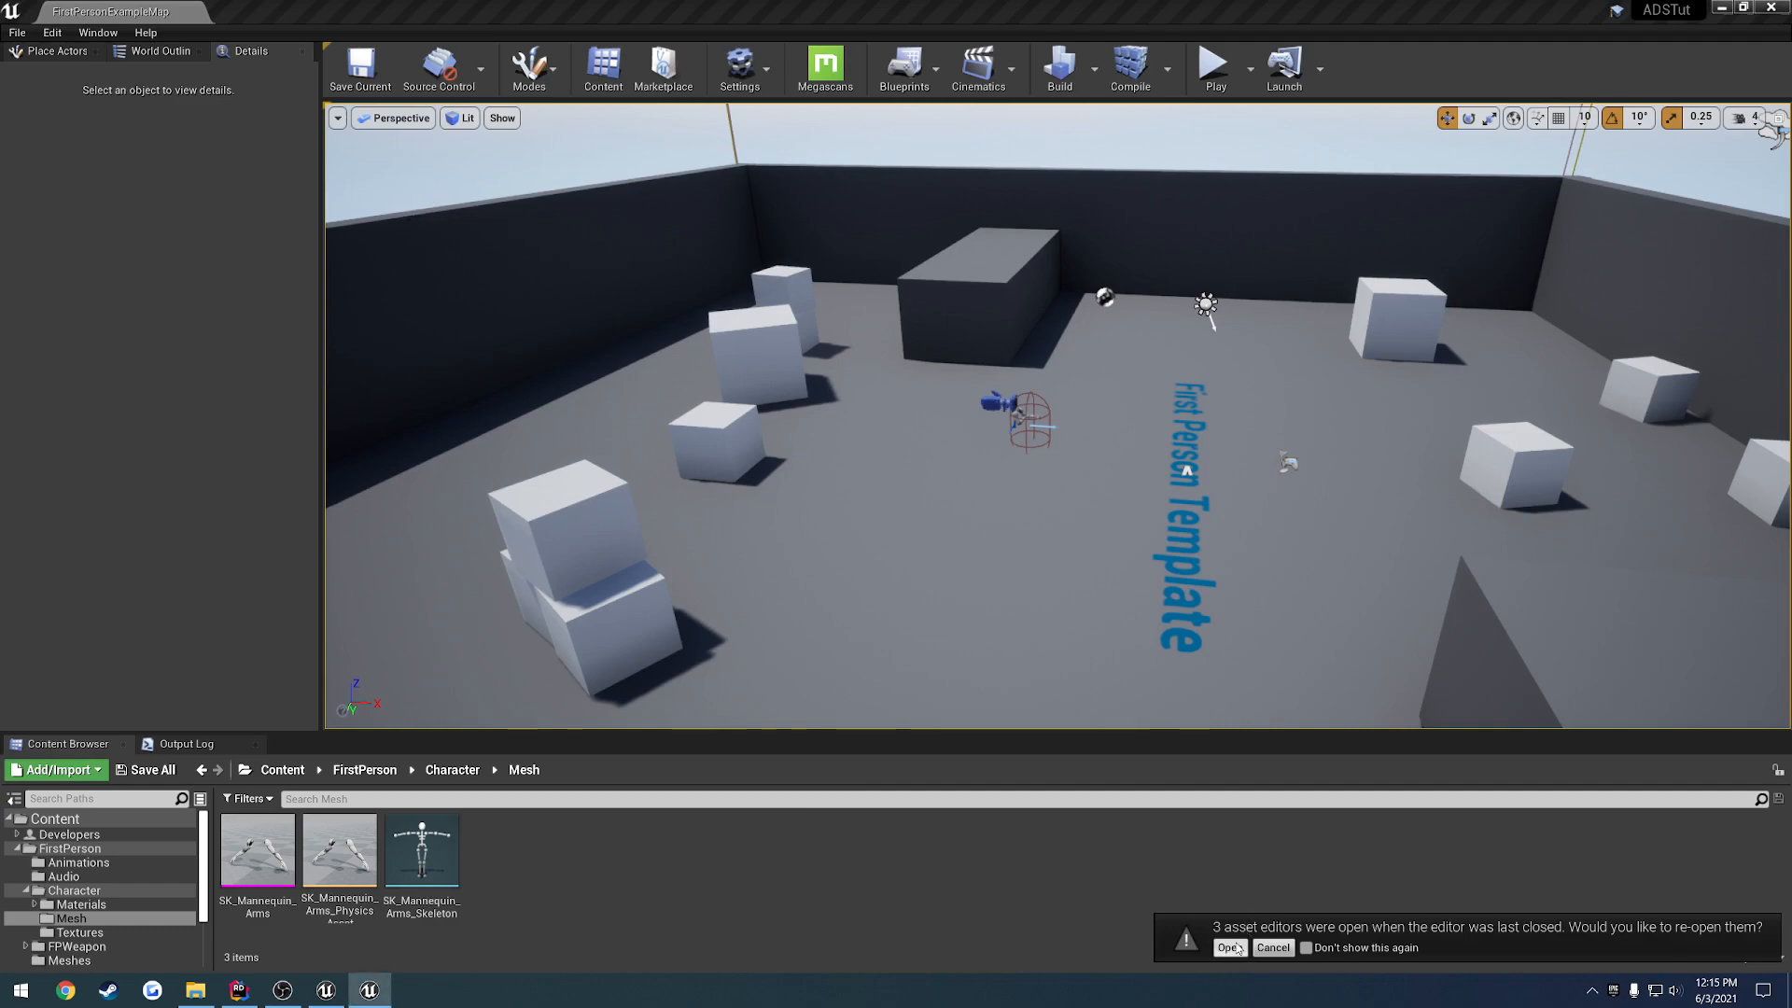
pyautogui.click(1228, 948)
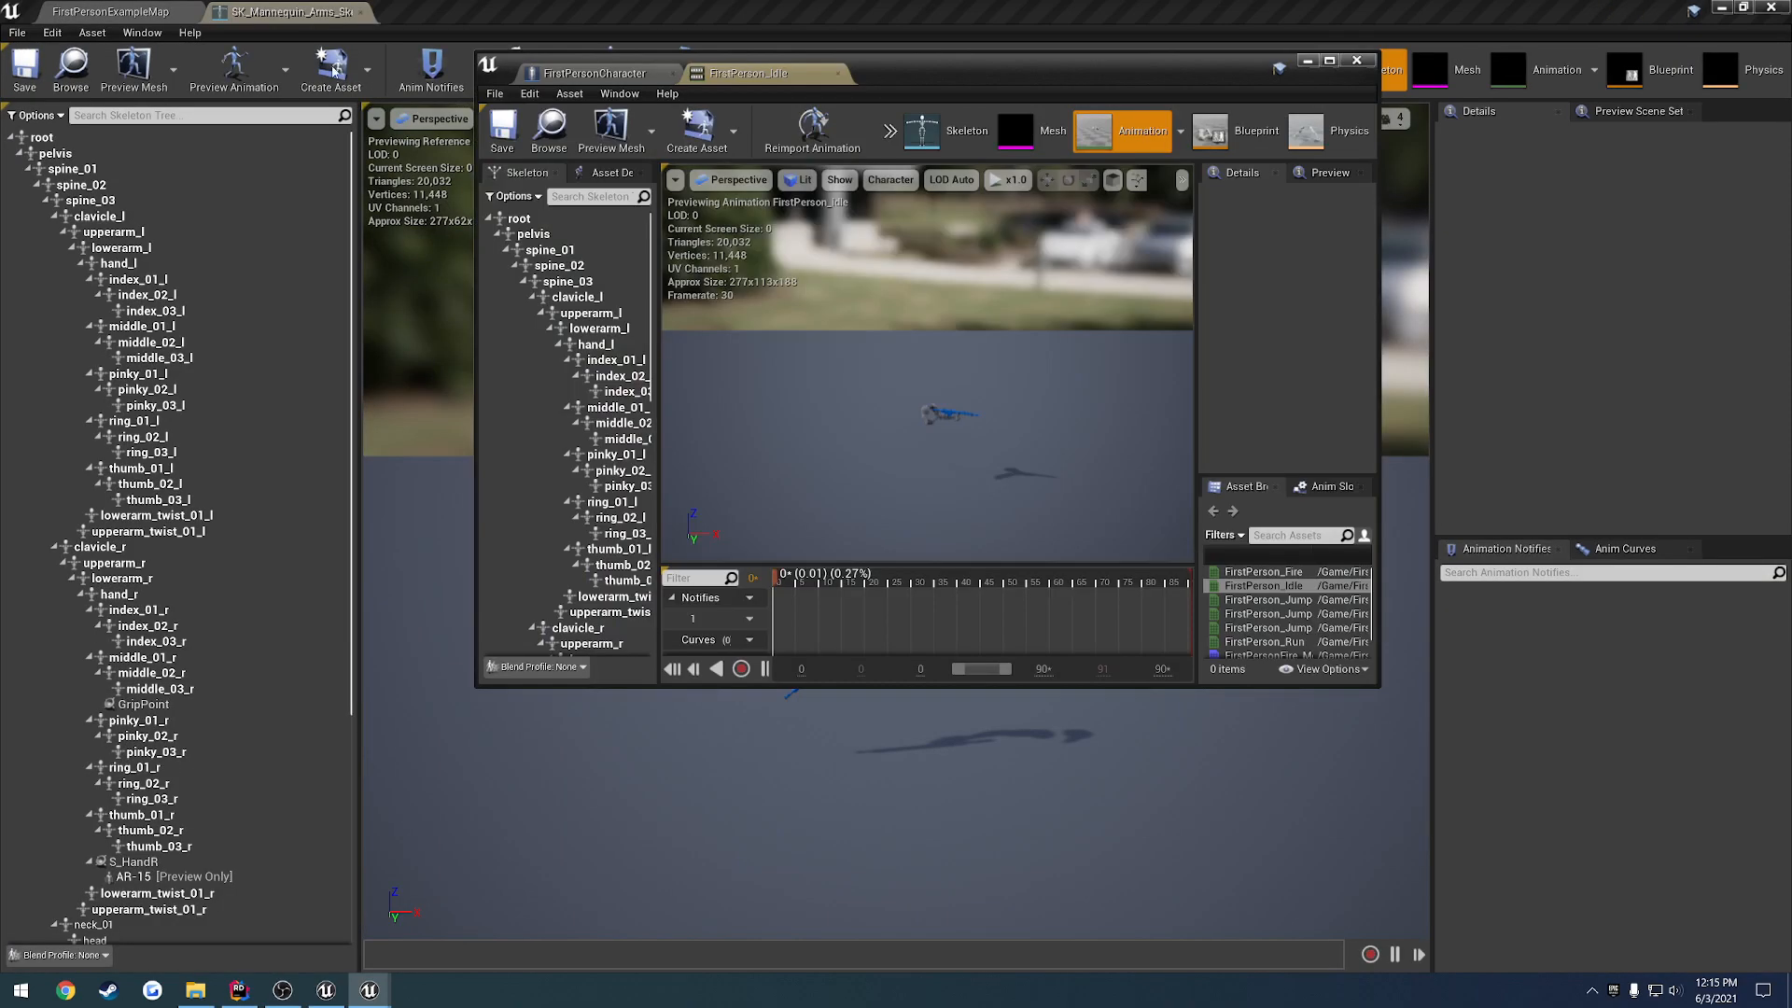
pyautogui.click(282, 12)
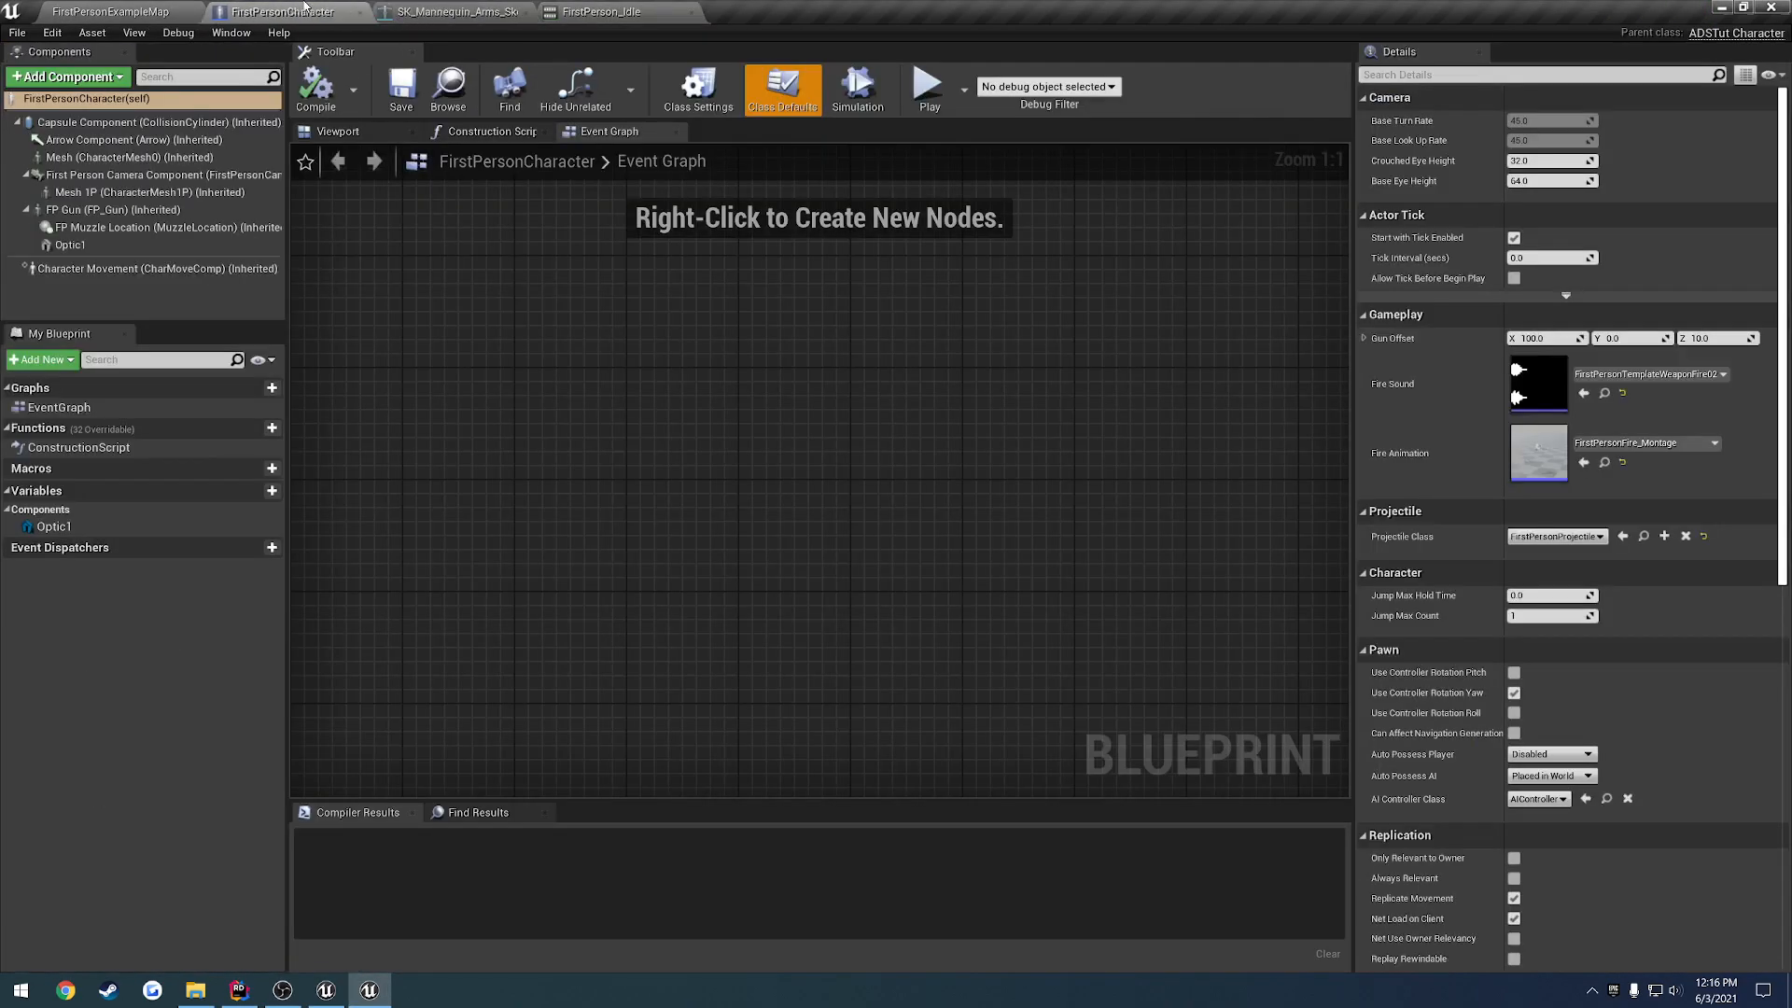
# Play-test the level with the rifle in hand, then show the character blueprint's 3D viewport
pyautogui.click(927, 82)
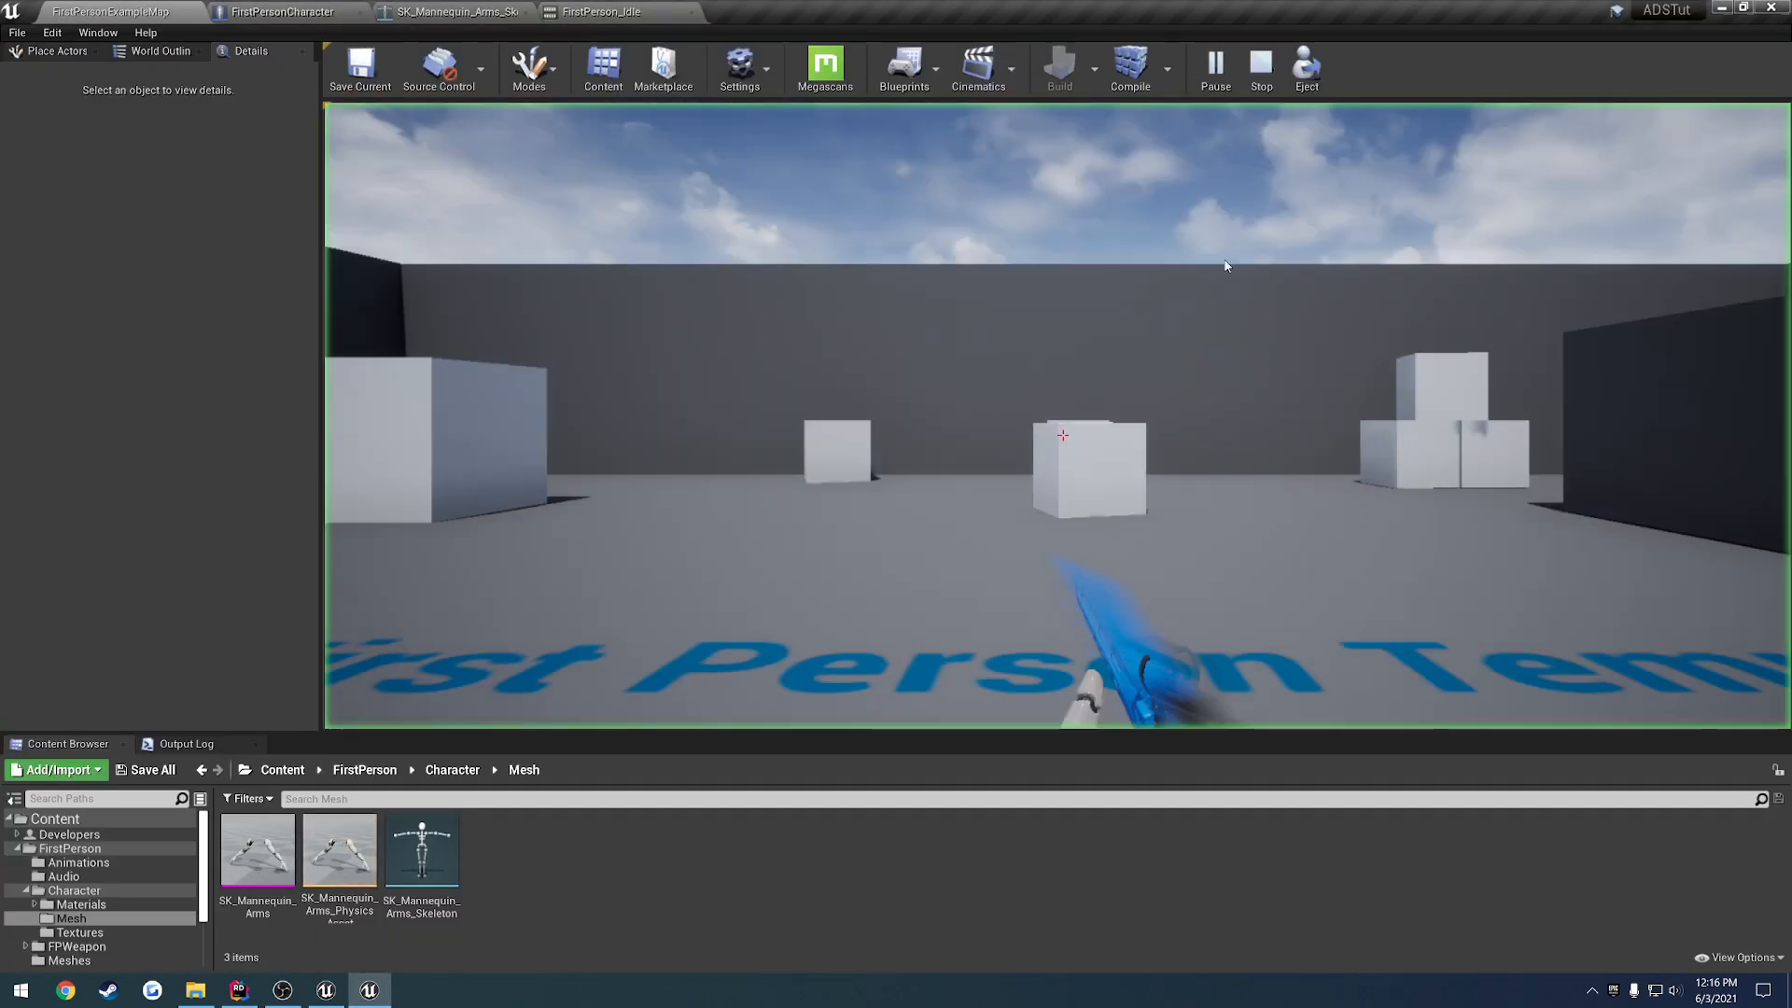
pyautogui.click(1304, 69)
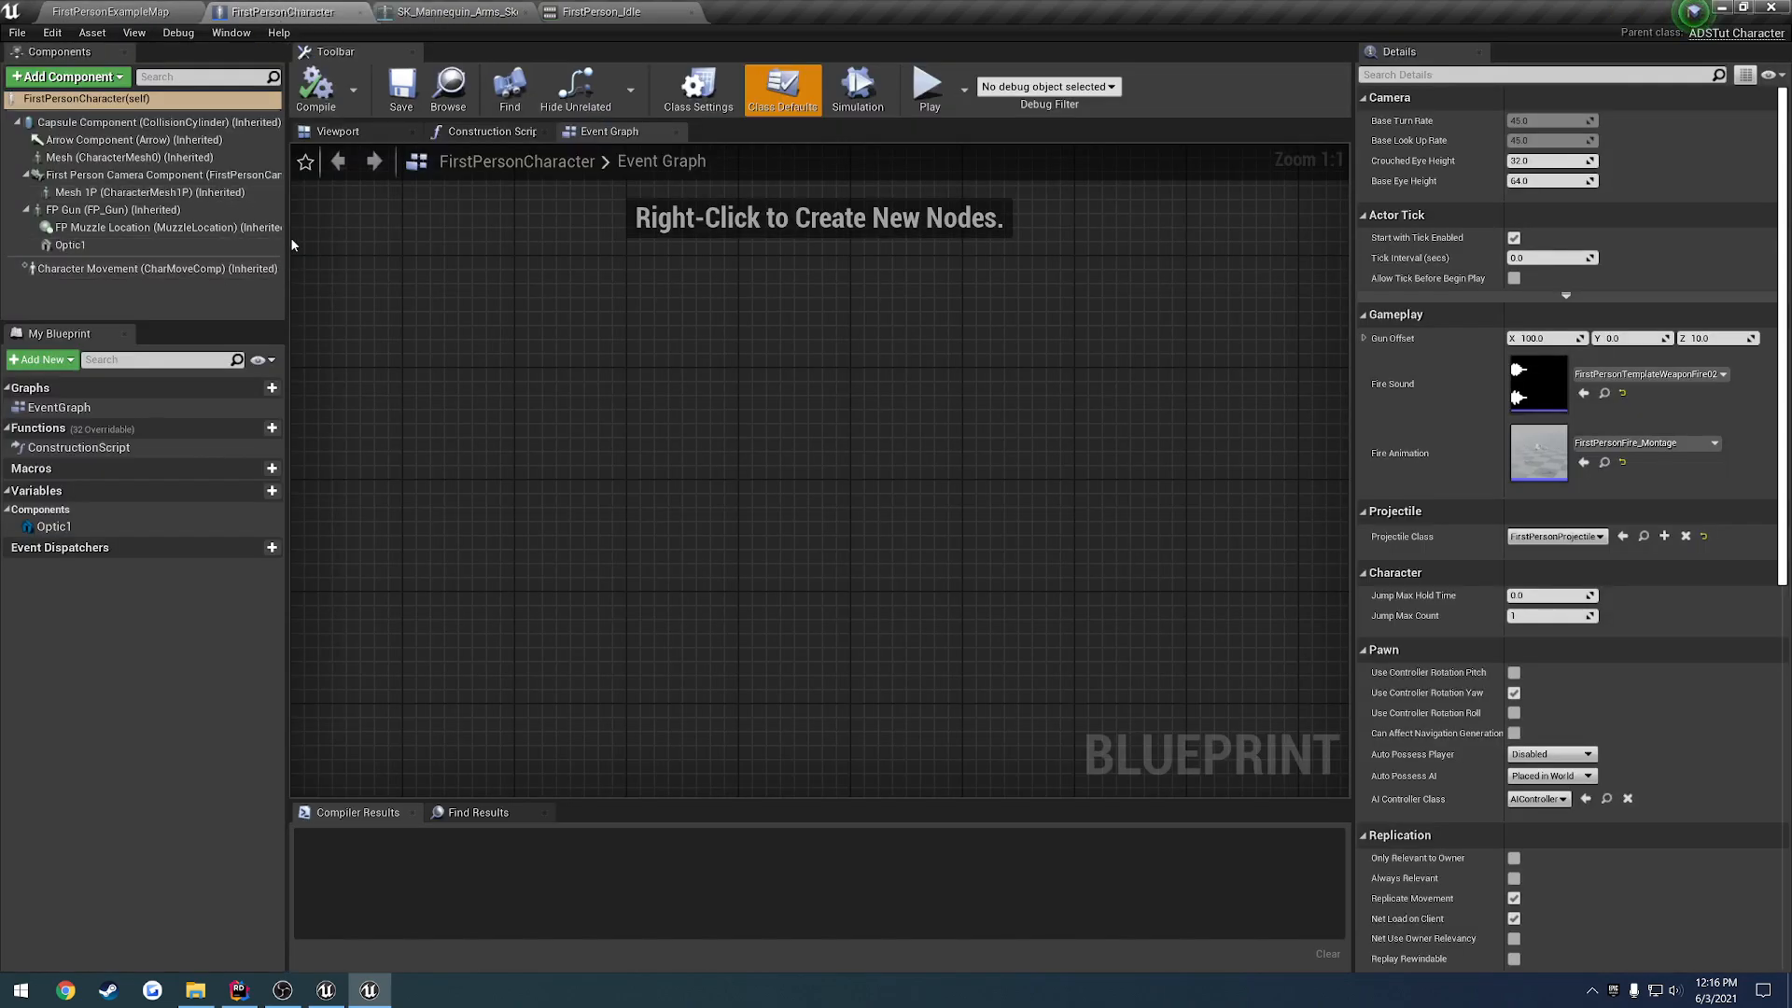
pyautogui.click(338, 130)
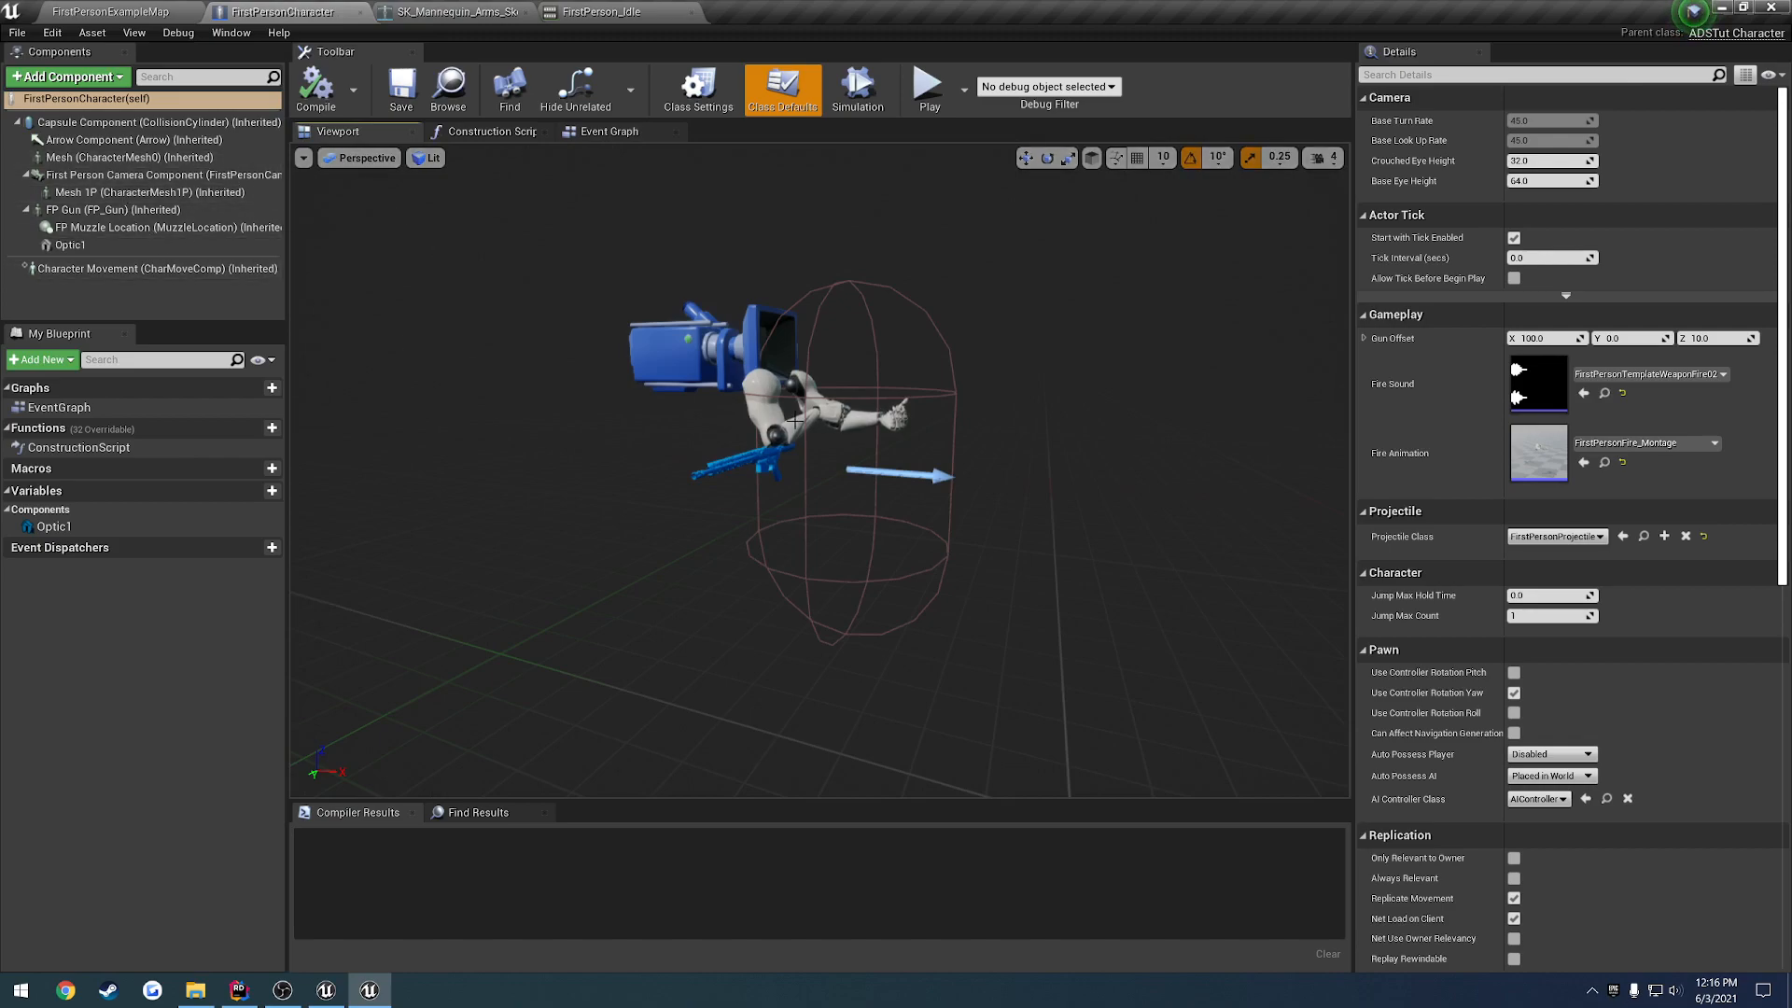
# Check Optic1 sits on the S_Sight socket, then close the arms skeleton editor
pyautogui.click(125, 193)
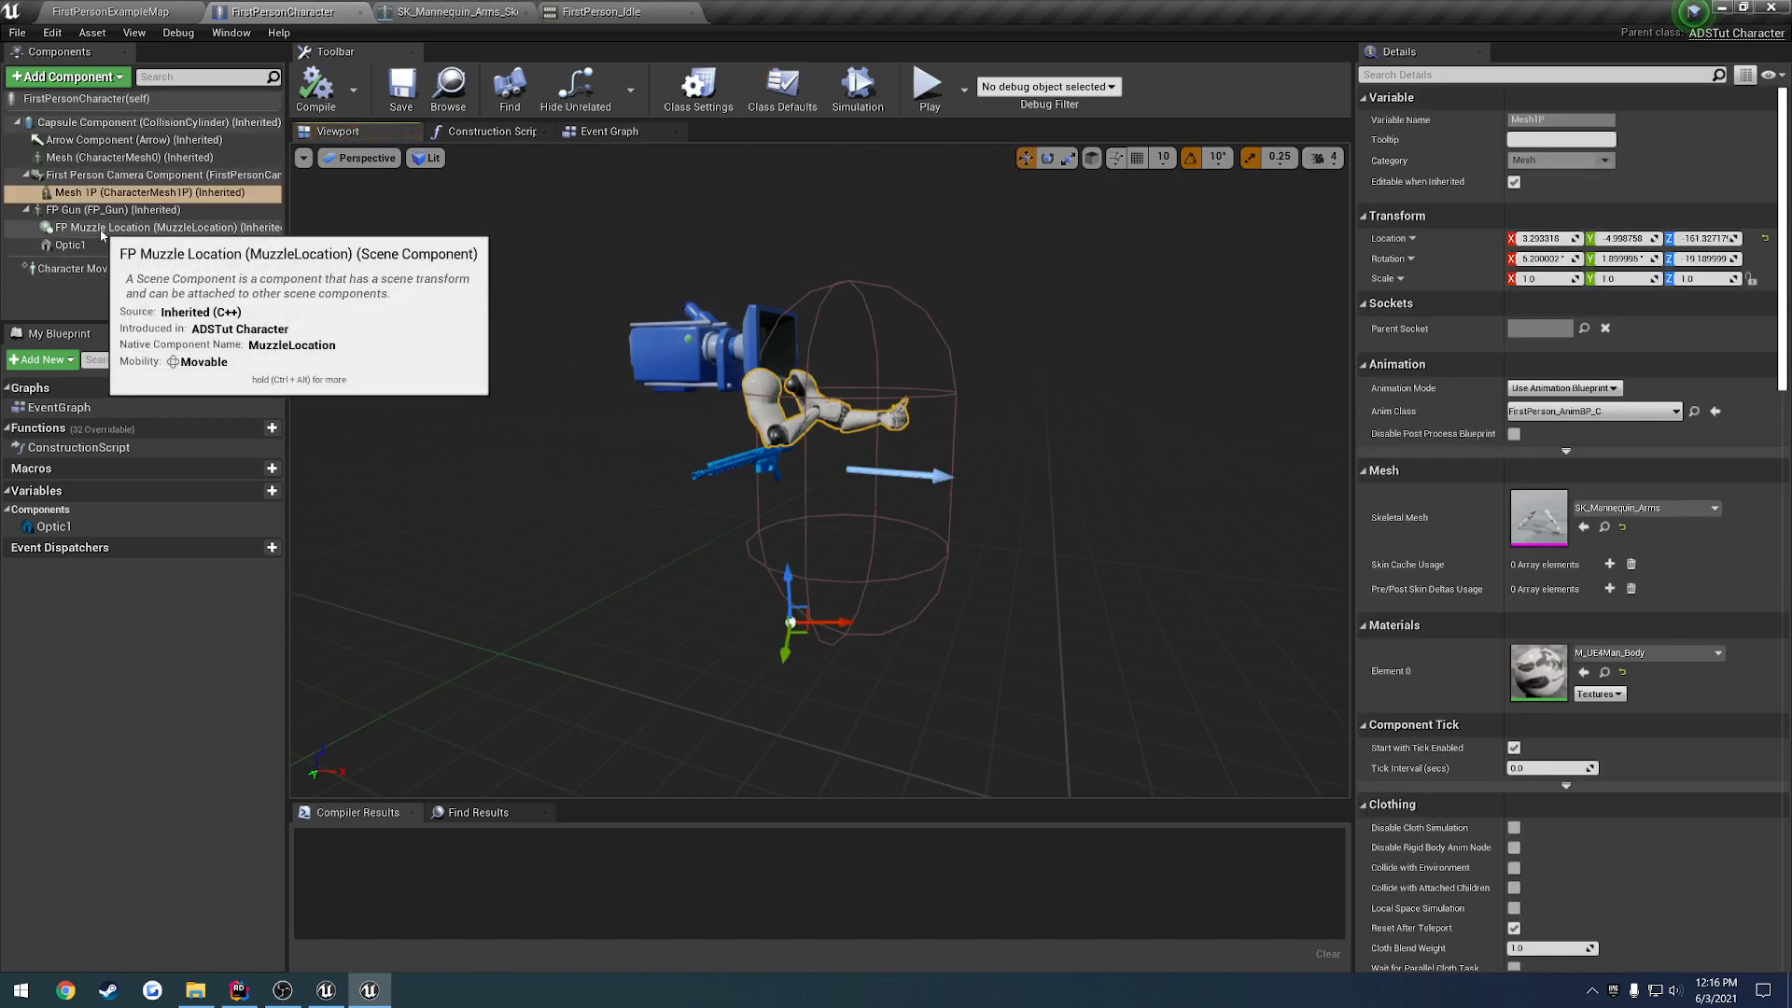
pyautogui.click(71, 245)
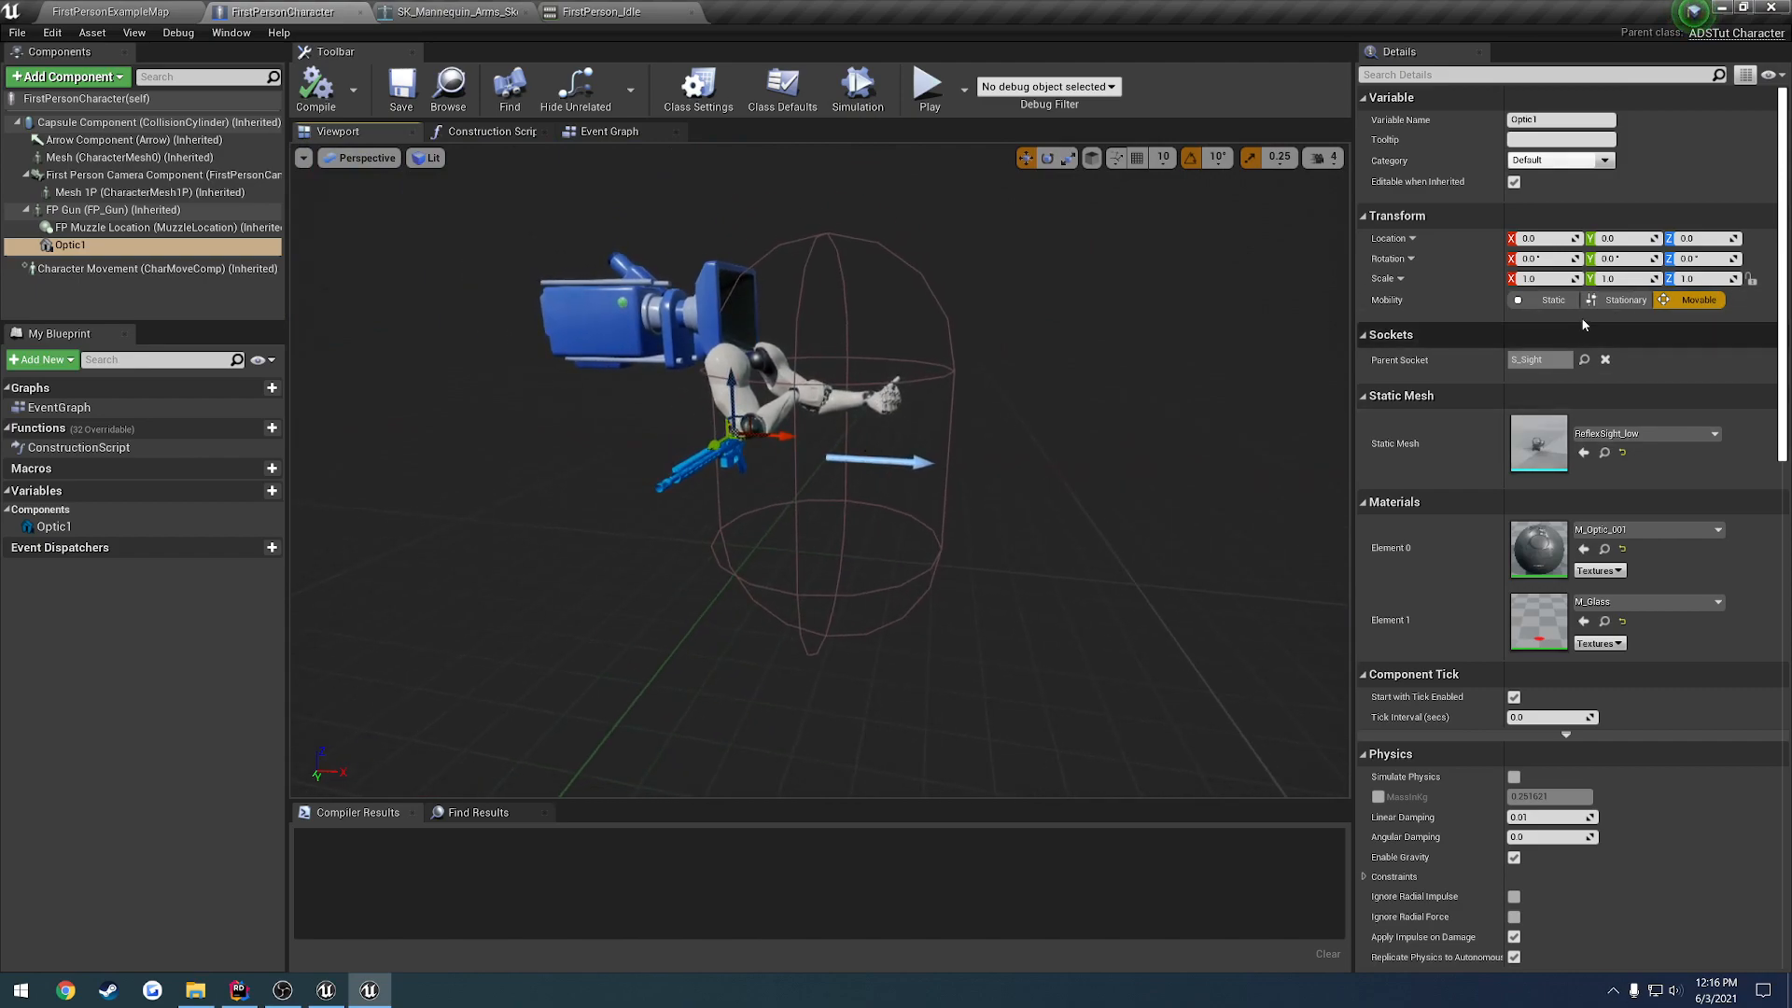
pyautogui.moveTo(969, 377)
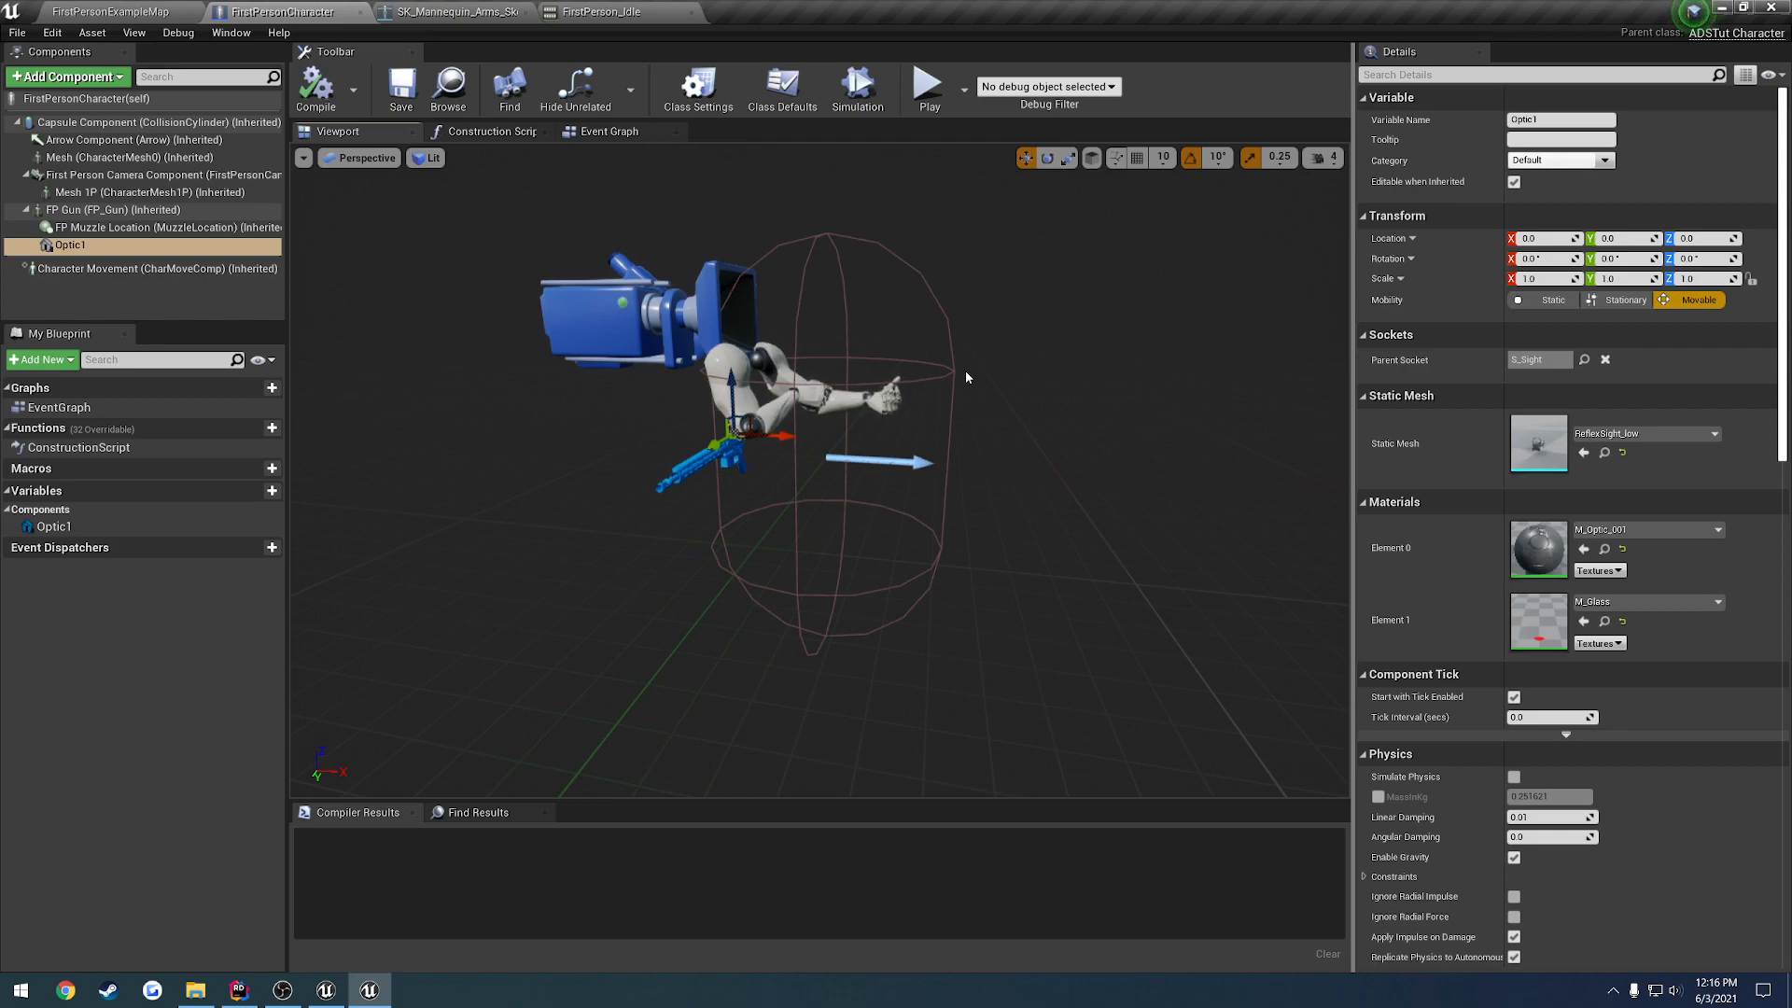
pyautogui.moveTo(524, 13)
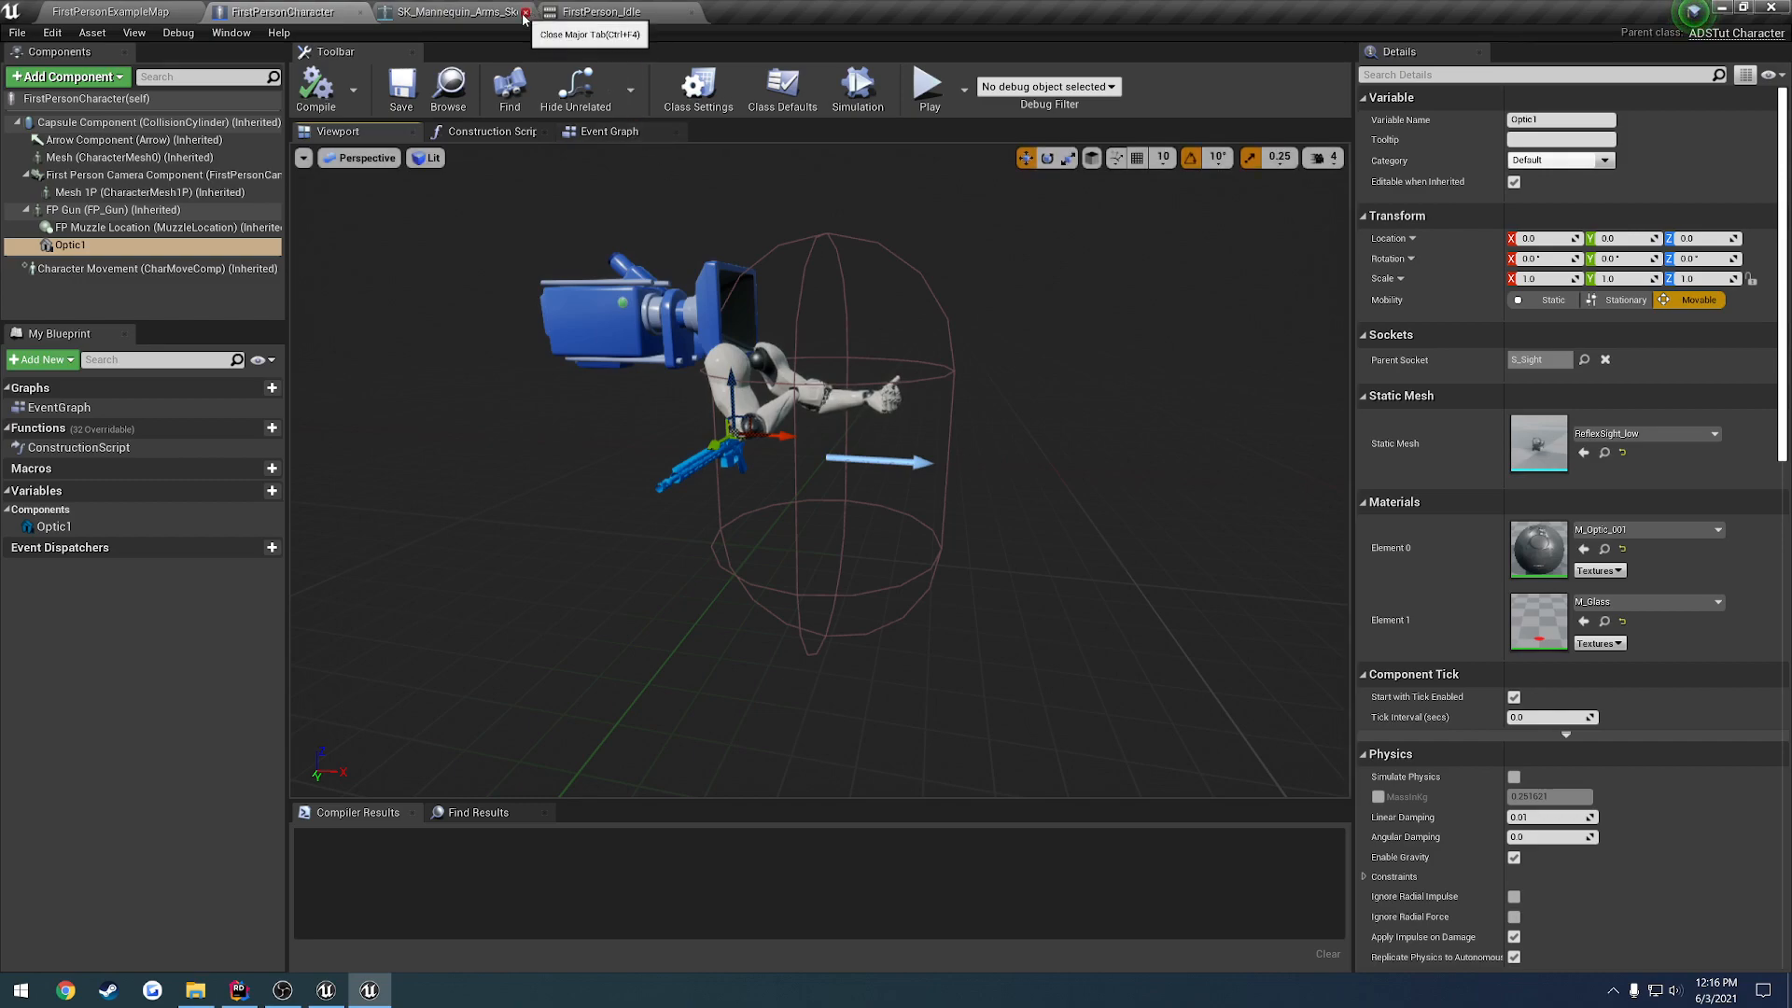
pyautogui.click(524, 11)
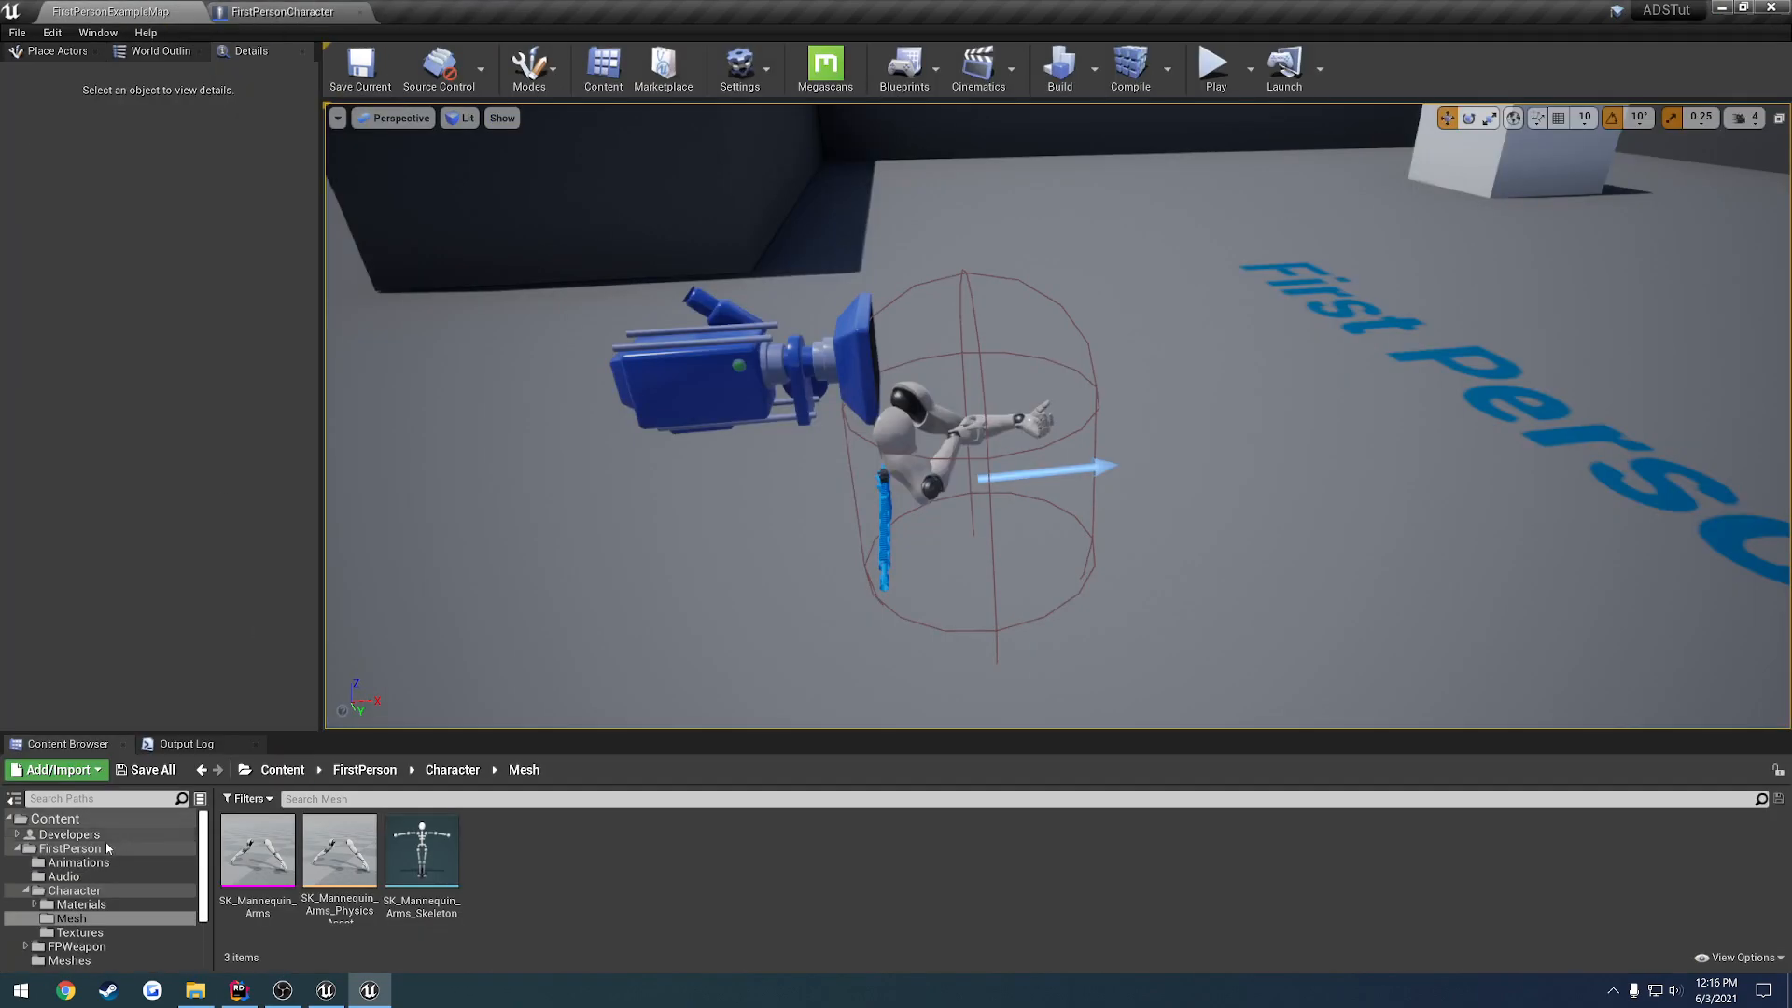
# Open FirstPerson_AnimBP from FirstPerson > Animations to its event graph
pyautogui.click(75, 875)
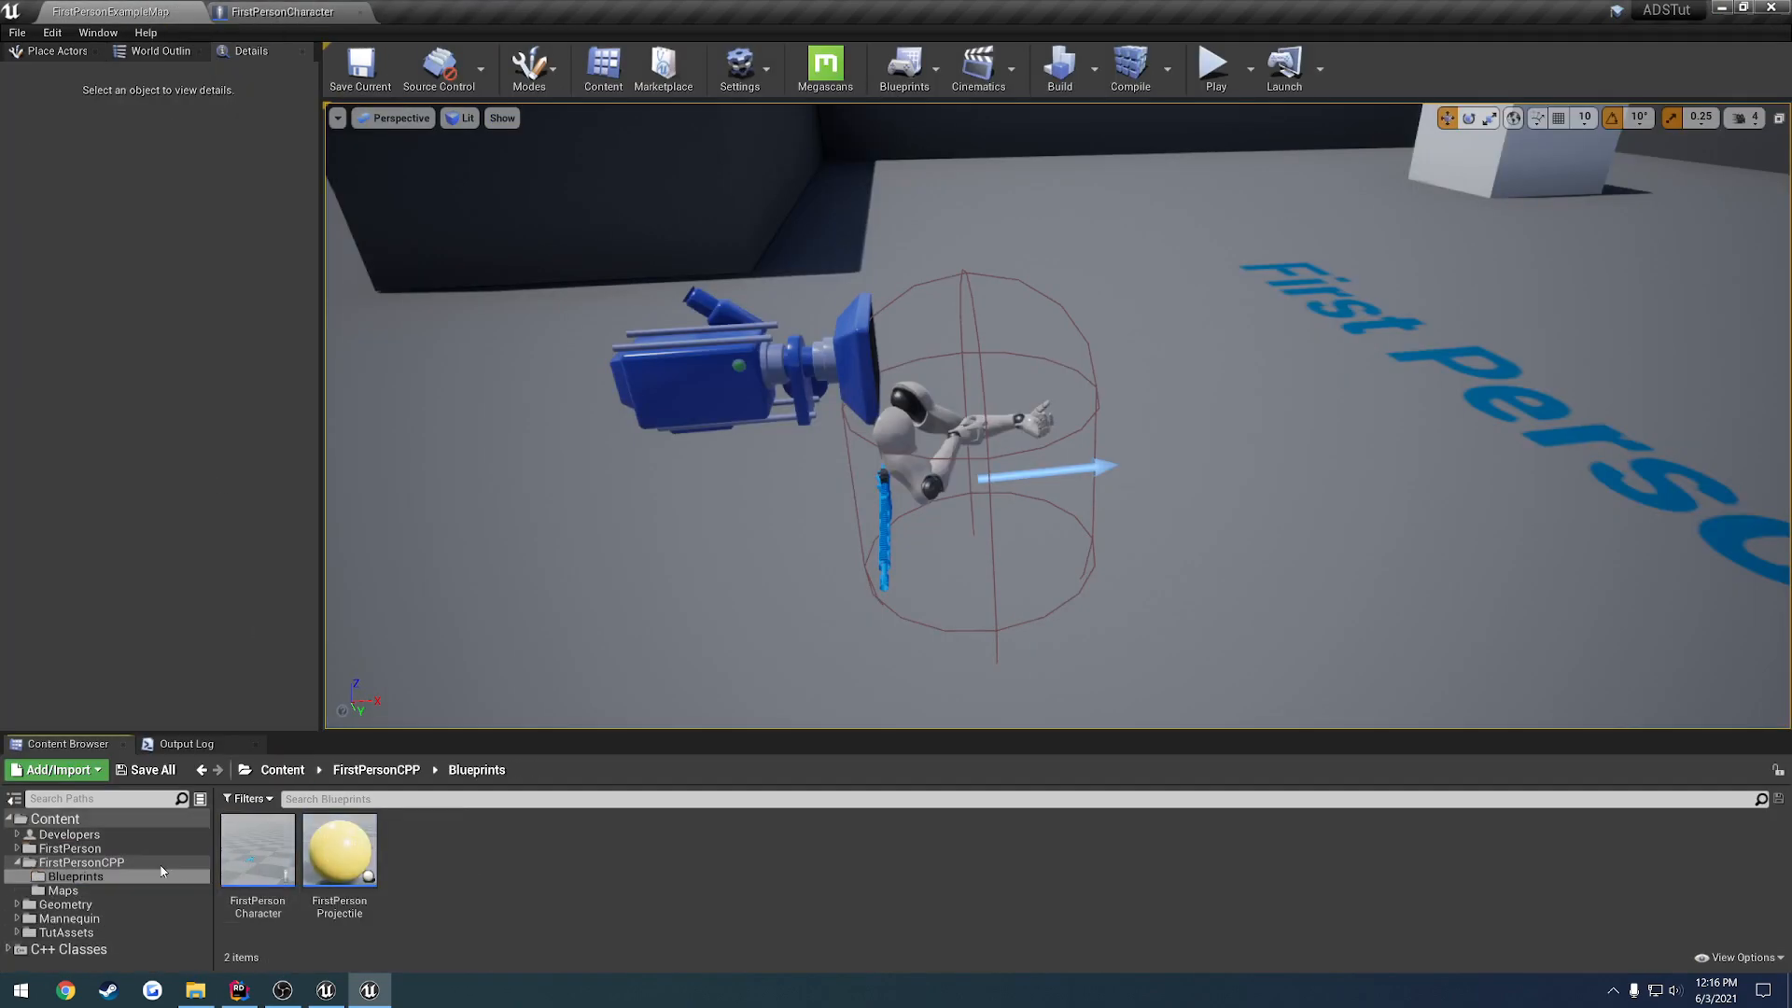
pyautogui.click(76, 862)
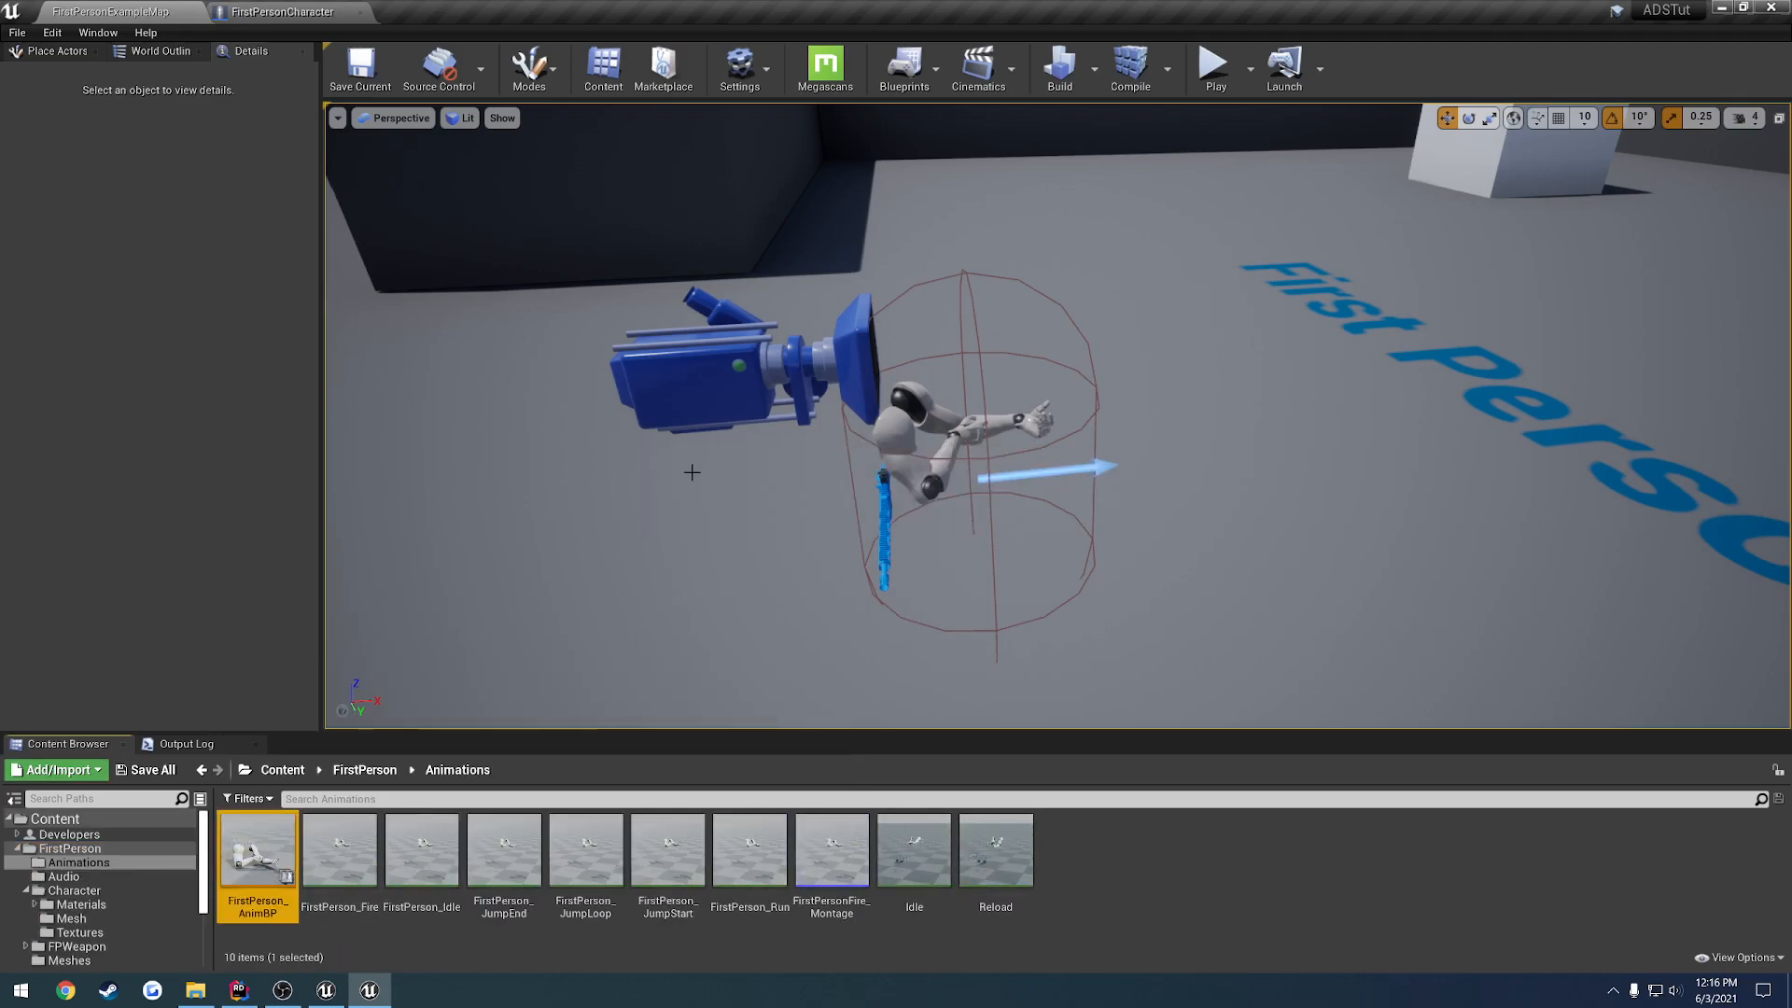
pyautogui.doubleClick(255, 849)
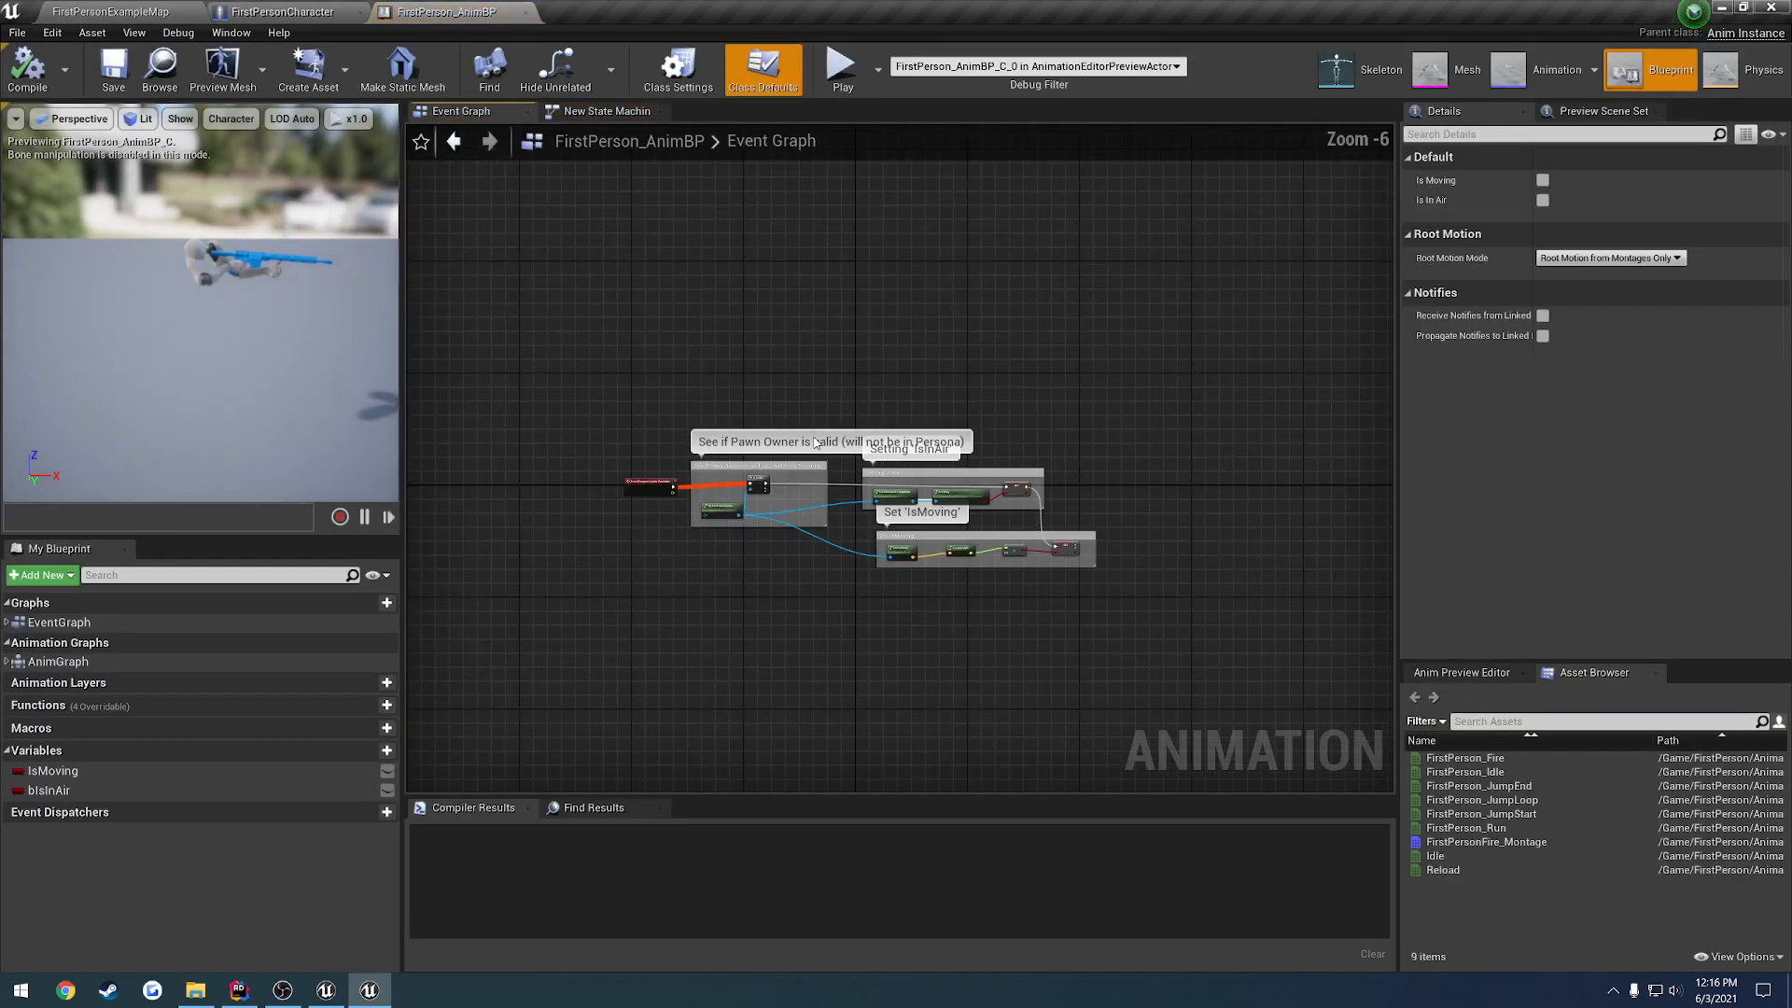
pyautogui.scroll(3)
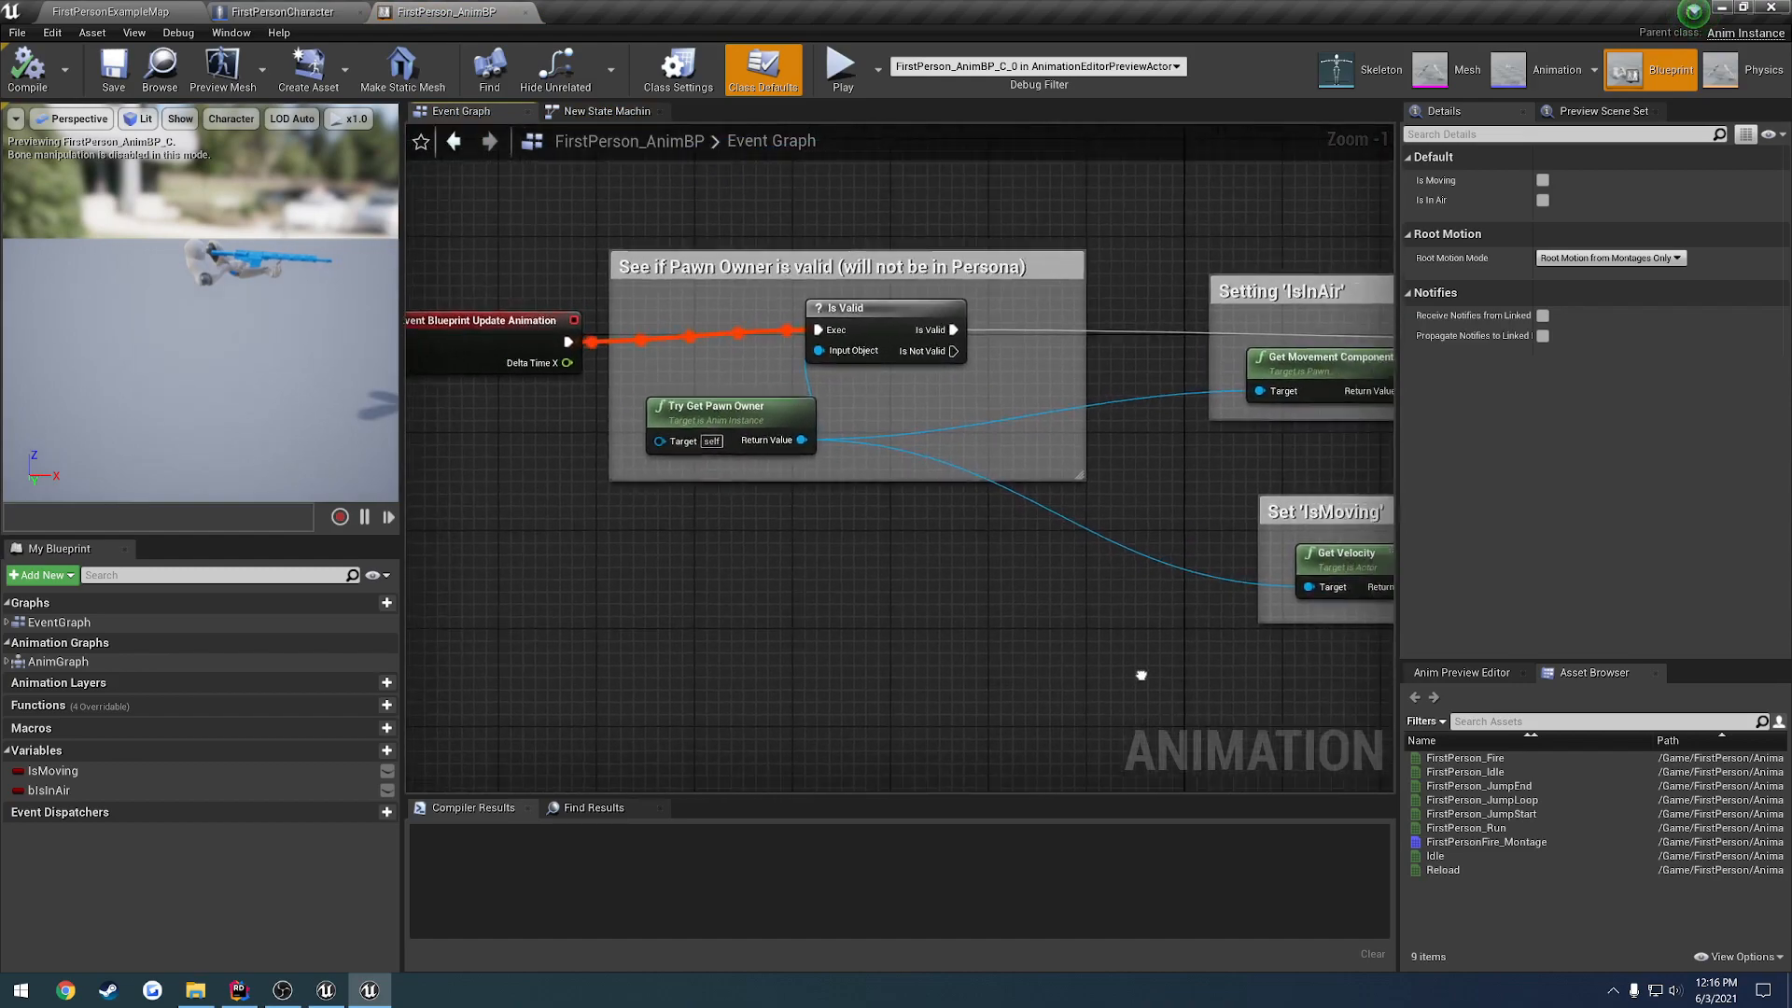